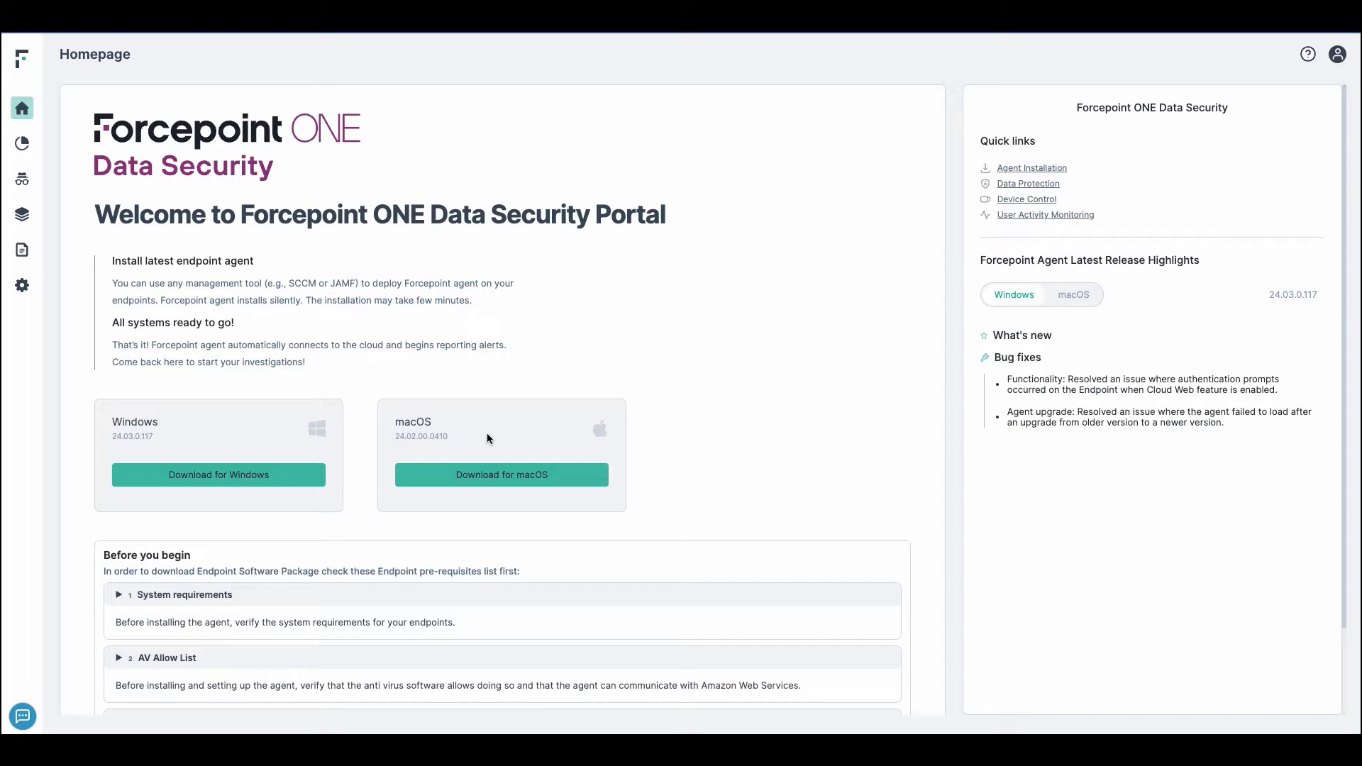
mouse_move(21, 179)
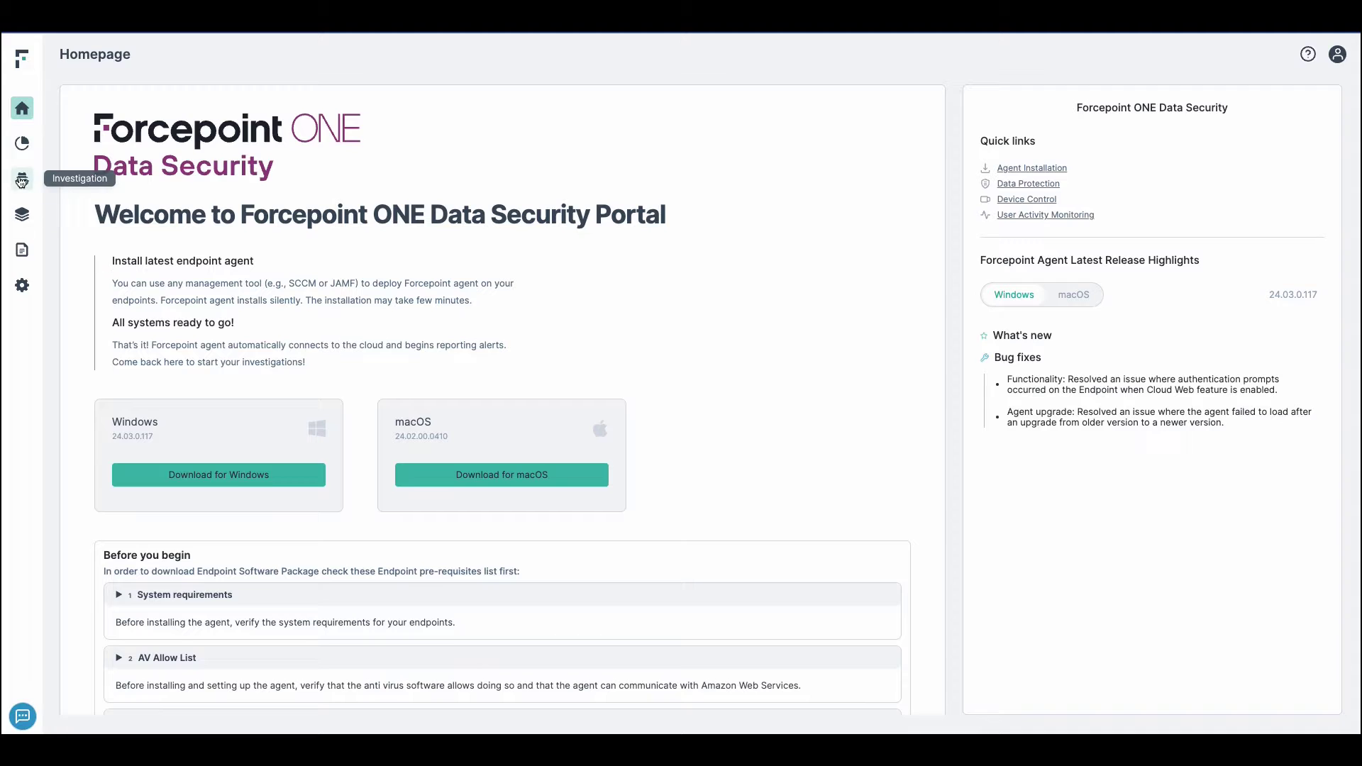
Show the Investigation users list ranked by risk score from the left sidebar
left_click(21, 180)
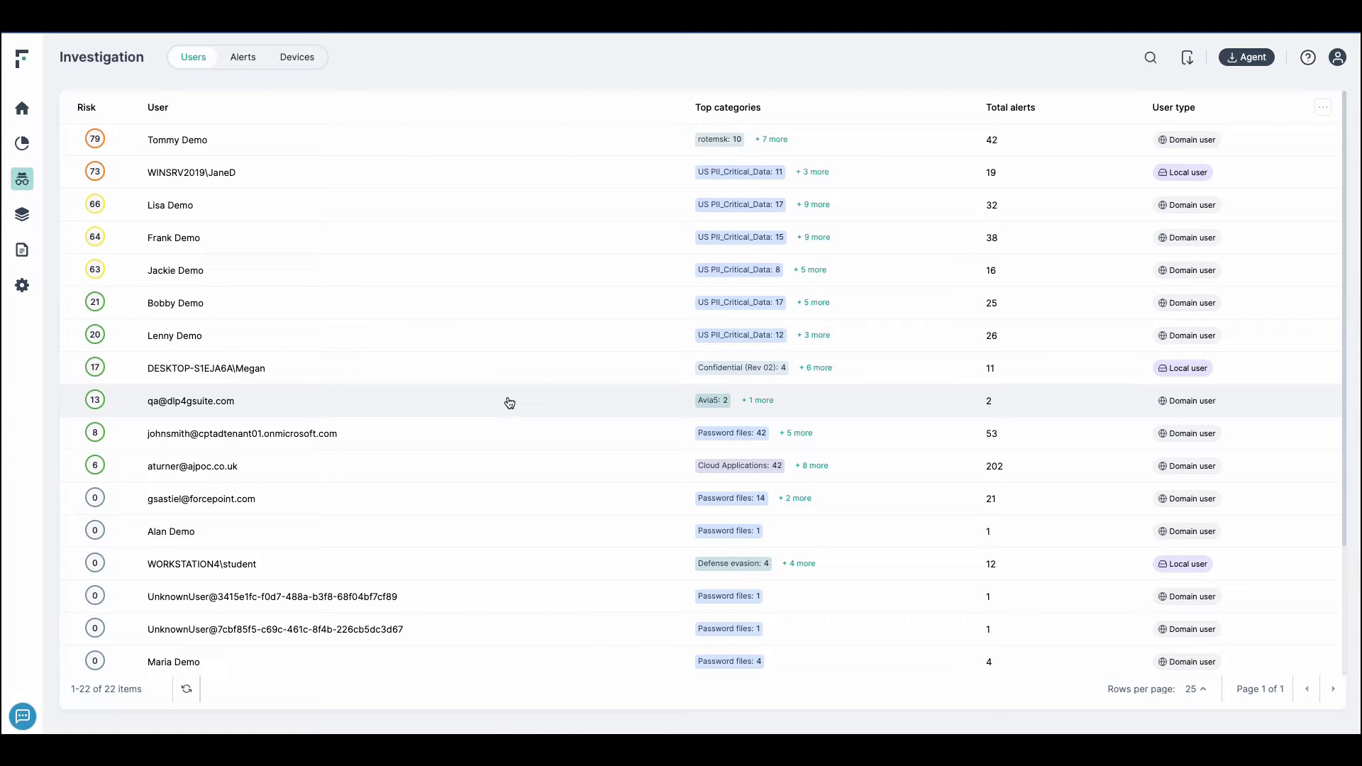
mouse_move(369, 358)
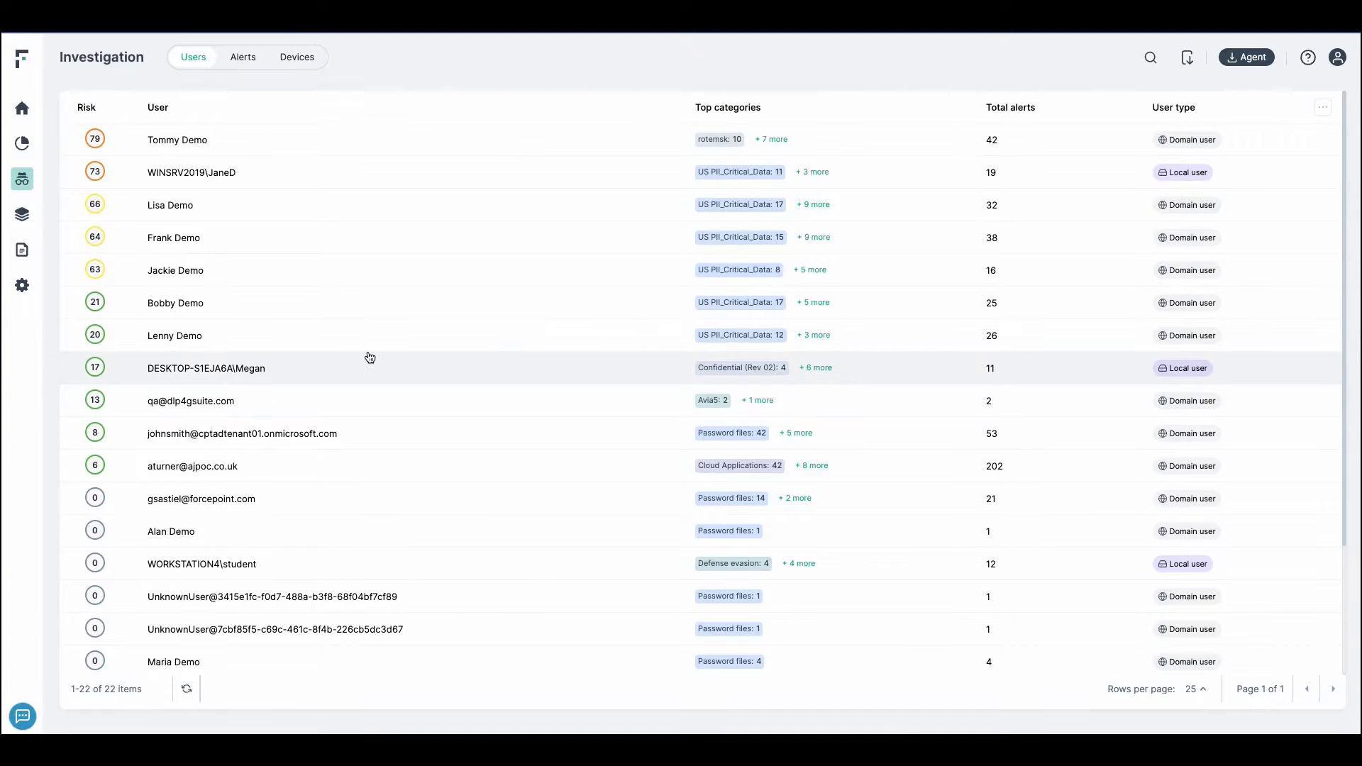
Show the overview dashboards, try Last 7 days and Last 24 hours ranges, then restore Last 30 days
left_click(21, 143)
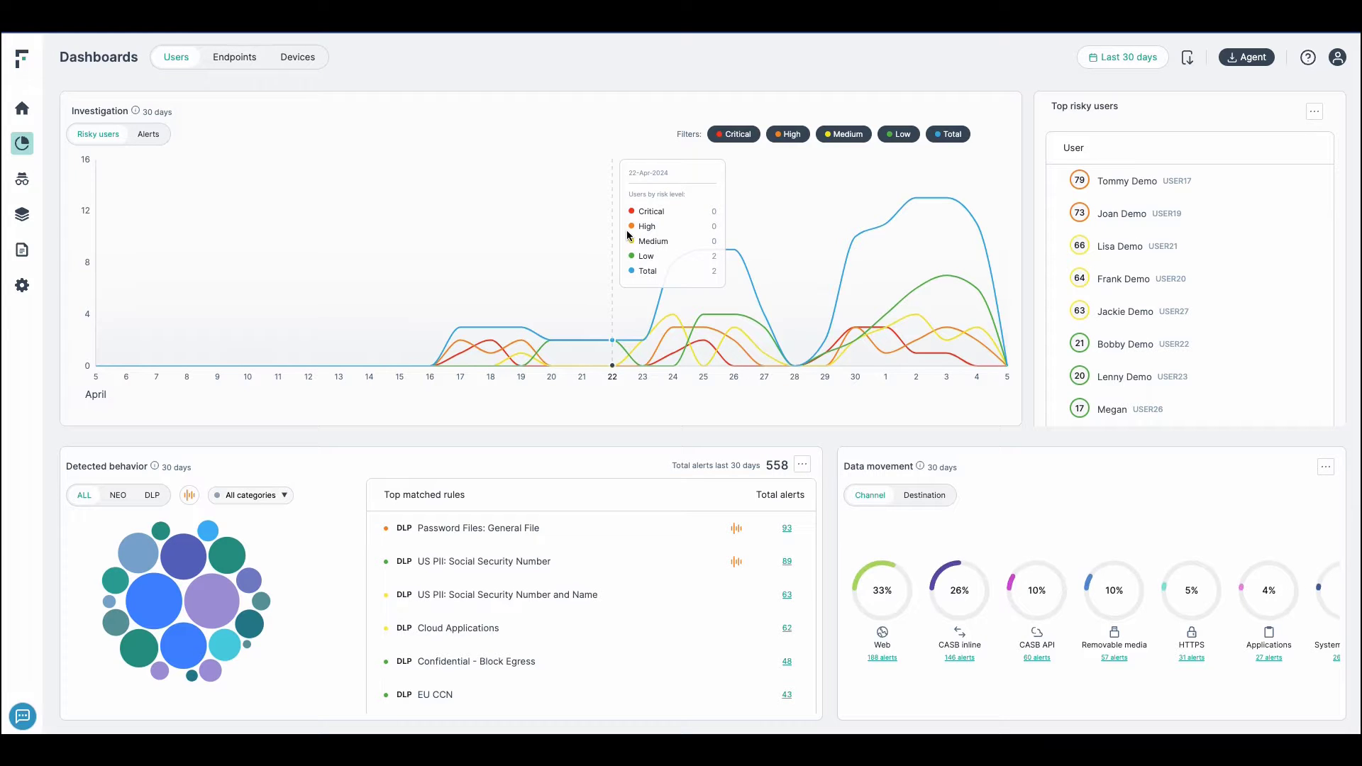
mouse_move(22, 141)
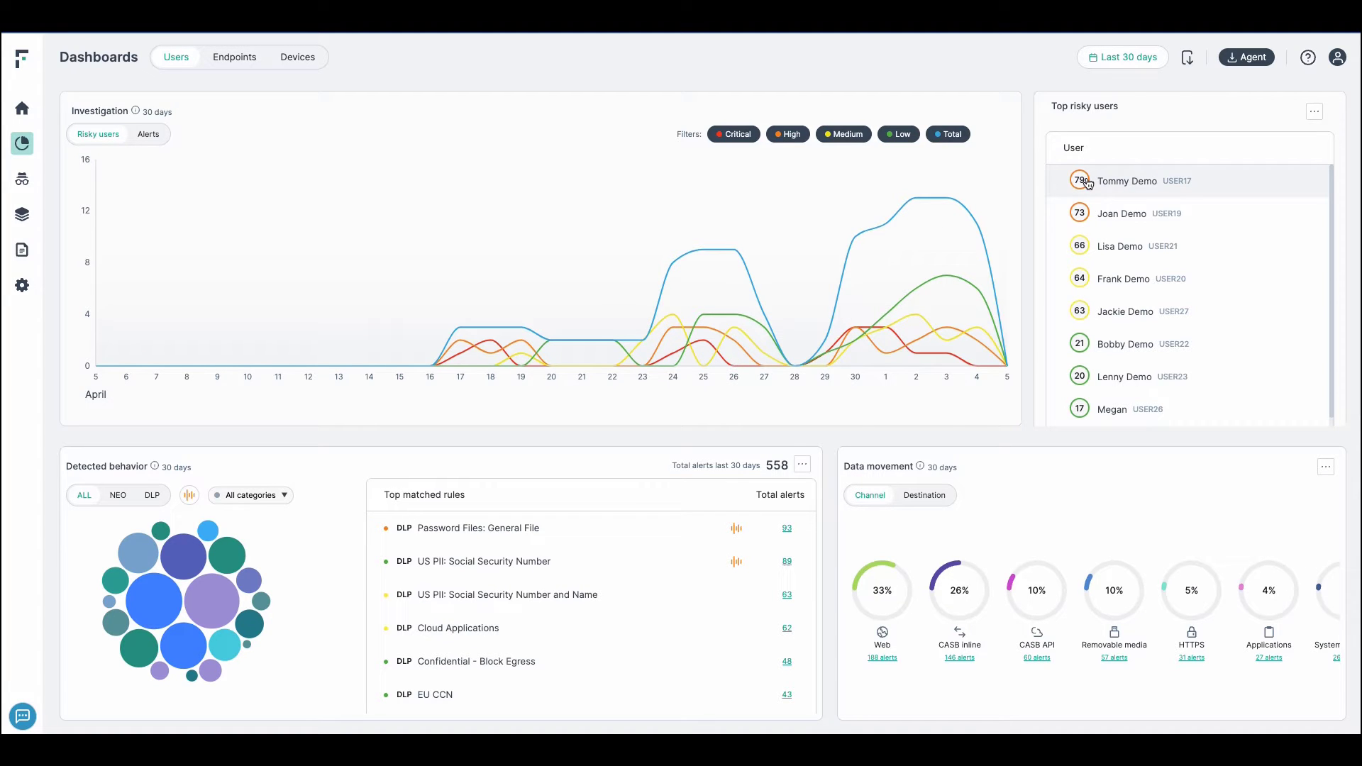
mouse_move(1088, 214)
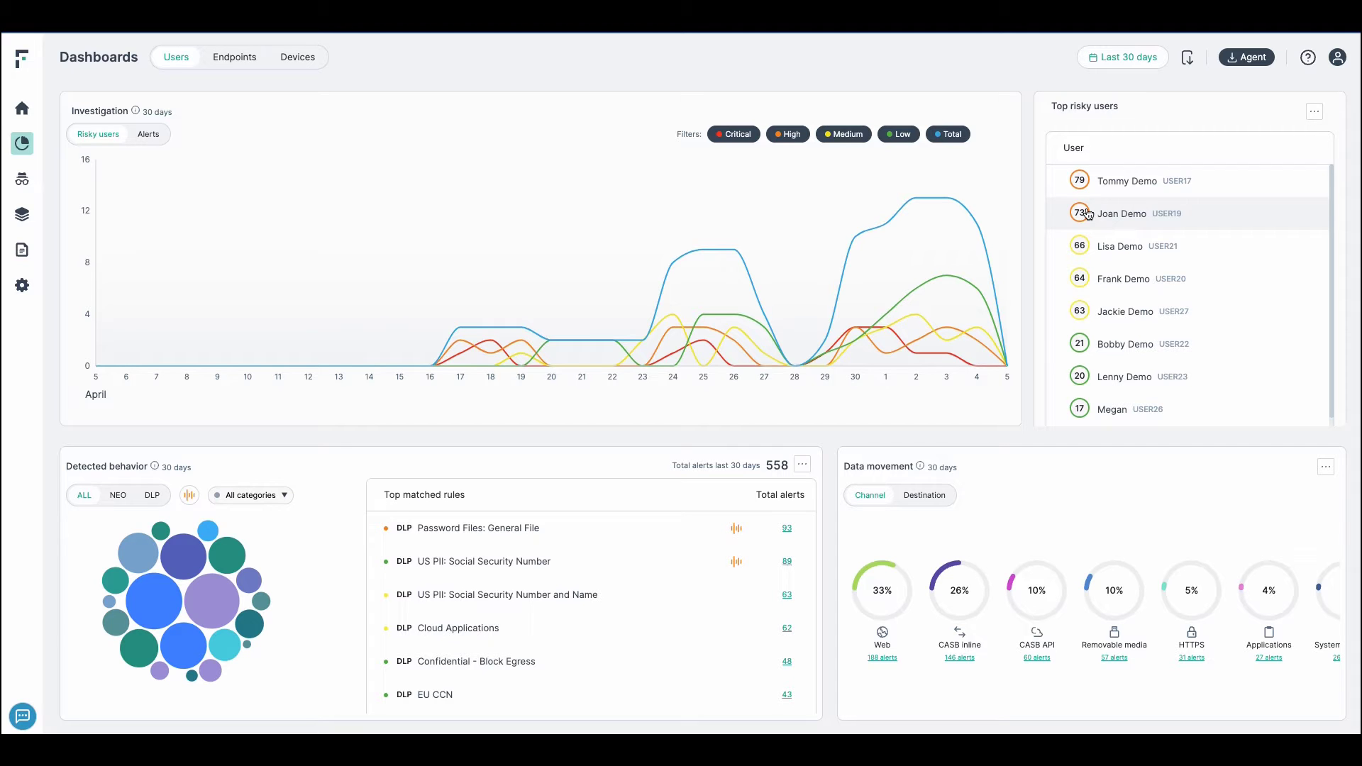
left_click(1124, 57)
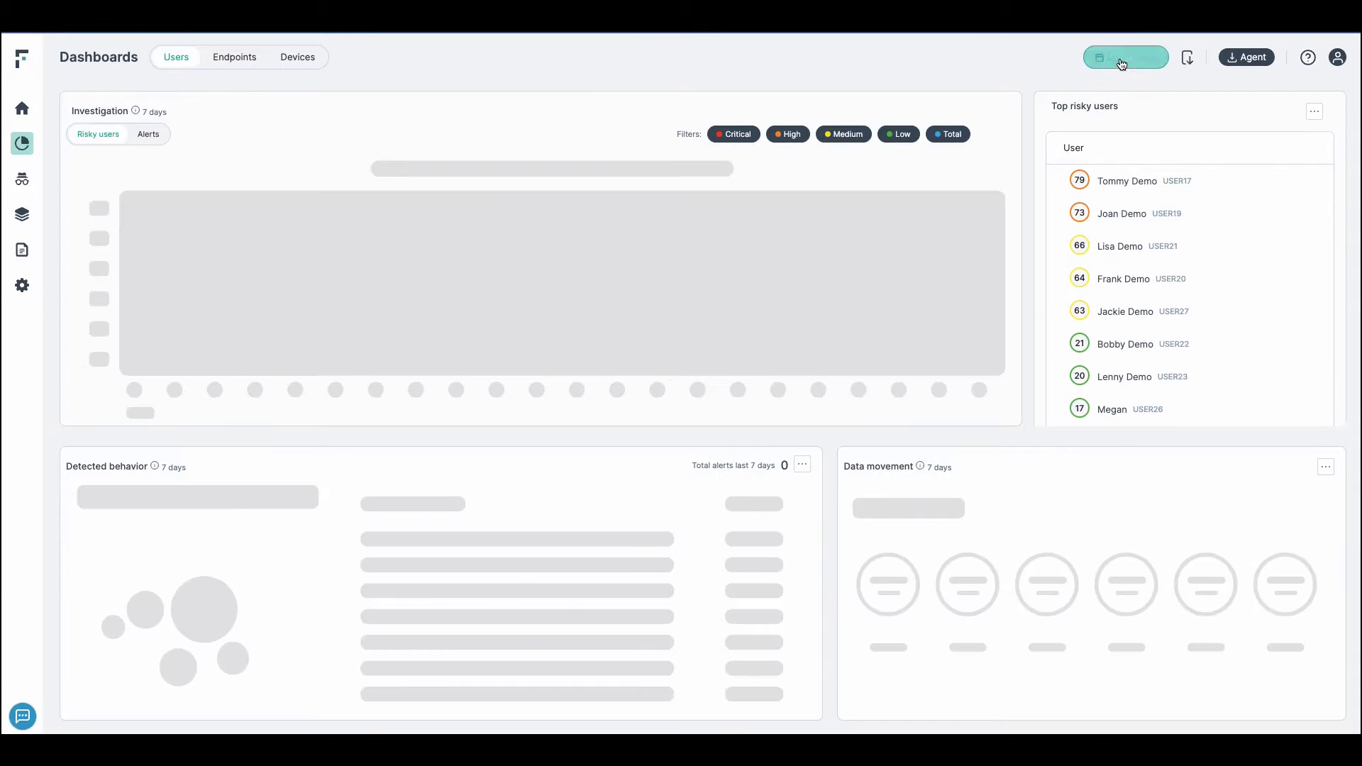
left_click(1125, 57)
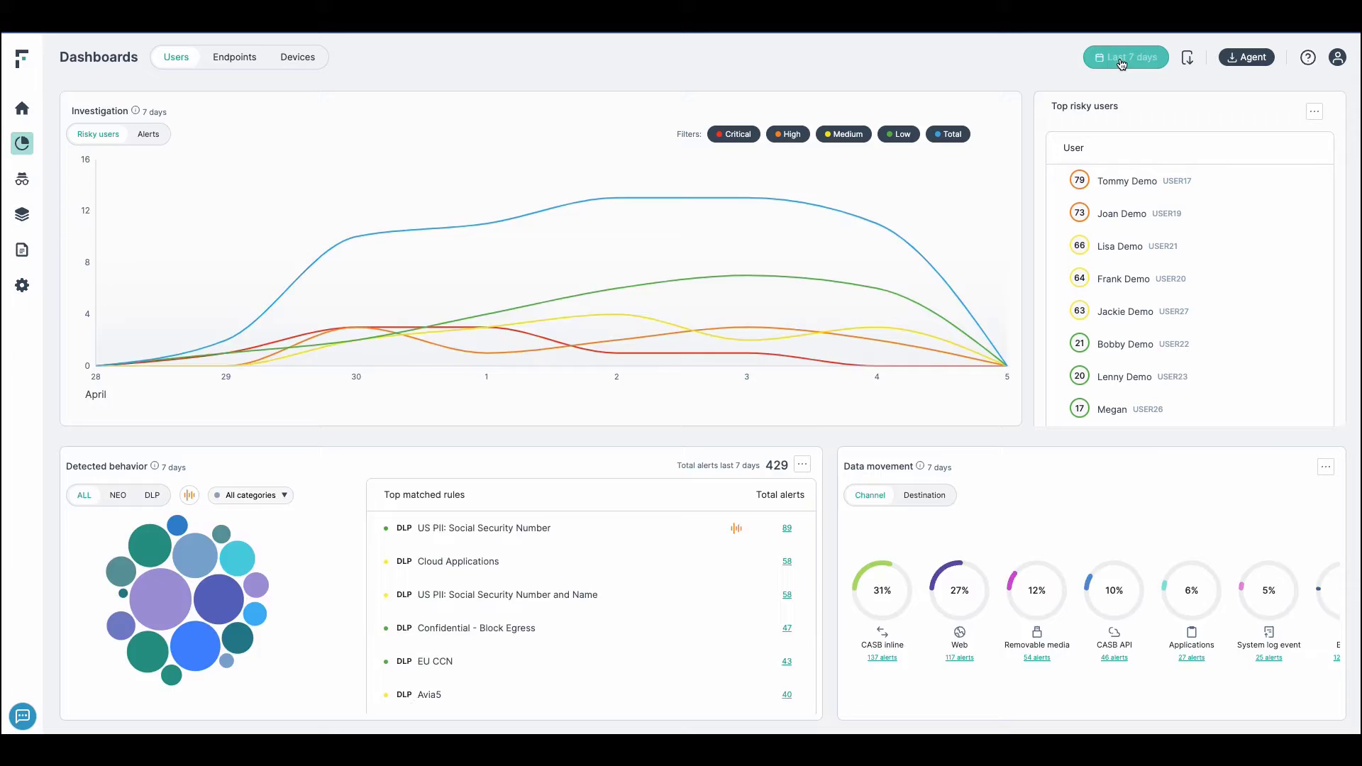
left_click(1124, 57)
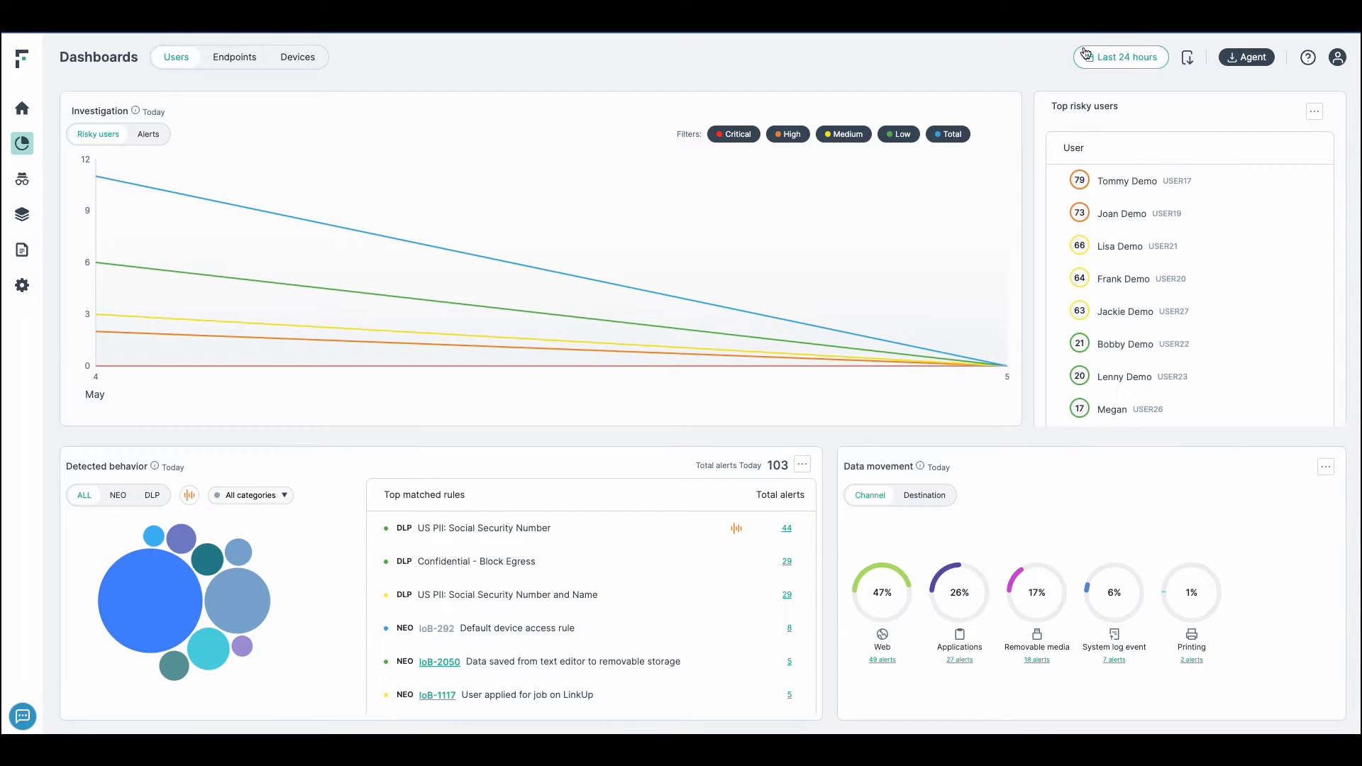
left_click(1121, 57)
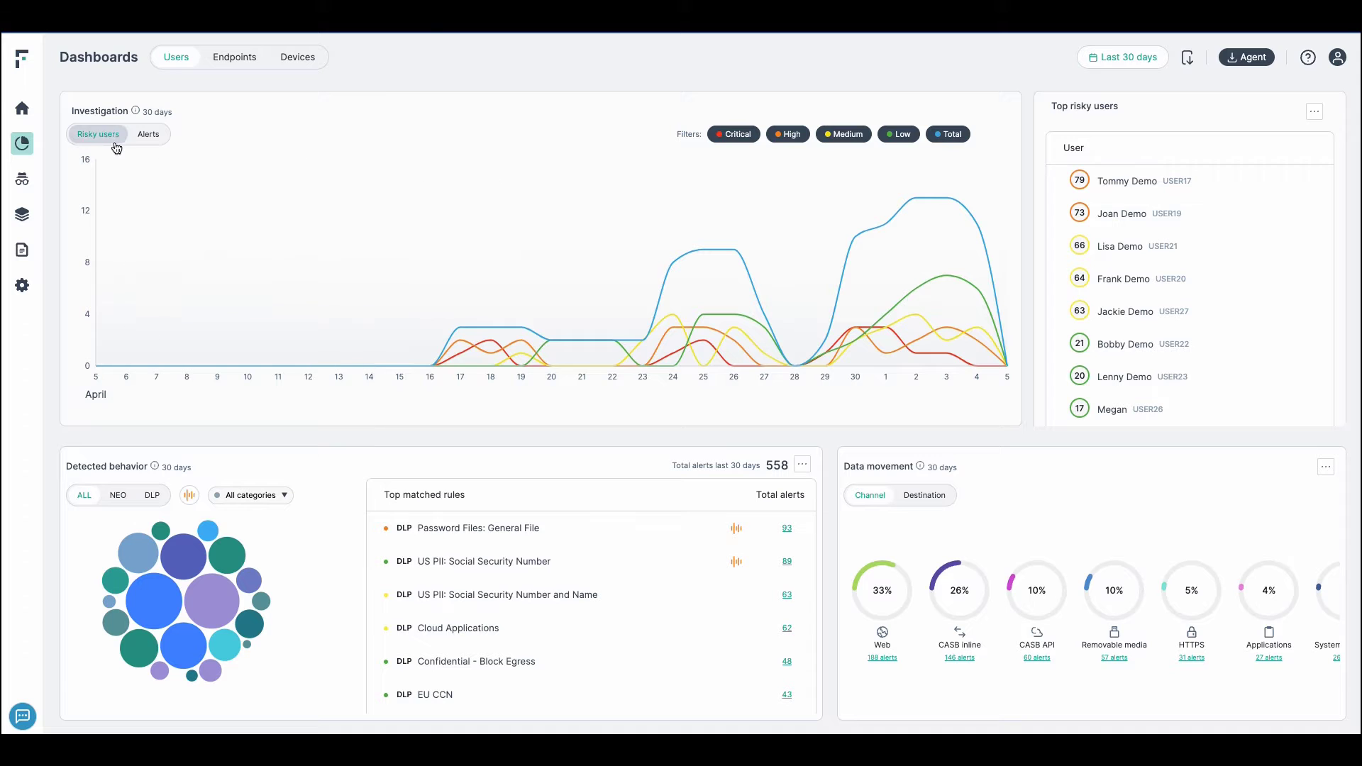
Chart alerts over time with only critical and high severity, and list the behaviour categories
left_click(148, 134)
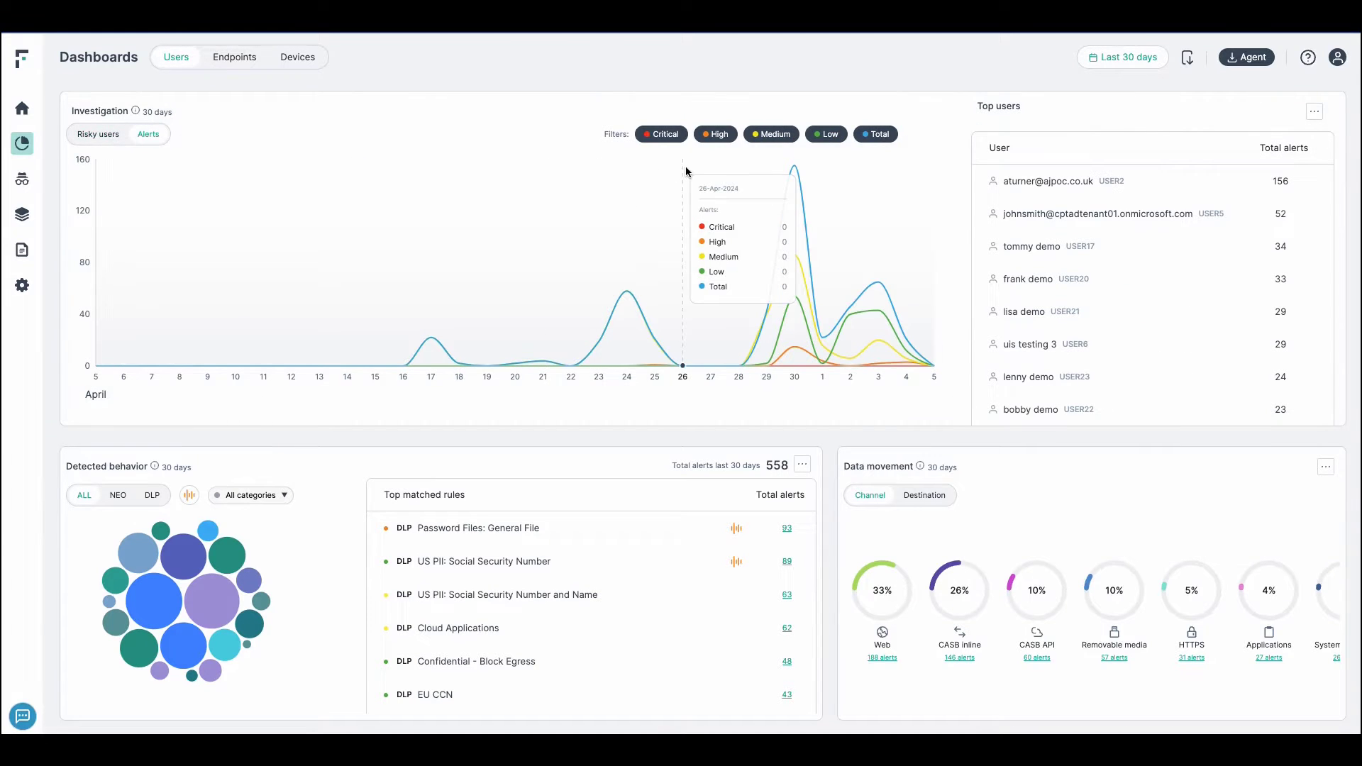
mouse_move(822, 170)
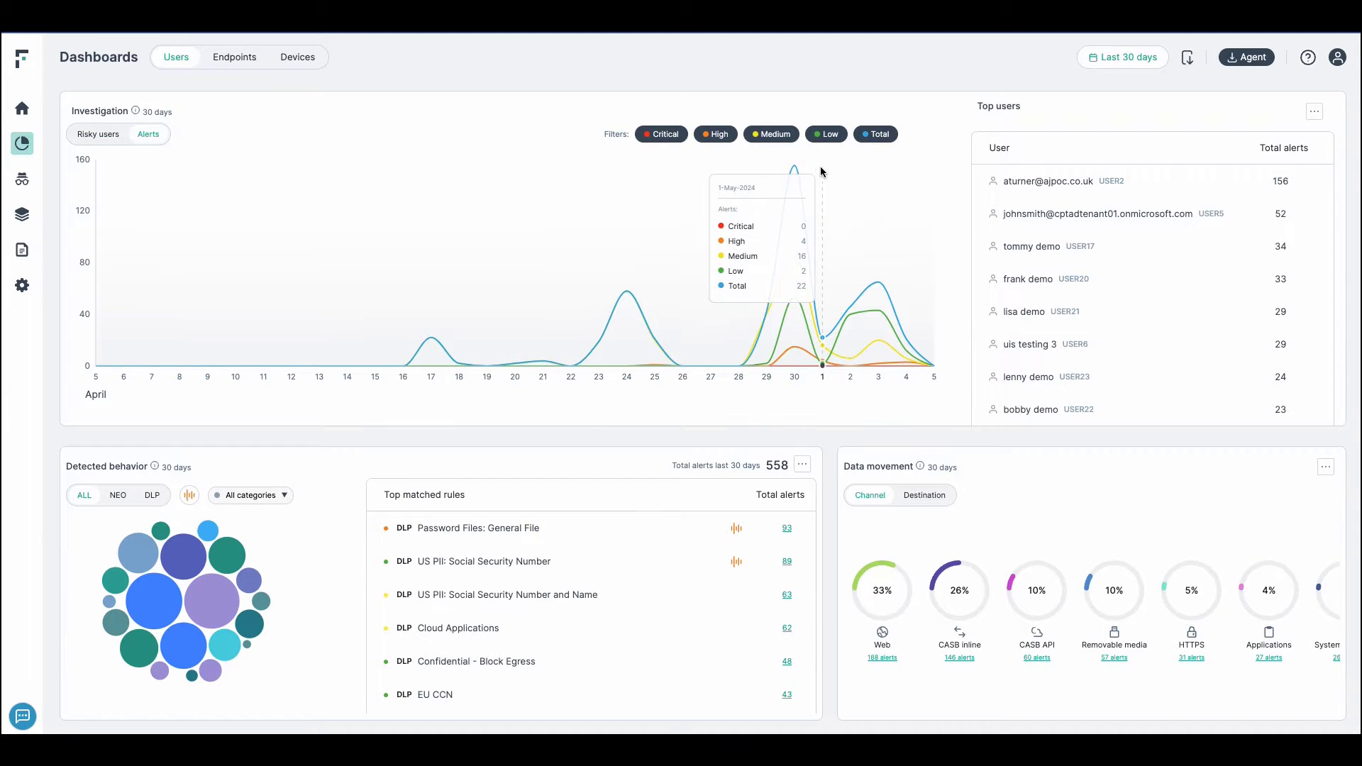
left_click(824, 134)
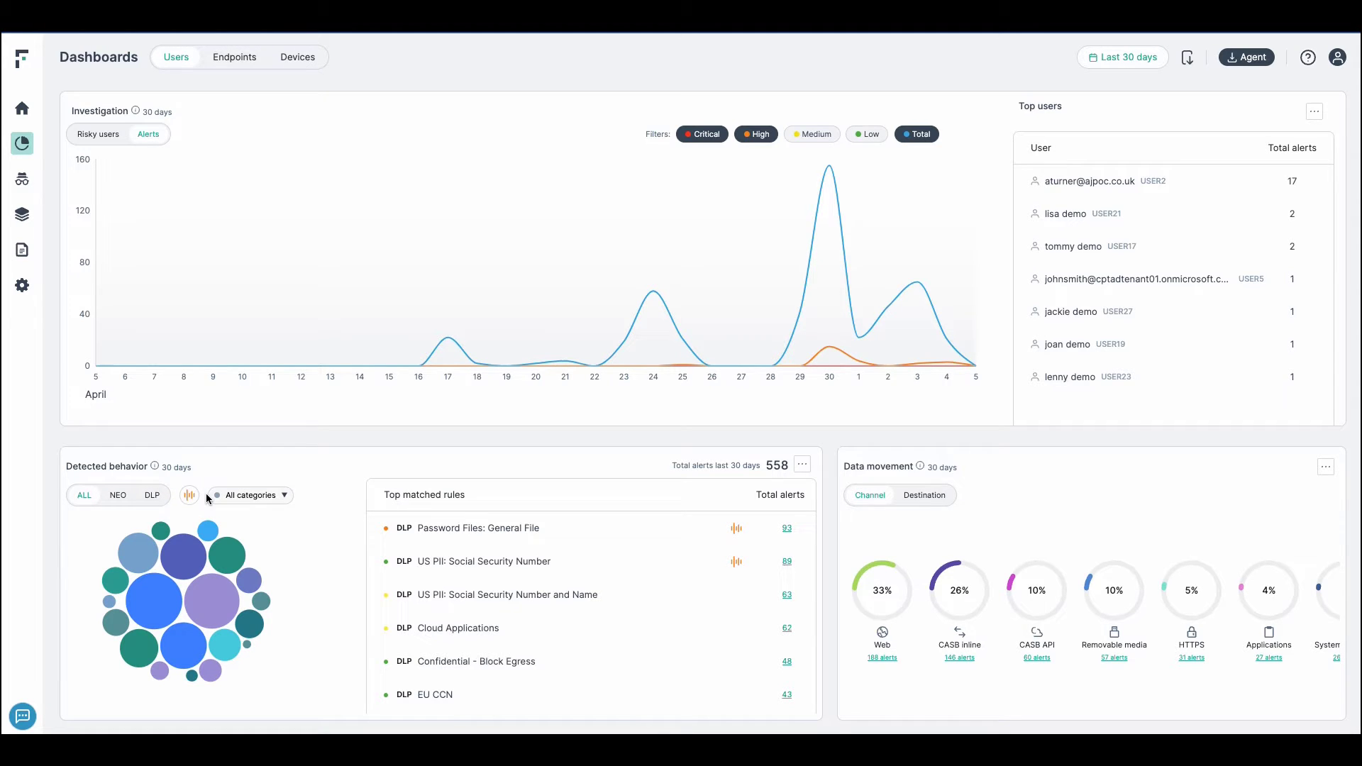
left_click(250, 493)
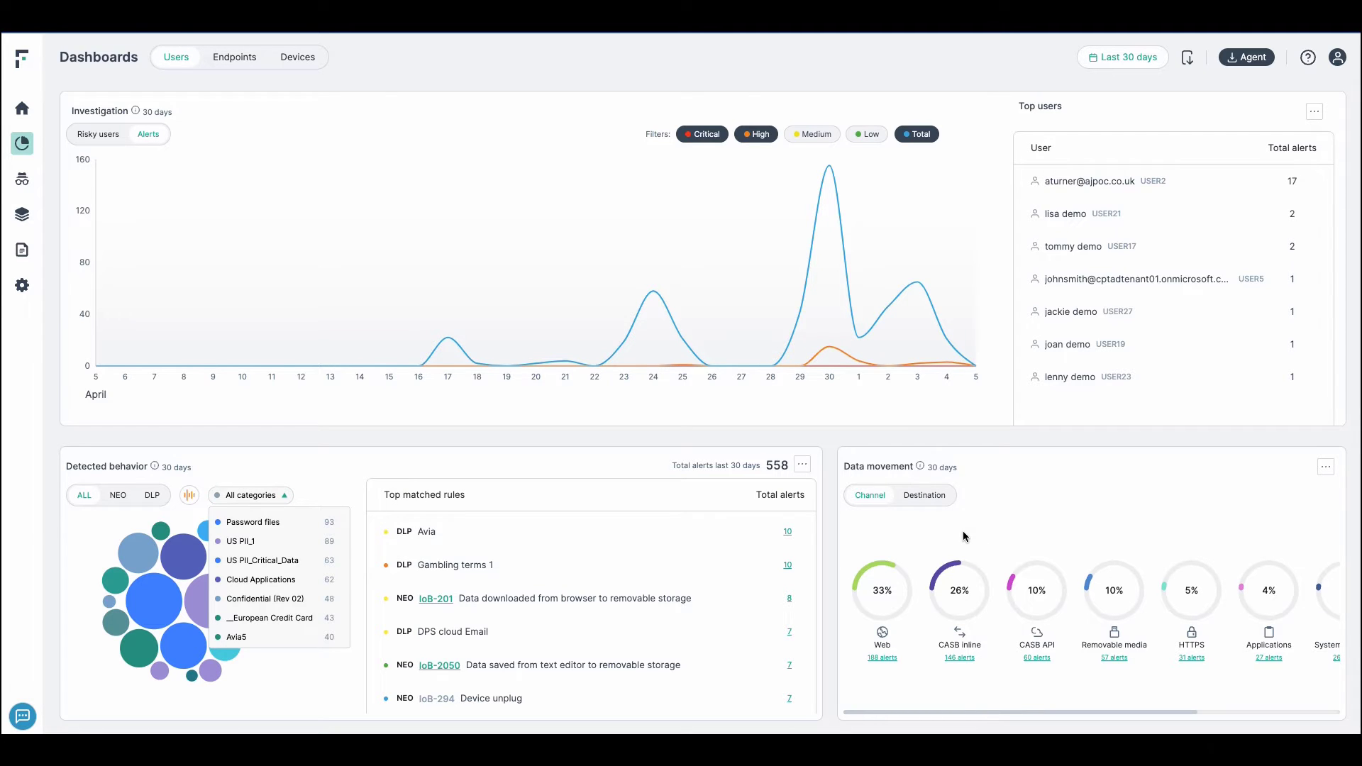
mouse_move(1030, 544)
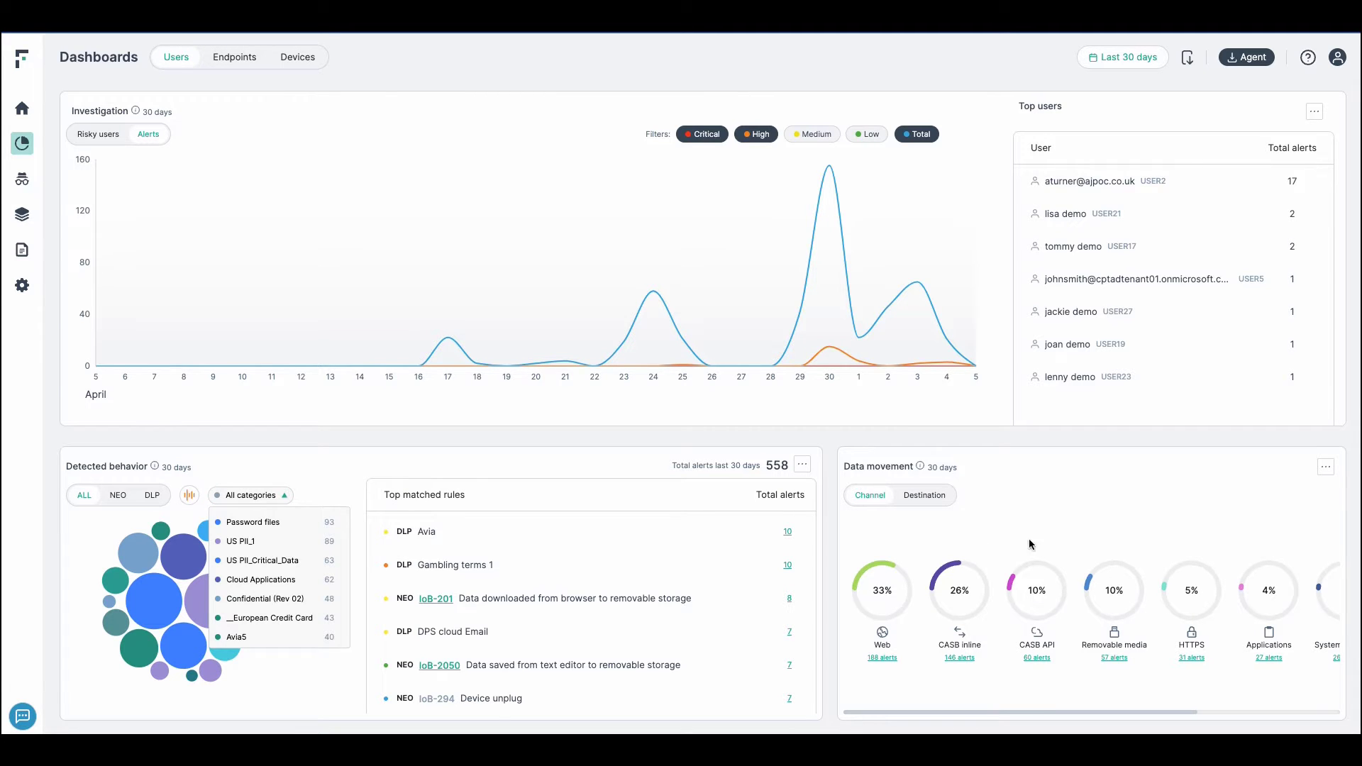
Break data movement down by destination, then return to the breakdown by channel
left_click(924, 496)
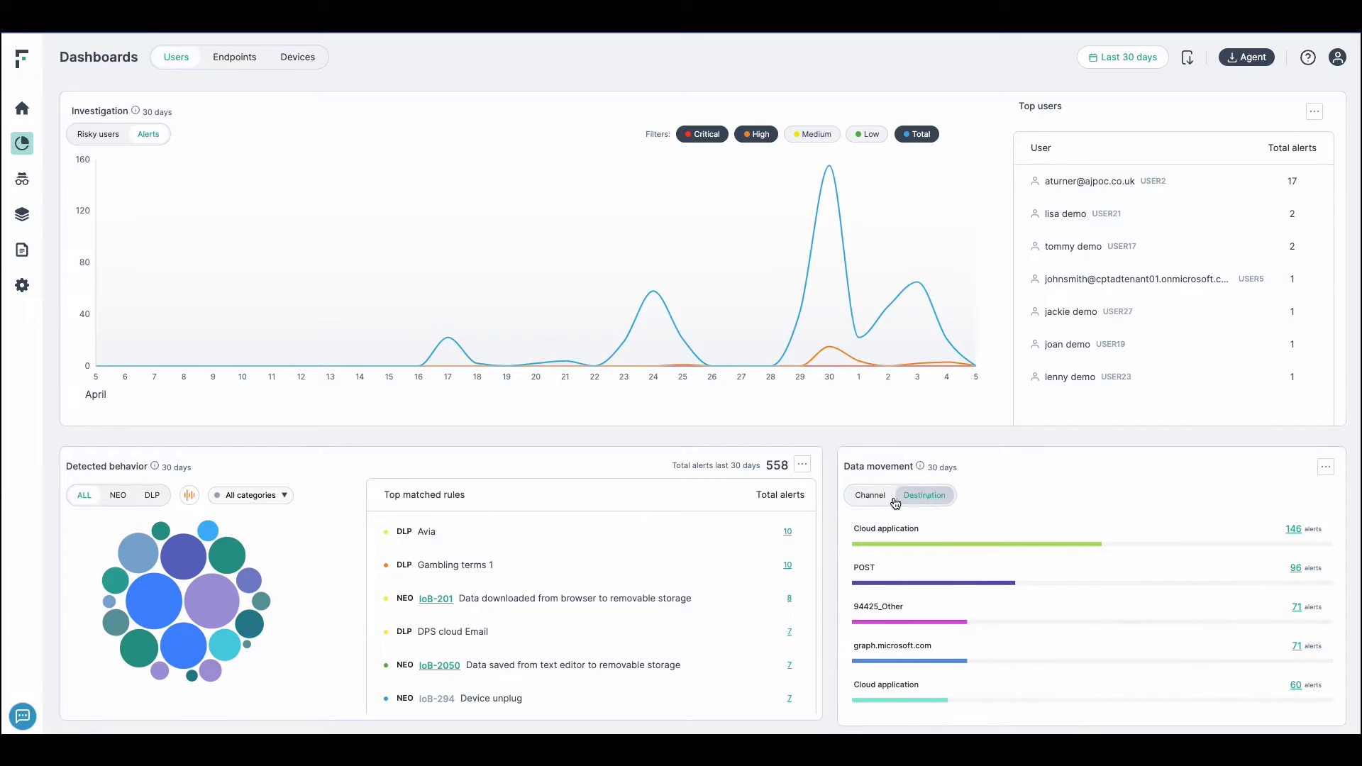
left_click(870, 495)
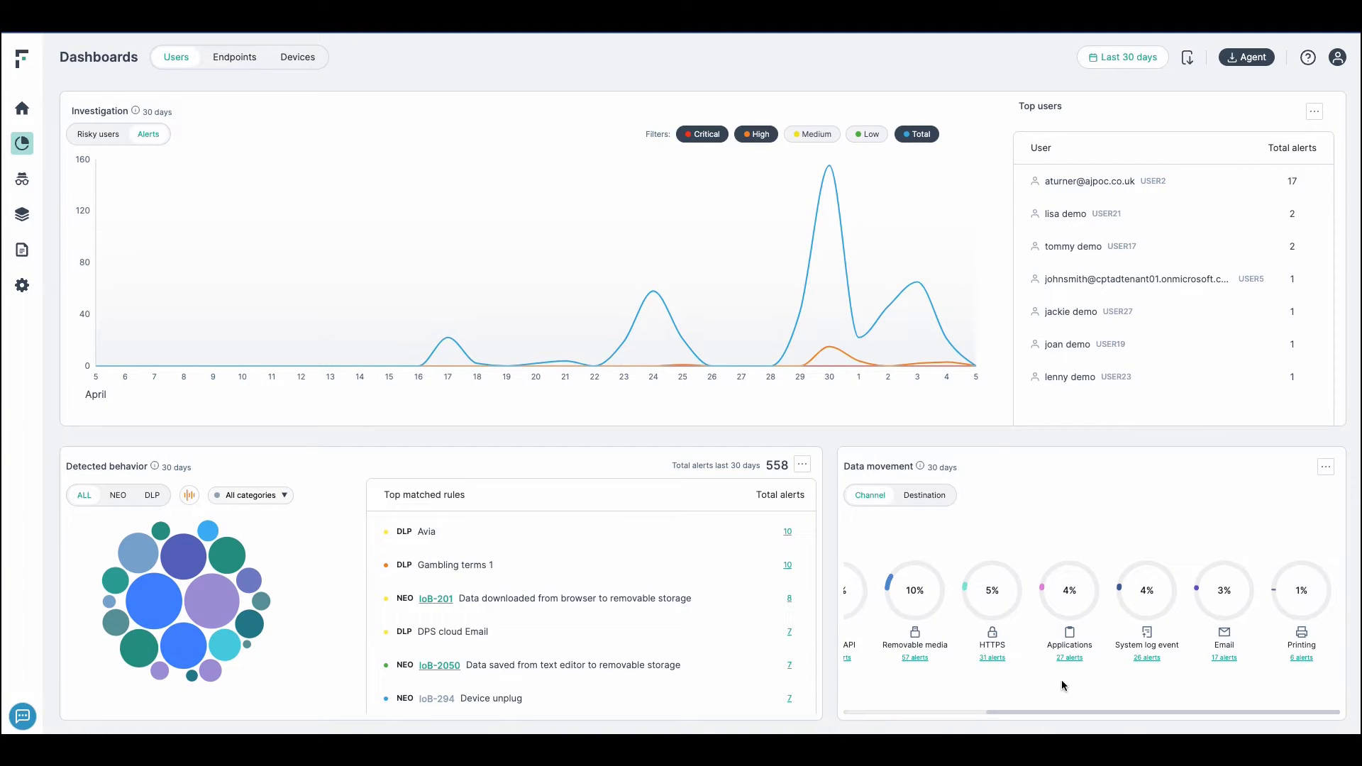
mouse_move(21, 214)
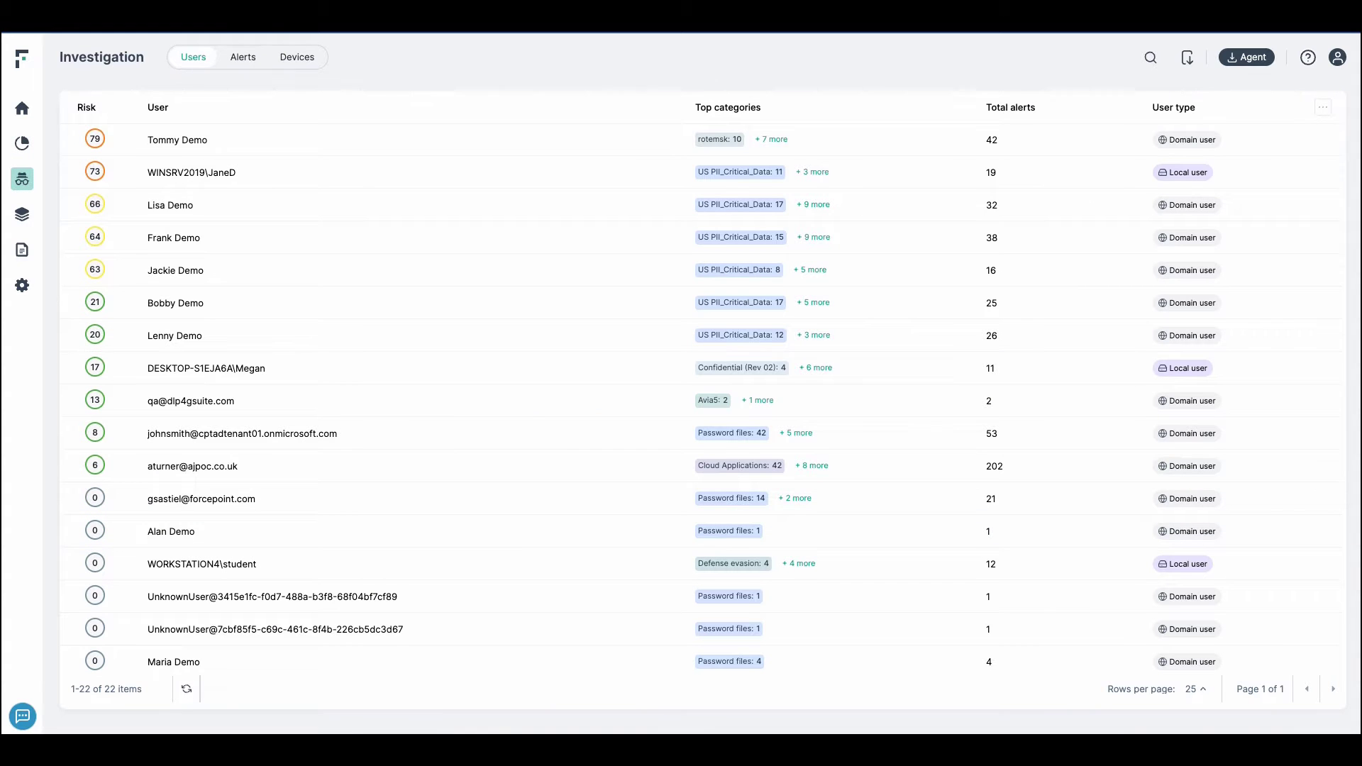
mouse_move(969, 223)
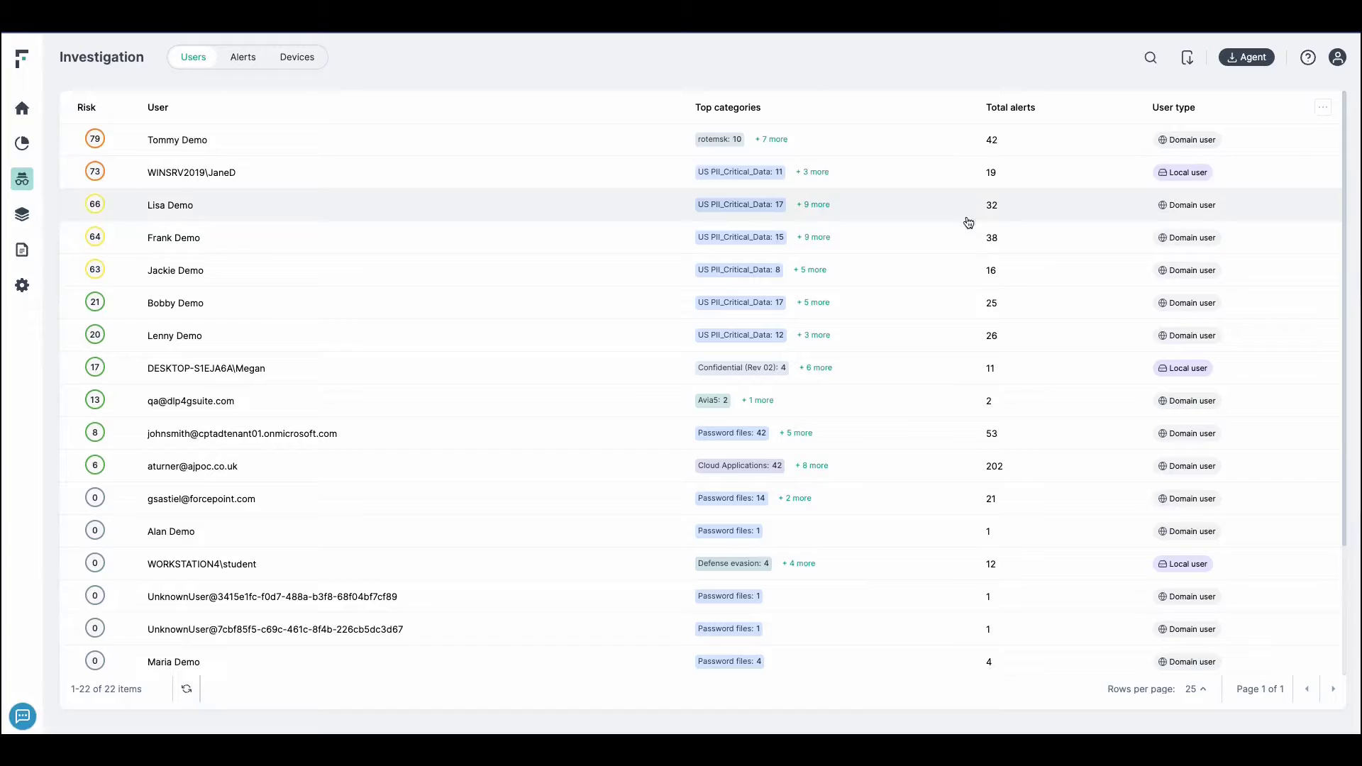
mouse_move(690, 153)
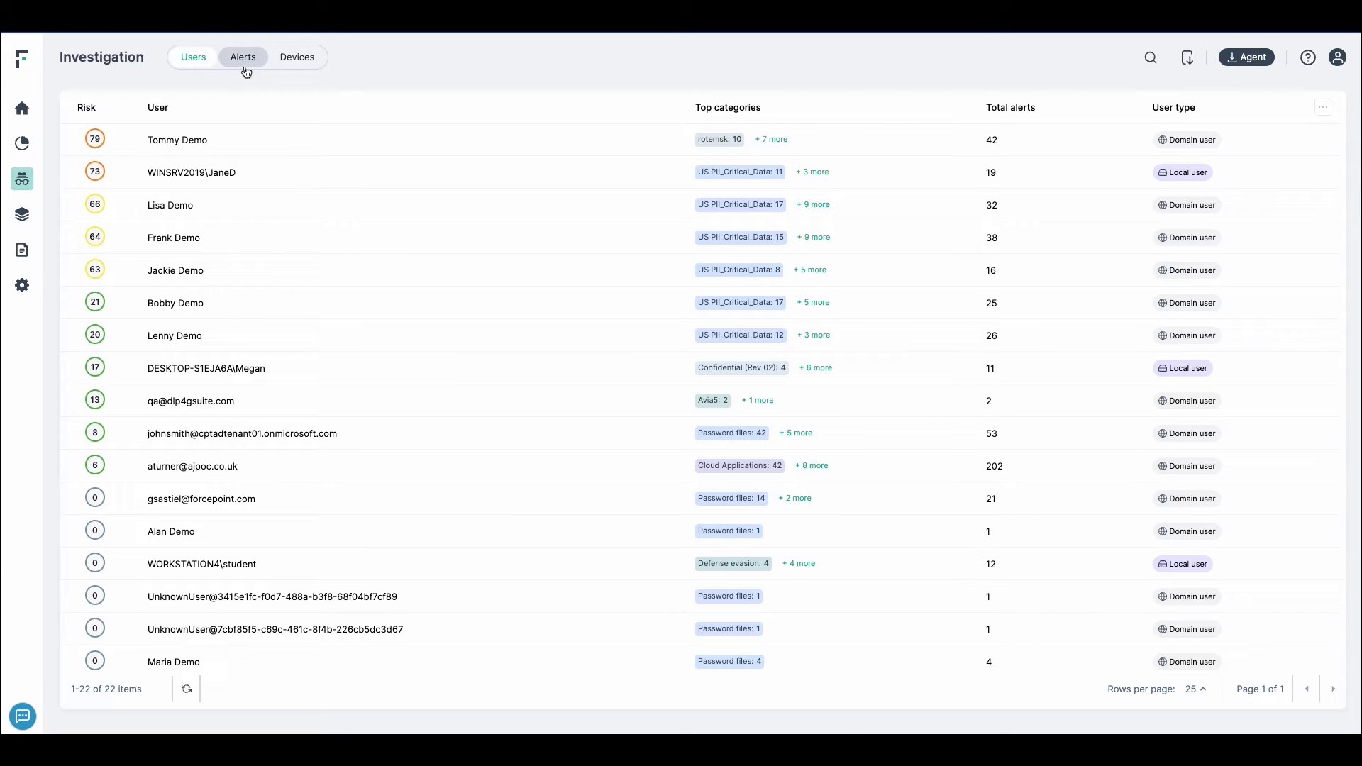
Show the investigated devices list with the QEMU QEMU HARDDISK USB Device
left_click(297, 57)
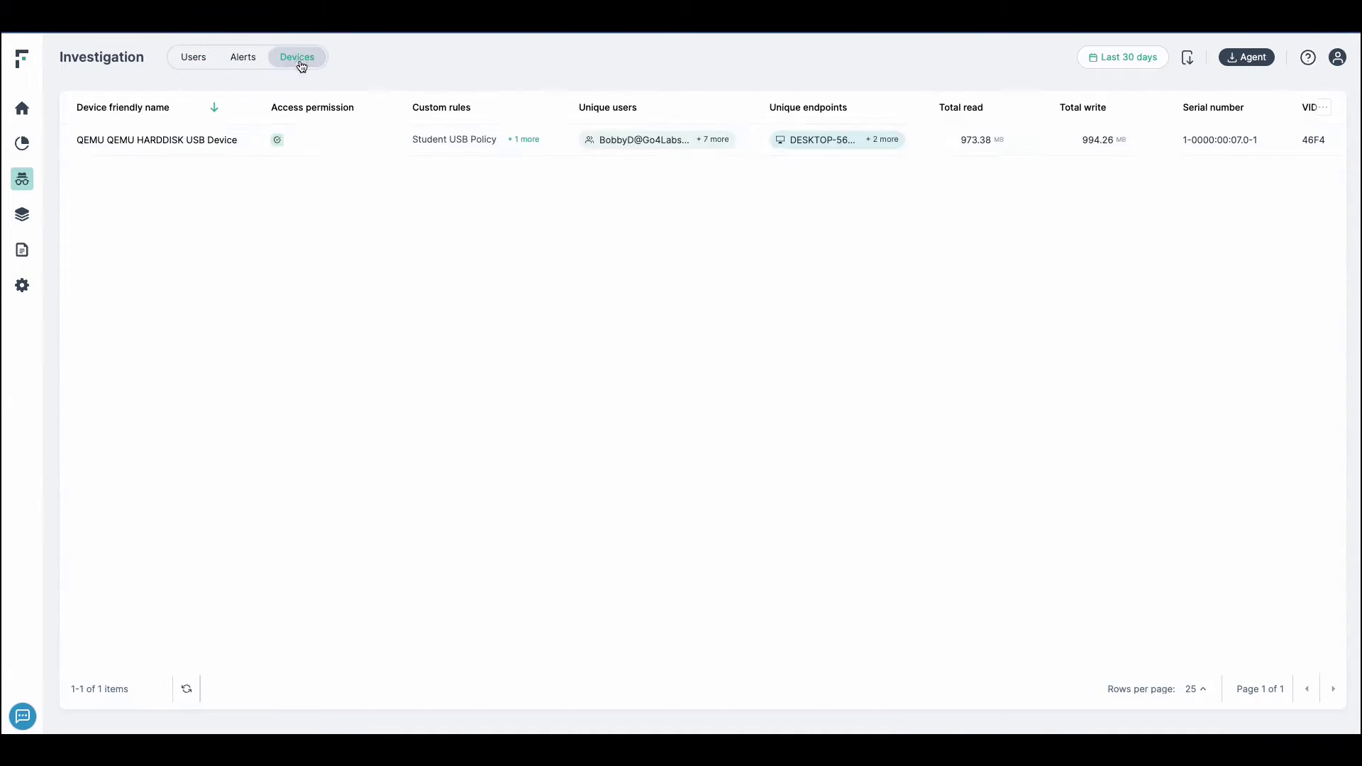
Show the QEMU USB hard disk's detail panel with its 30-day read-write volume and activity
left_click(156, 140)
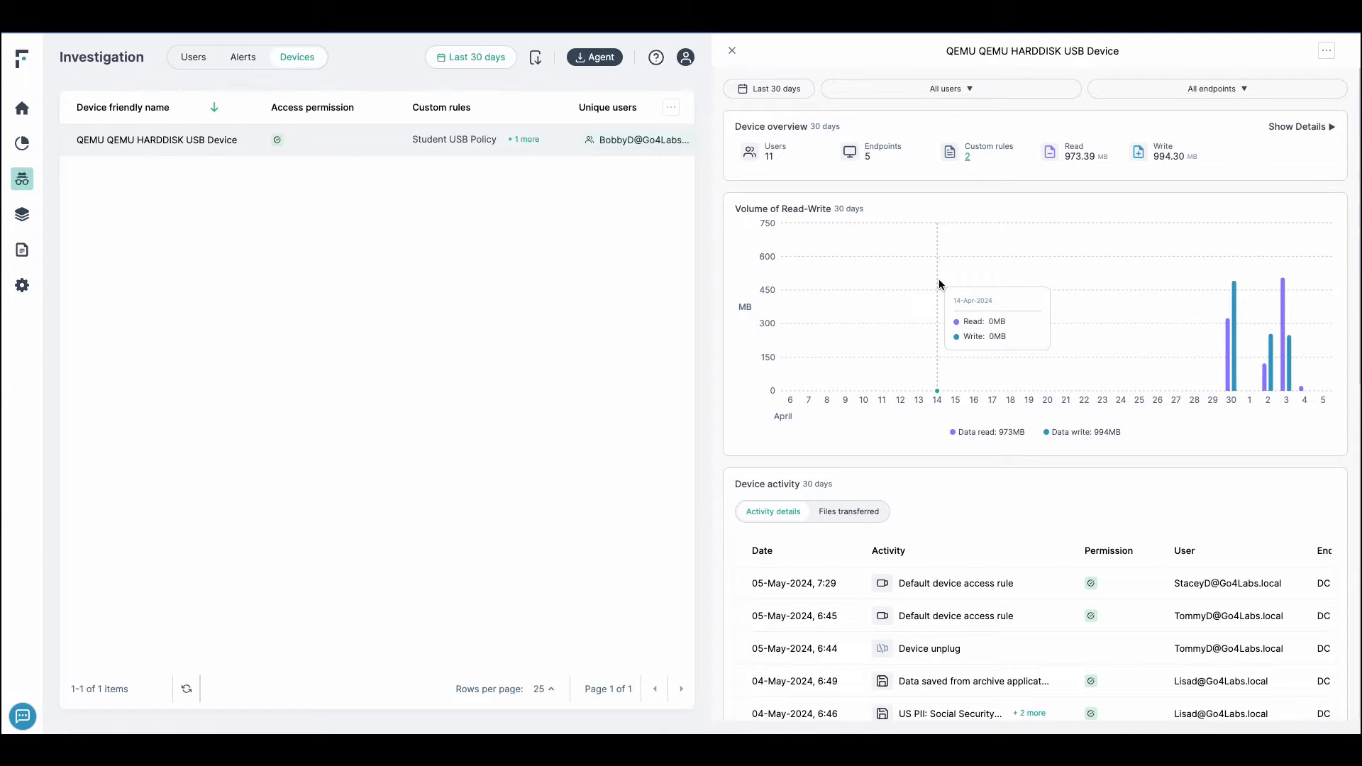
mouse_move(1301, 292)
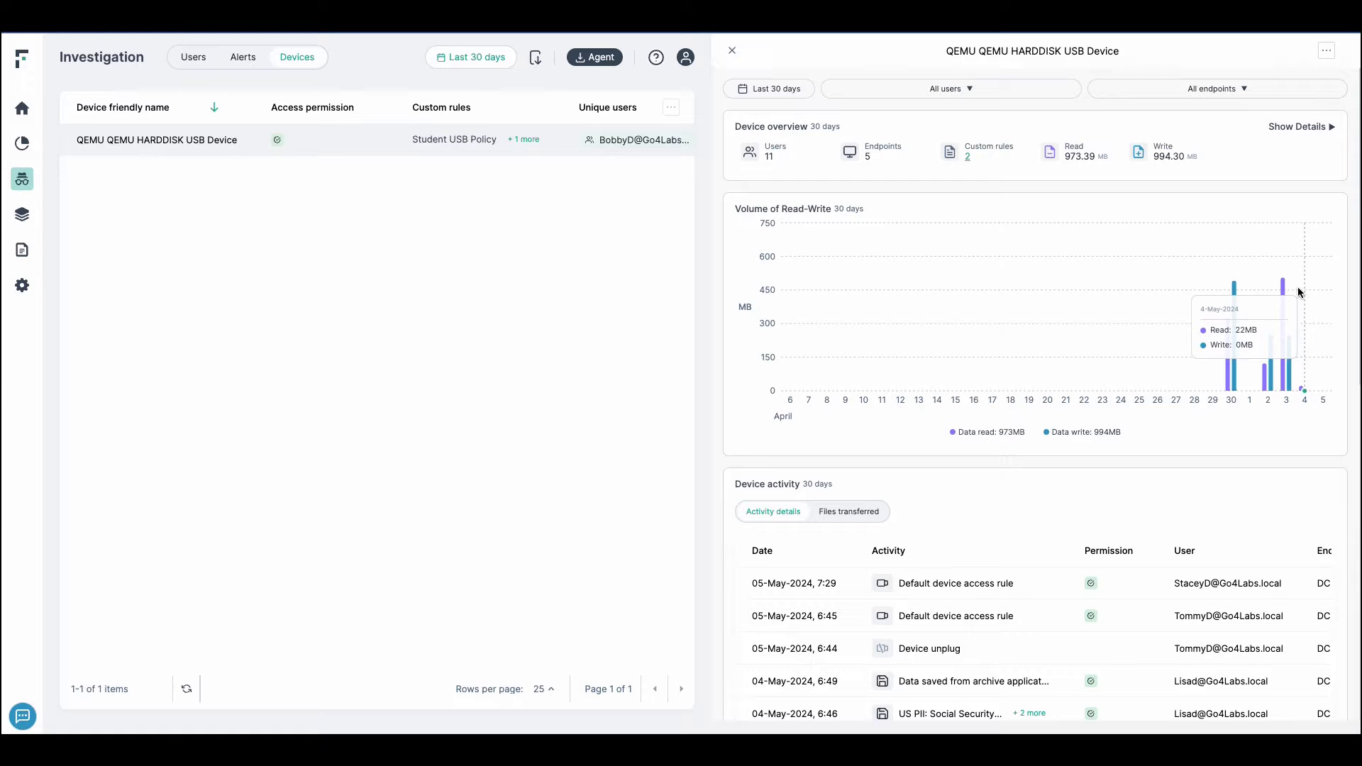
mouse_move(267, 87)
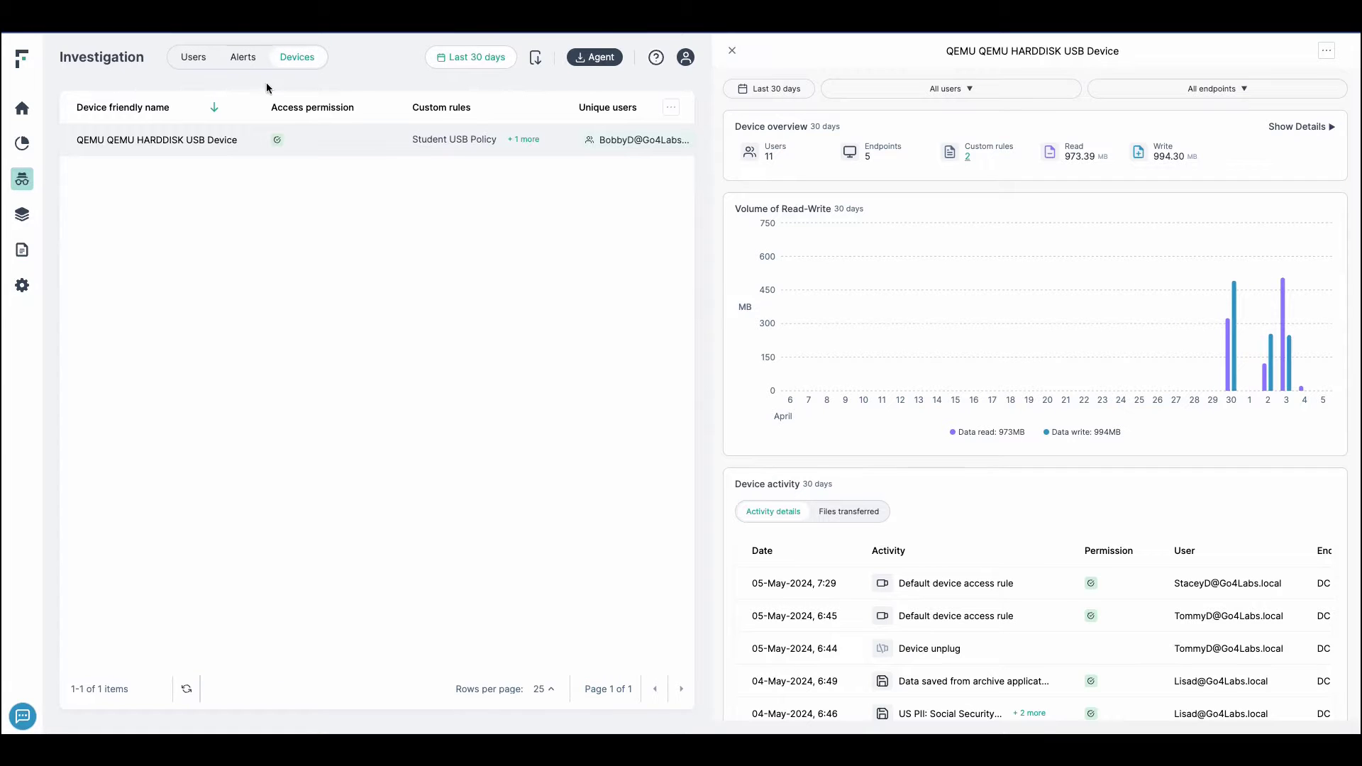
List all 558 alerts in Investigation and bring up the rows-per-page choices
left_click(242, 56)
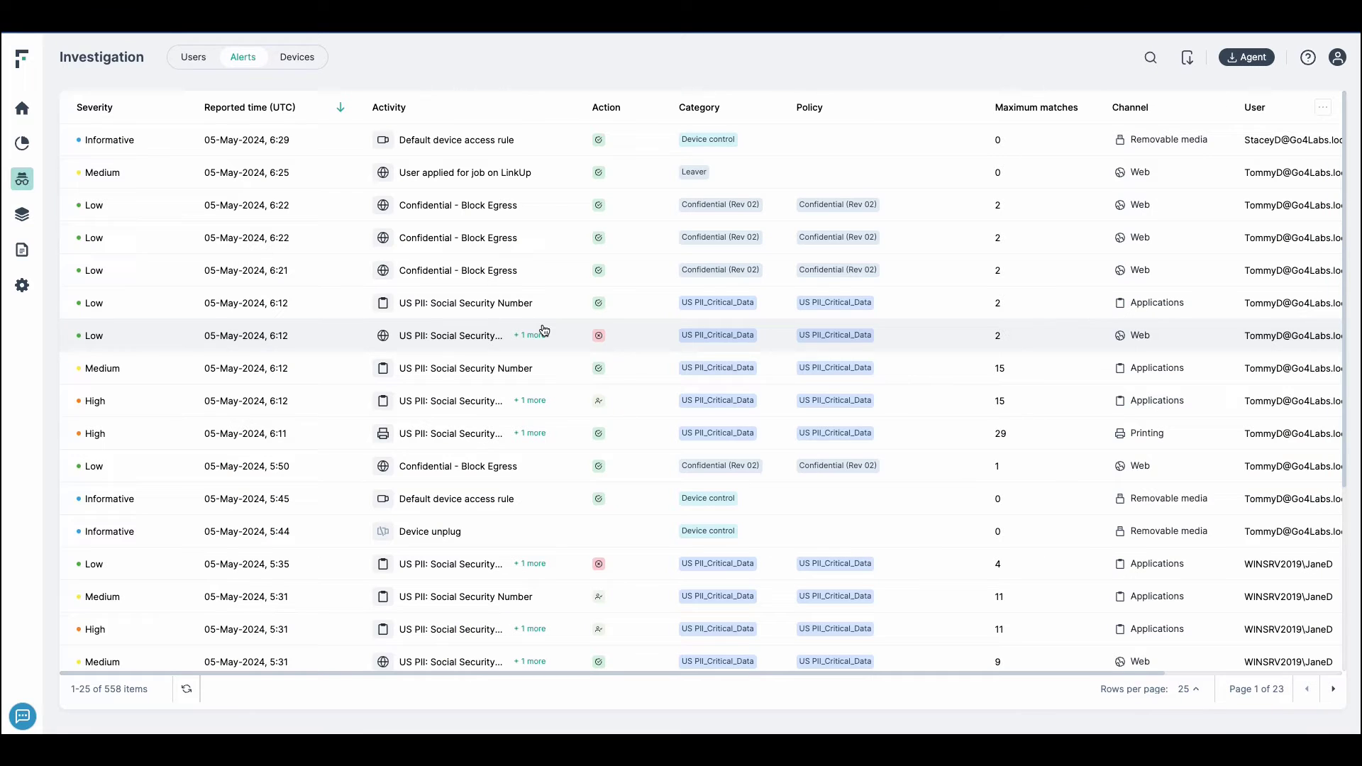
mouse_move(803, 400)
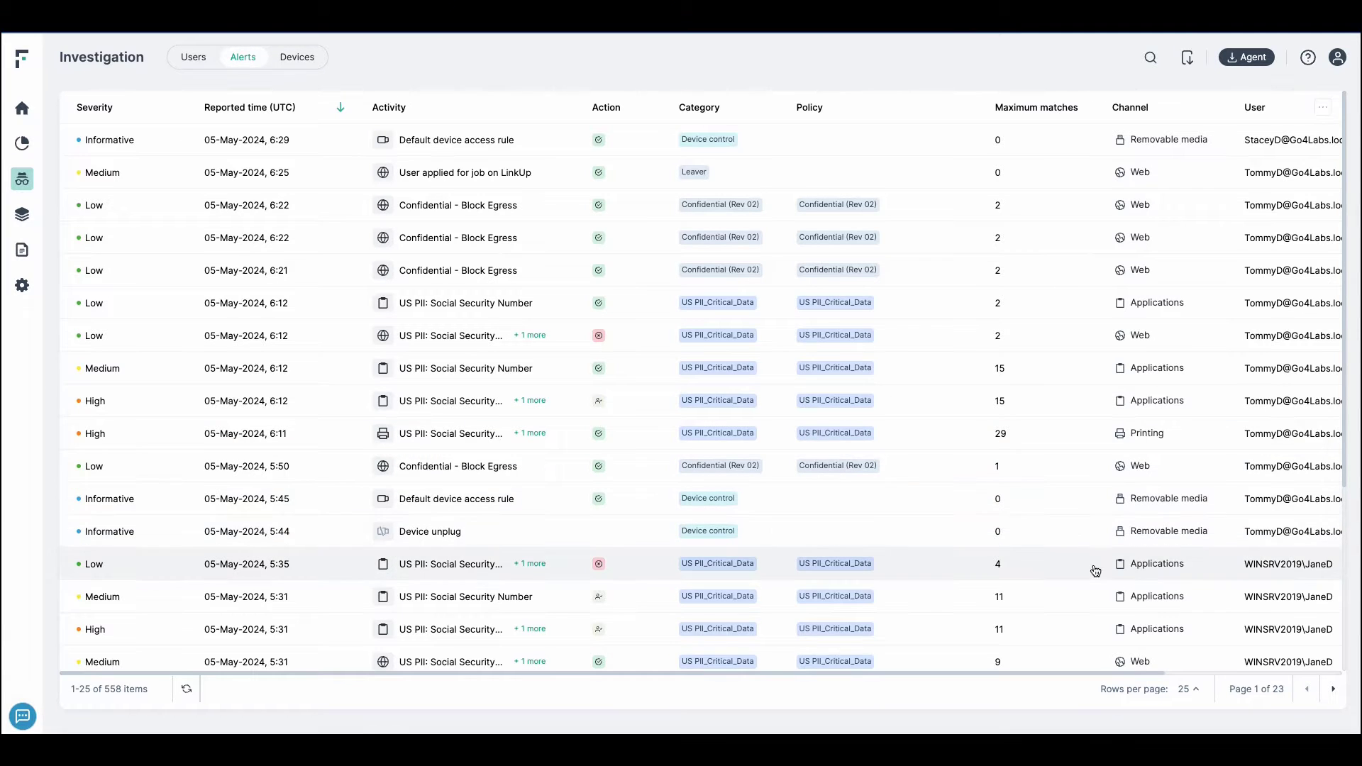
left_click(1188, 689)
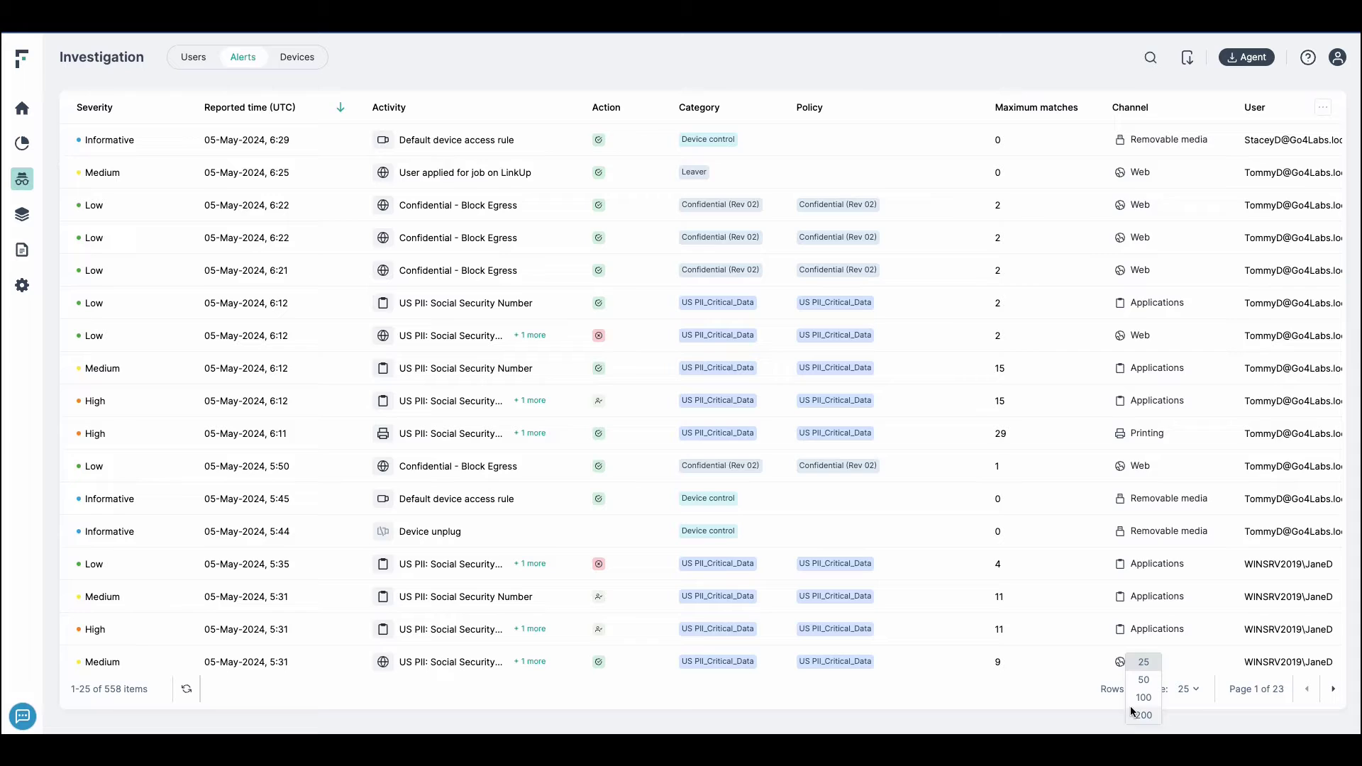
Show 200 alerts per page, scroll through them, then return to the users list
left_click(1142, 713)
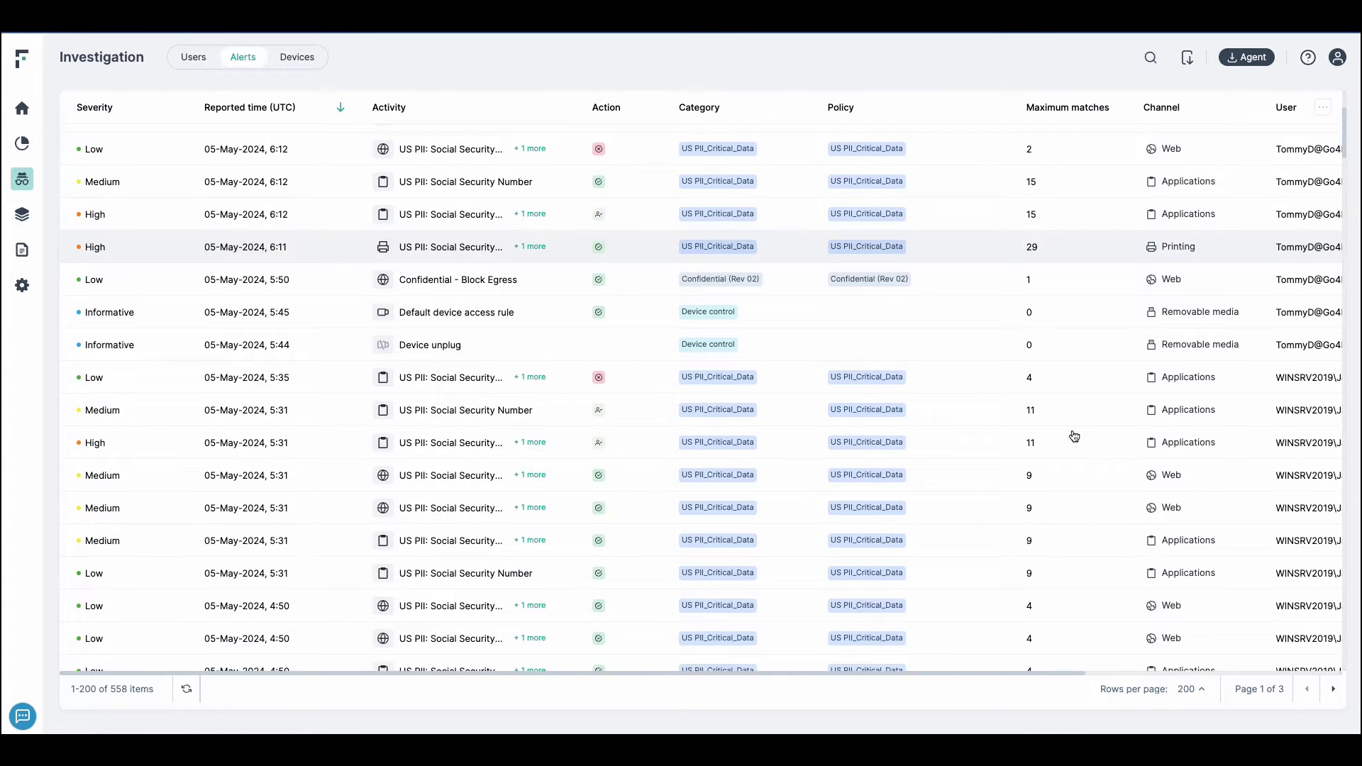
scroll("down", 3)
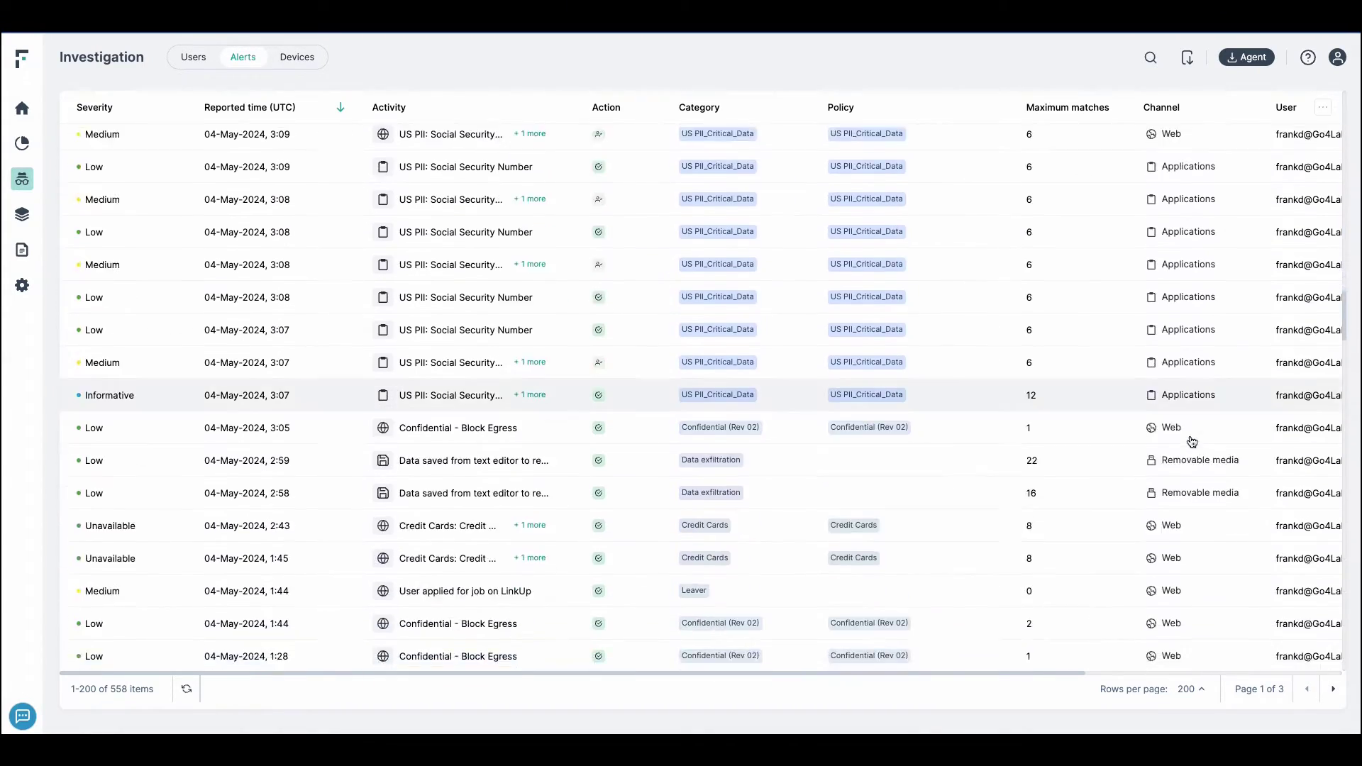
scroll("down", 3)
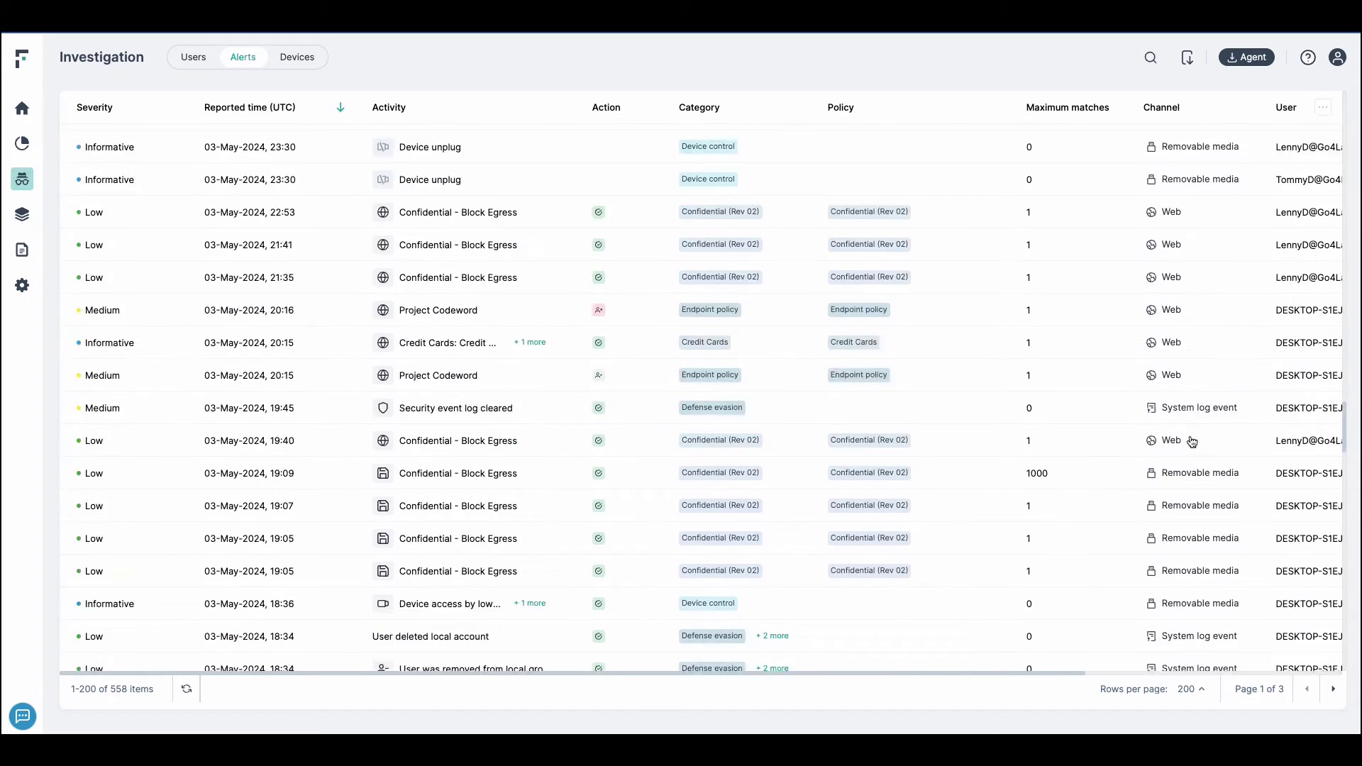
scroll("down", 3)
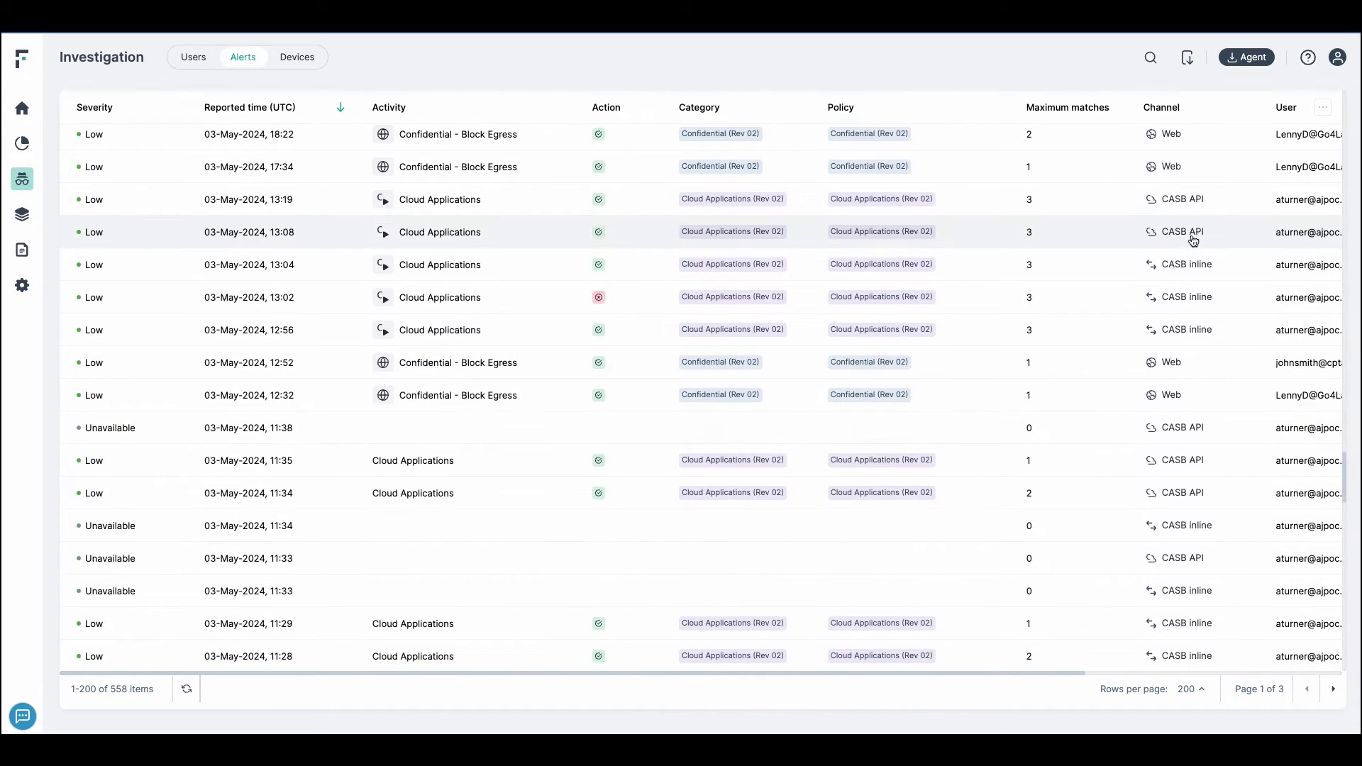
mouse_move(1197, 322)
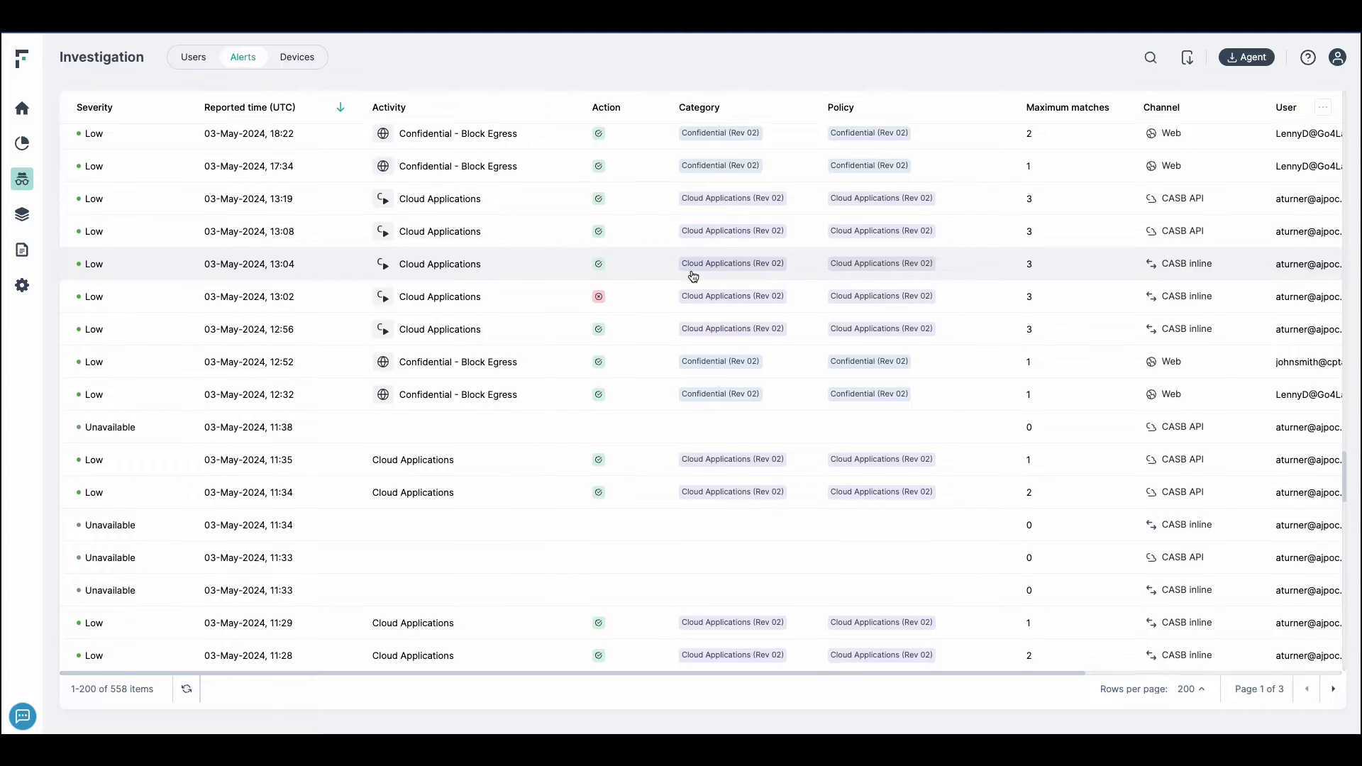
scroll("down", 3)
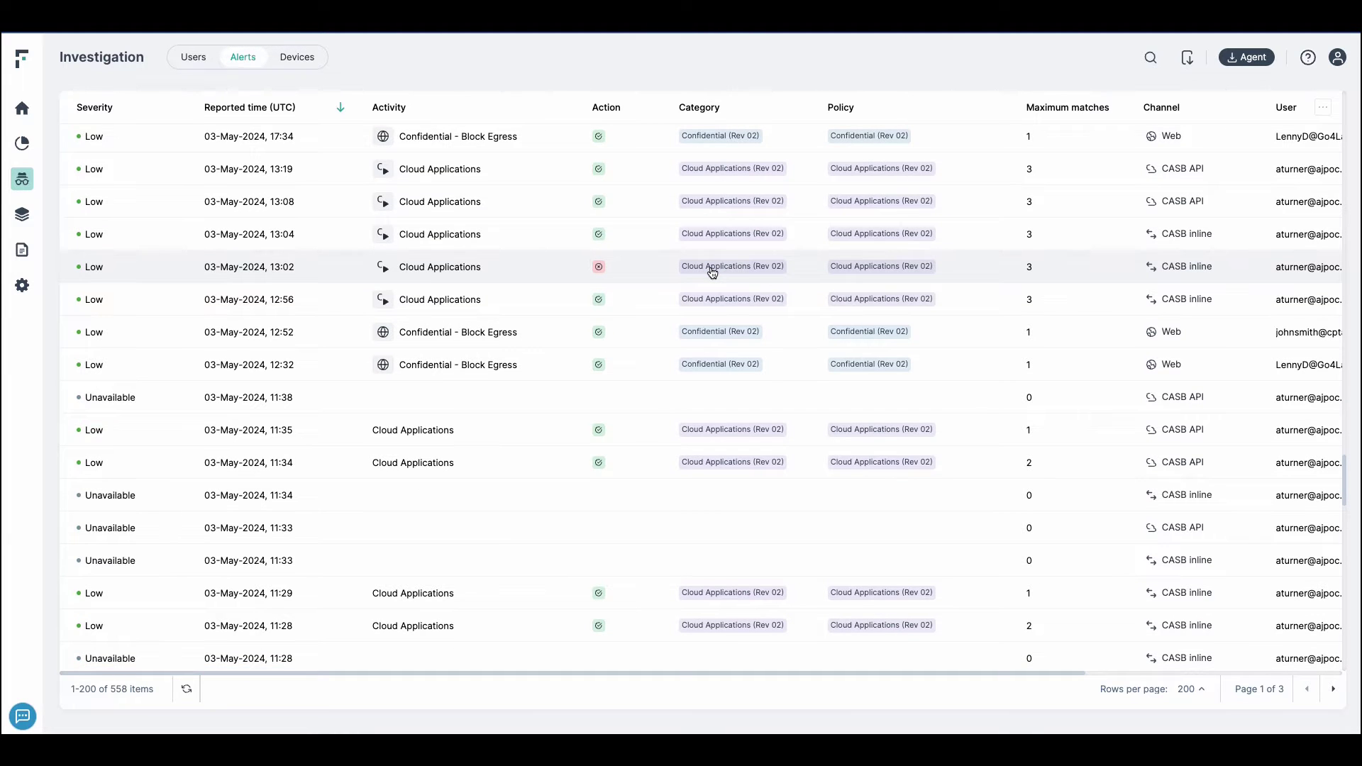
scroll("down", 3)
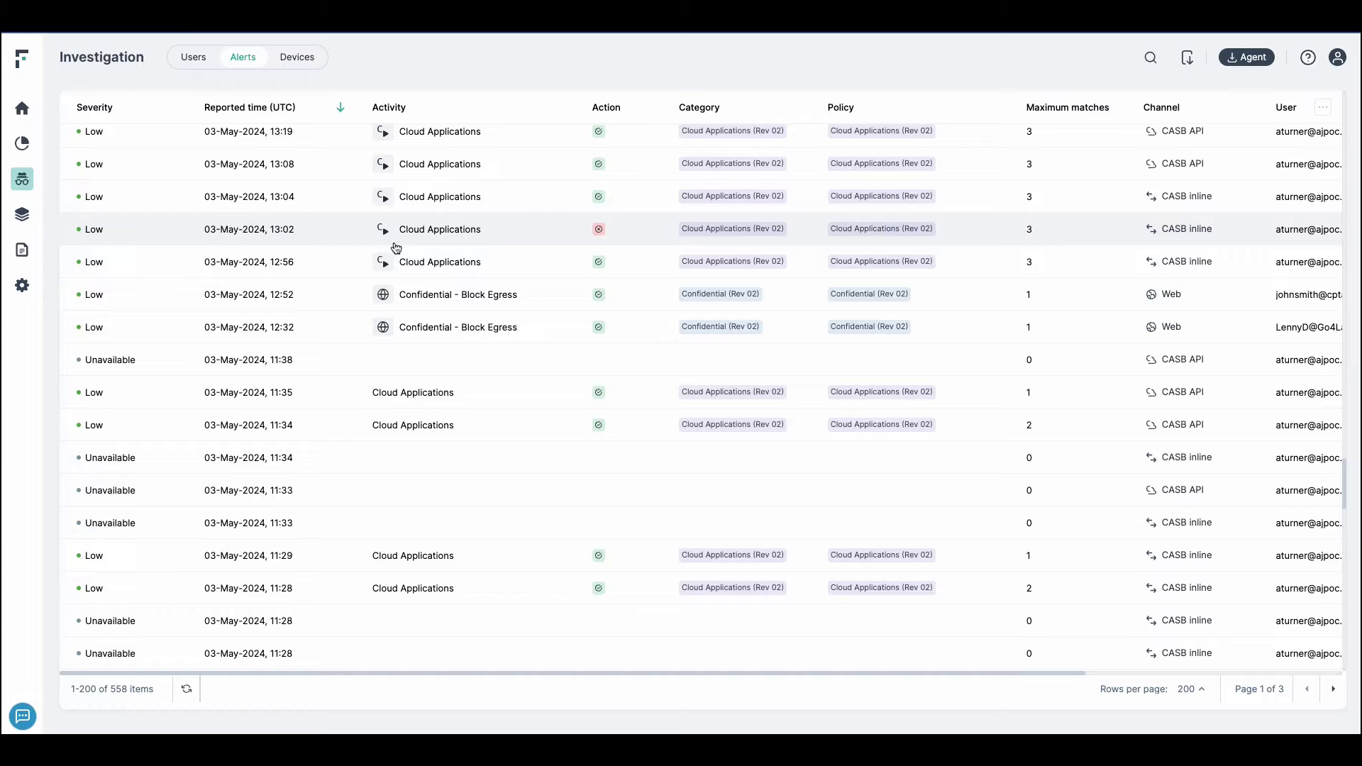
left_click(193, 57)
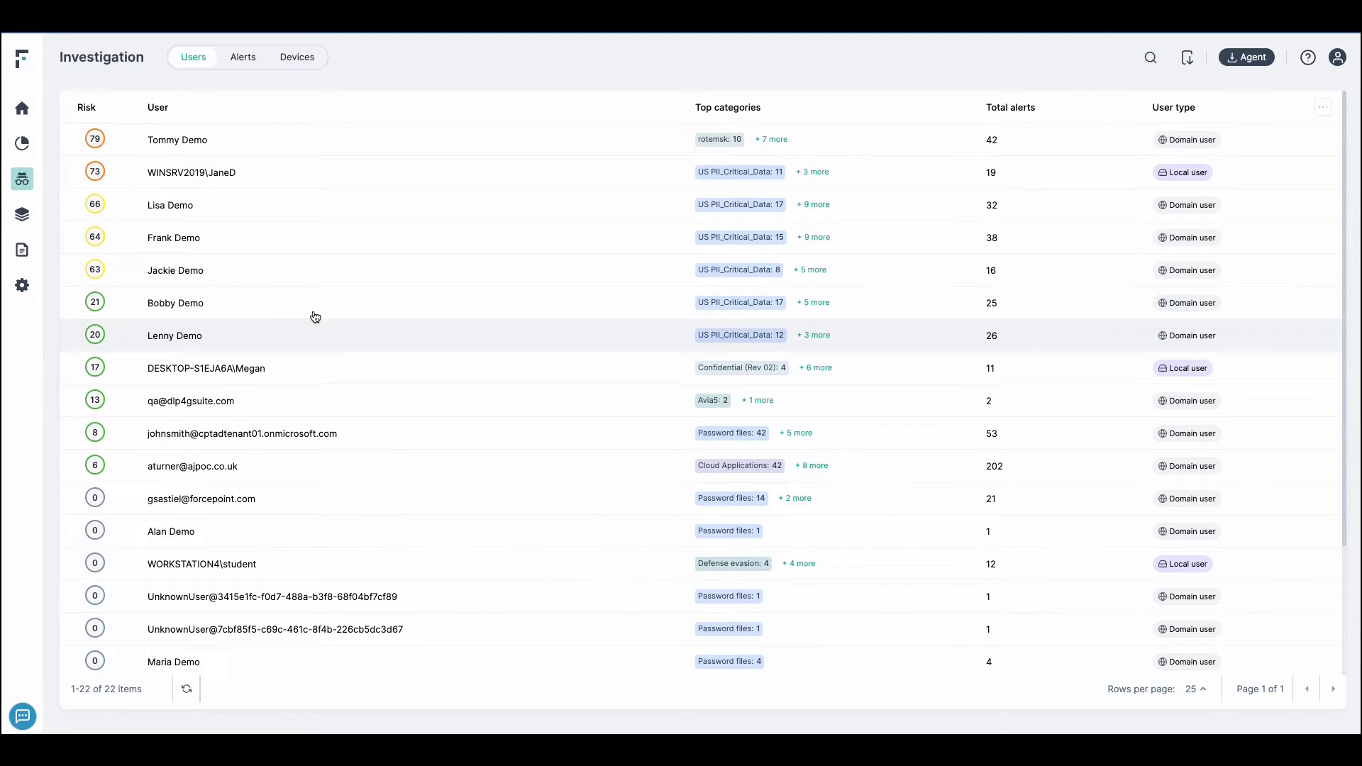
Show Tommy Demo's timeline with risk score 79 and scroll through his alerts by date
left_click(178, 140)
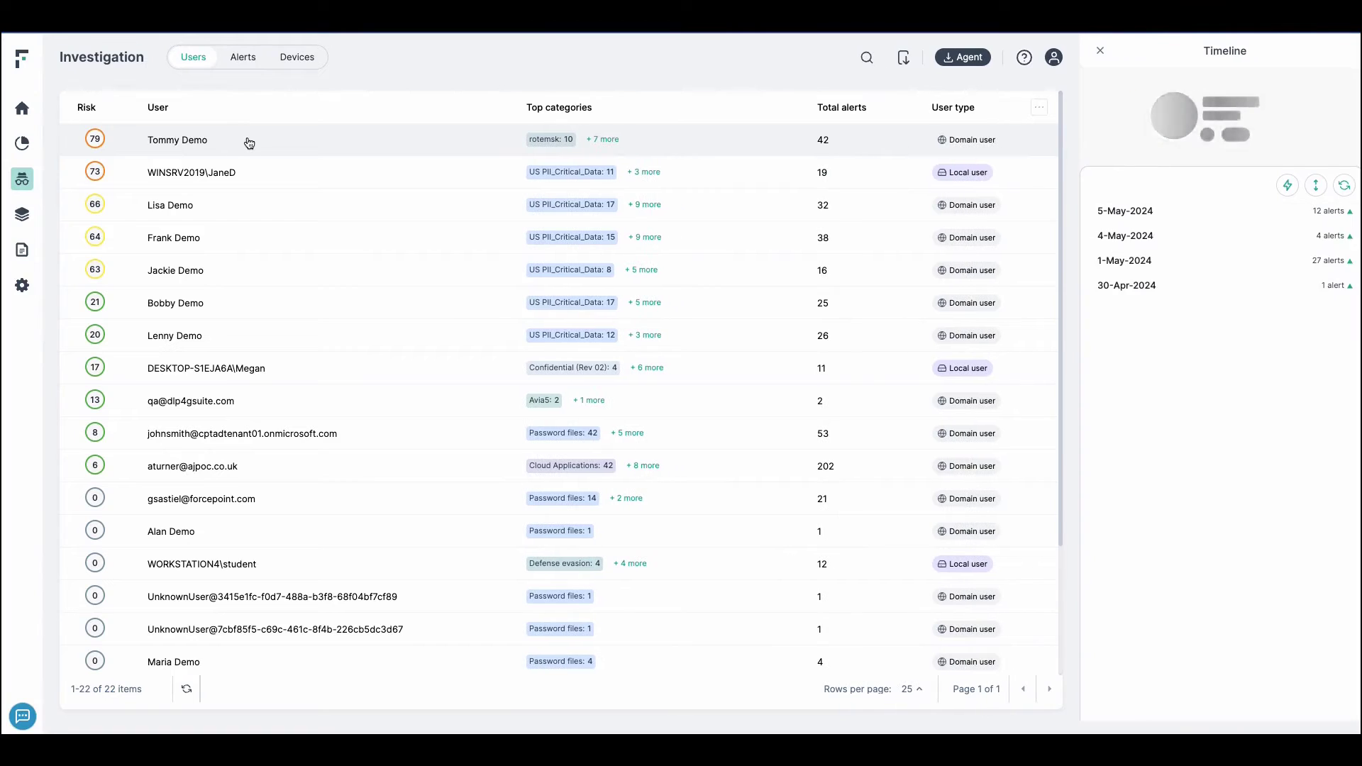
left_click(176, 141)
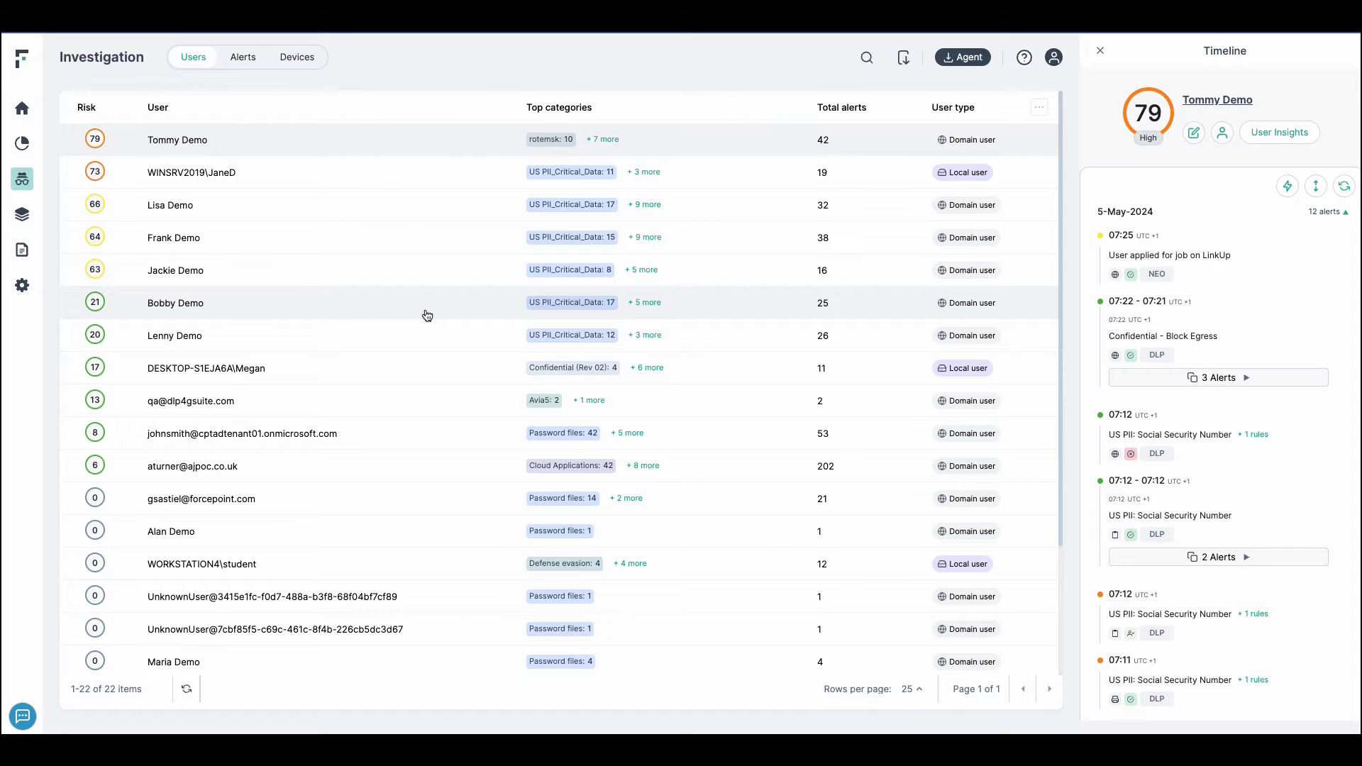
mouse_move(375, 294)
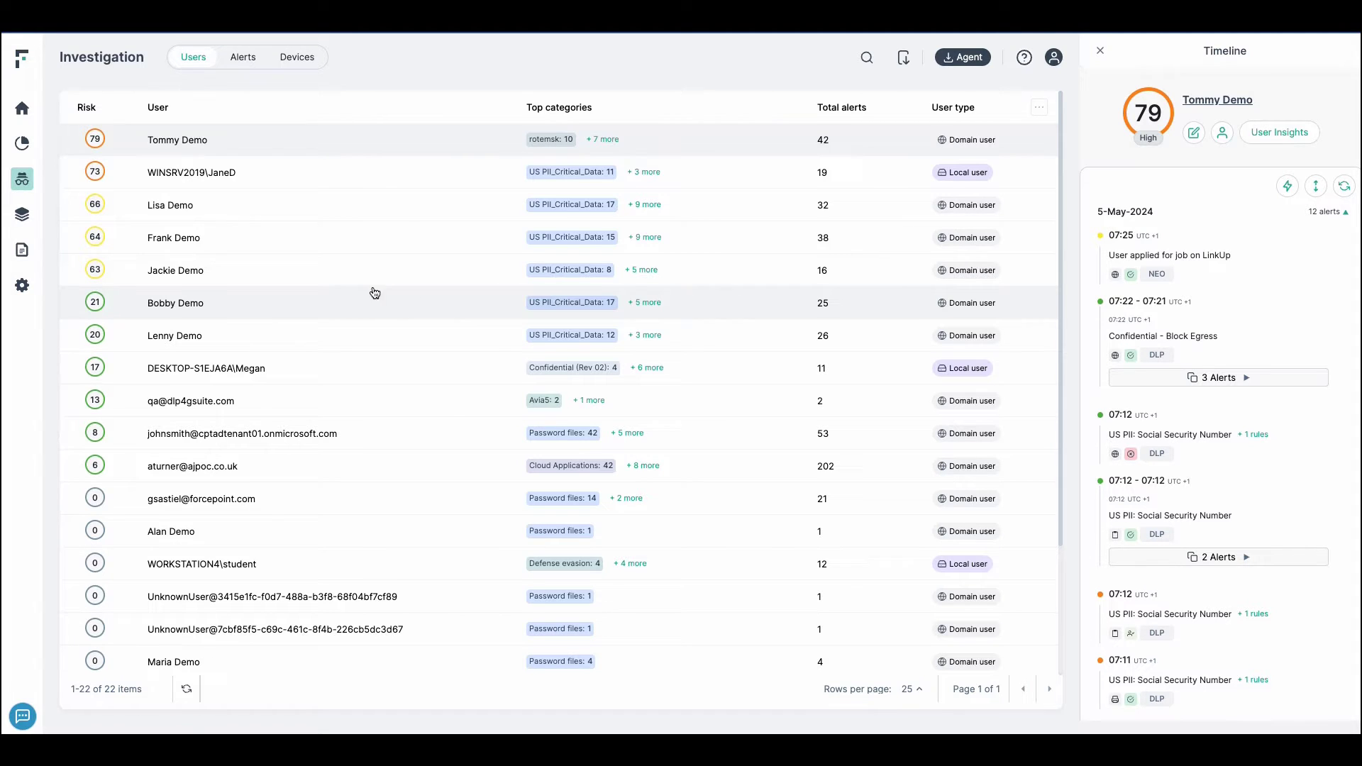
mouse_move(284, 164)
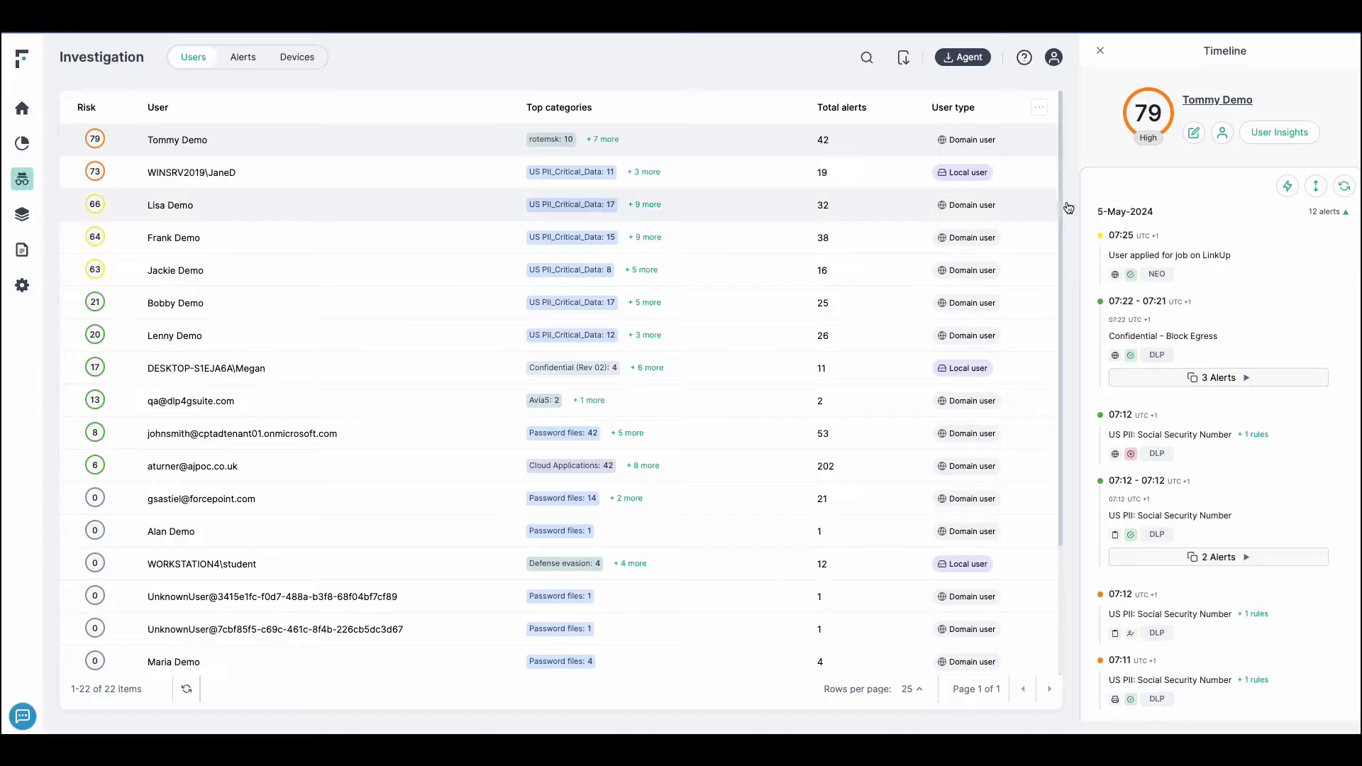
scroll("down", 3)
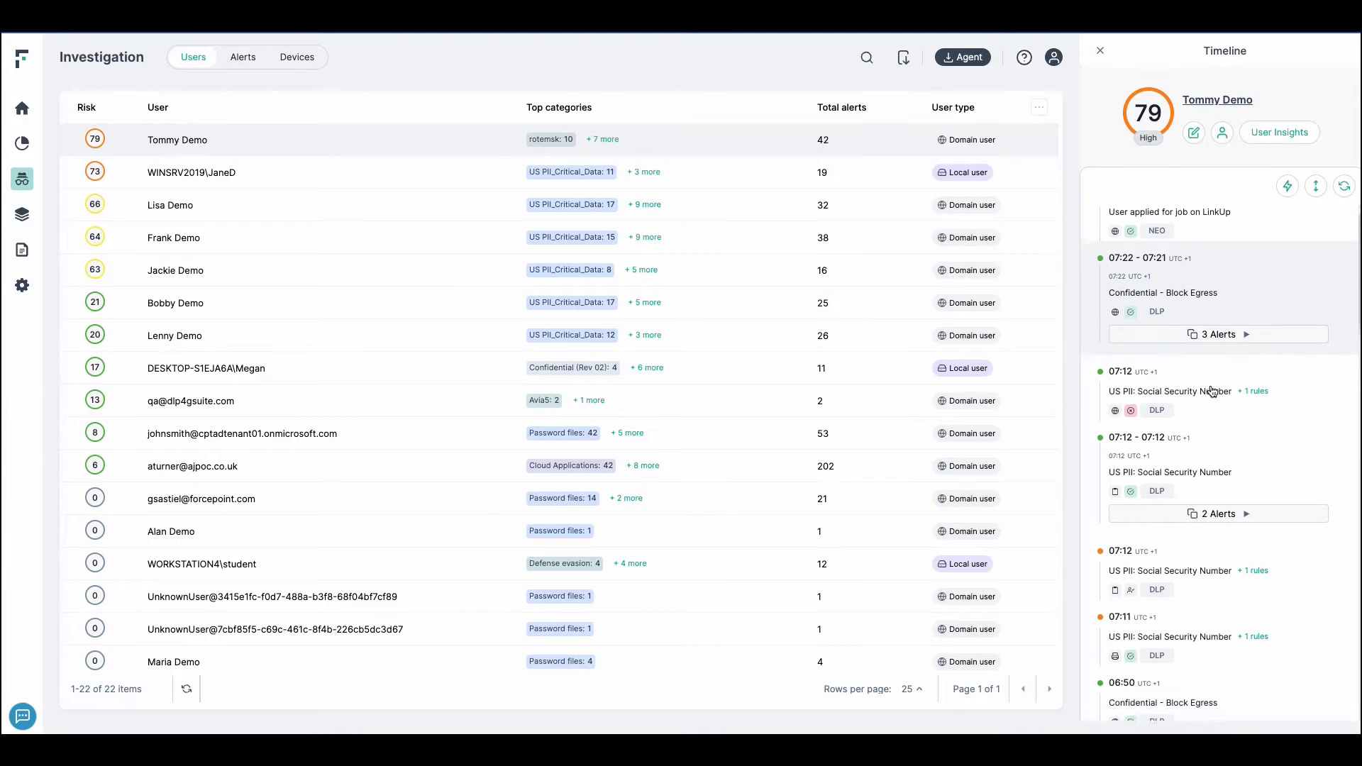
scroll("down", 3)
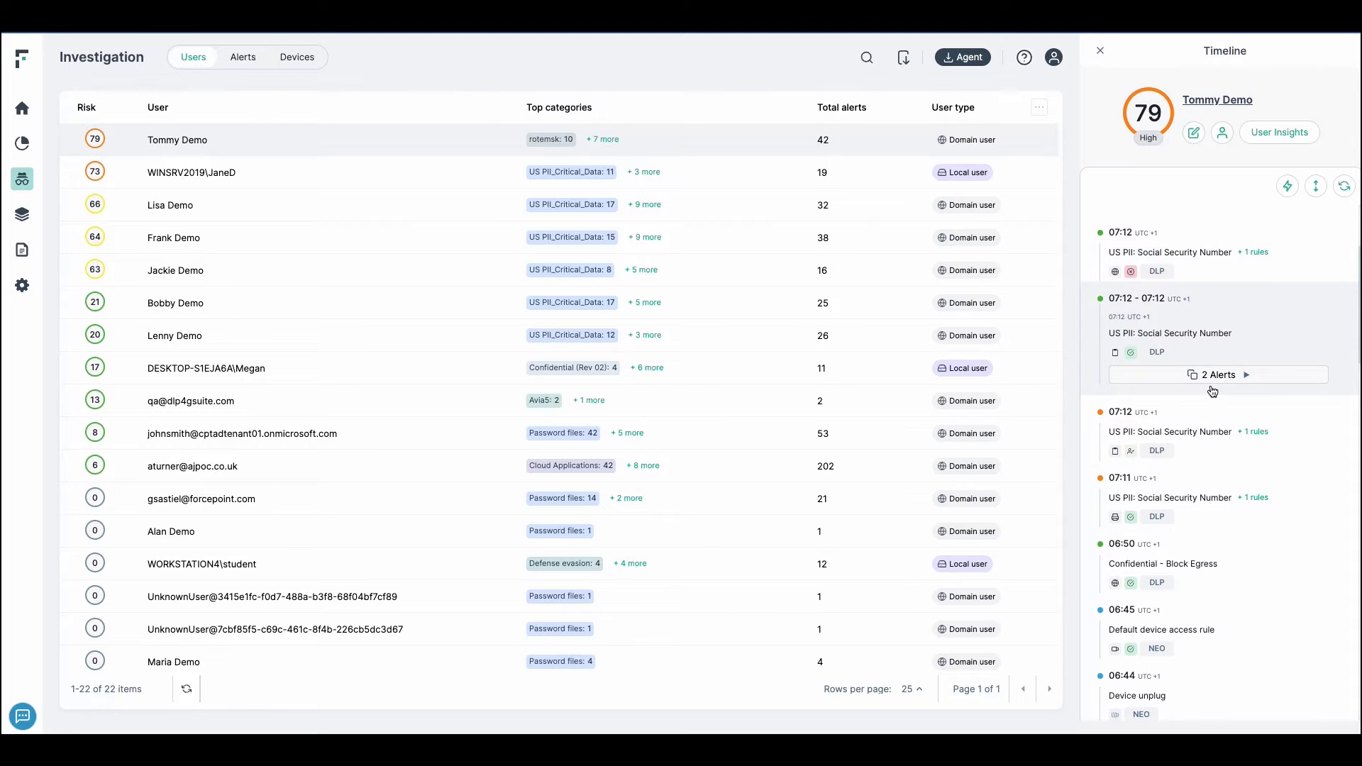
scroll("down", 3)
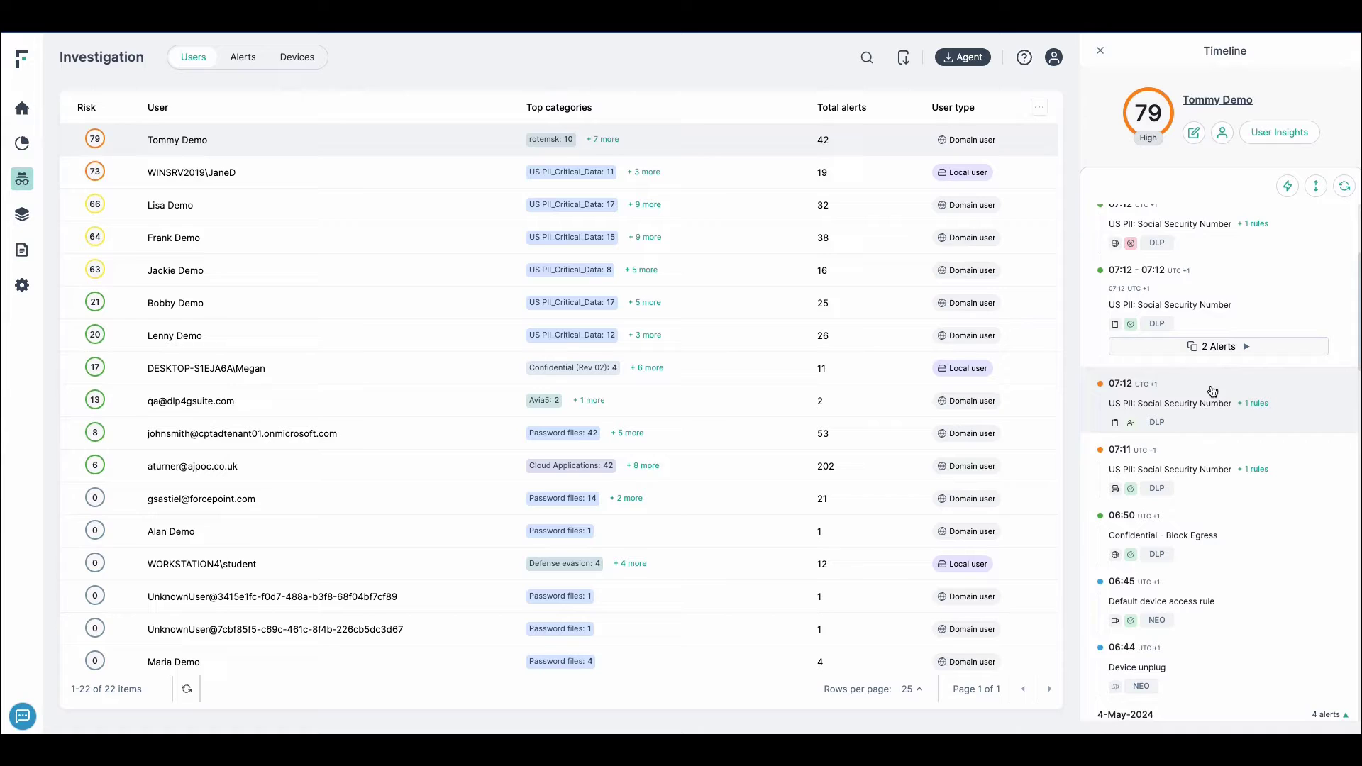
scroll("down", 3)
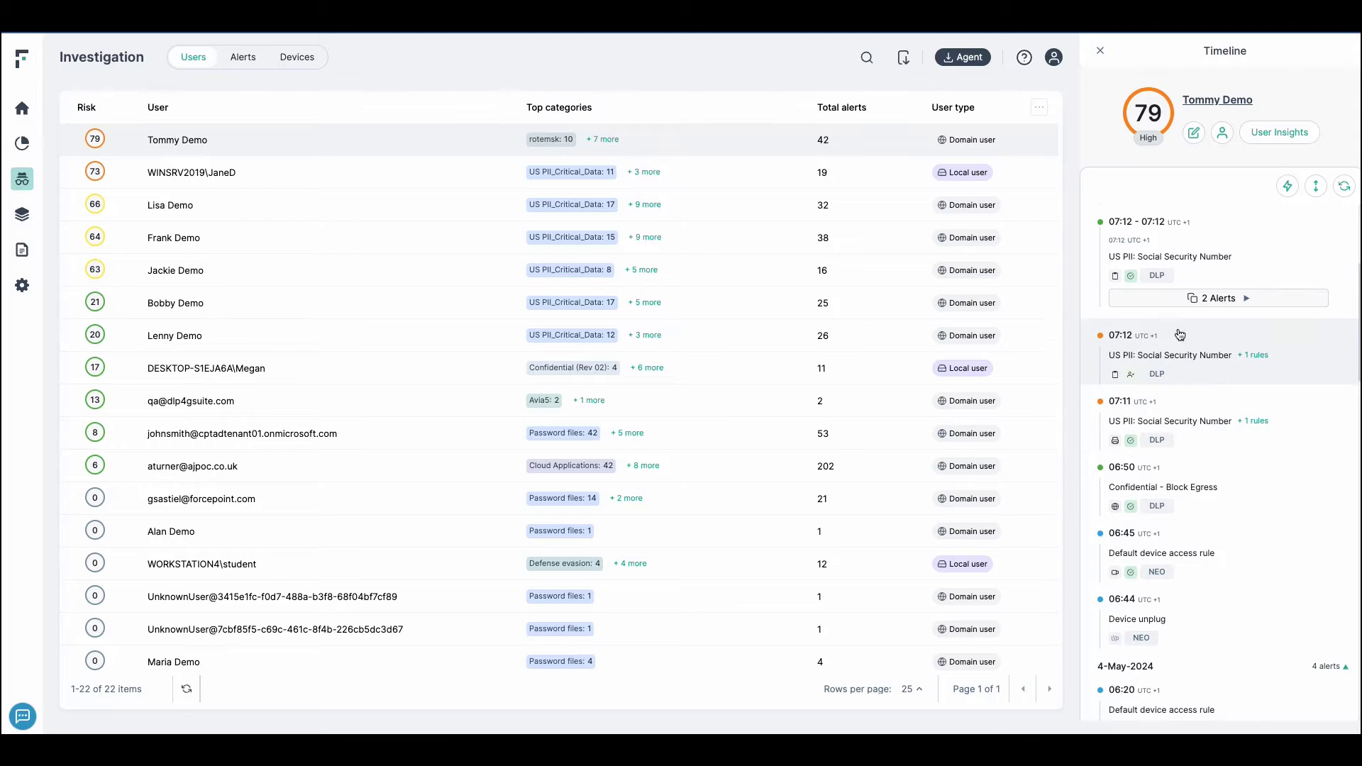
mouse_move(21, 249)
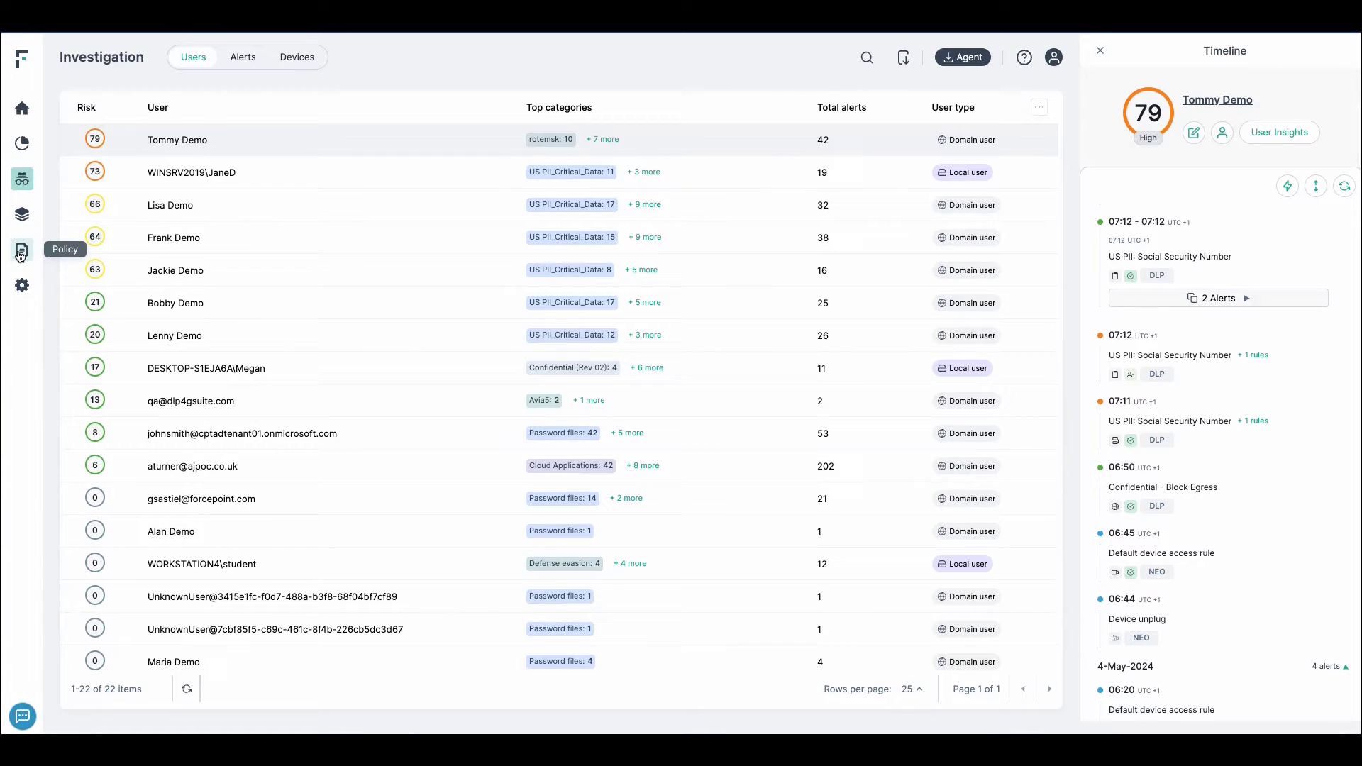
Show the data protection policies with the 43 rules of US PII_Critical_Data
left_click(22, 251)
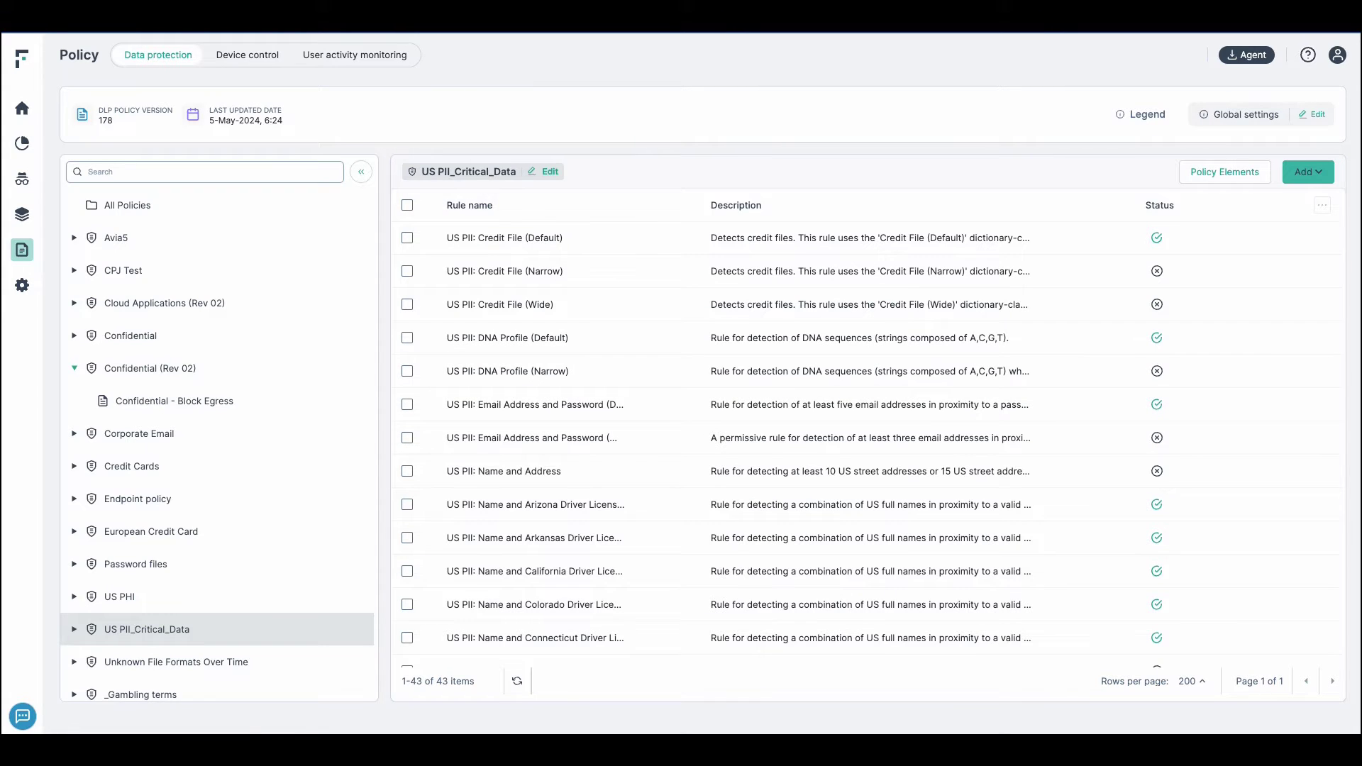
mouse_move(22, 249)
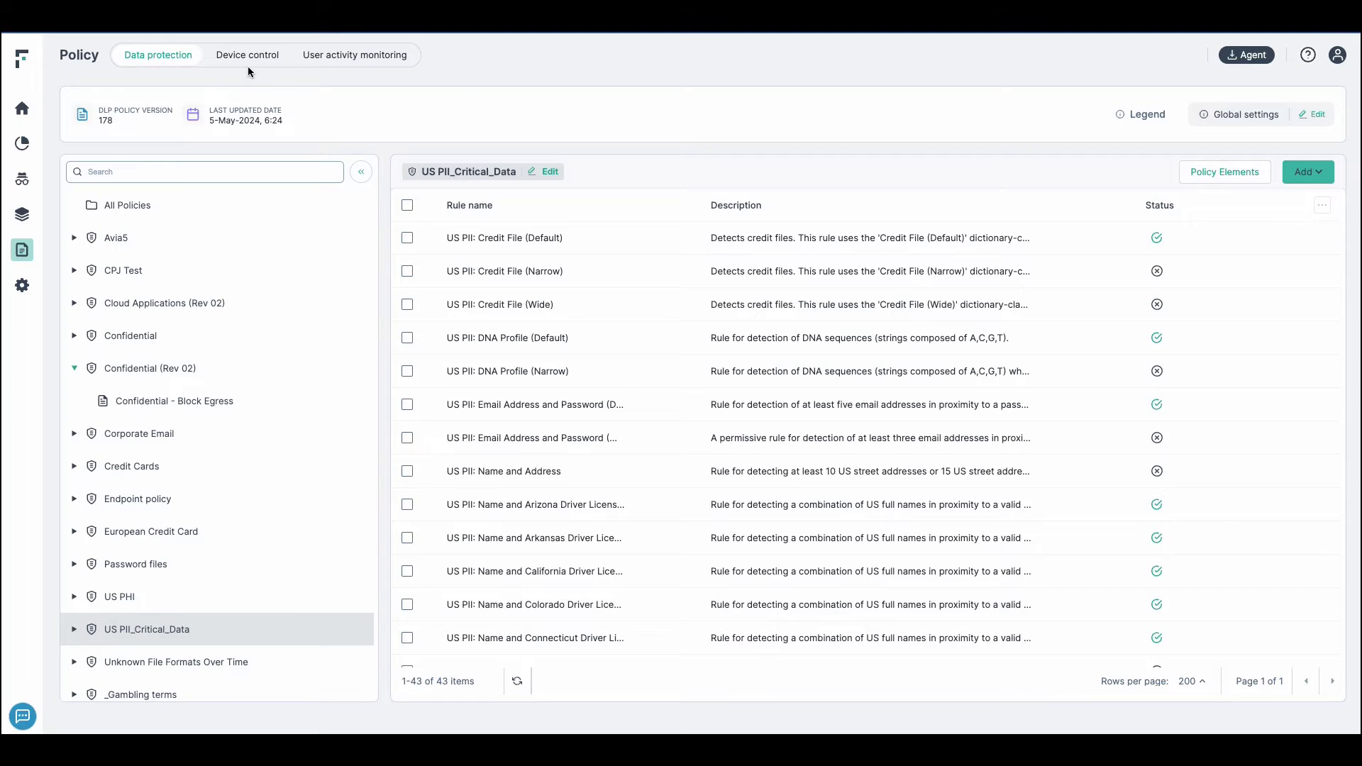
mouse_move(171, 84)
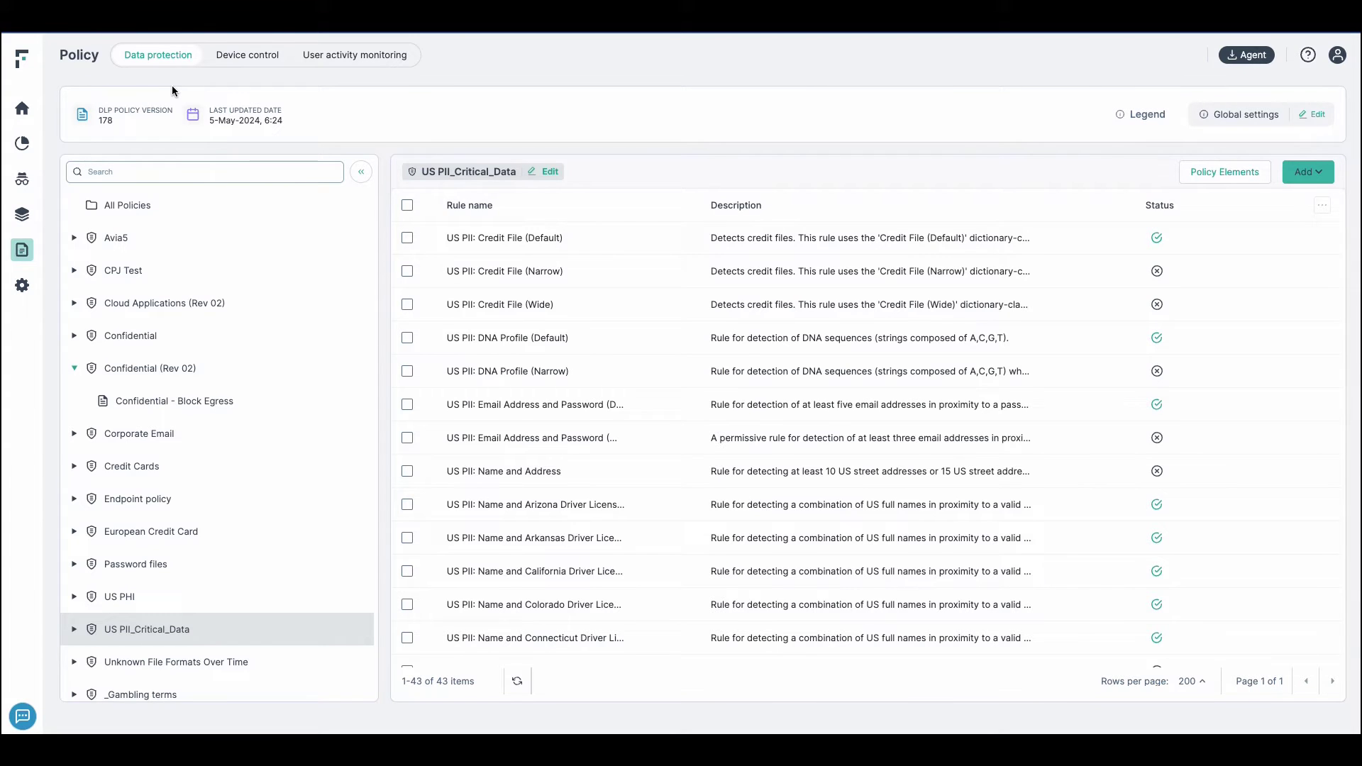
mouse_move(259, 155)
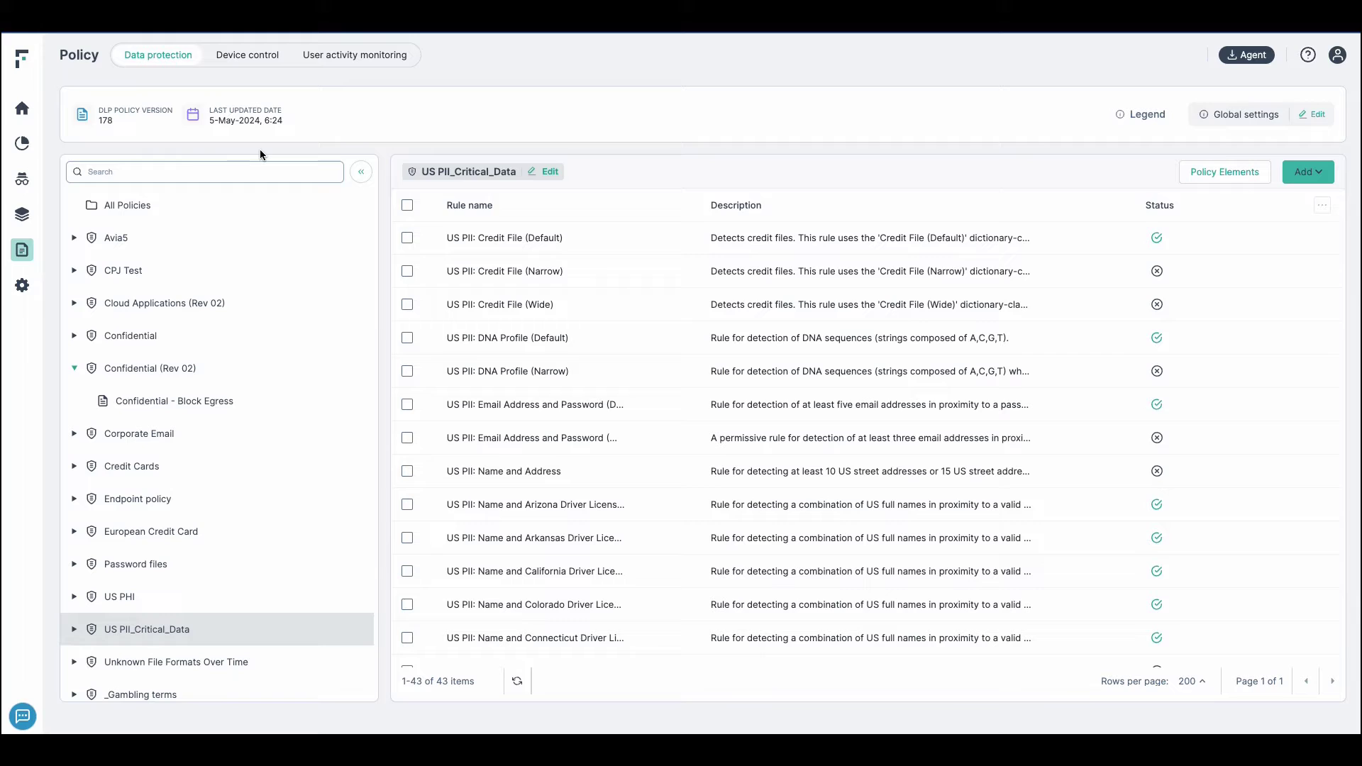
mouse_move(22, 250)
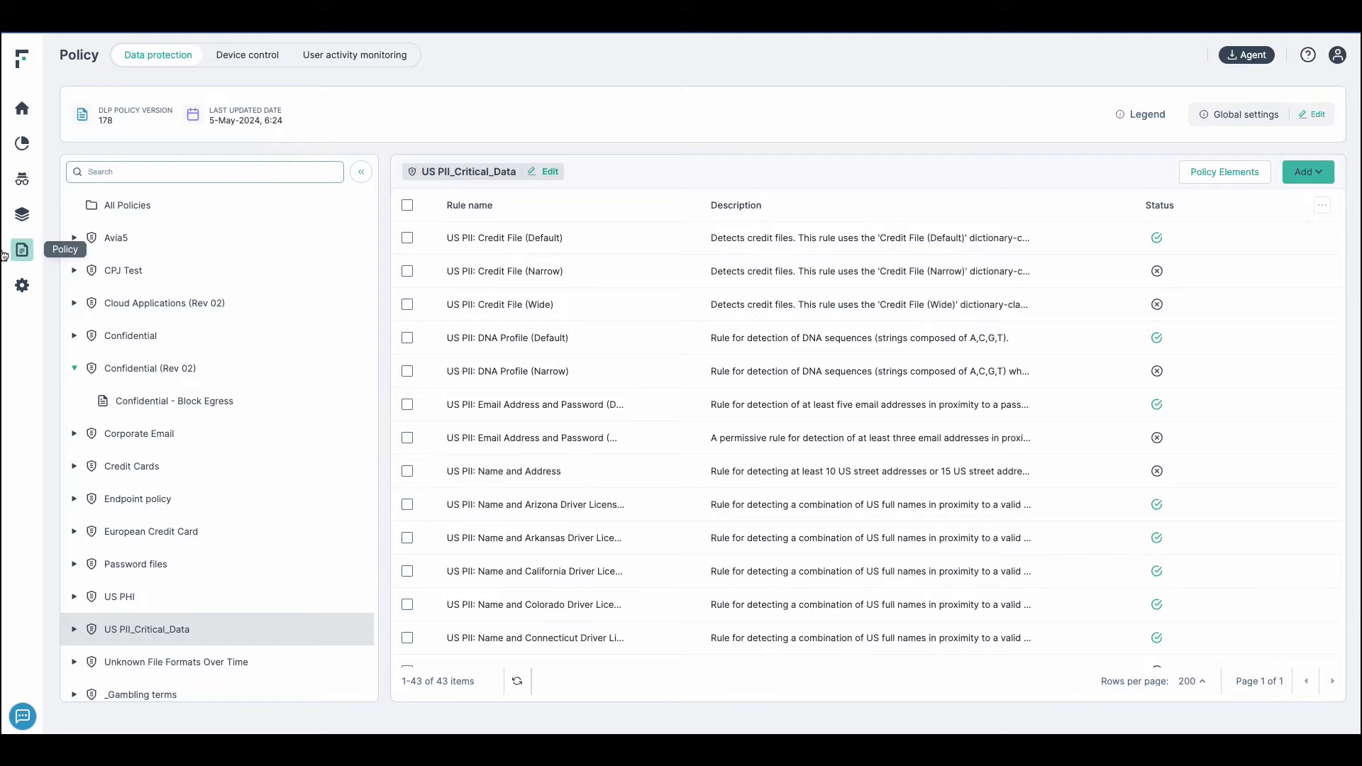
mouse_move(299, 268)
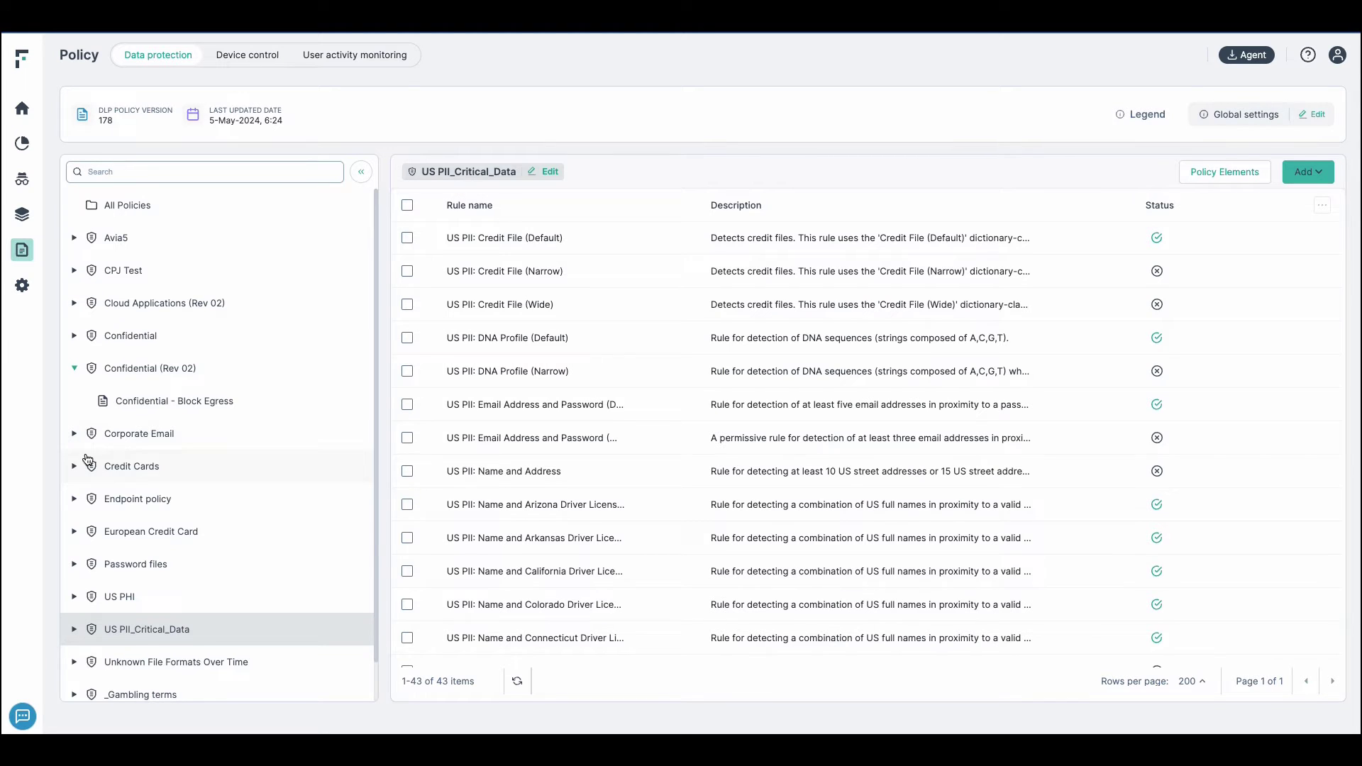
mouse_move(535, 604)
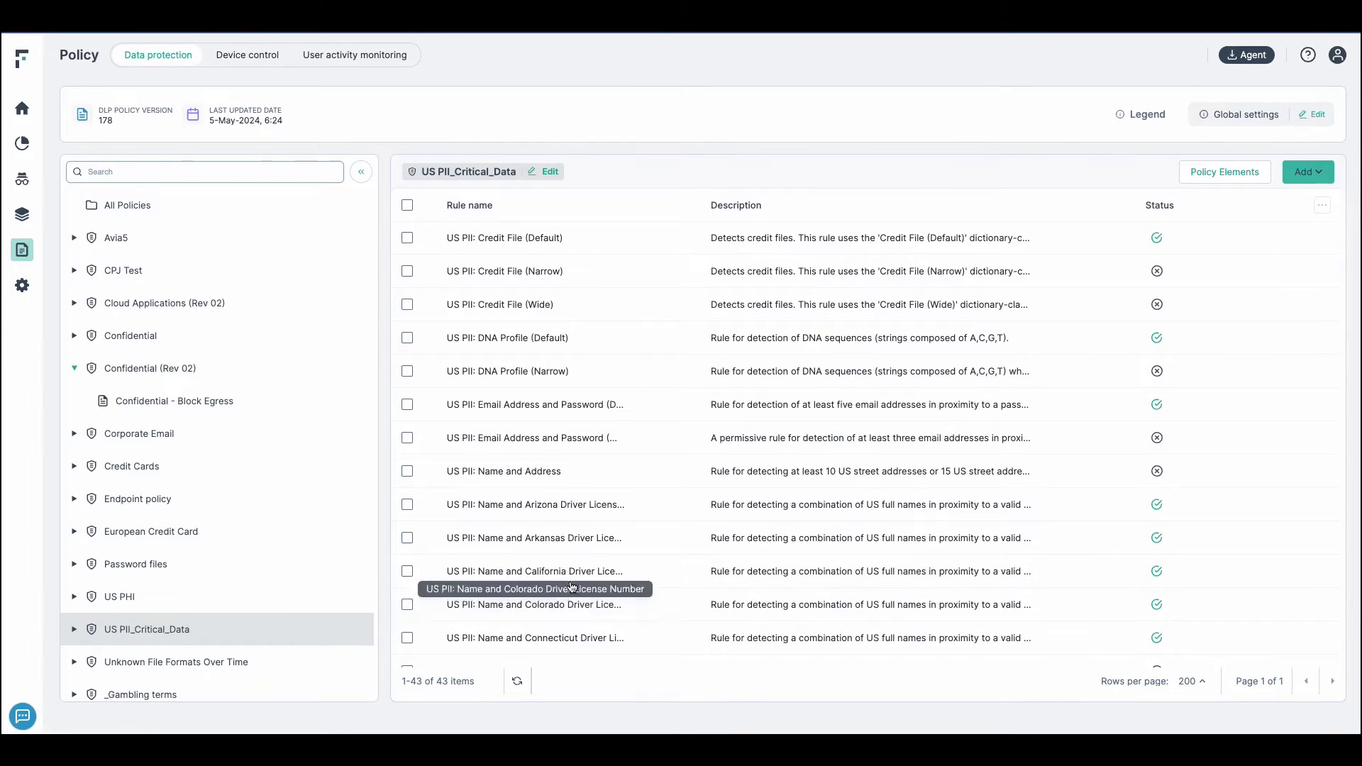
Open the US PII: Social Security Number rule from the DLP rules list
left_click(534, 571)
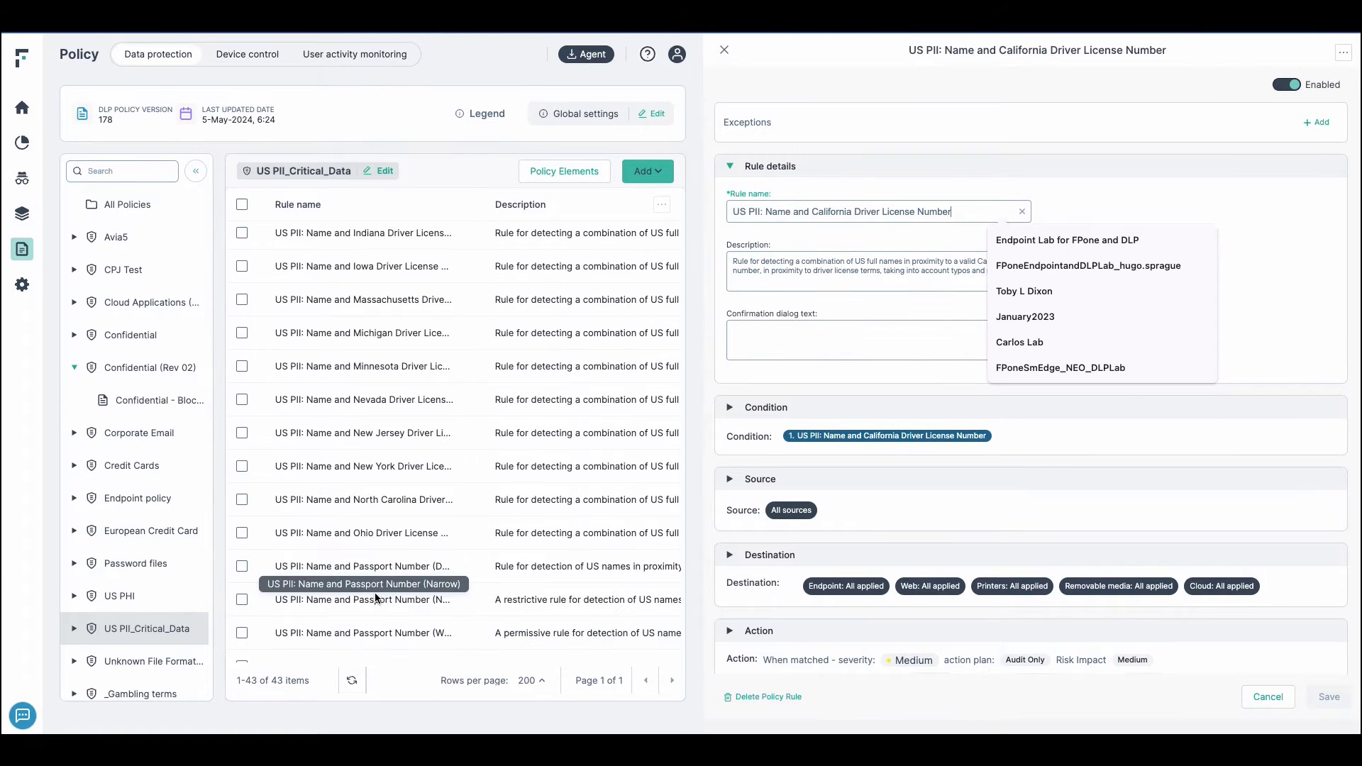
scroll("down", 3)
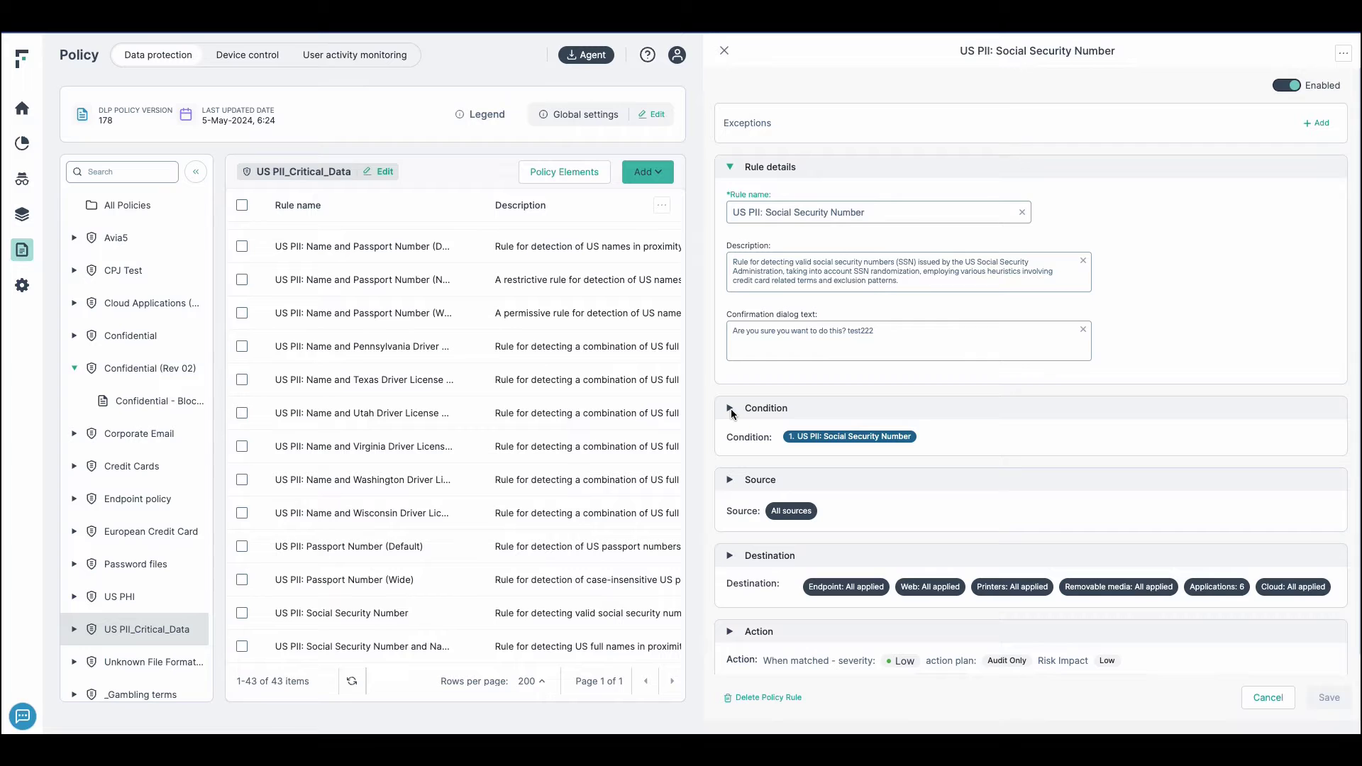
left_click(868, 212)
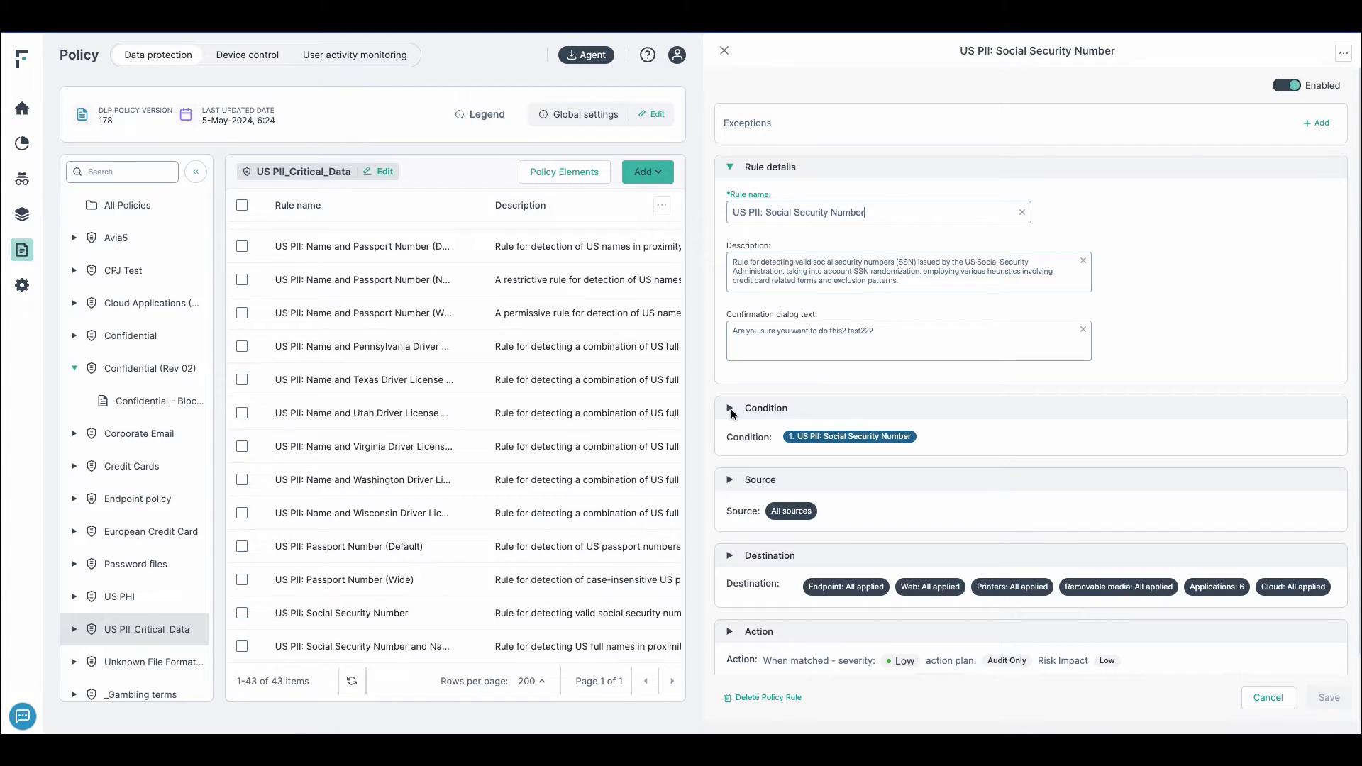
Expand the rule's Condition and browse the classifiers available to add
left_click(731, 409)
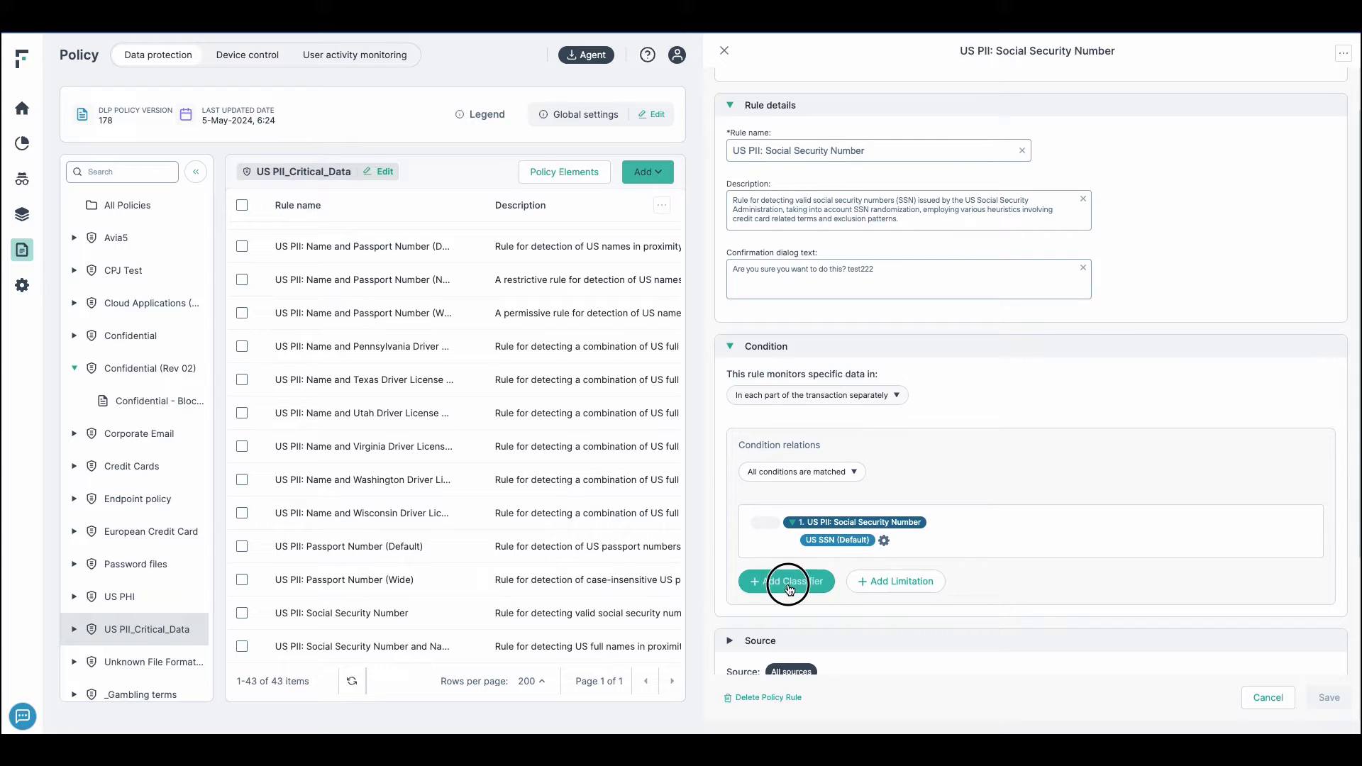
left_click(785, 582)
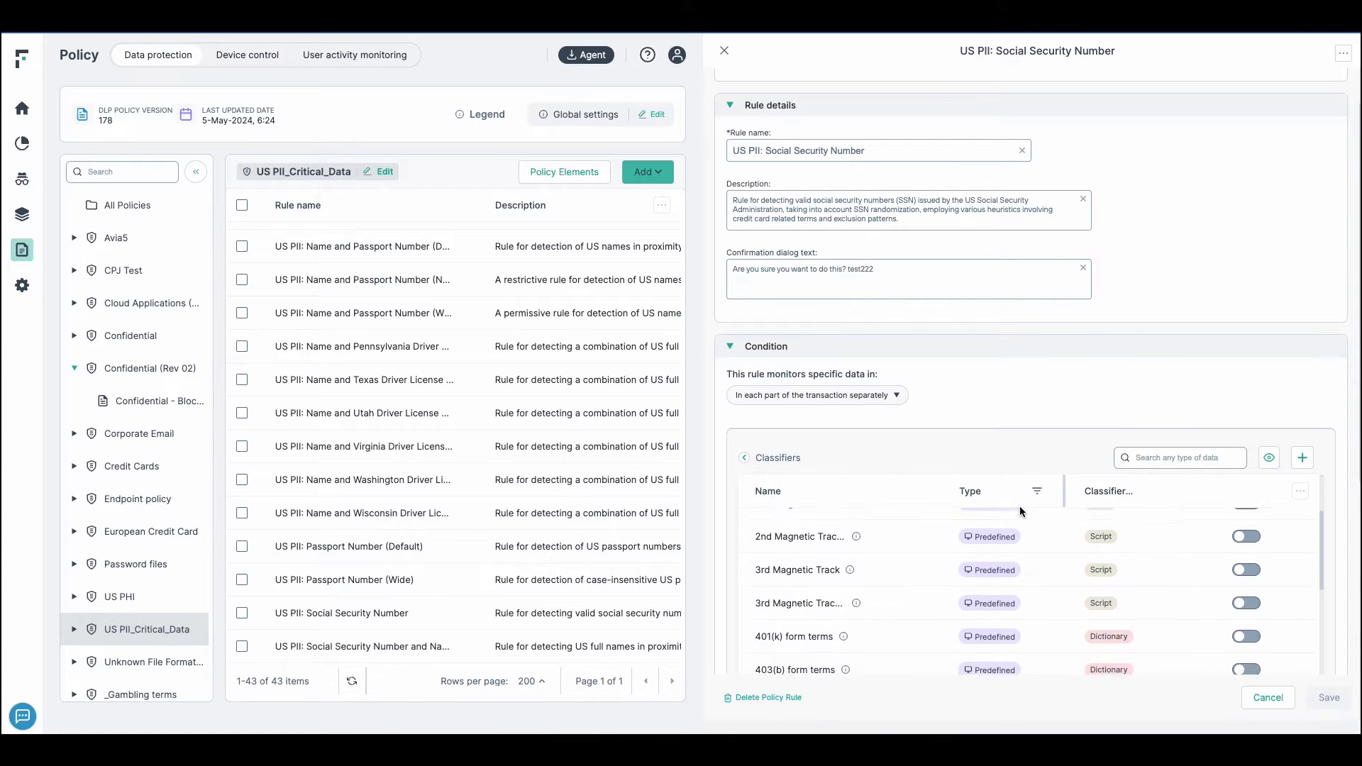
scroll("down", 3)
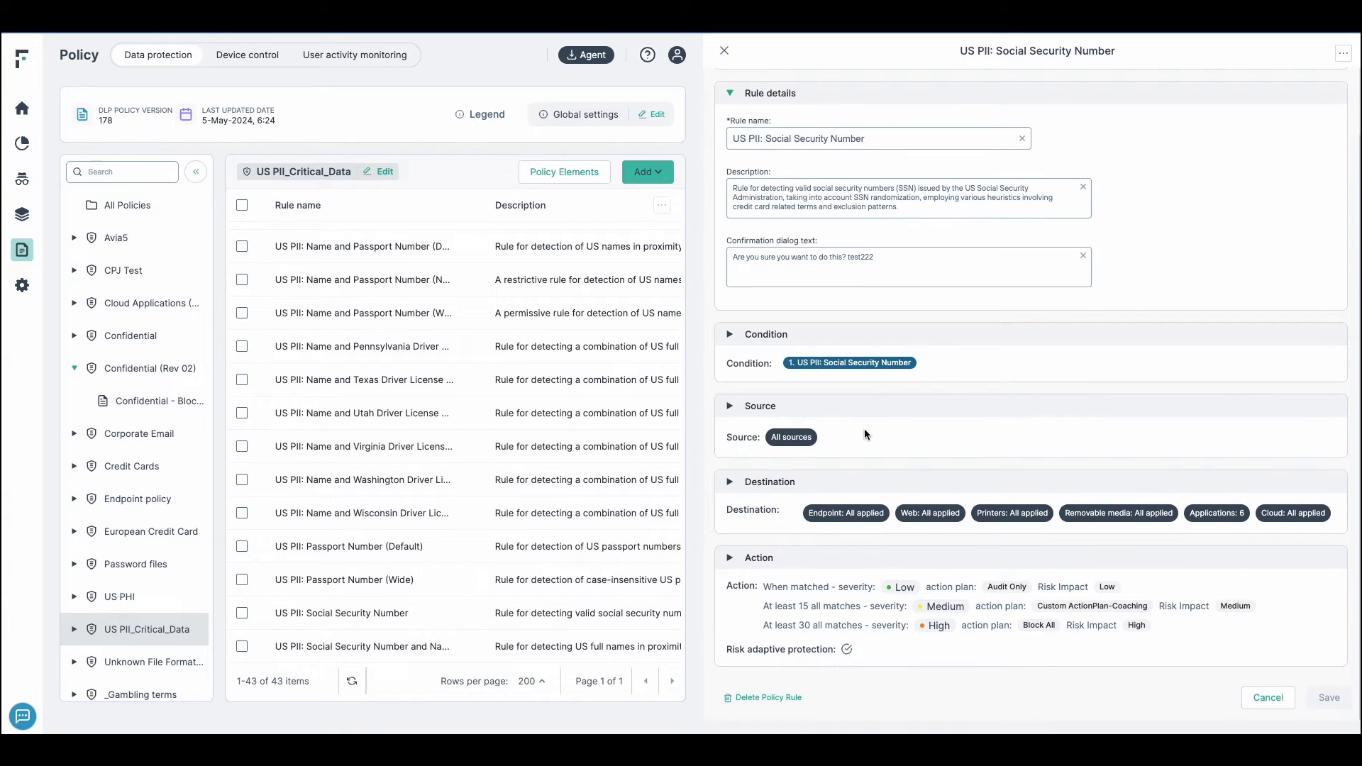
Limit the rule's Source to specific sources and expand its Destination settings
left_click(732, 406)
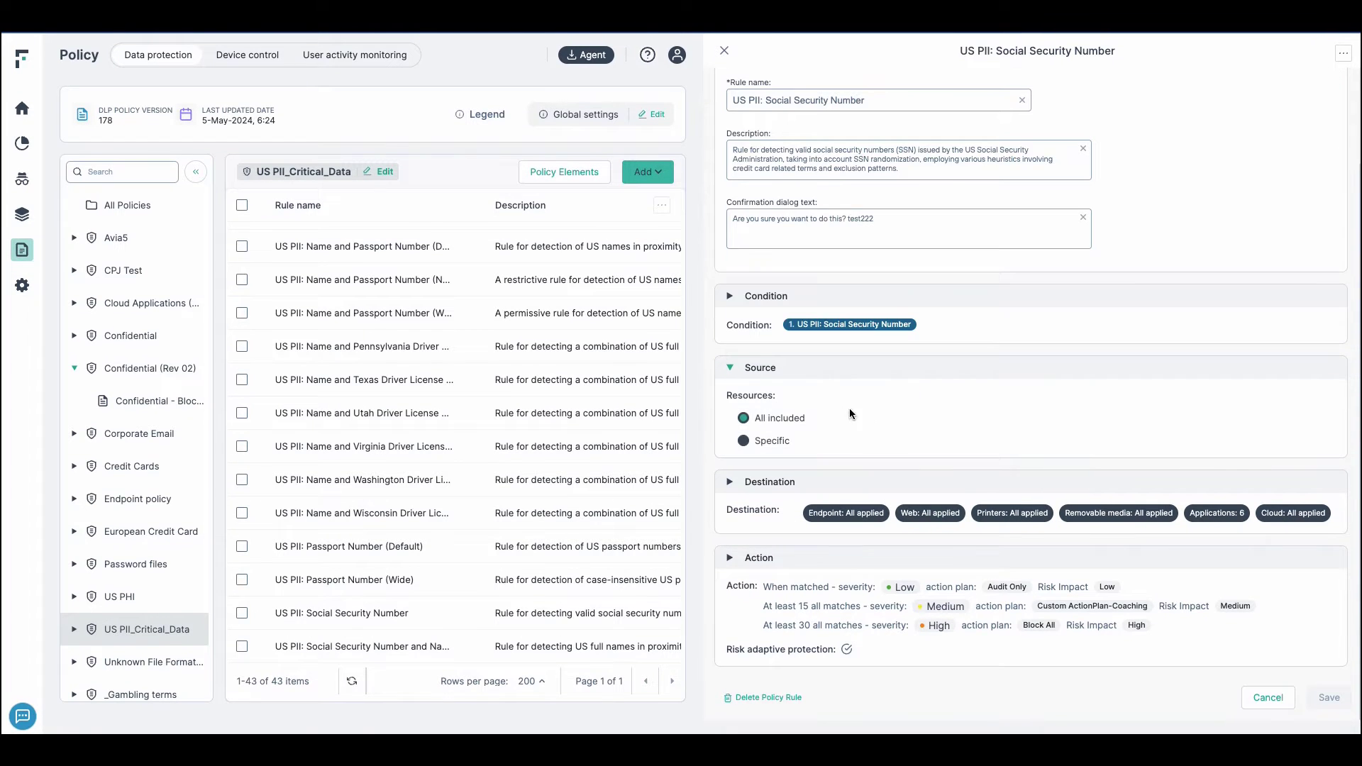
left_click(743, 440)
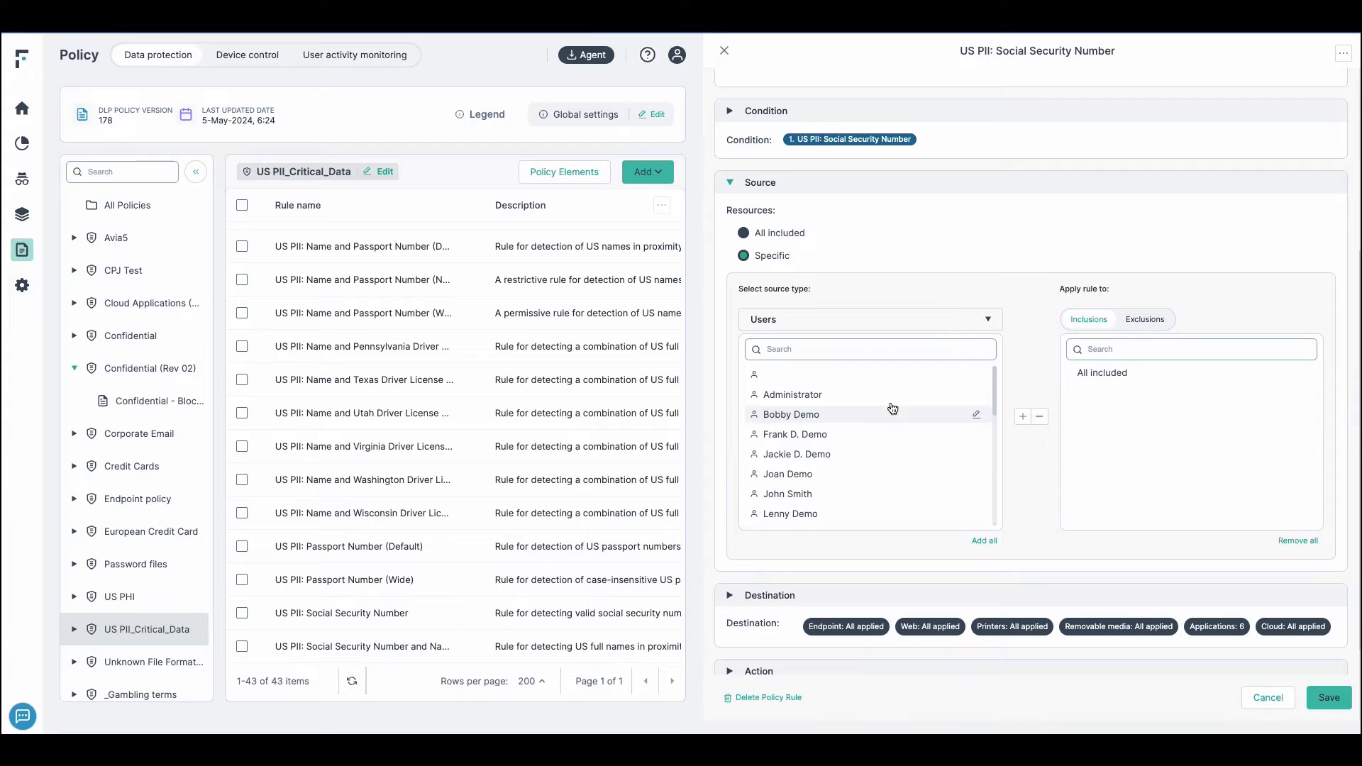
left_click(868, 320)
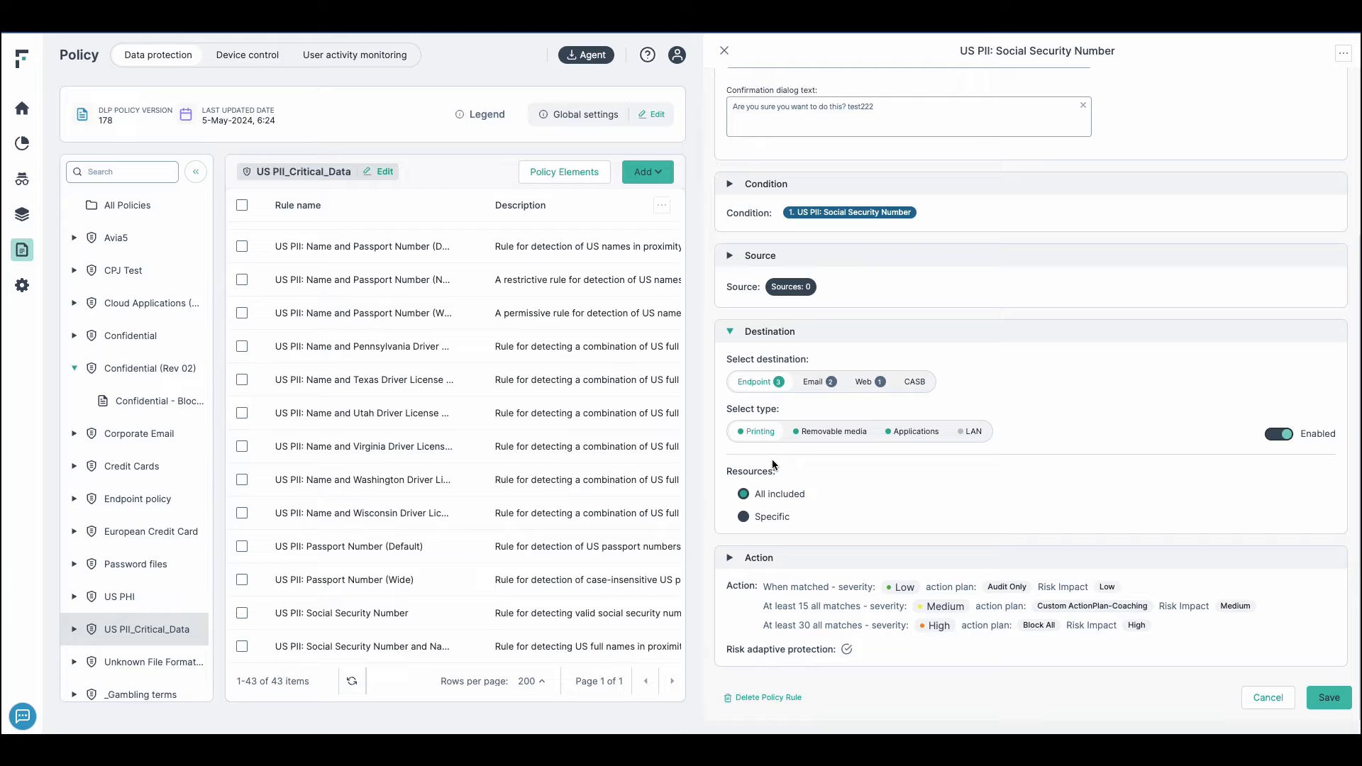
left_click(915, 432)
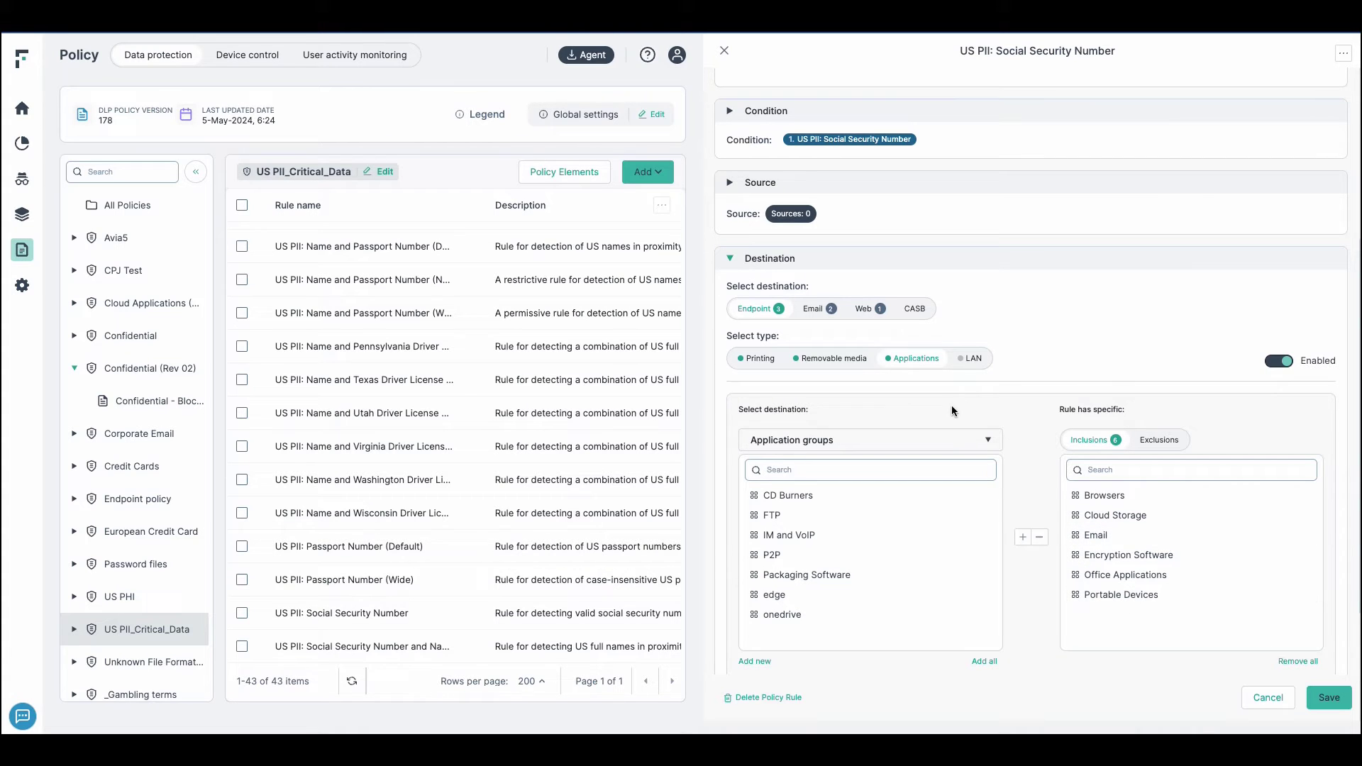
left_click(810, 311)
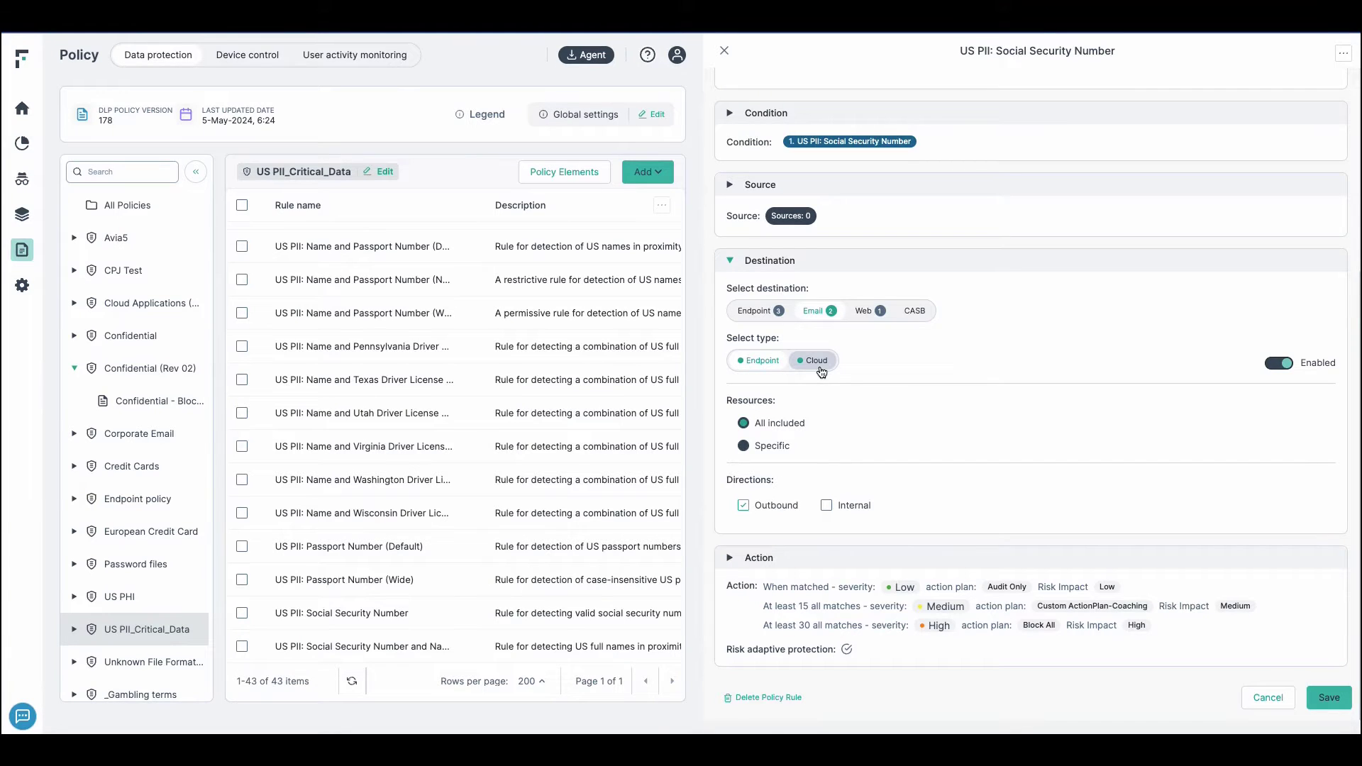
left_click(864, 311)
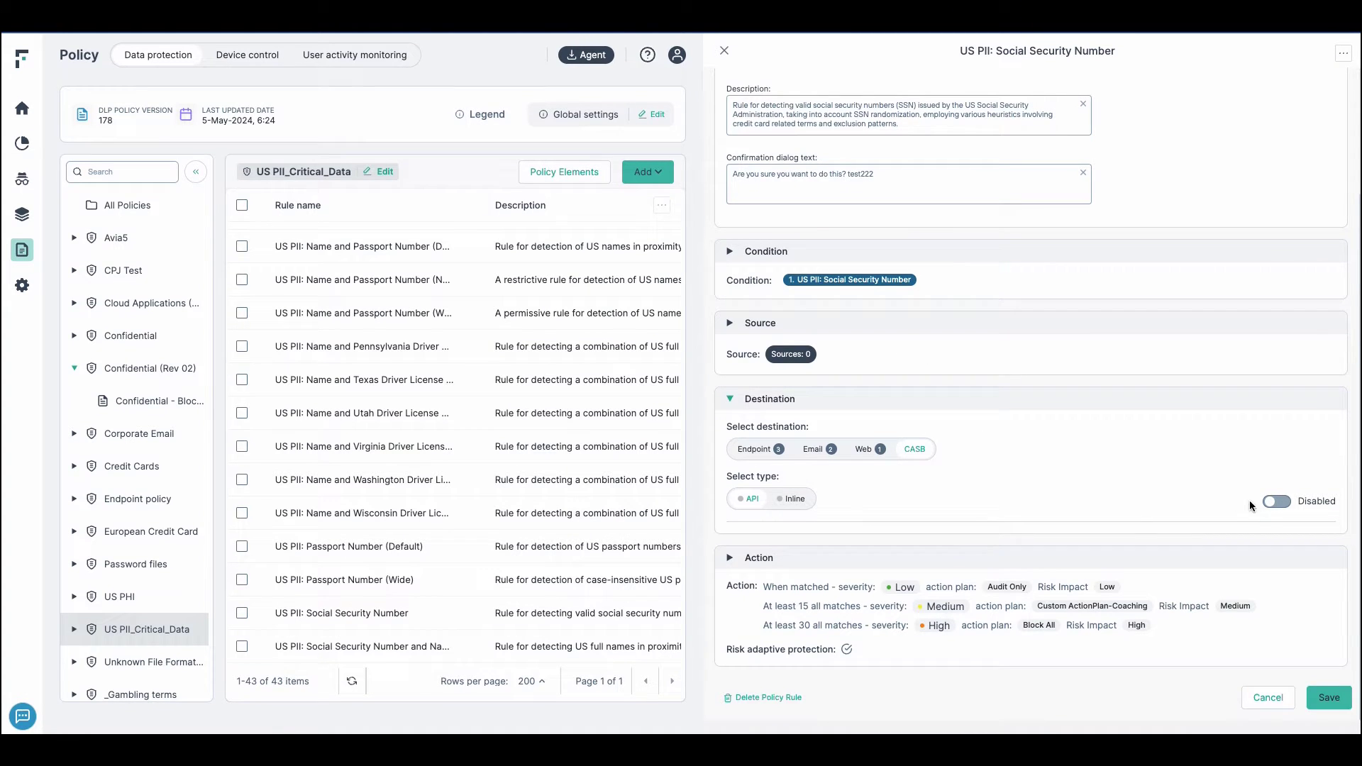
left_click(1275, 501)
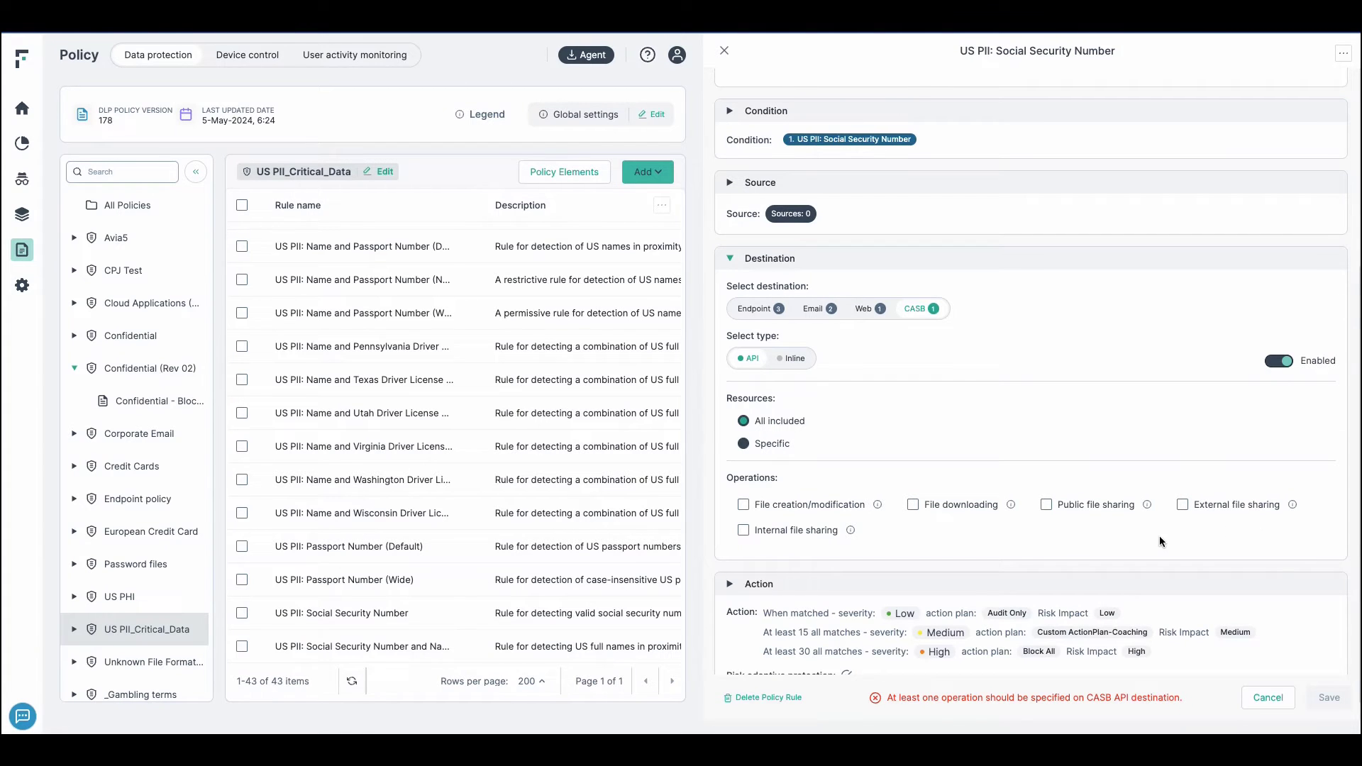
mouse_move(803, 496)
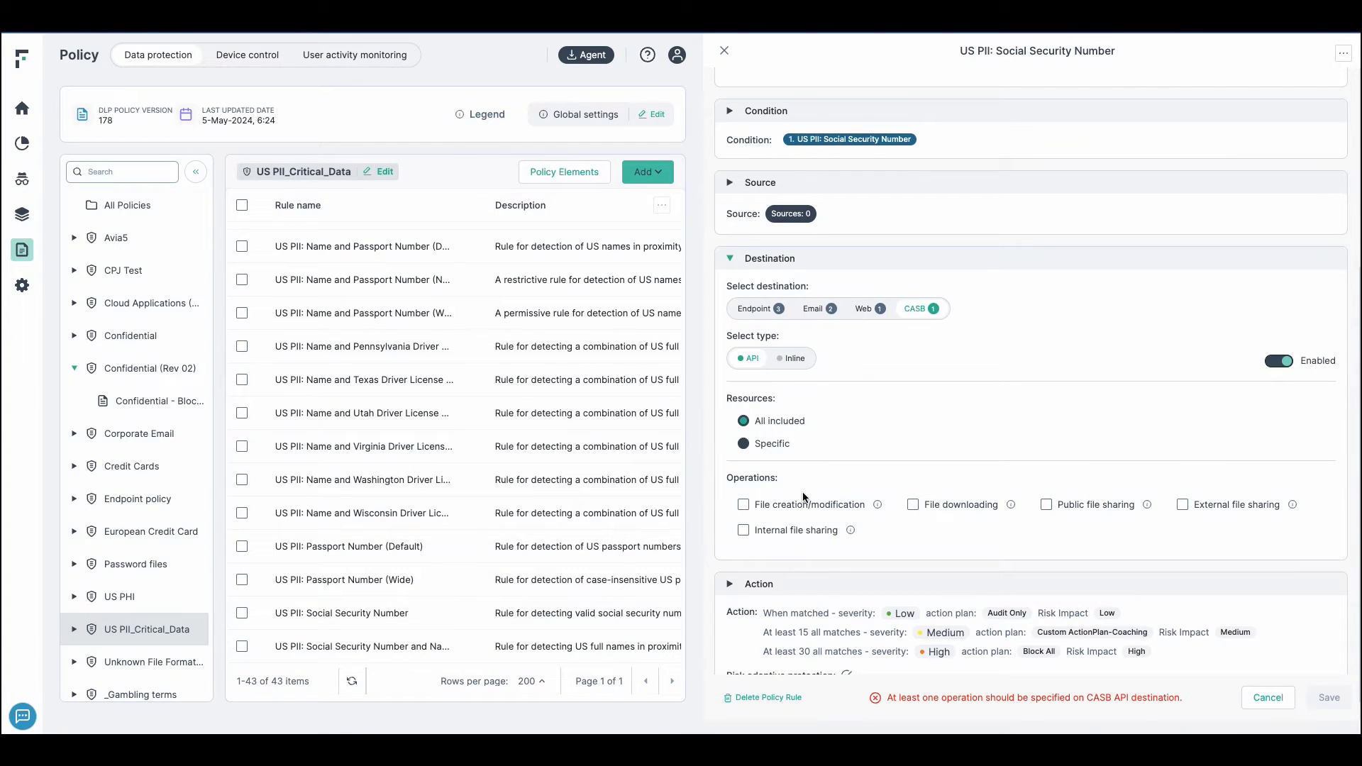
left_click(1277, 501)
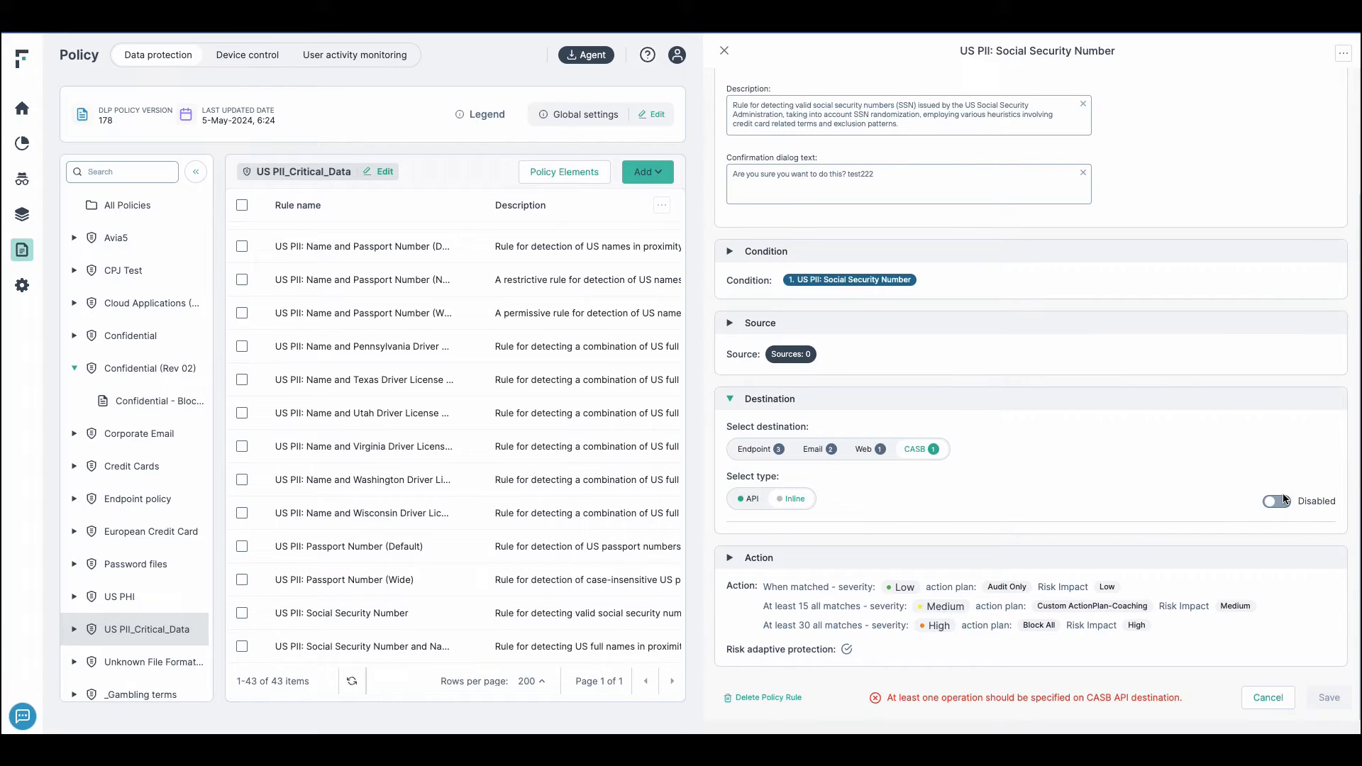
left_click(1279, 501)
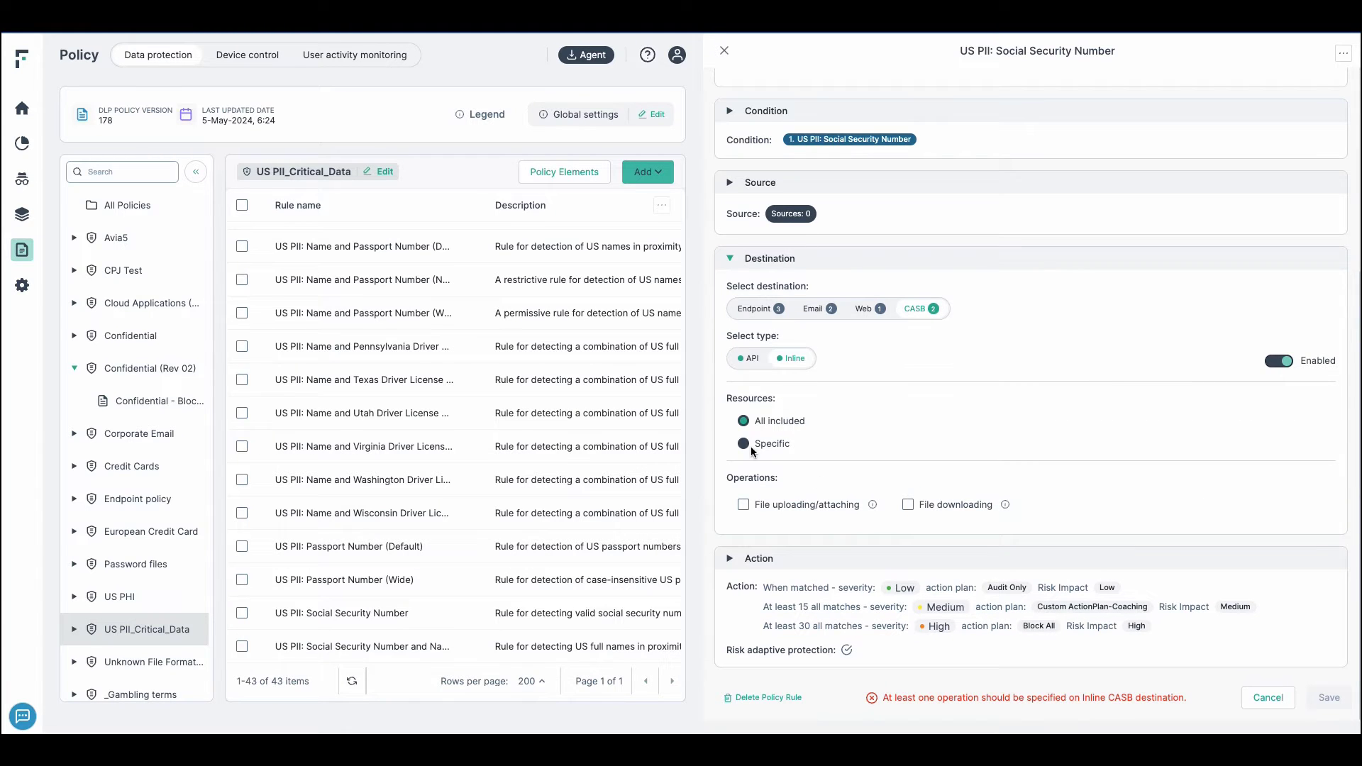
left_click(744, 443)
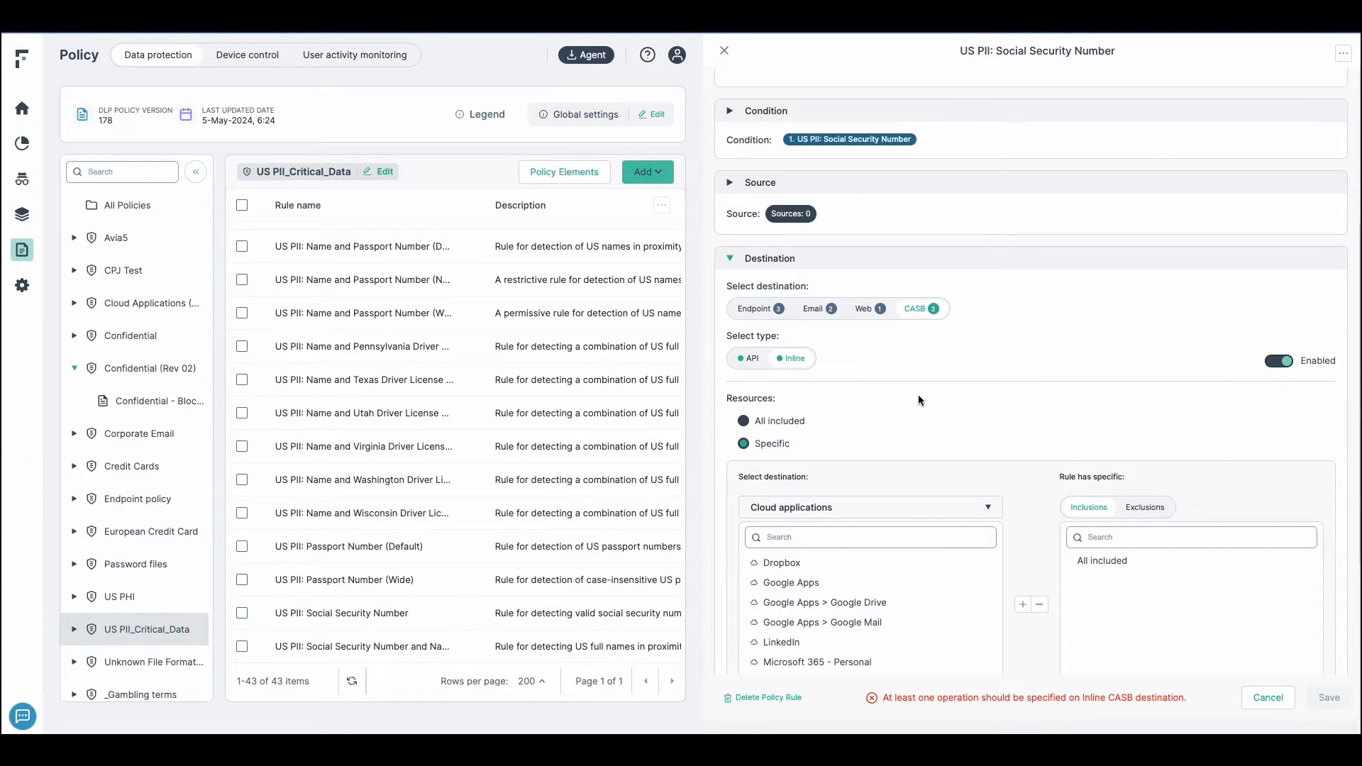
mouse_move(911, 601)
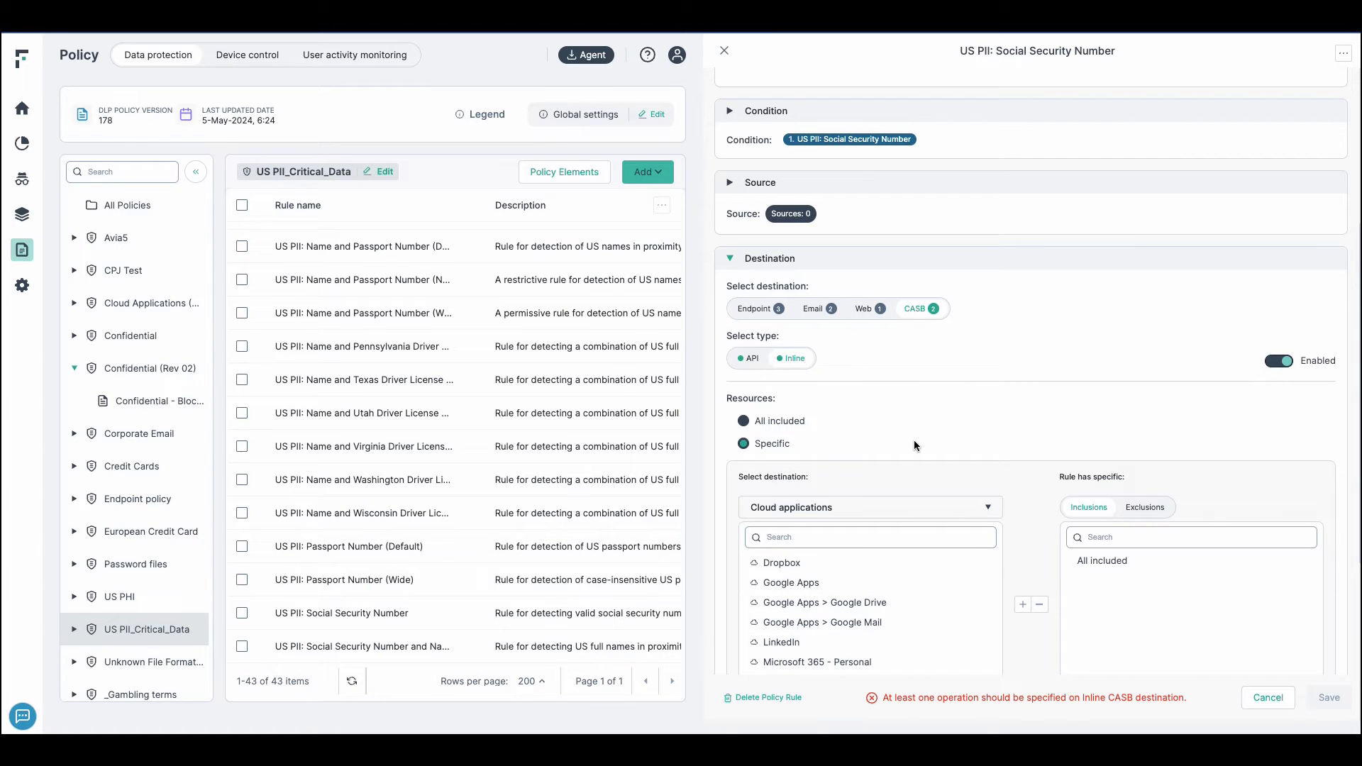
mouse_move(781, 324)
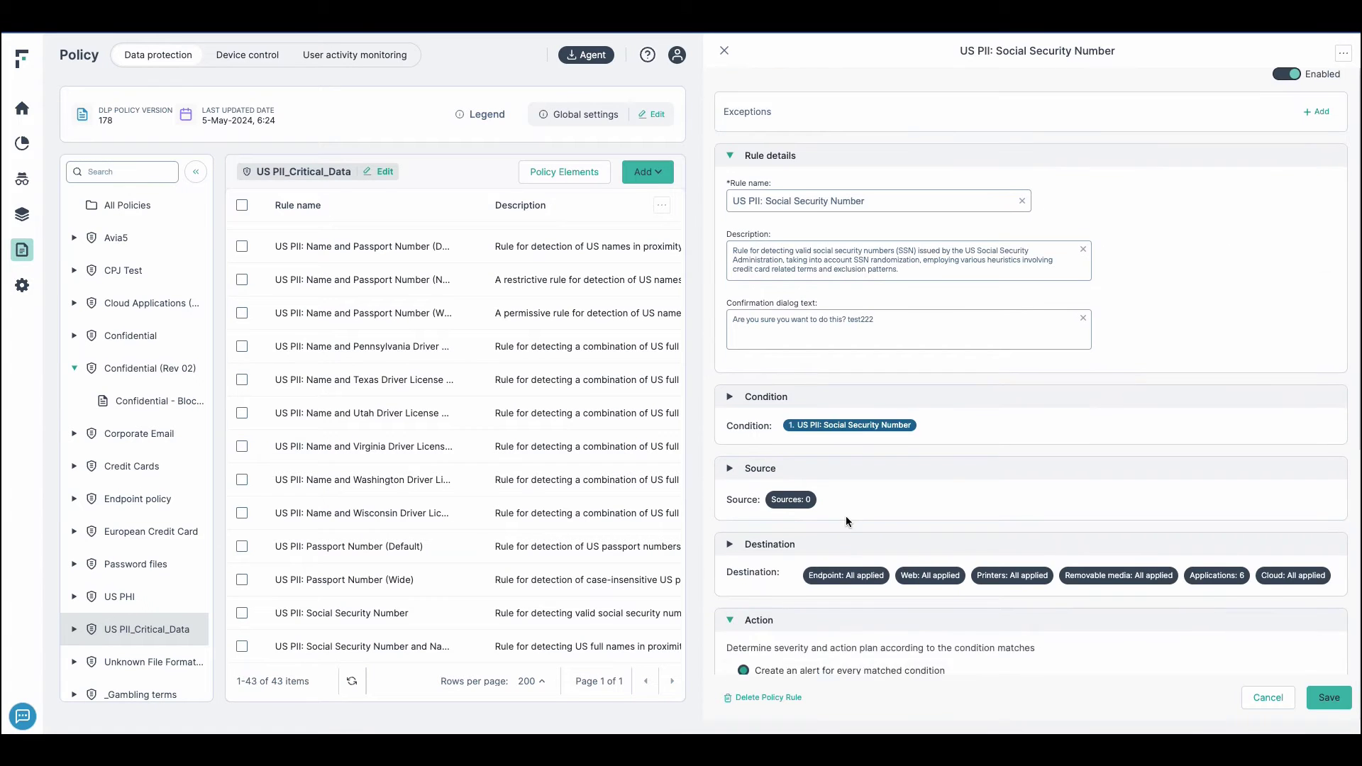
Edit the rule's confirmation dialog text, removing test222, and save the rule
scroll("down", 3)
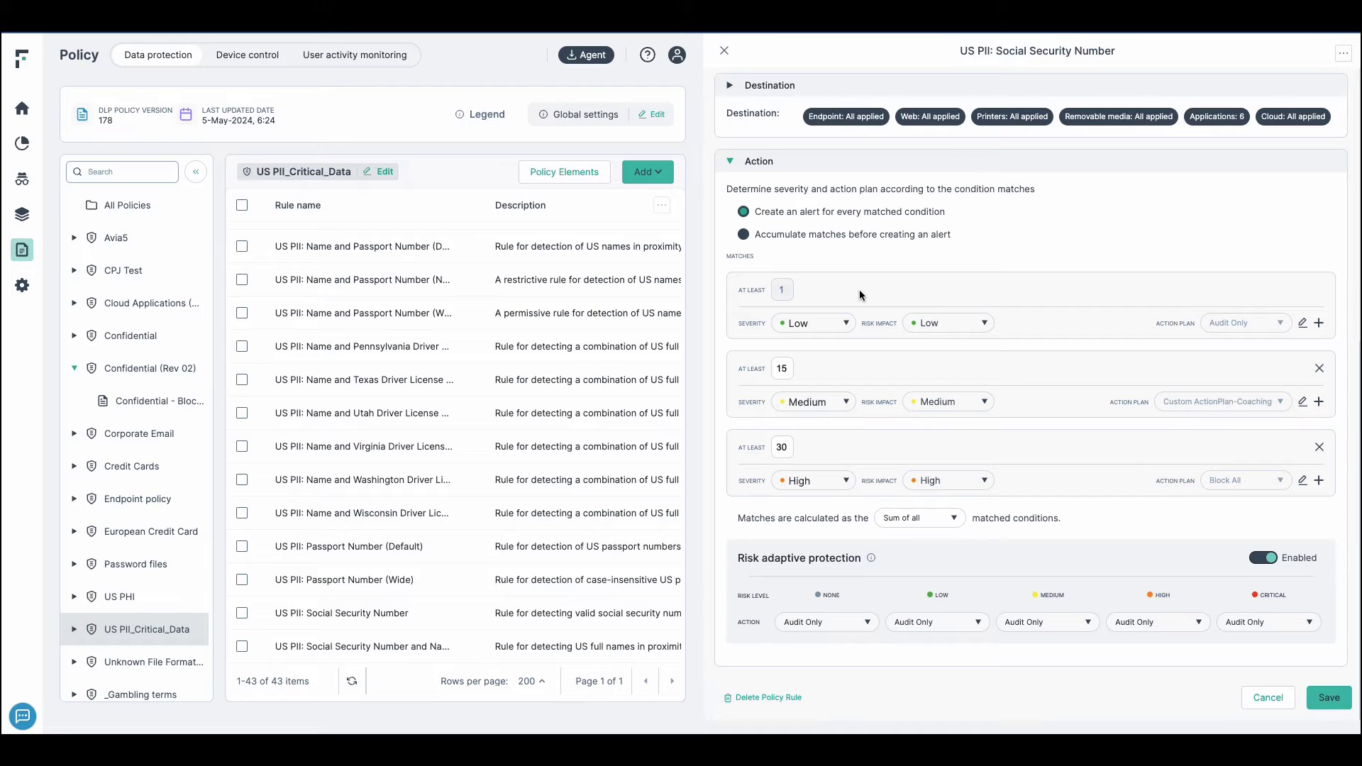
mouse_move(827, 376)
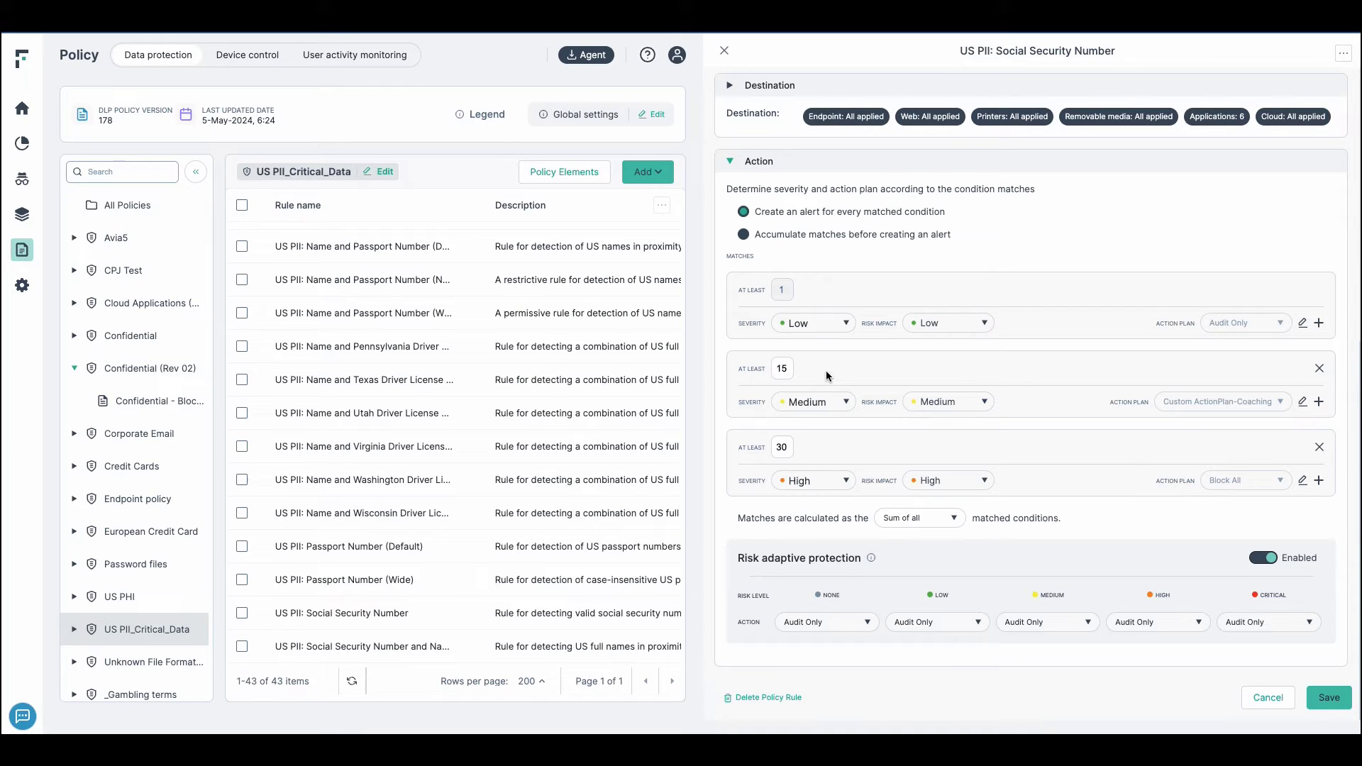
mouse_move(885, 386)
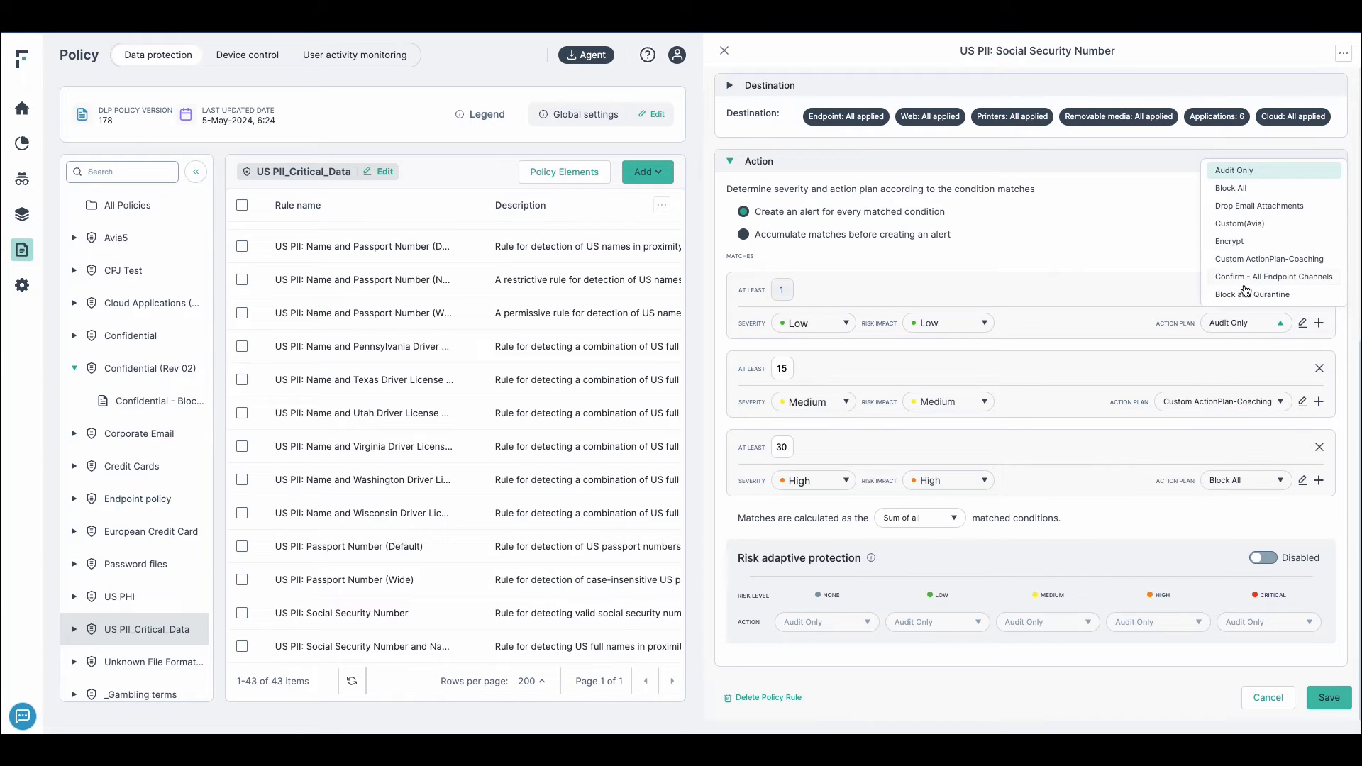
mouse_move(1252, 247)
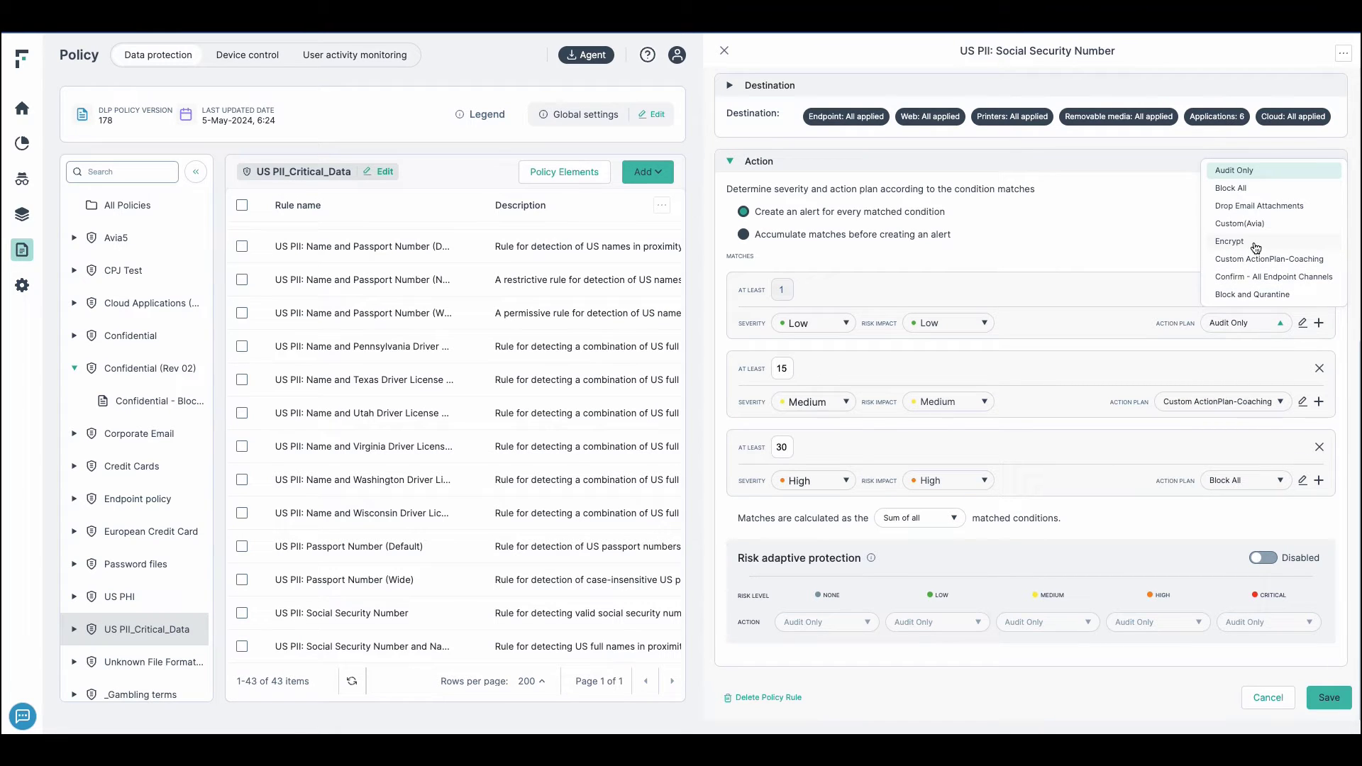
mouse_move(1236, 198)
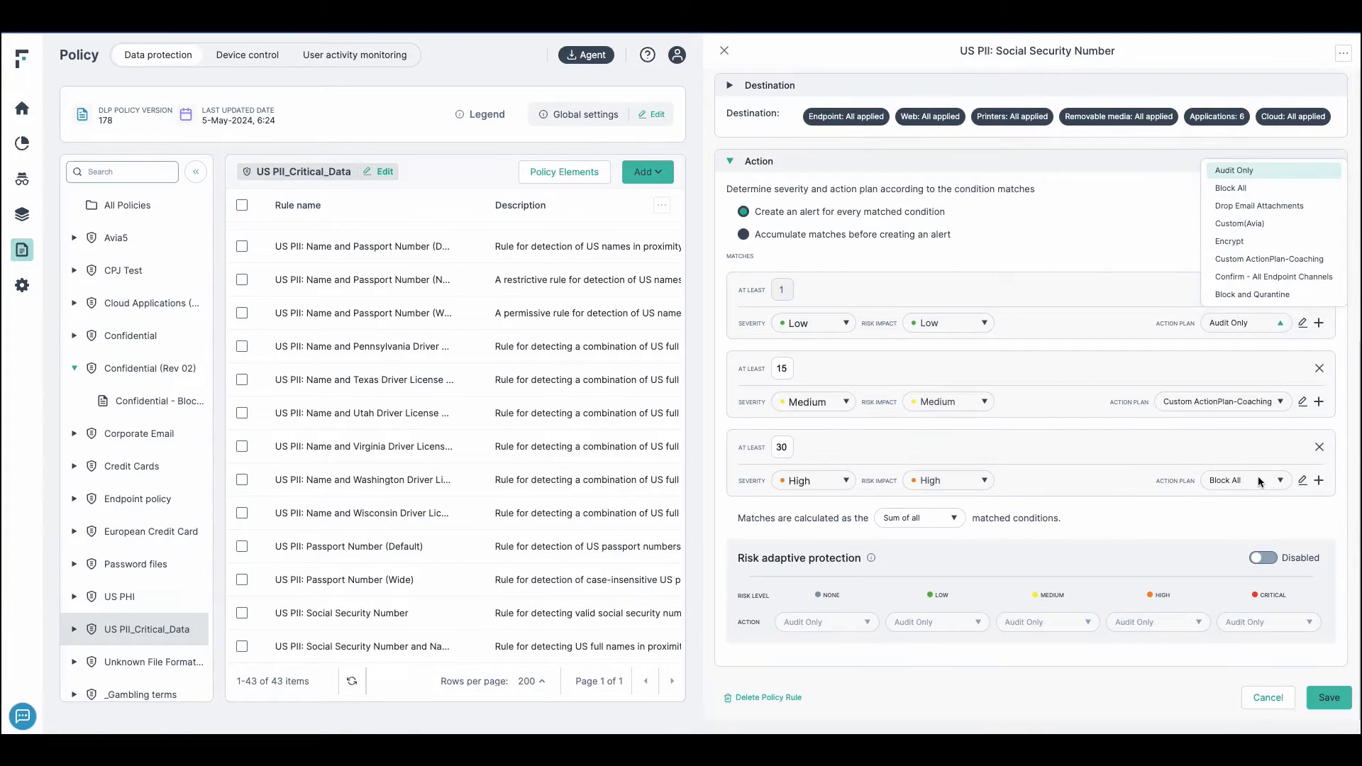
left_click(1262, 556)
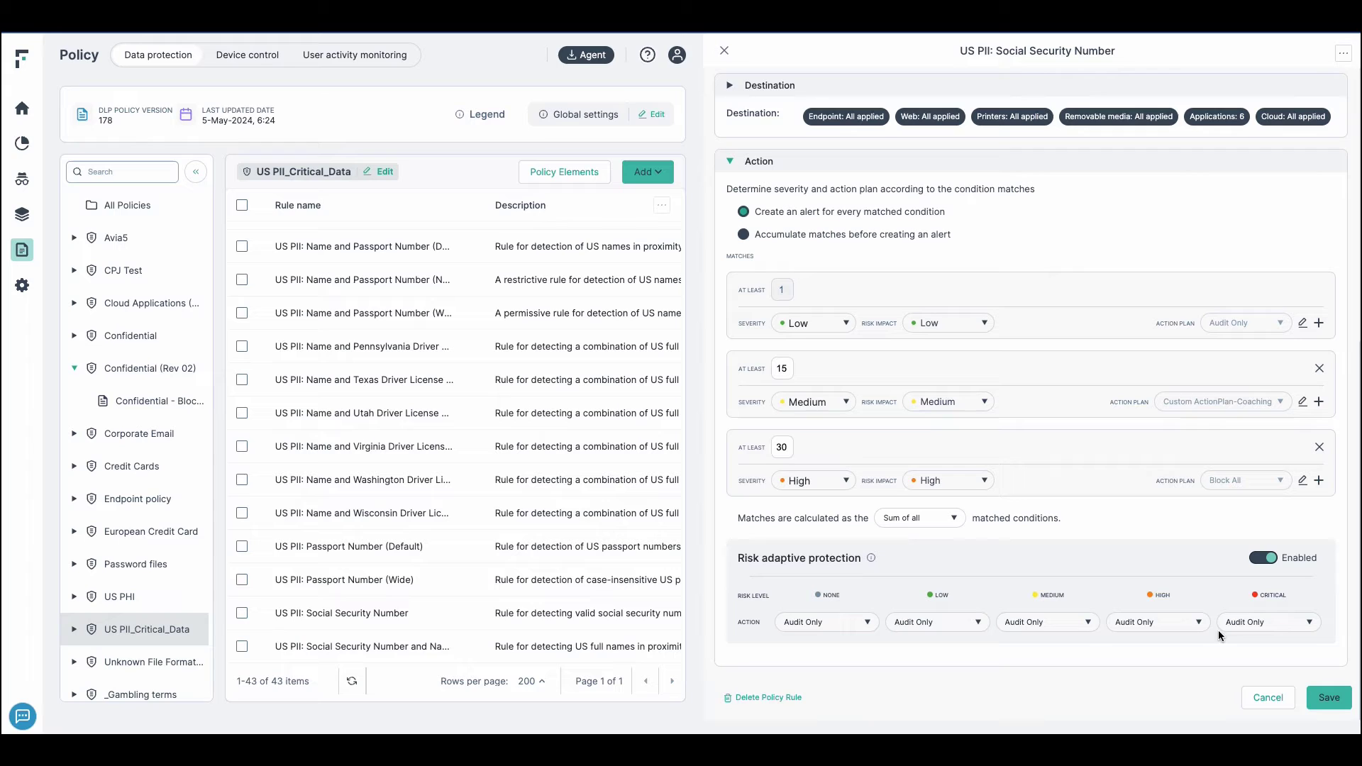
left_click(936, 622)
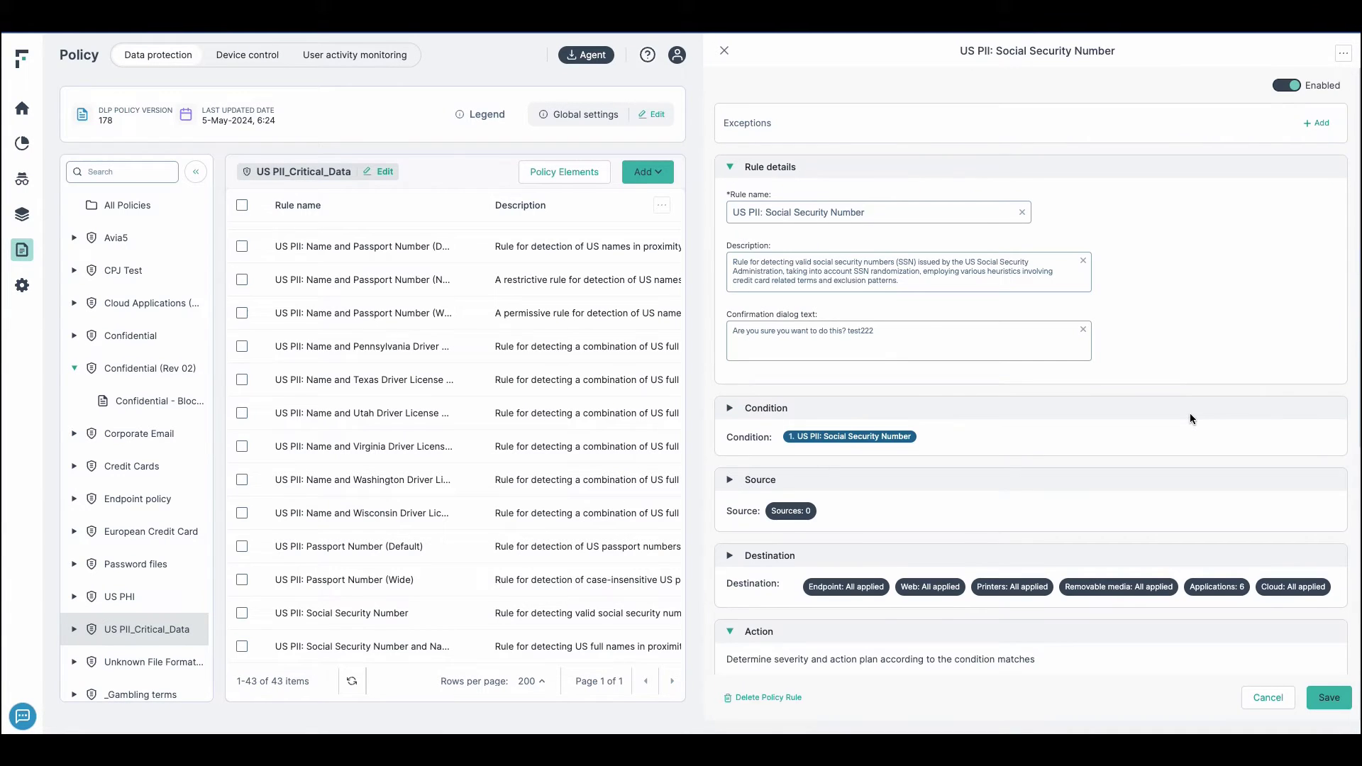
left_click(908, 339)
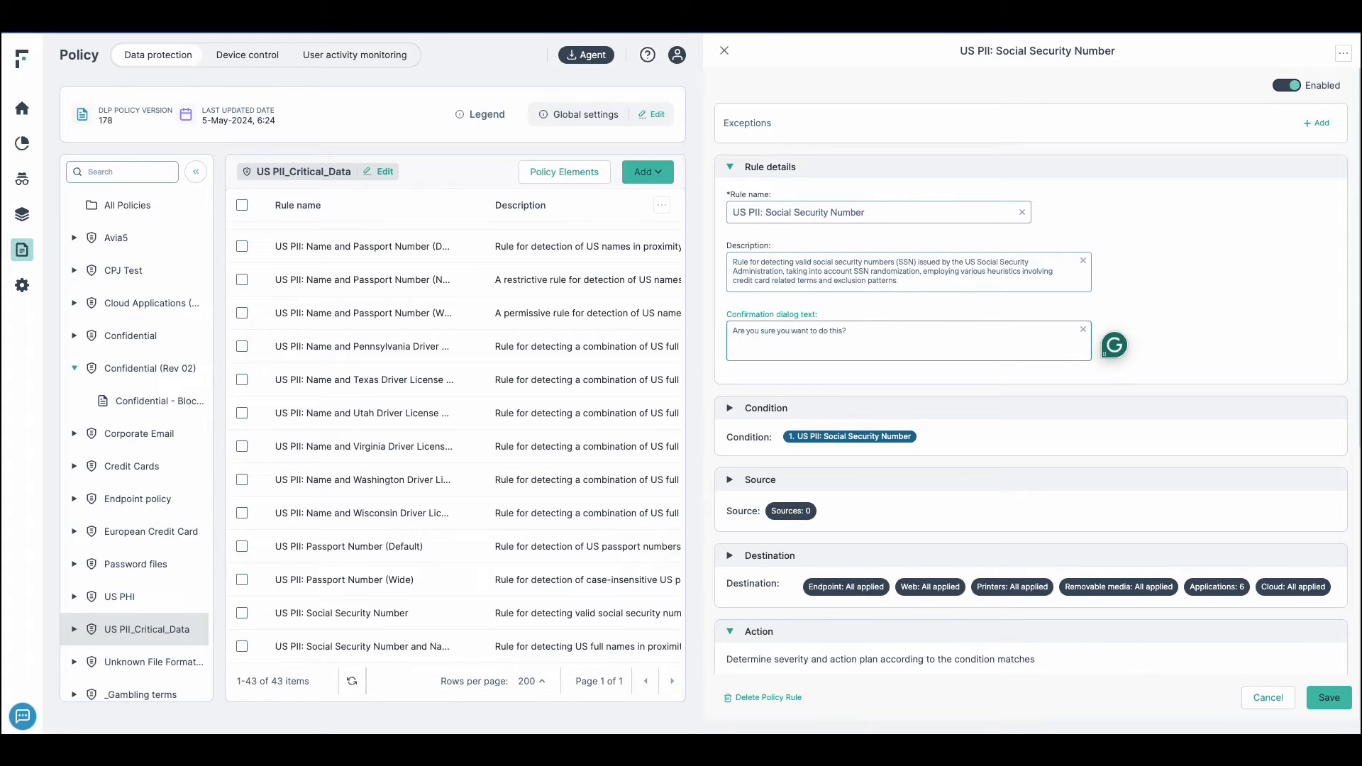
type("ed")
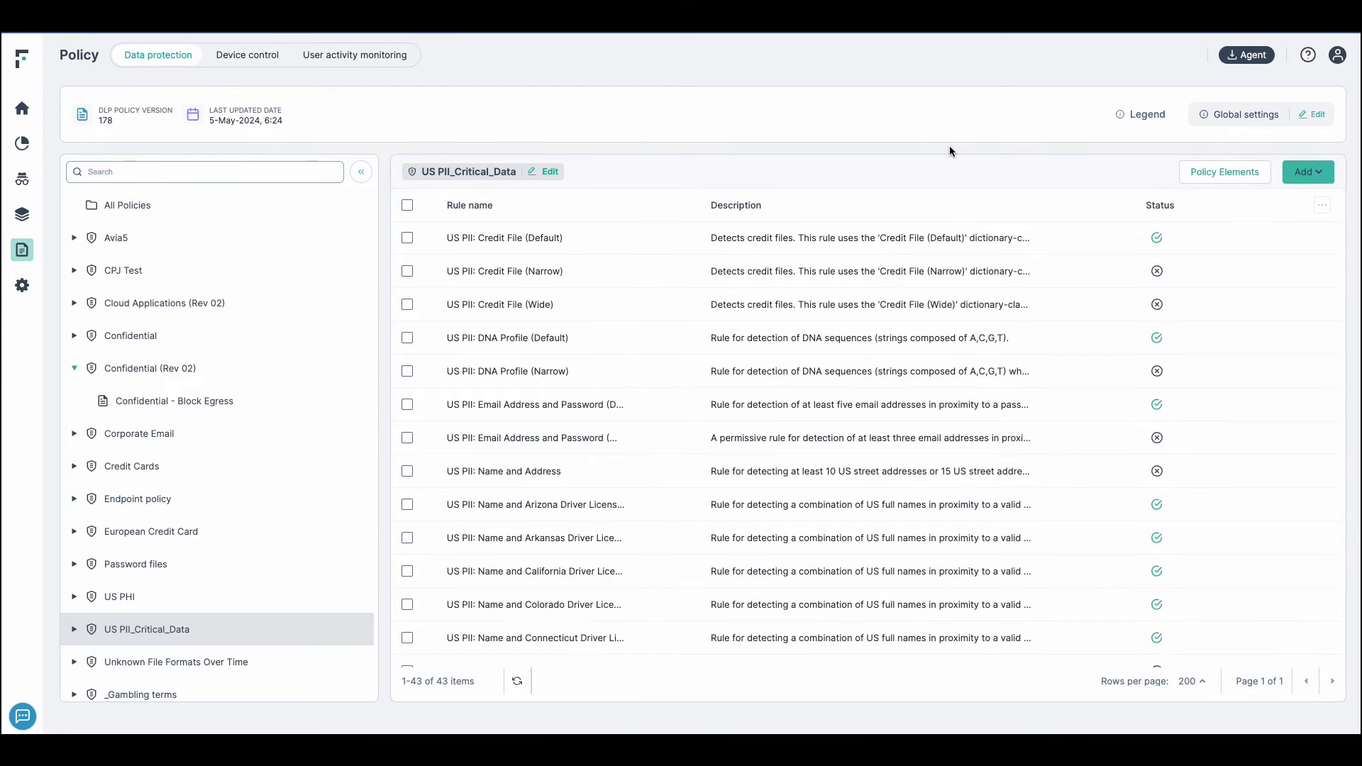
Deploy the pending DLP policy change and switch to Device control rules
left_click(1121, 56)
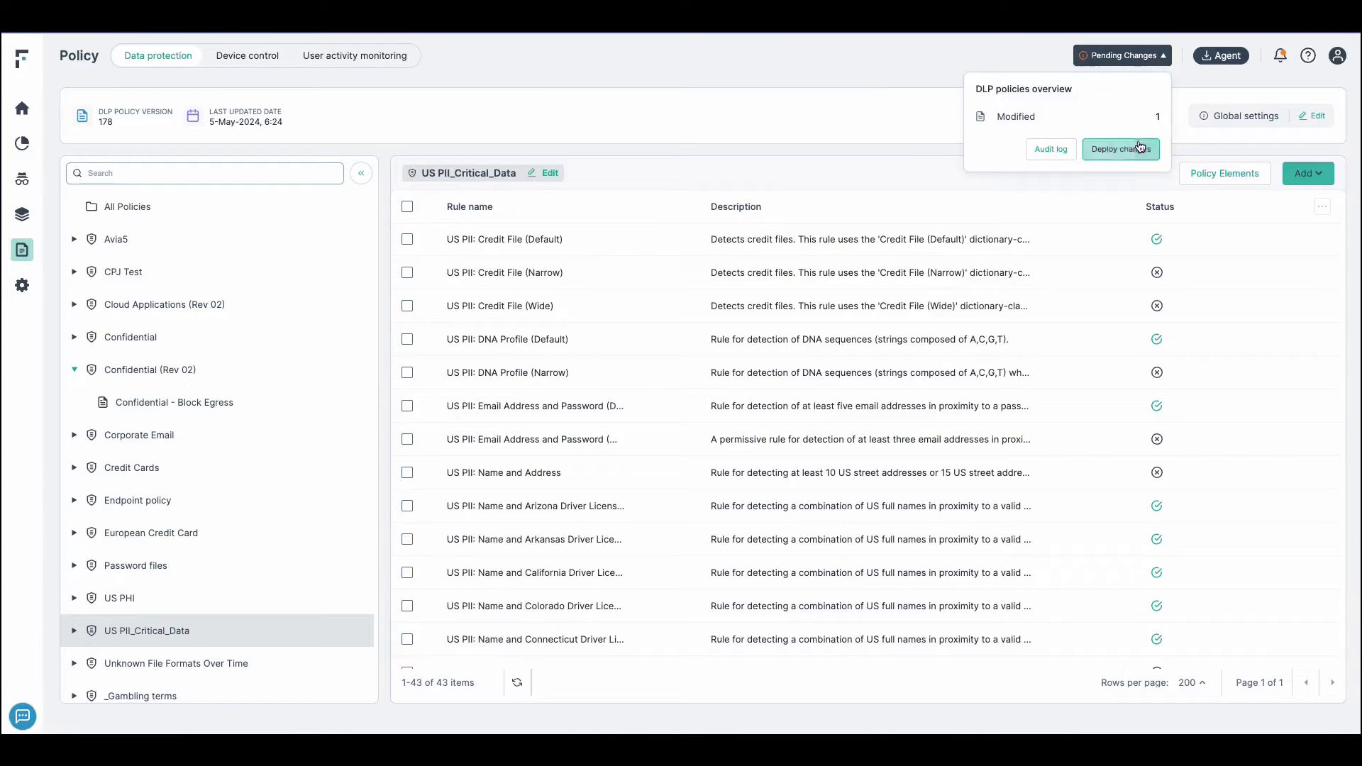
left_click(1121, 149)
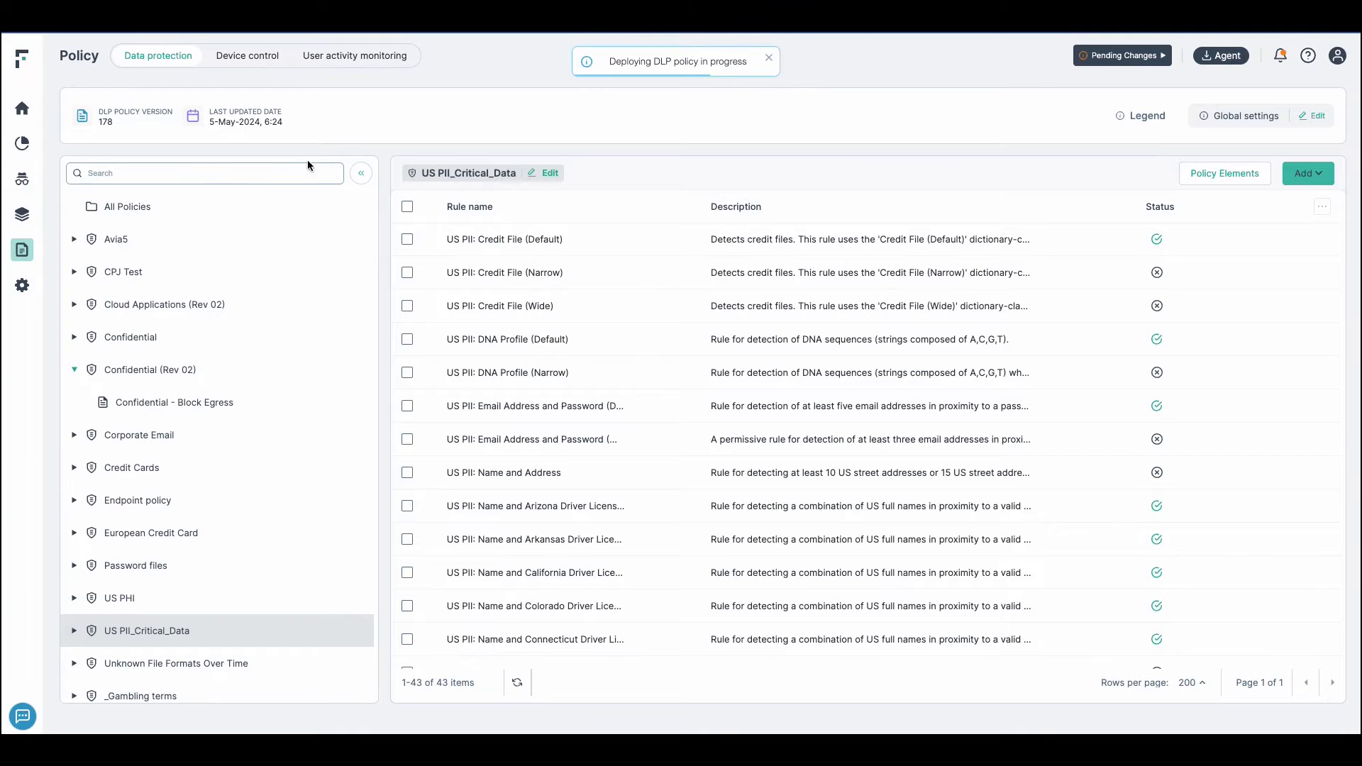
left_click(246, 56)
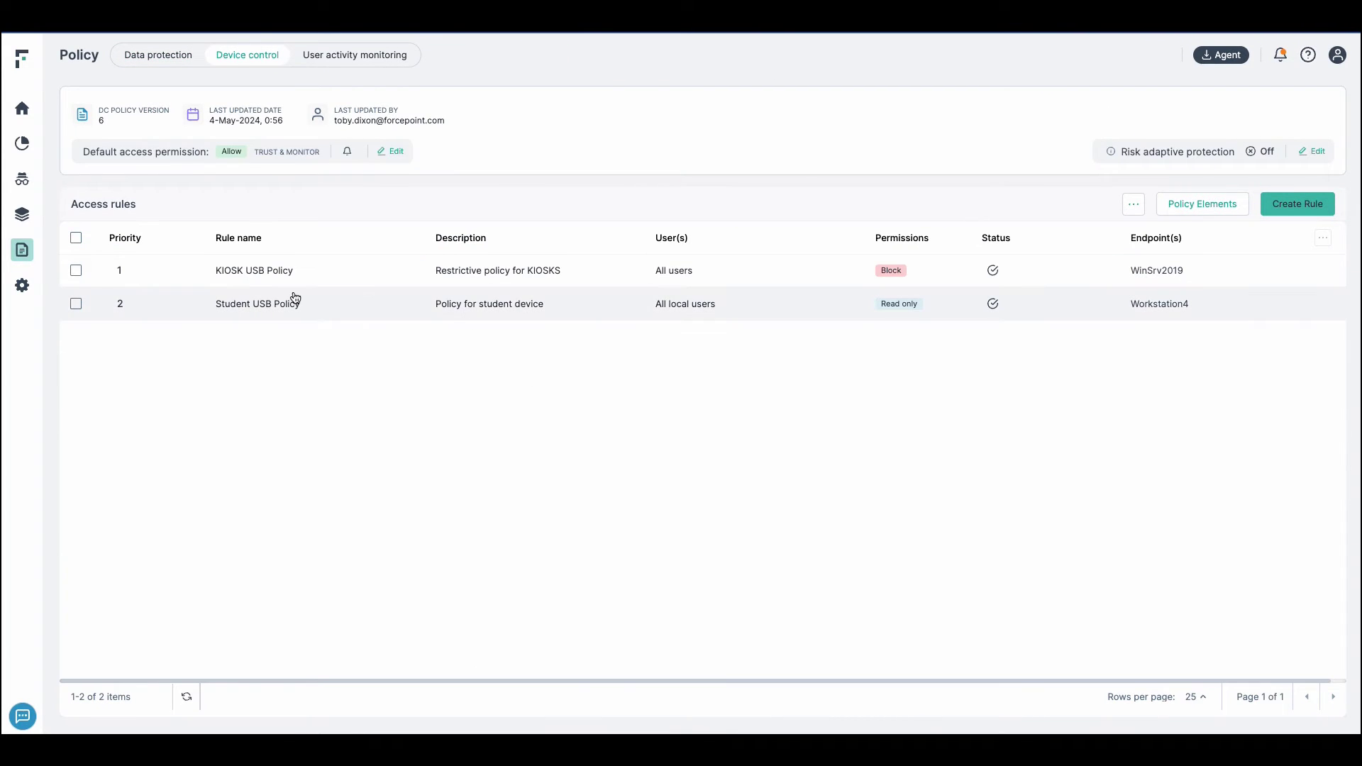
mouse_move(478, 371)
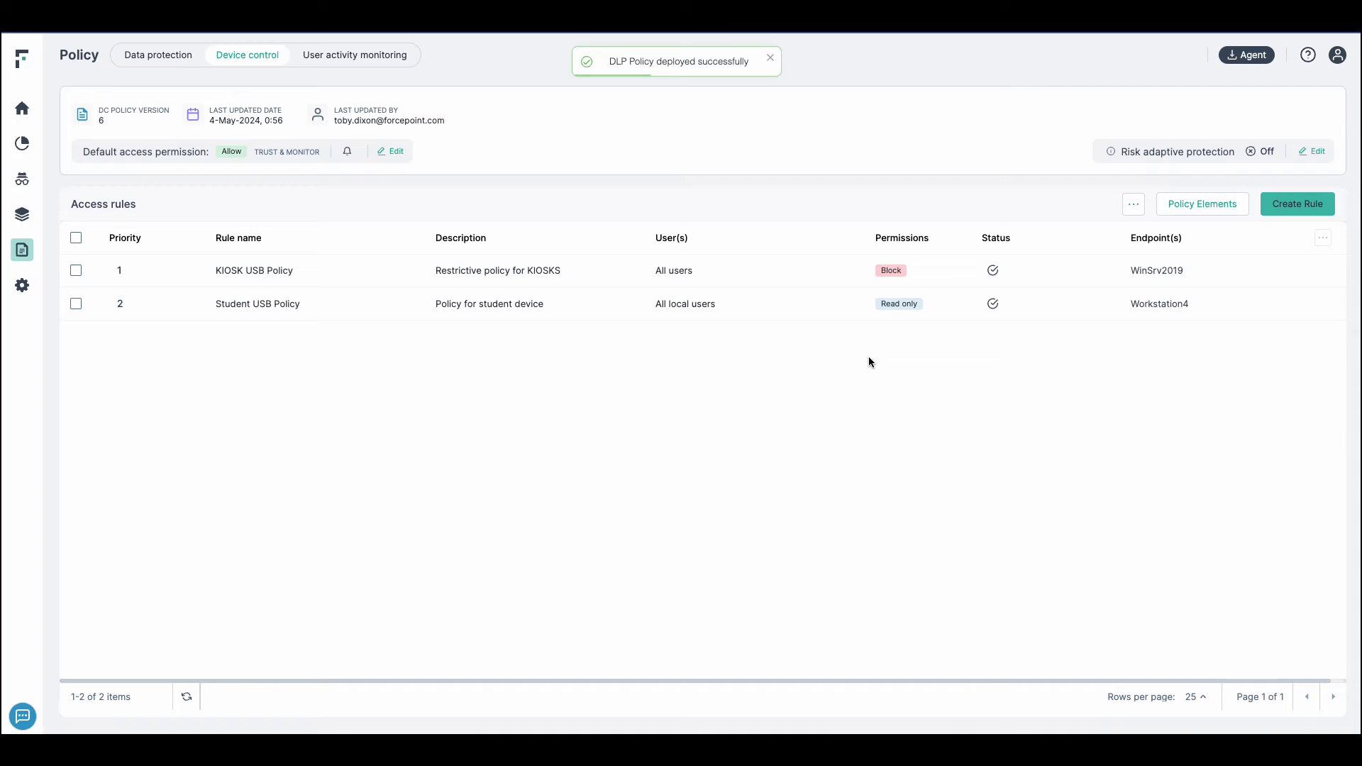
left_click(767, 58)
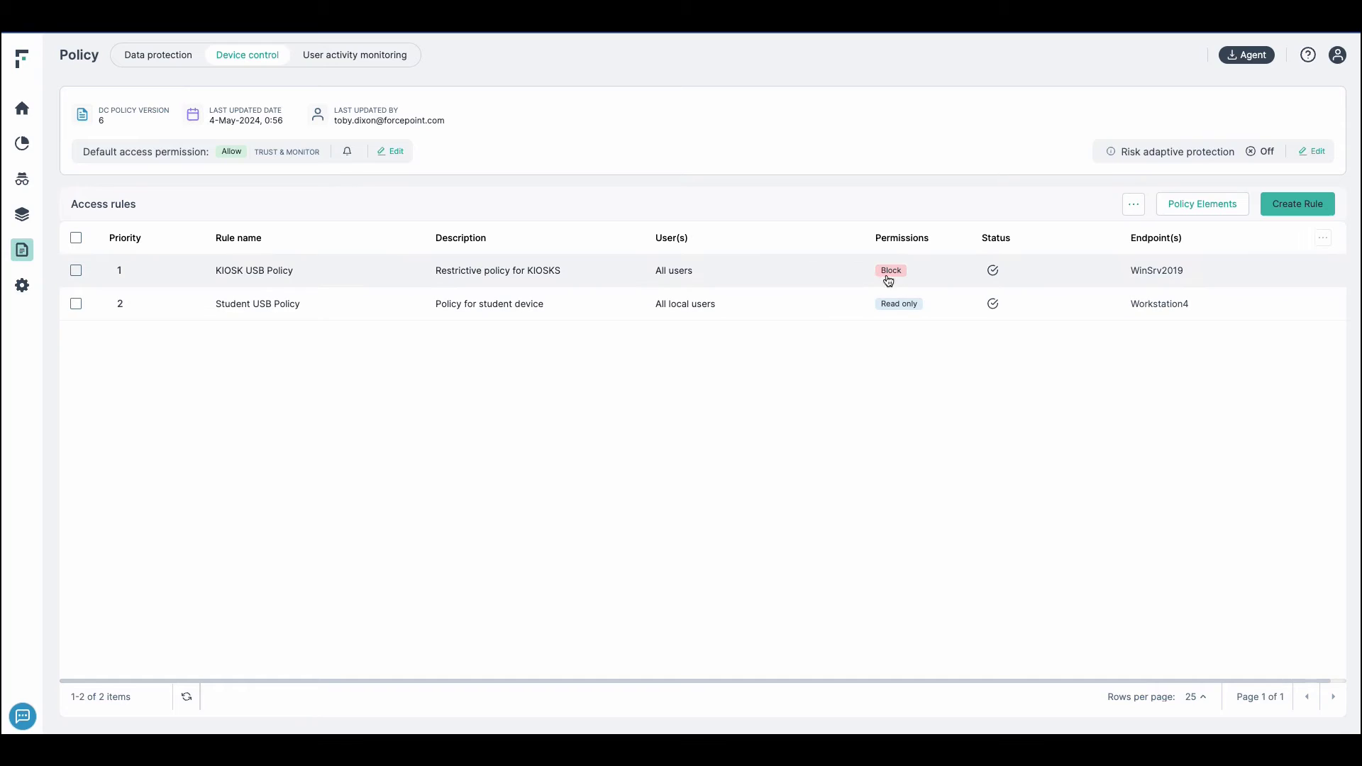
mouse_move(912, 281)
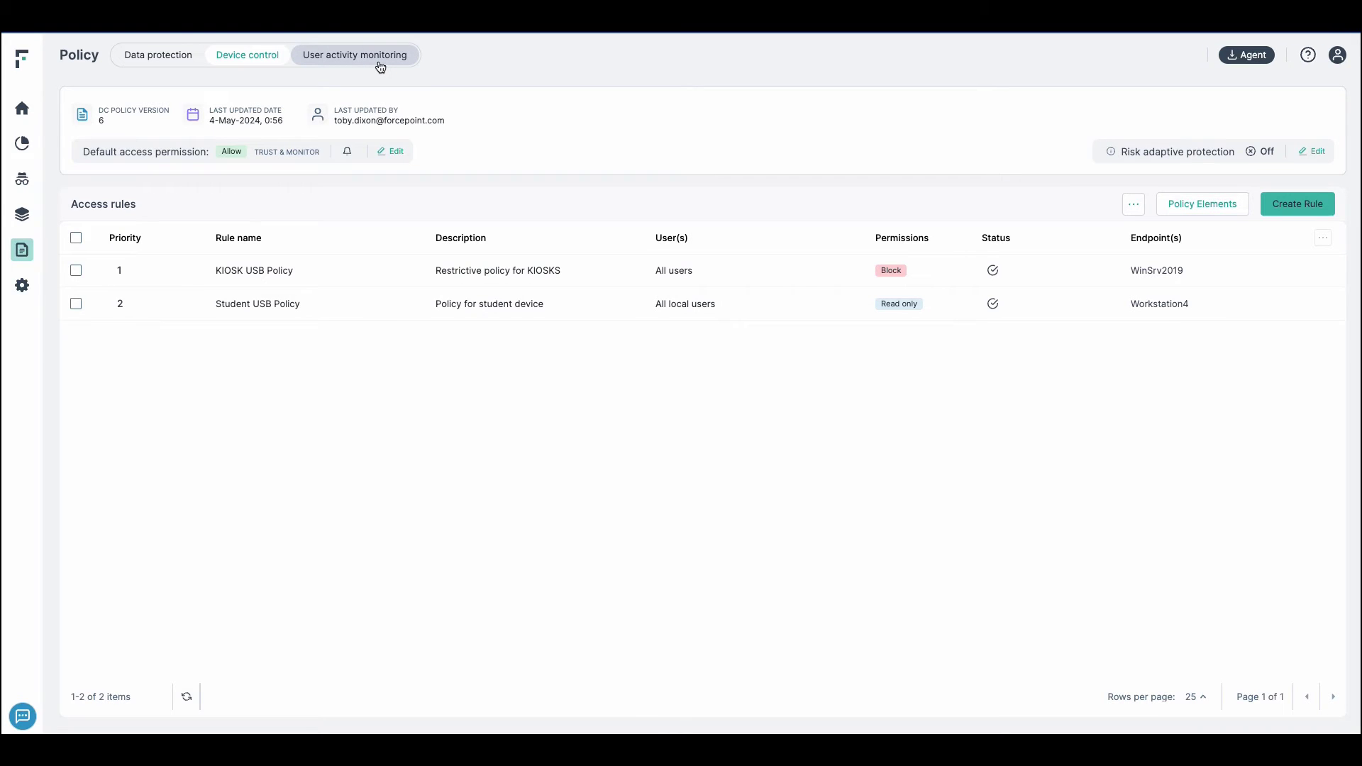
Show User activity monitoring's Leaver indicator-of-behavior rules at 200 rows per page
left_click(353, 55)
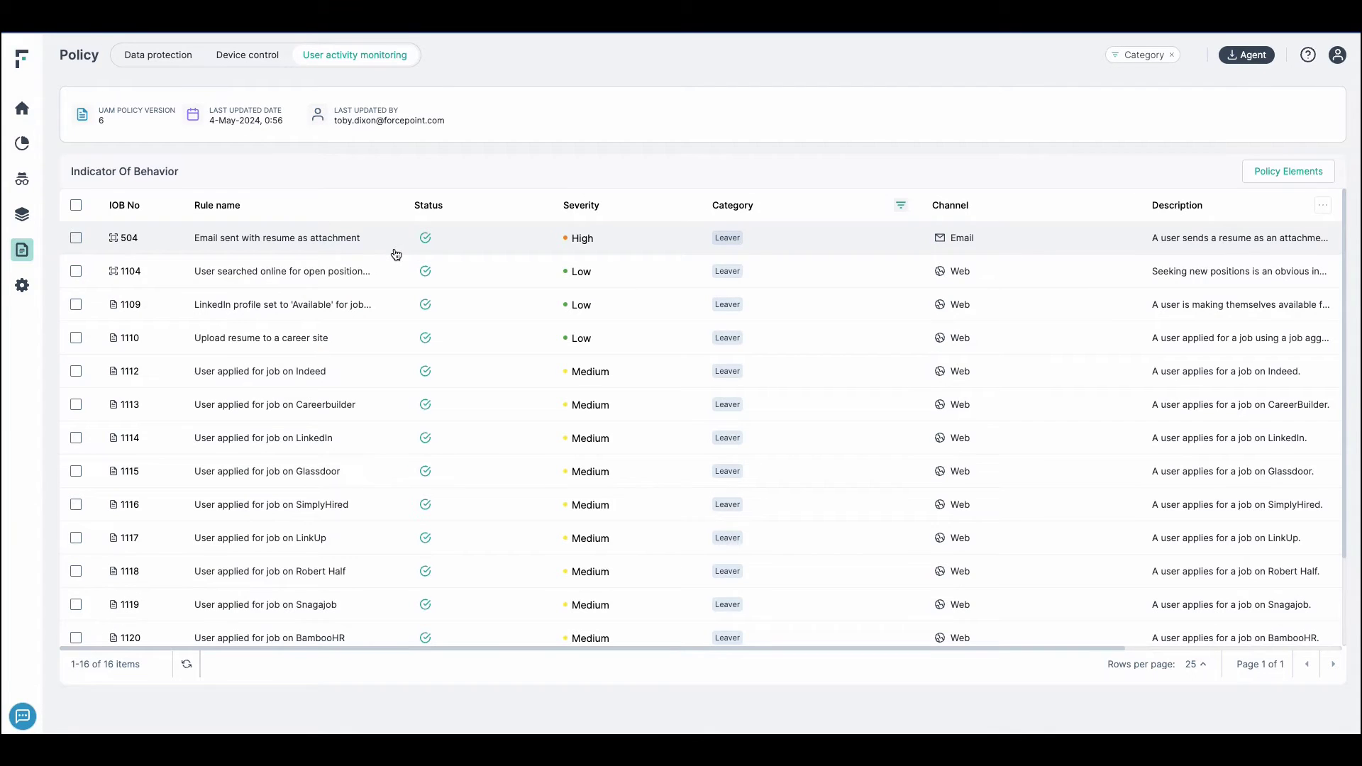
scroll("down", 3)
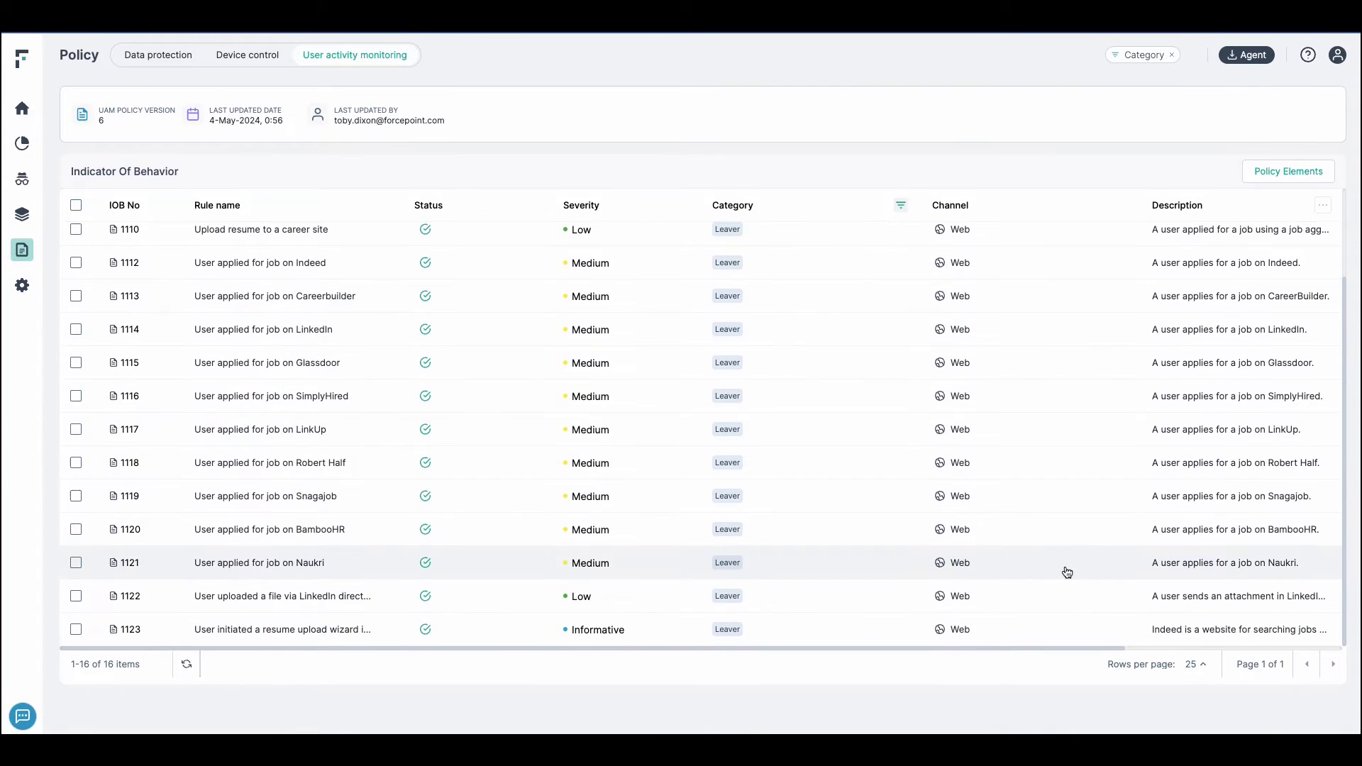
left_click(1196, 664)
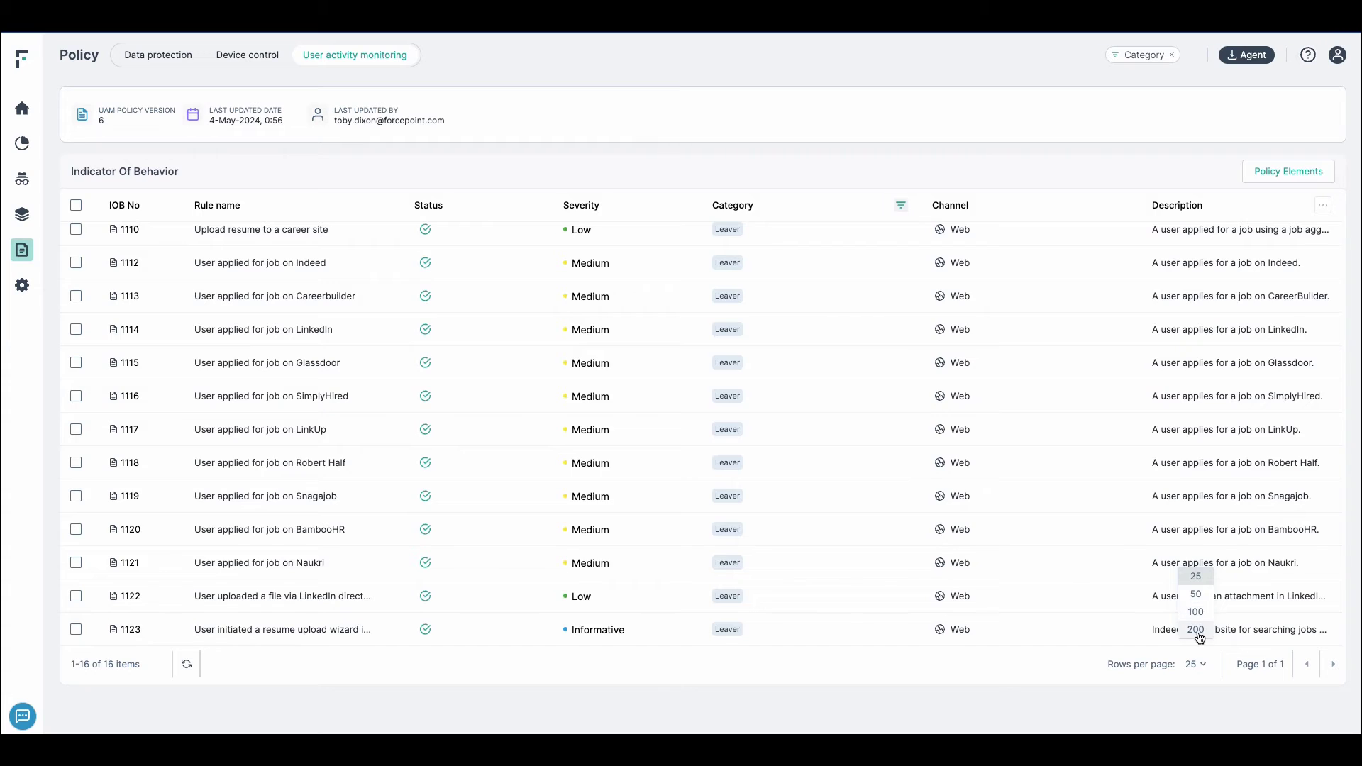
left_click(1195, 629)
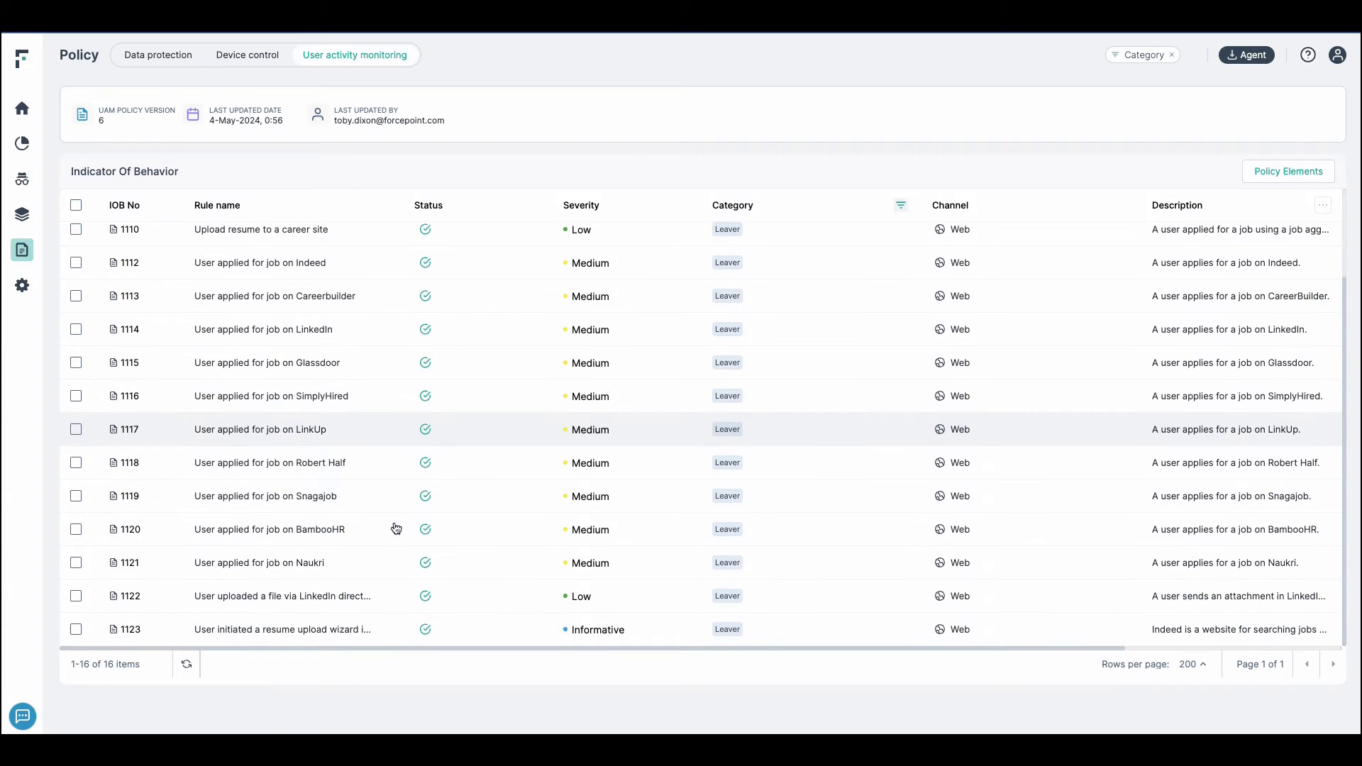
mouse_move(425, 469)
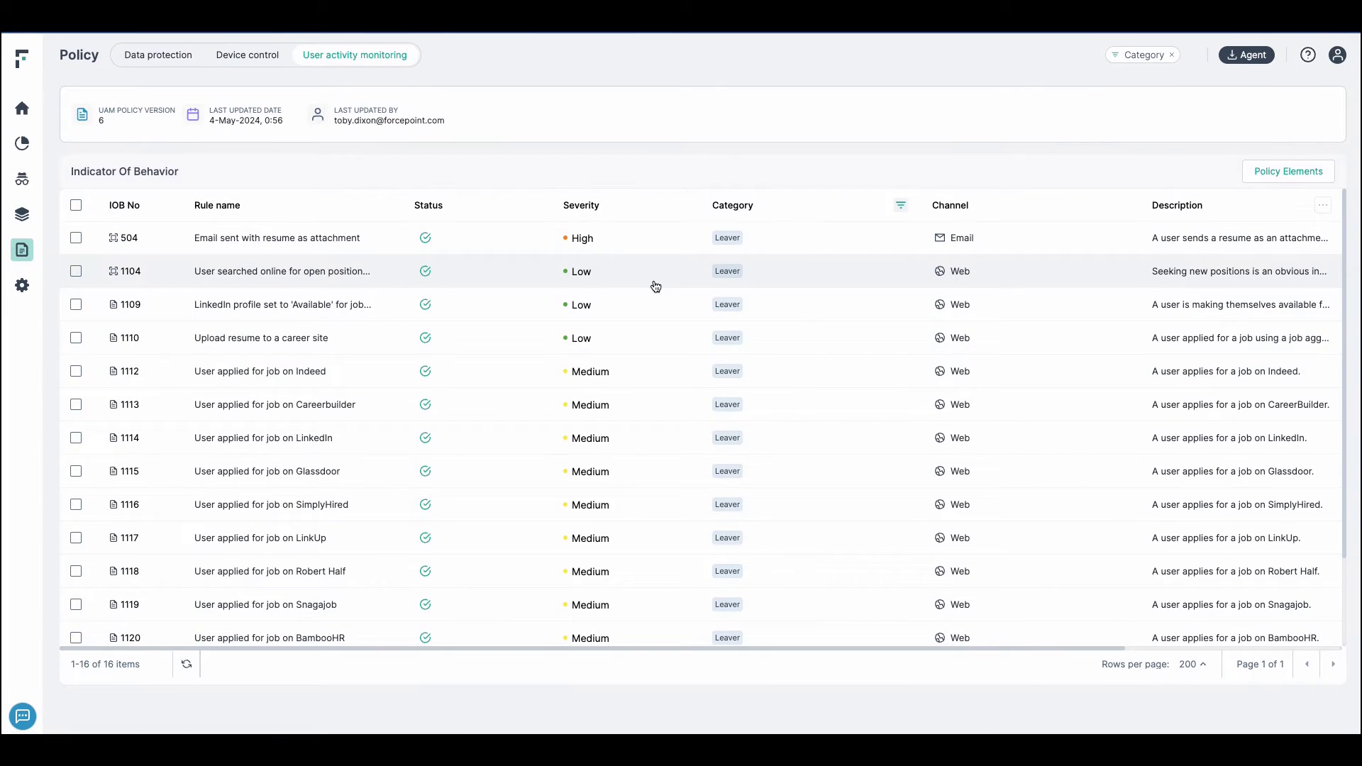
mouse_move(1026, 308)
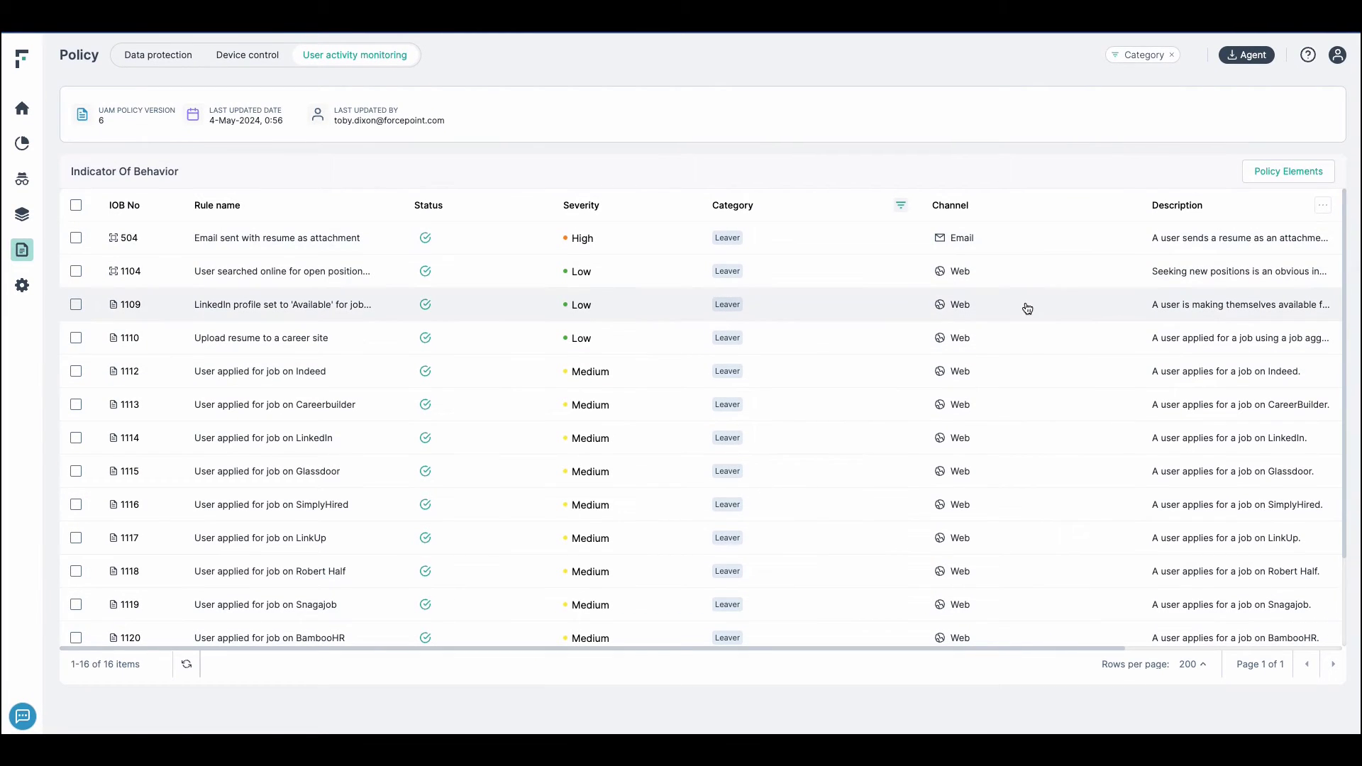
mouse_move(21, 181)
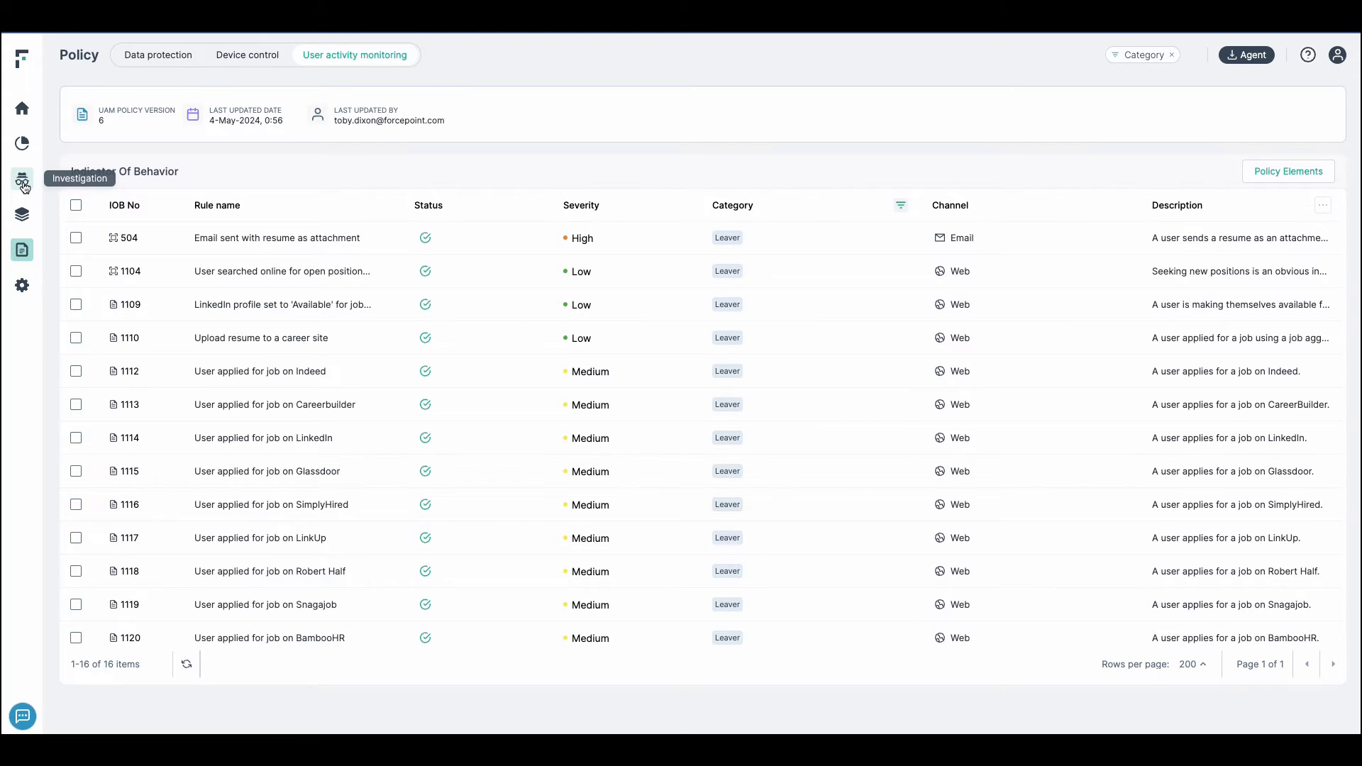
Open Stacey Demo's timeline from the bottom of the Investigation Users list
left_click(21, 180)
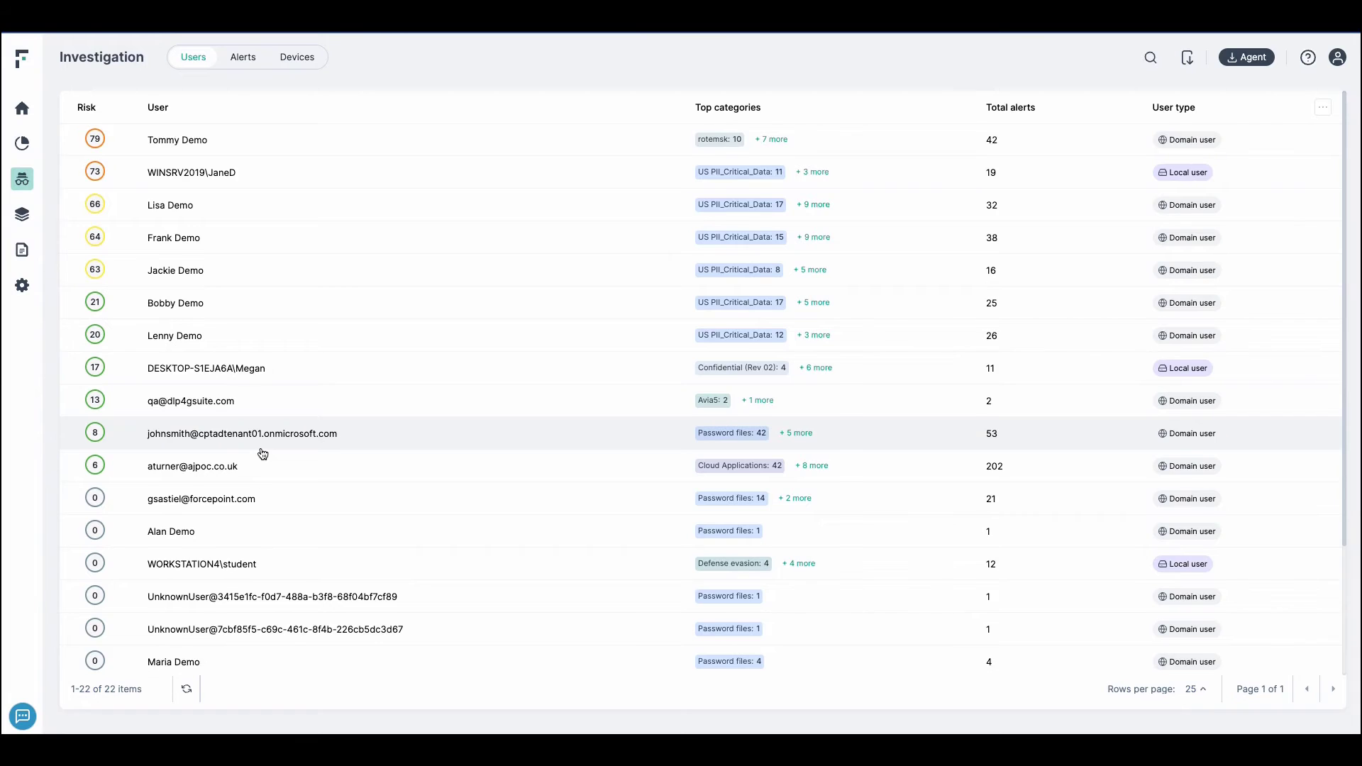
scroll("down", 3)
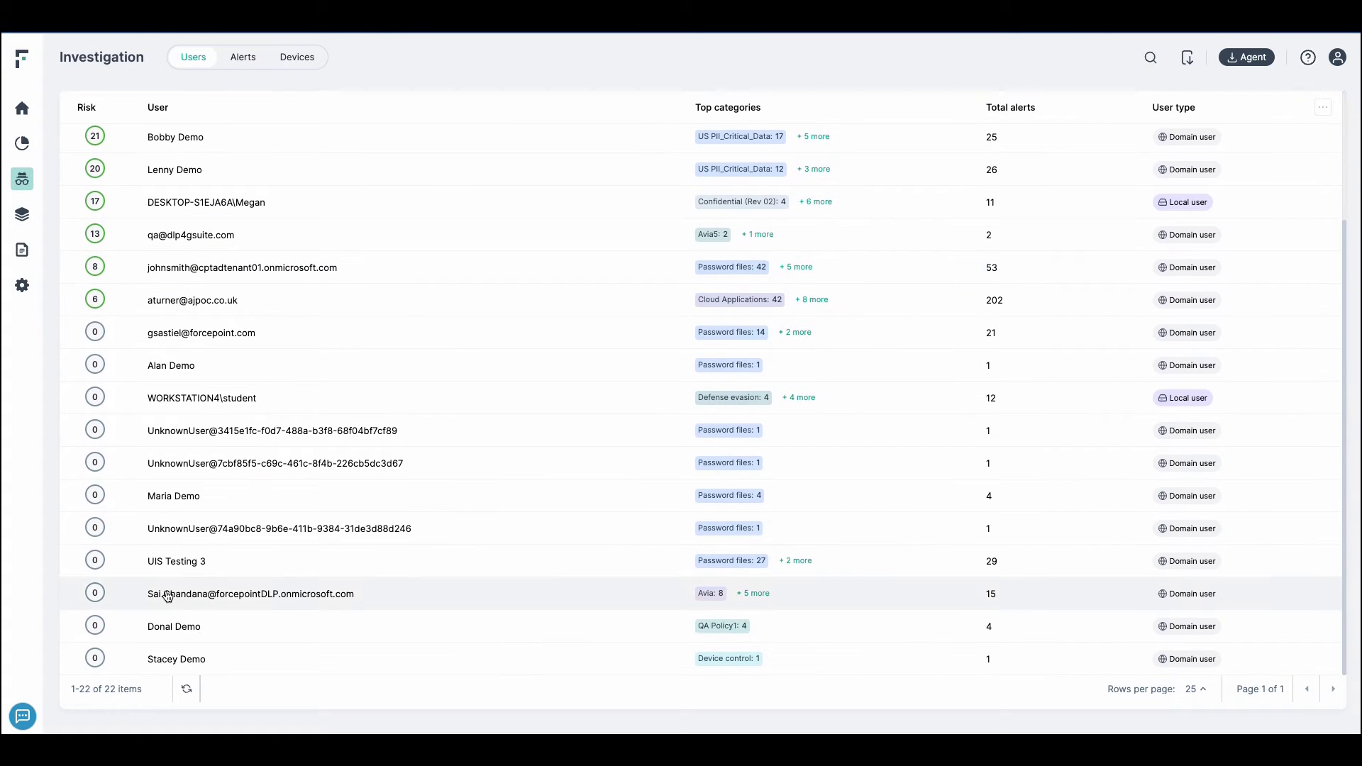
left_click(175, 658)
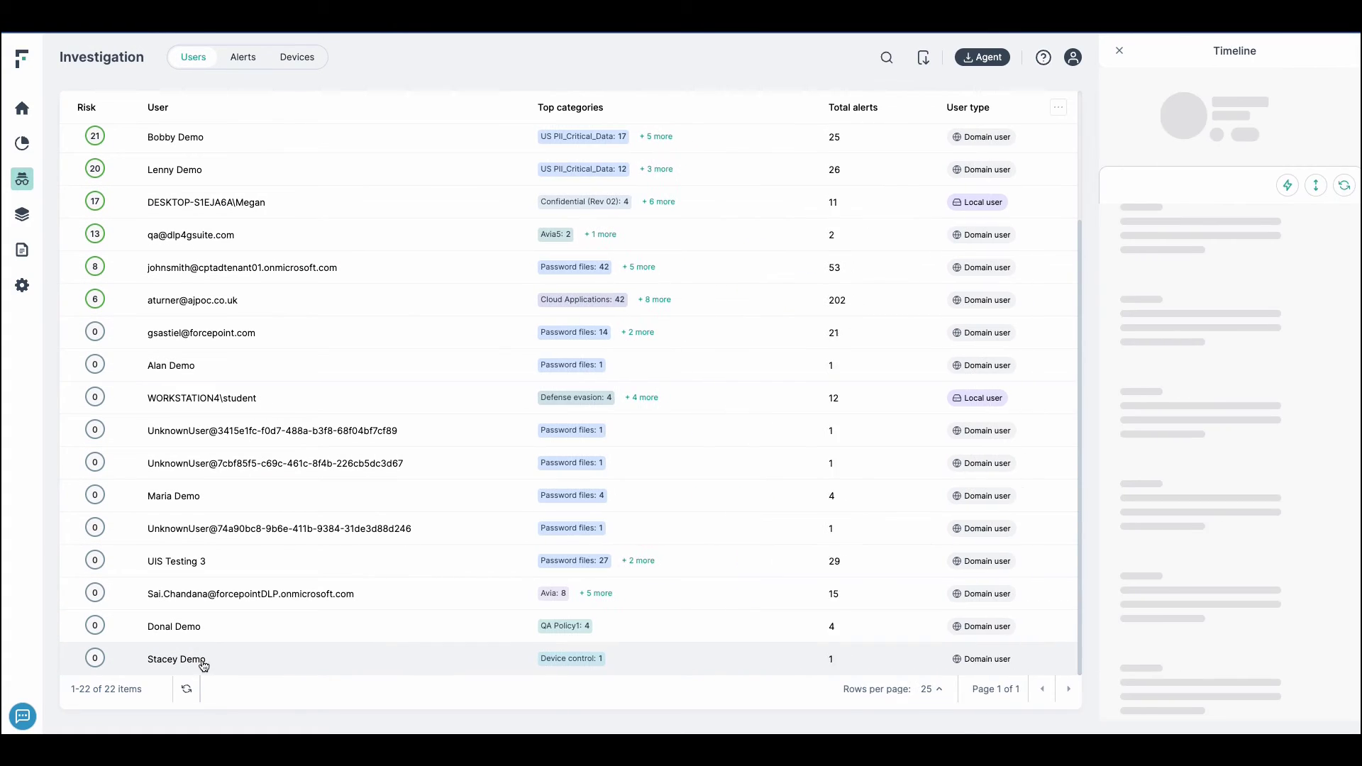
left_click(176, 659)
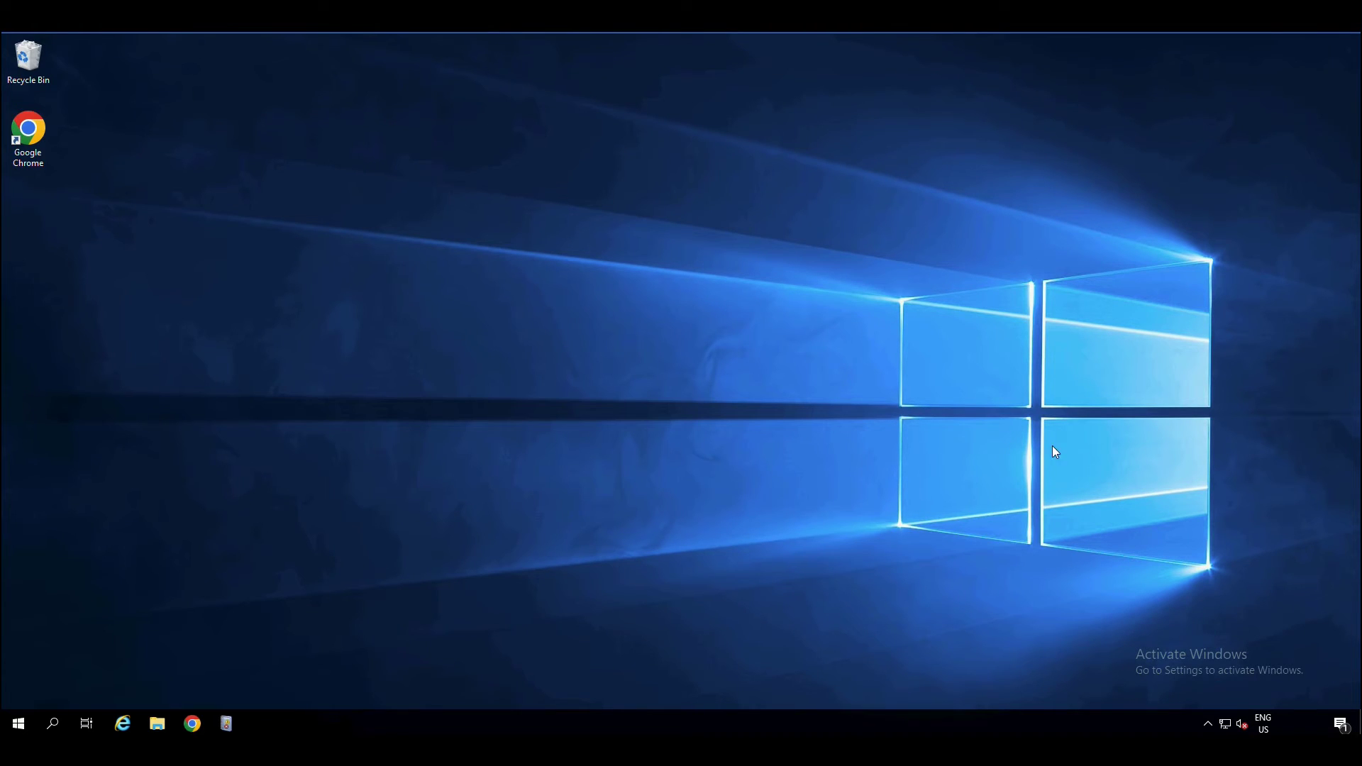
mouse_move(1222, 705)
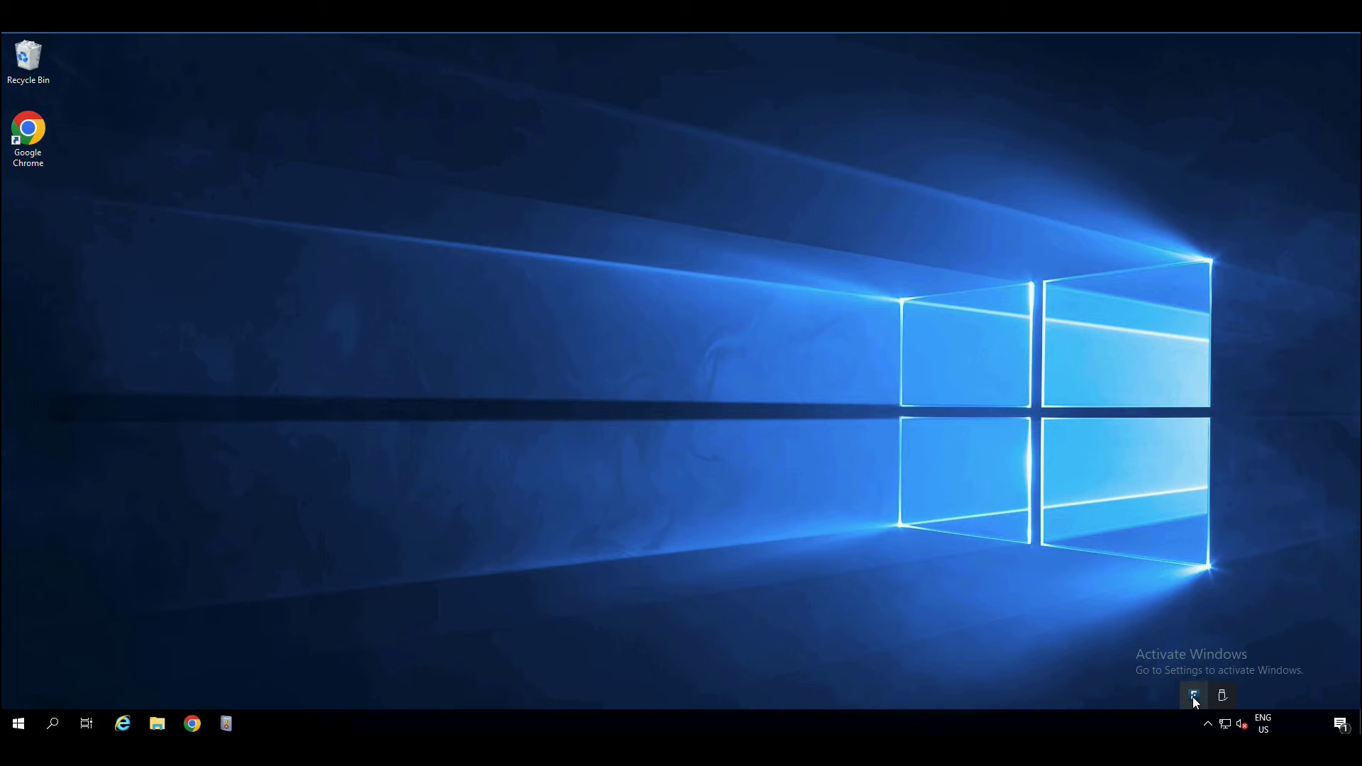
mouse_move(798, 431)
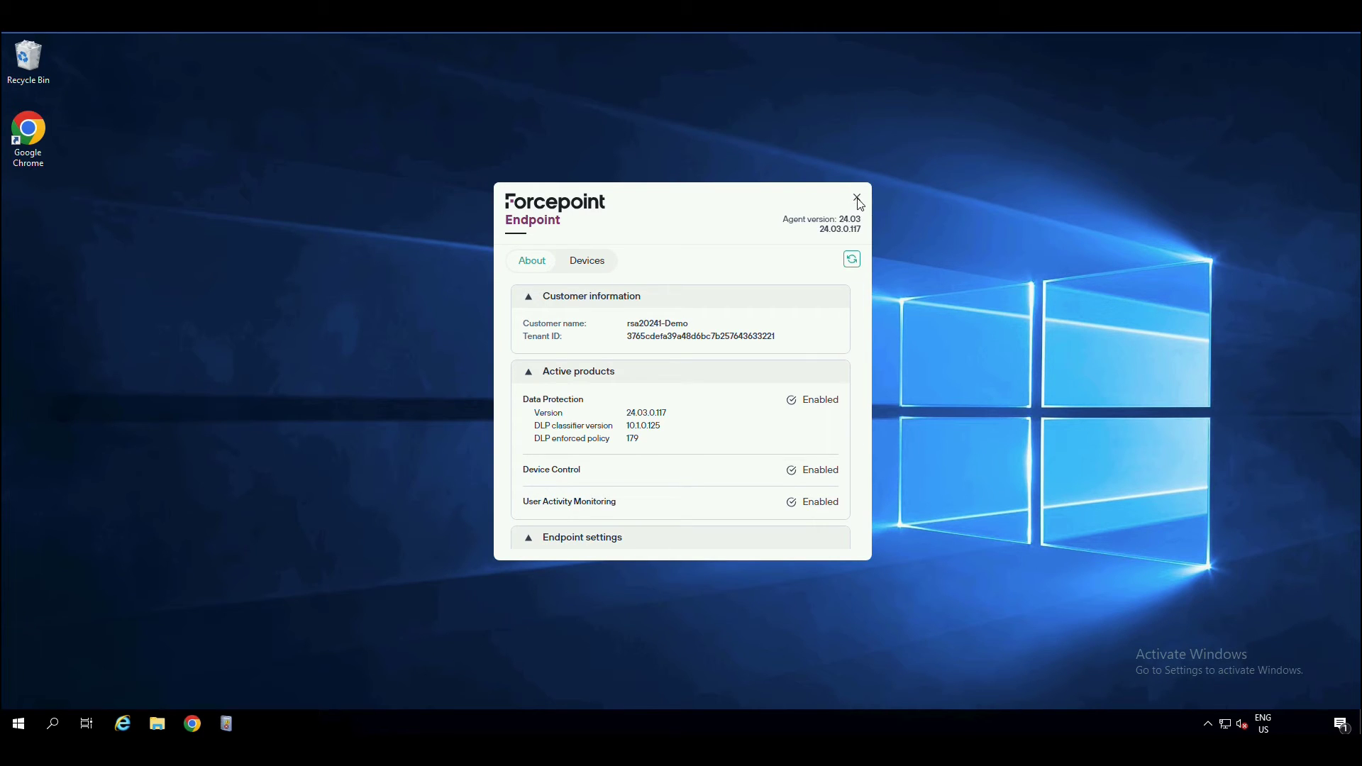
left_click(854, 200)
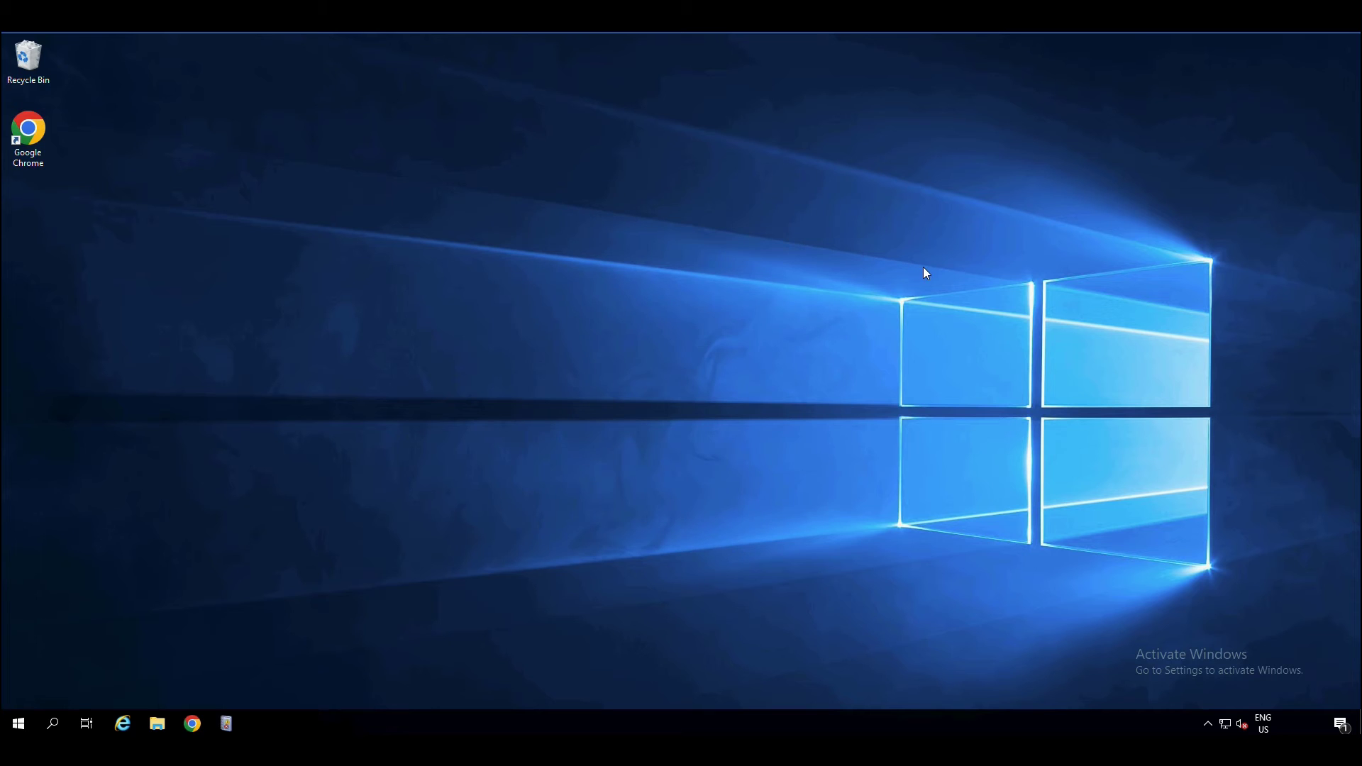
mouse_move(864, 337)
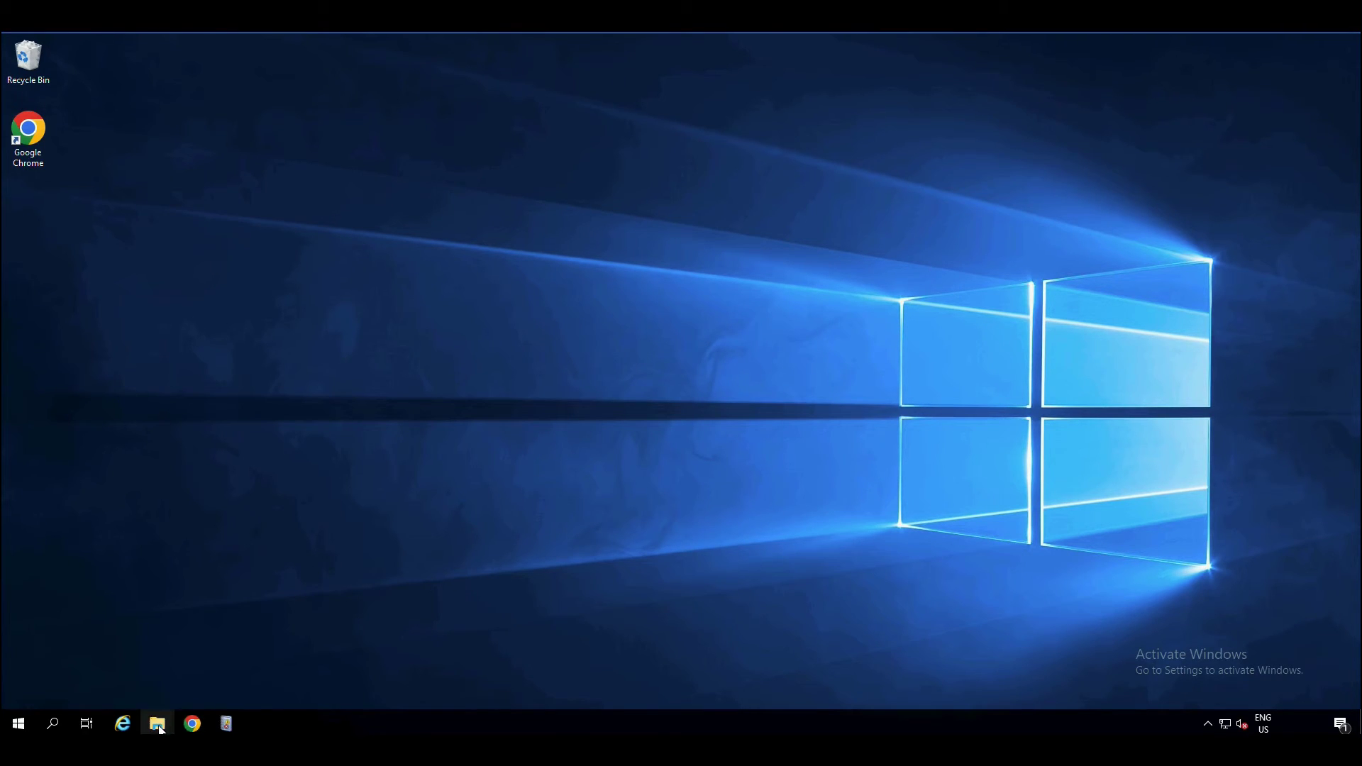
mouse_move(156, 723)
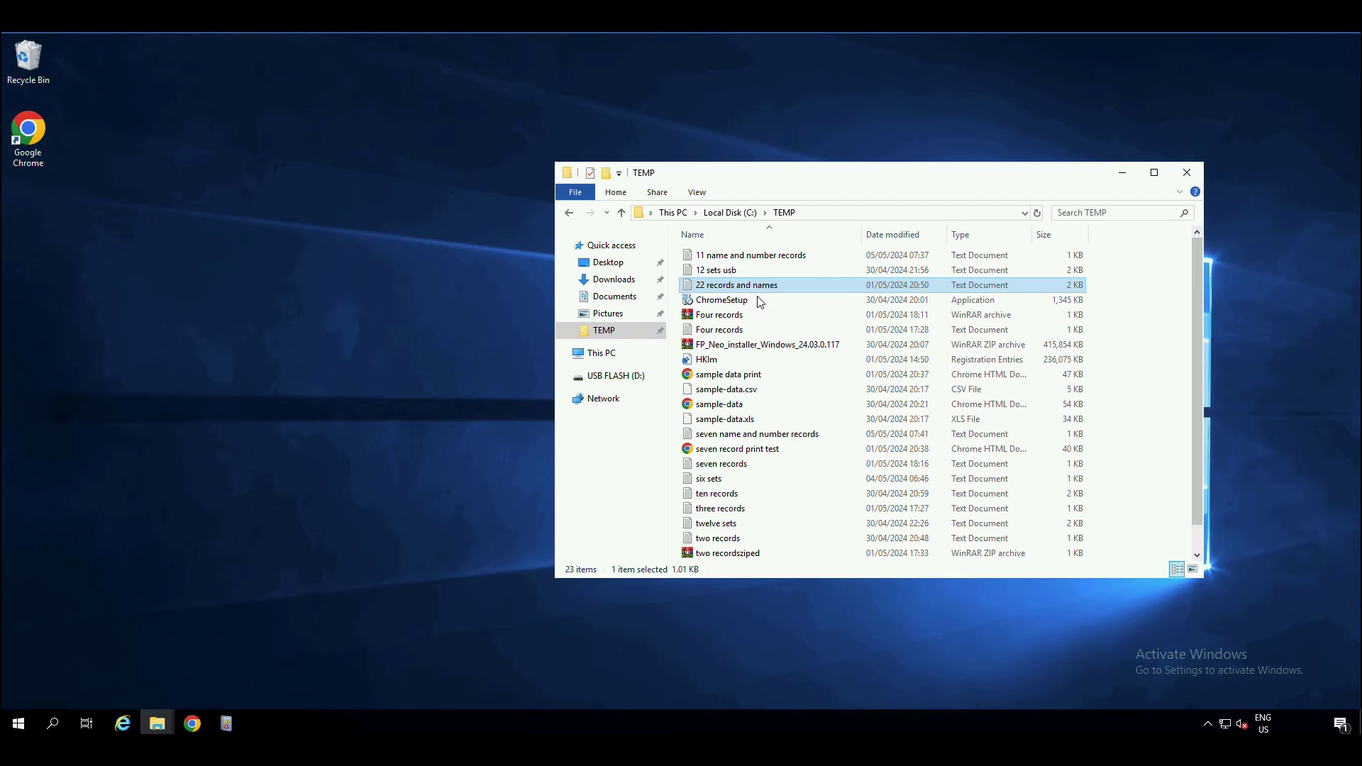
Open '22 records and names' from C:\TEMP in Notepad
double_click(736, 286)
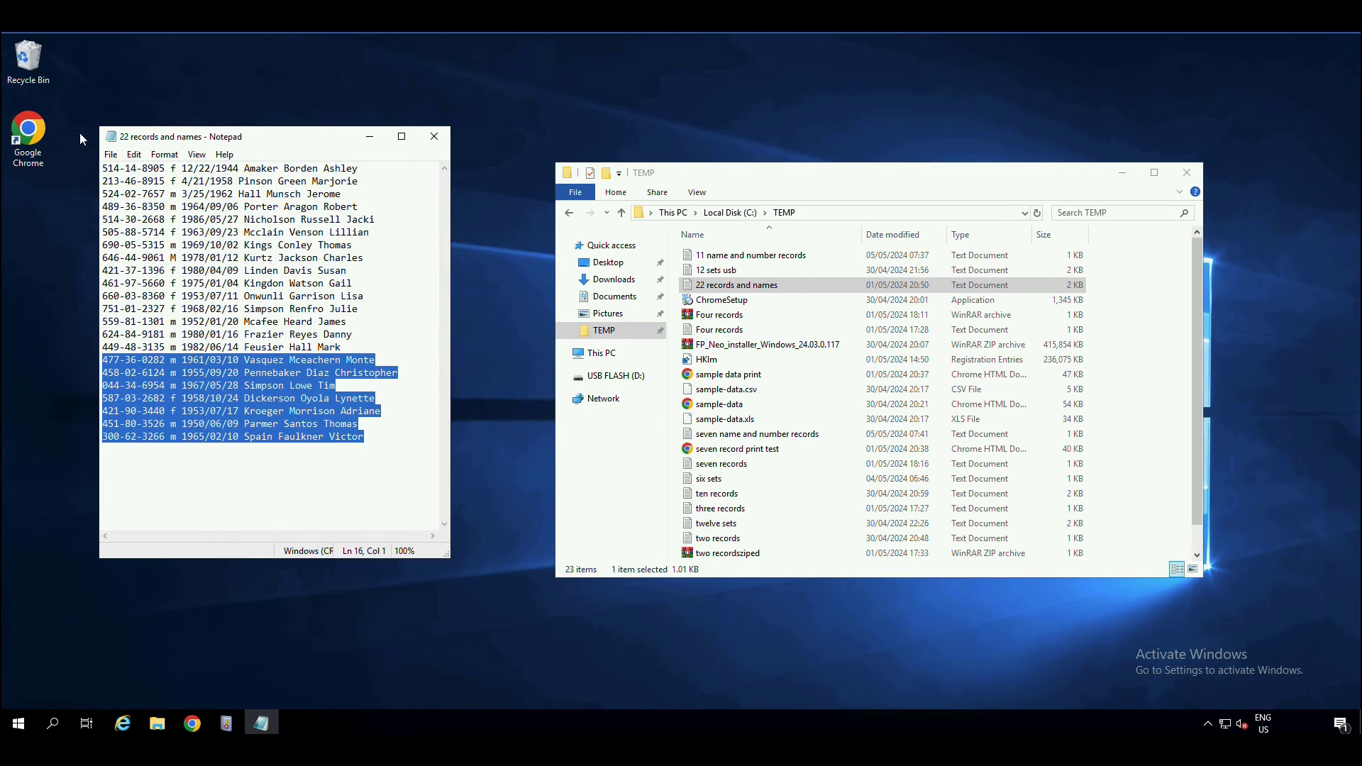
Attempt Save As '8records and names' to USB FLASH (D:), get blocked, and close Notepad
left_click(134, 154)
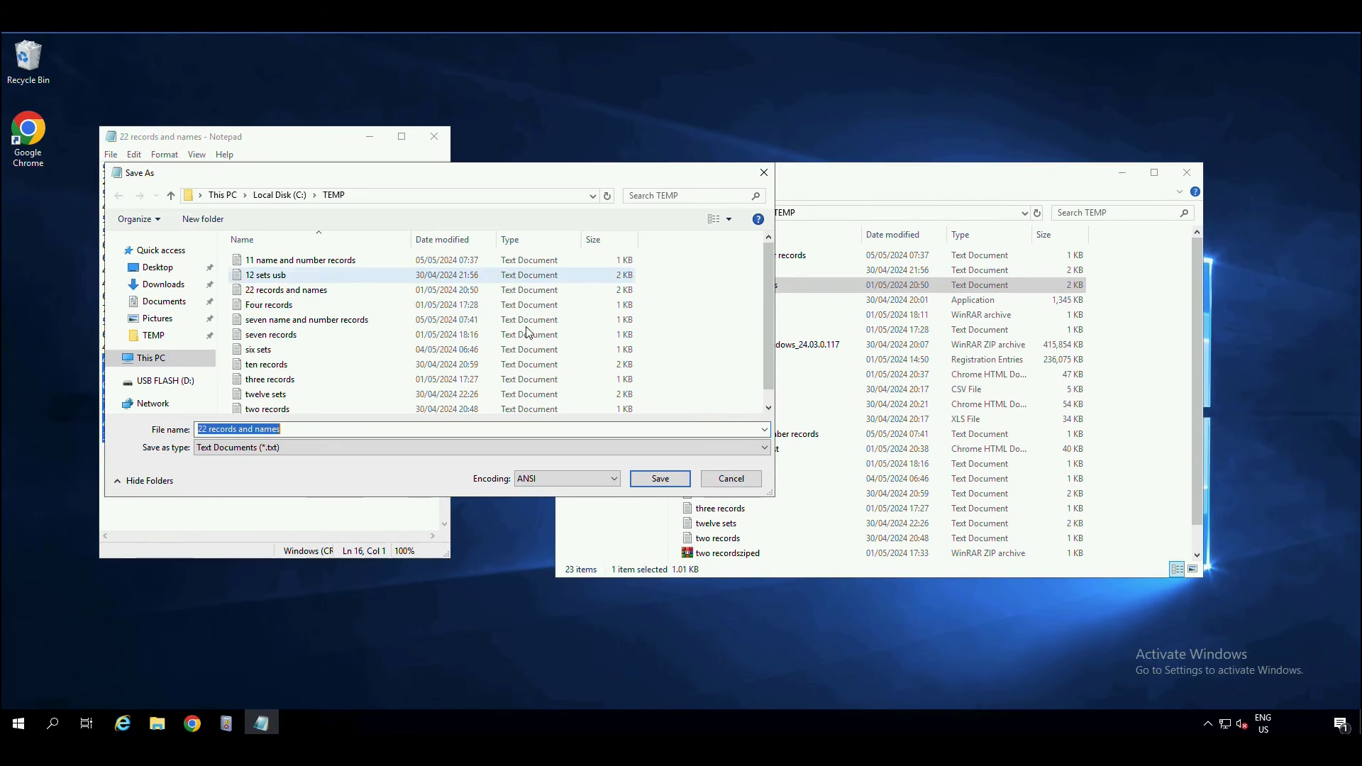
left_click(165, 381)
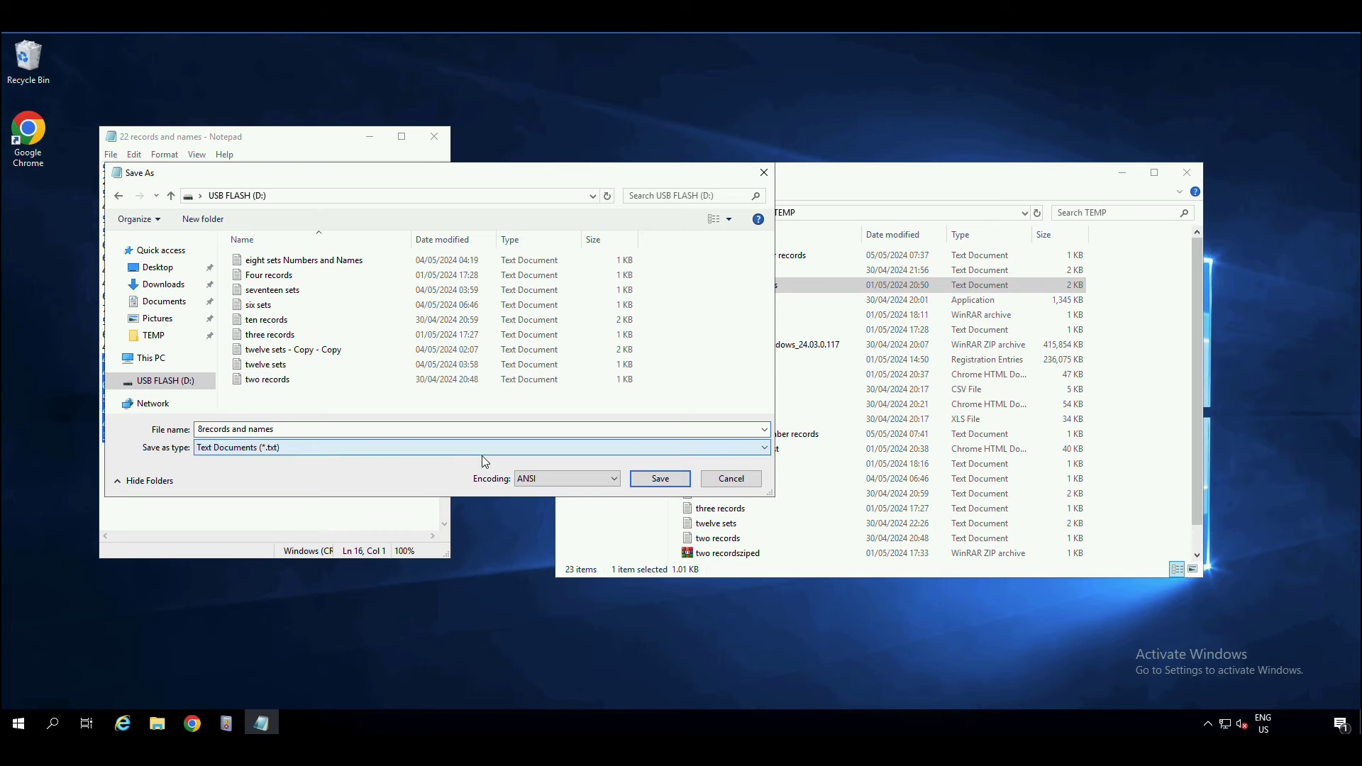
left_click(659, 478)
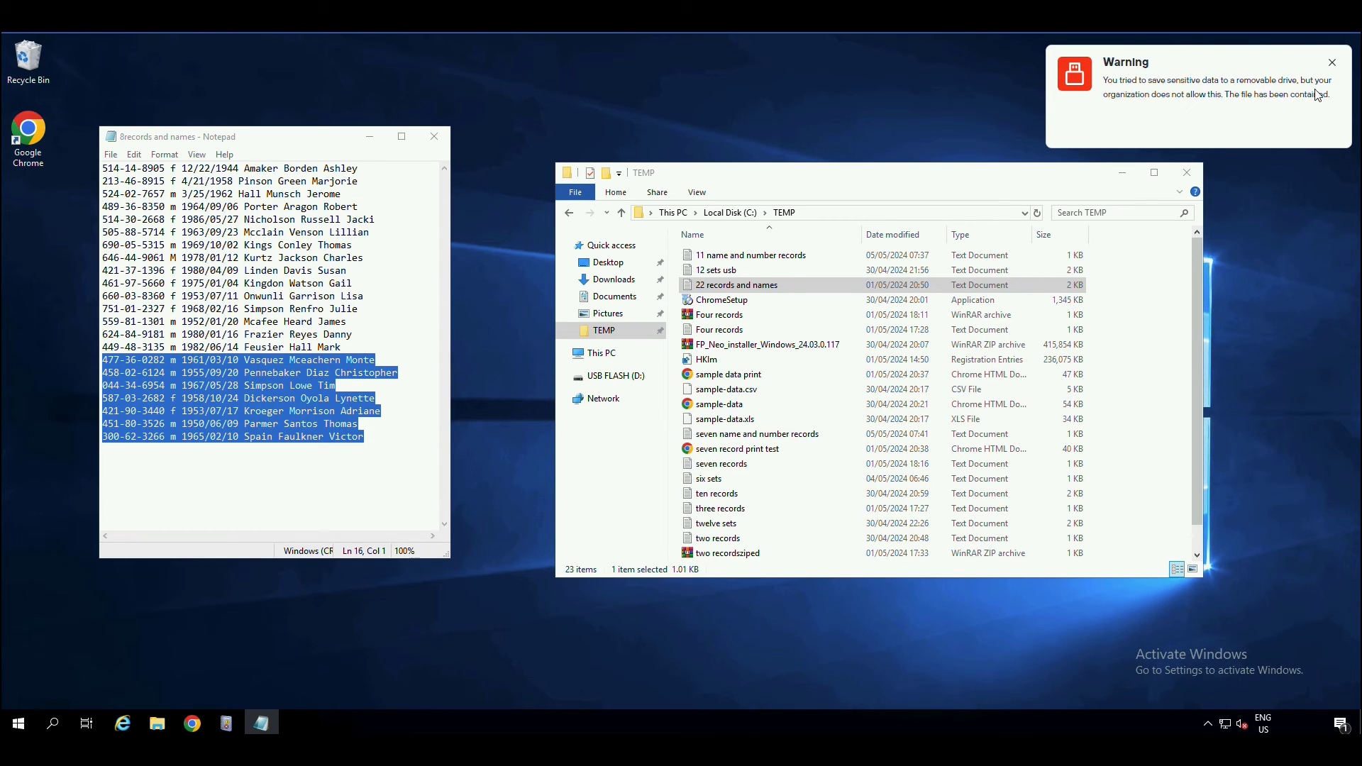
mouse_move(1221, 102)
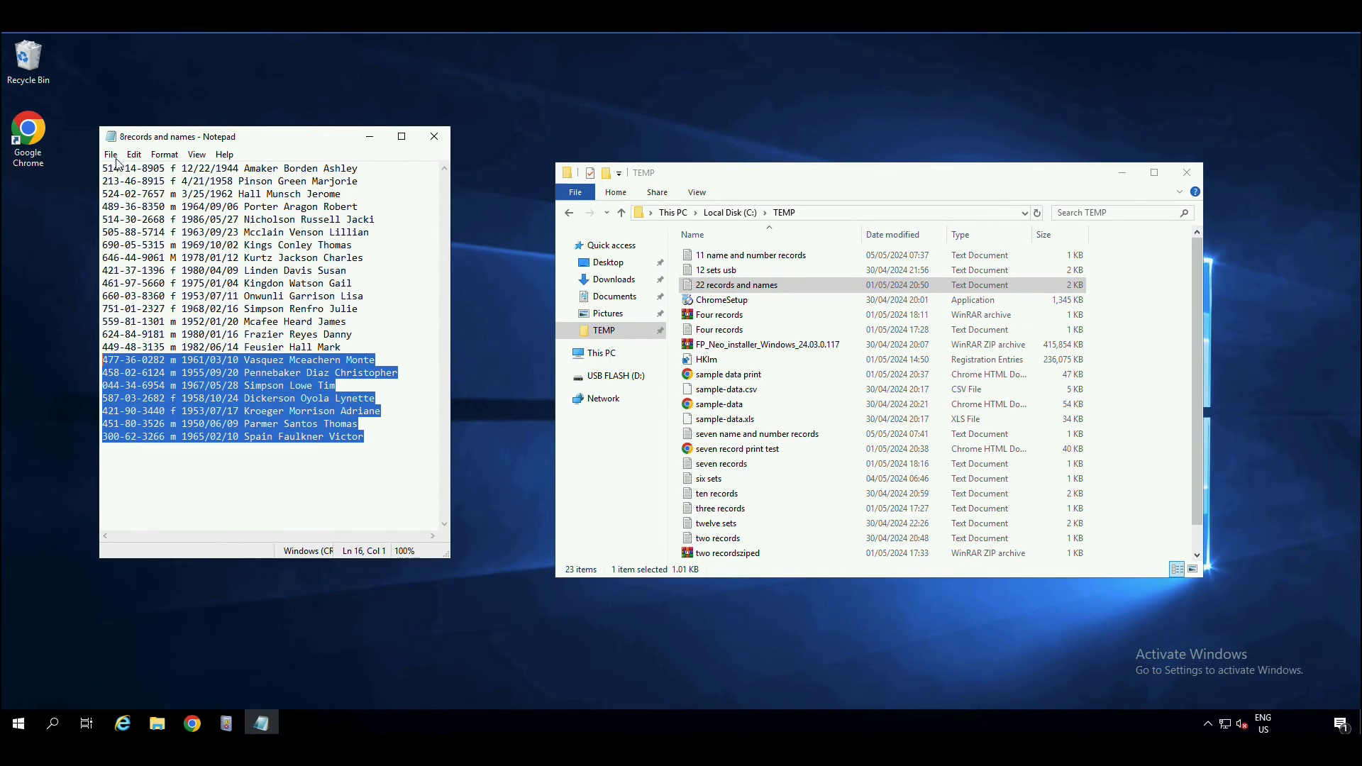
left_click(111, 154)
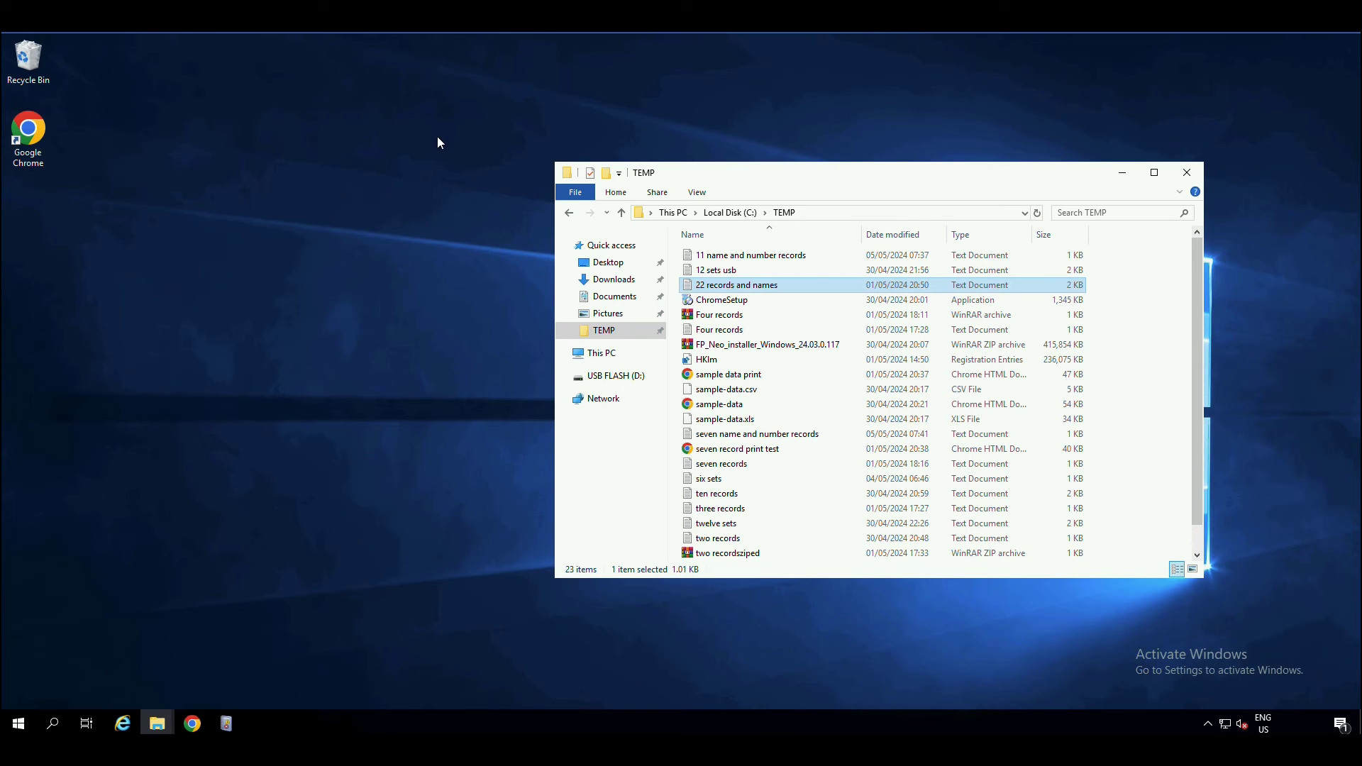
mouse_move(413, 458)
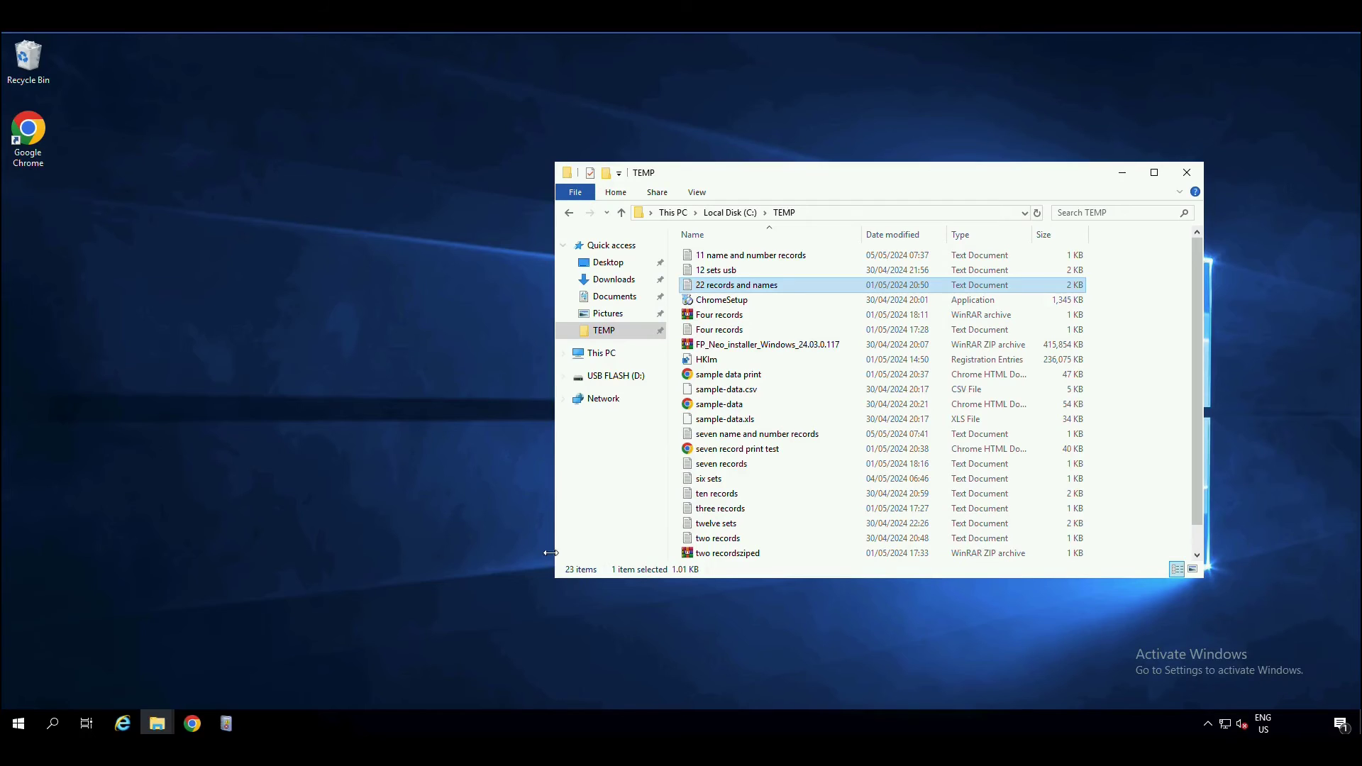
Paste the records into the Gmail draft body, justifying with Redacted data, and get blocked
left_click(190, 722)
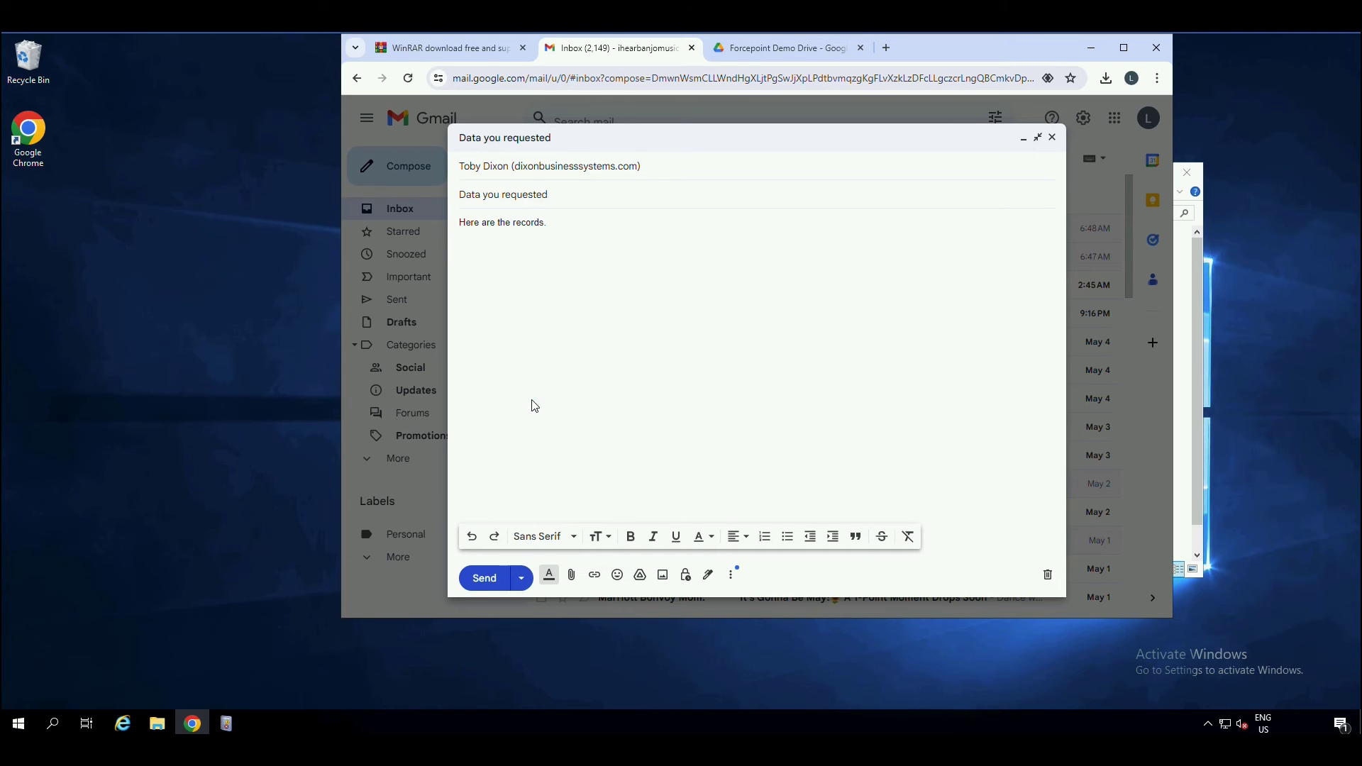
left_click(484, 577)
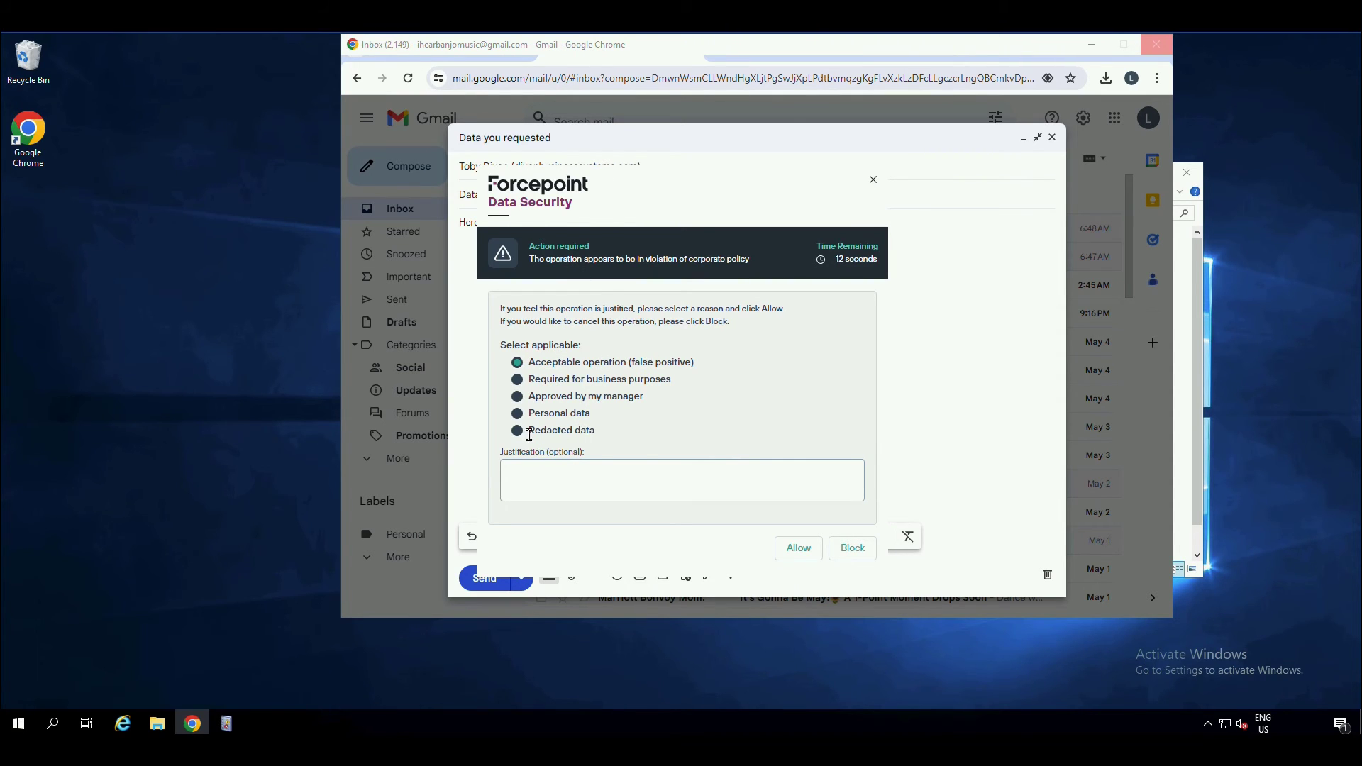
left_click(516, 430)
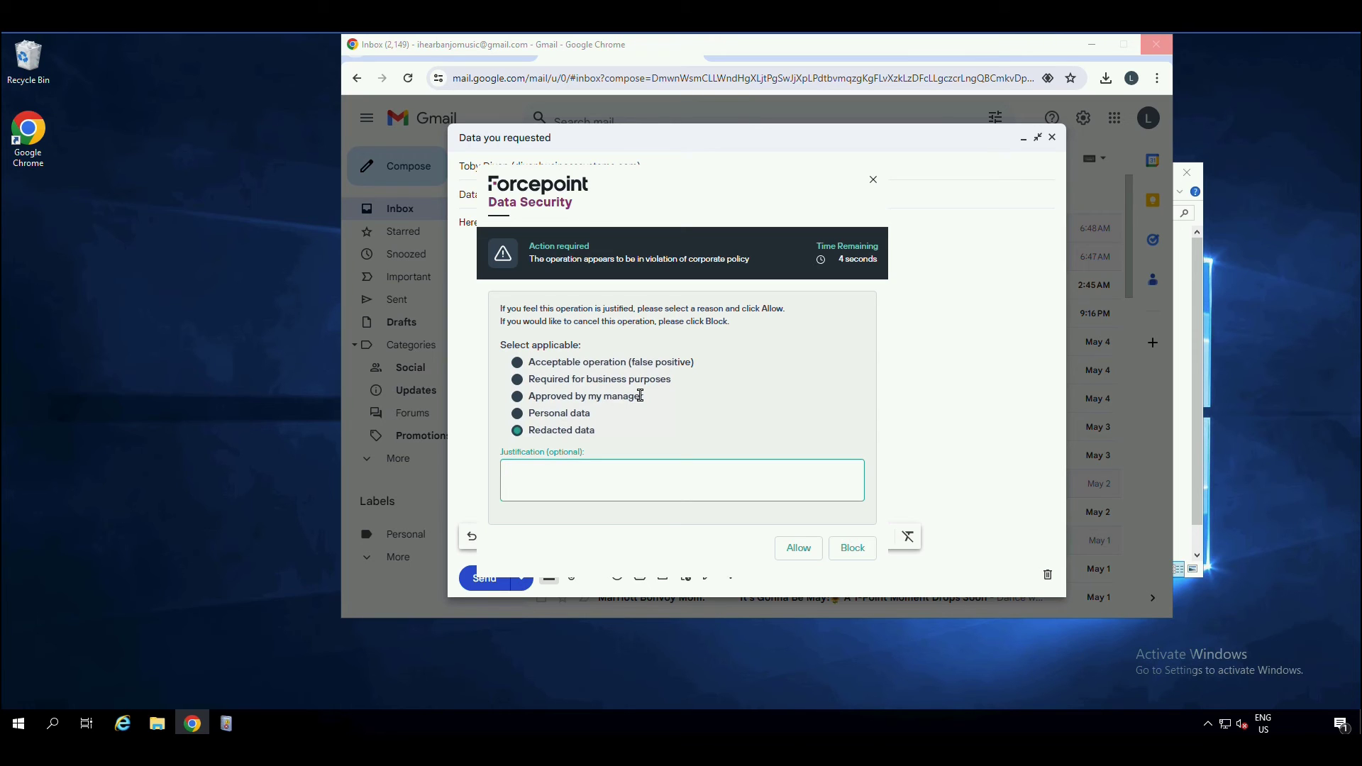
left_click(681, 479)
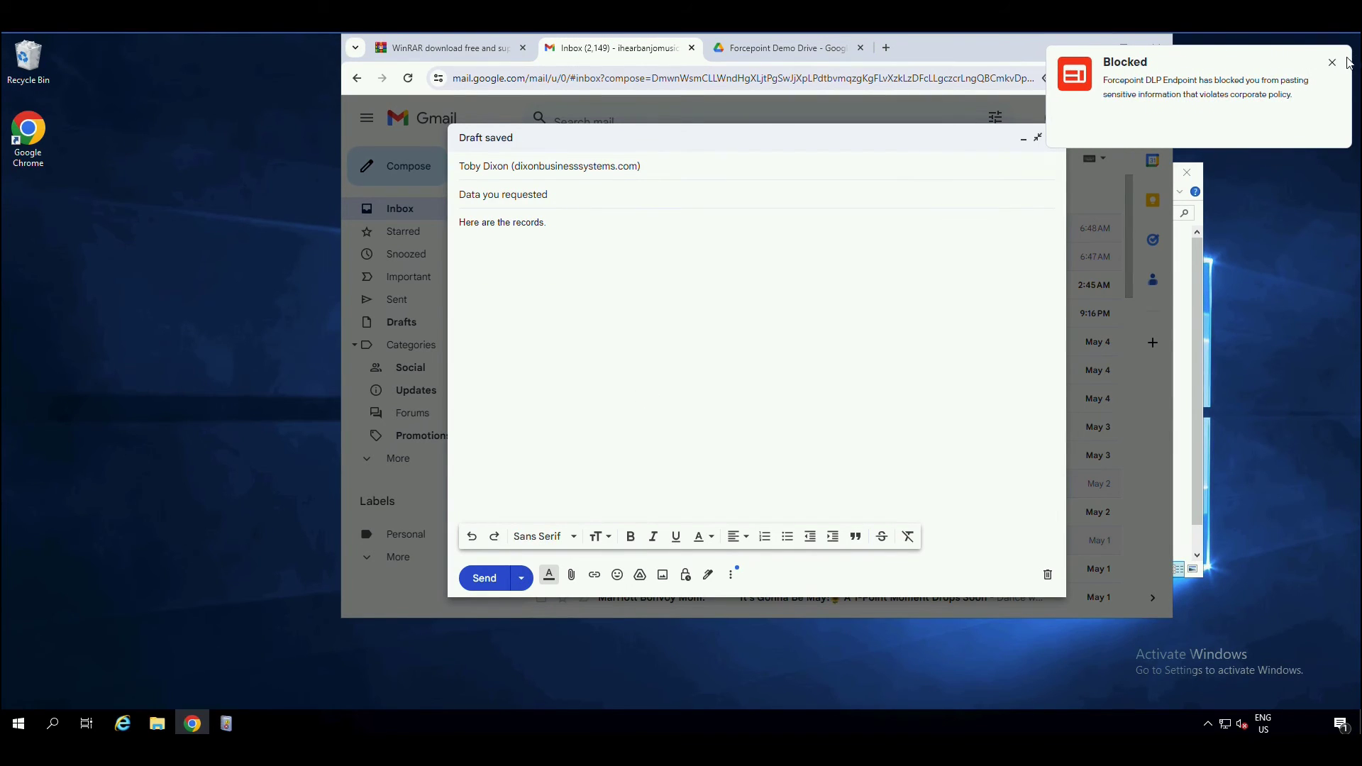
Dismiss the Blocked notification and close the unsent draft
left_click(1330, 62)
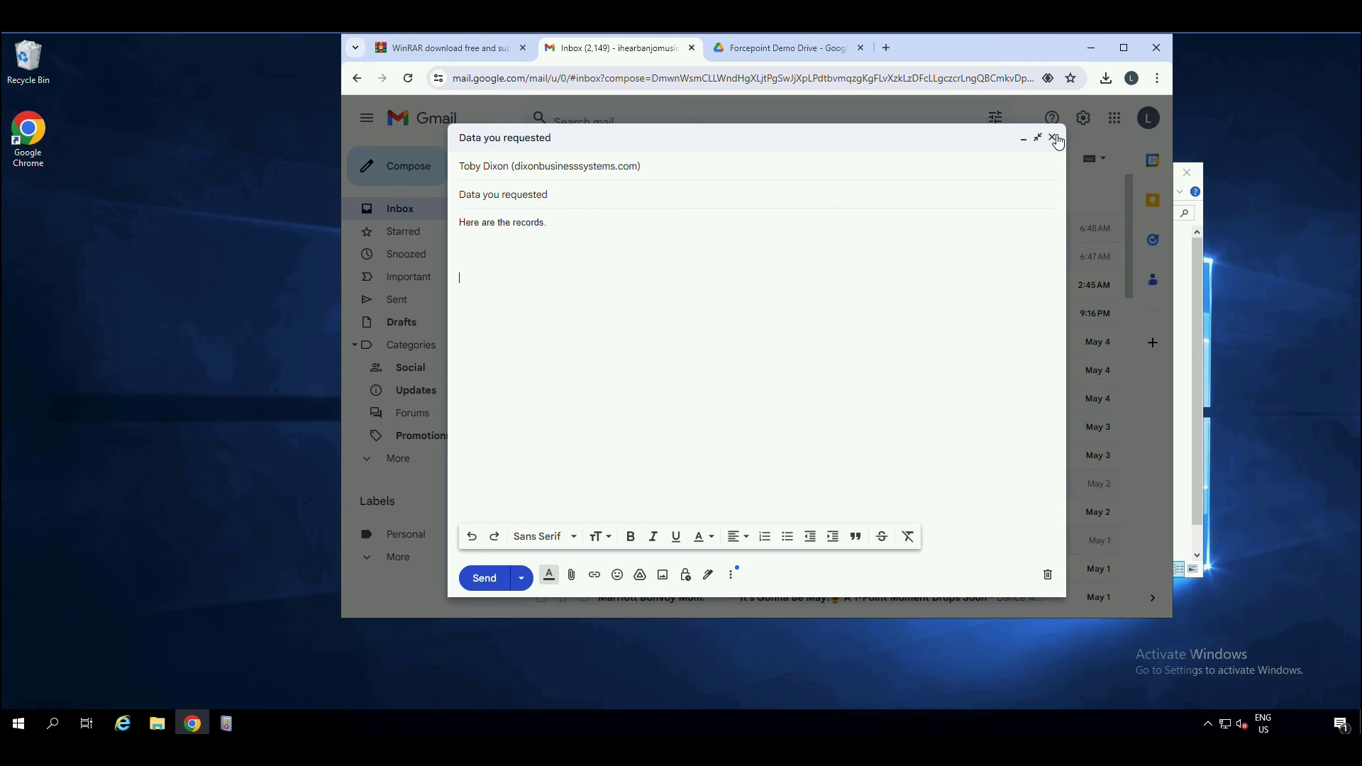
left_click(1056, 141)
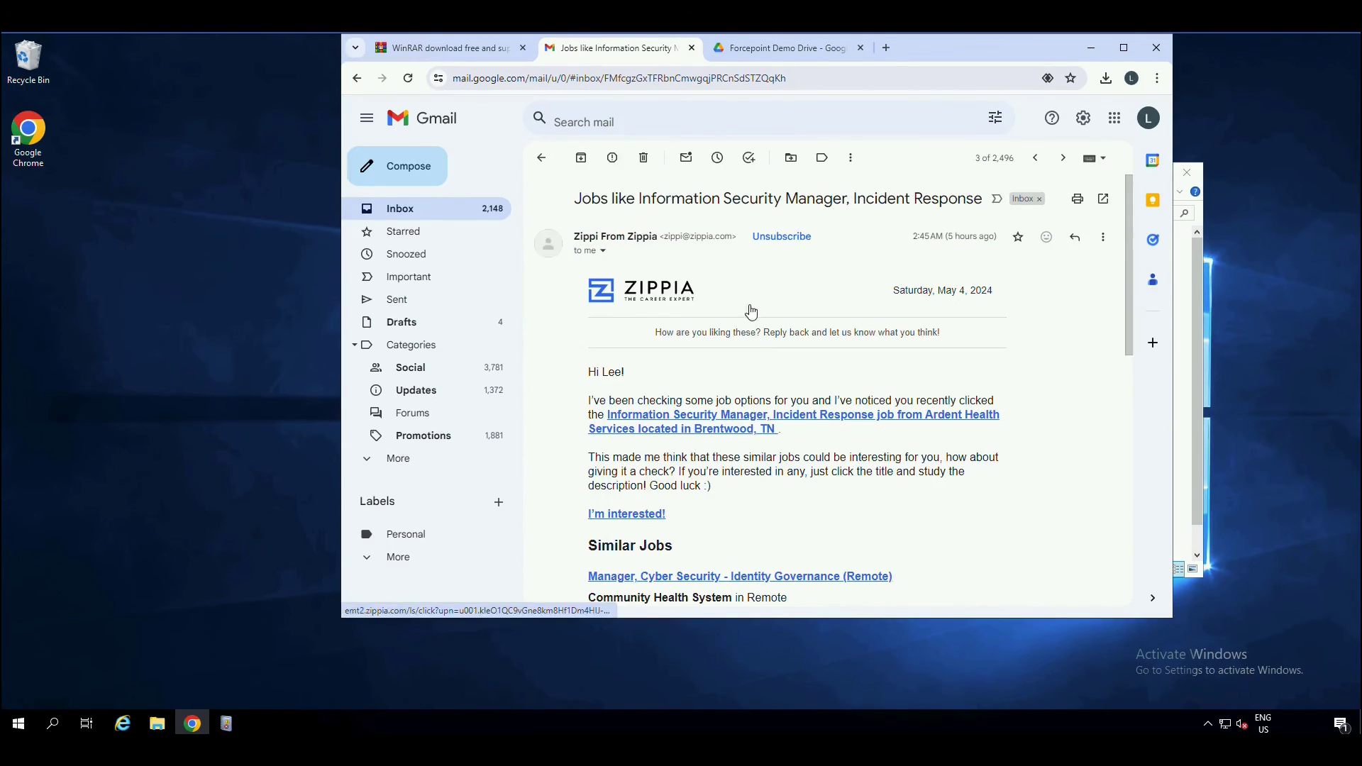
Open the Information Security Sr Analyst and Cyber Security Architect job listings from Zippia emails
scroll("down", 3)
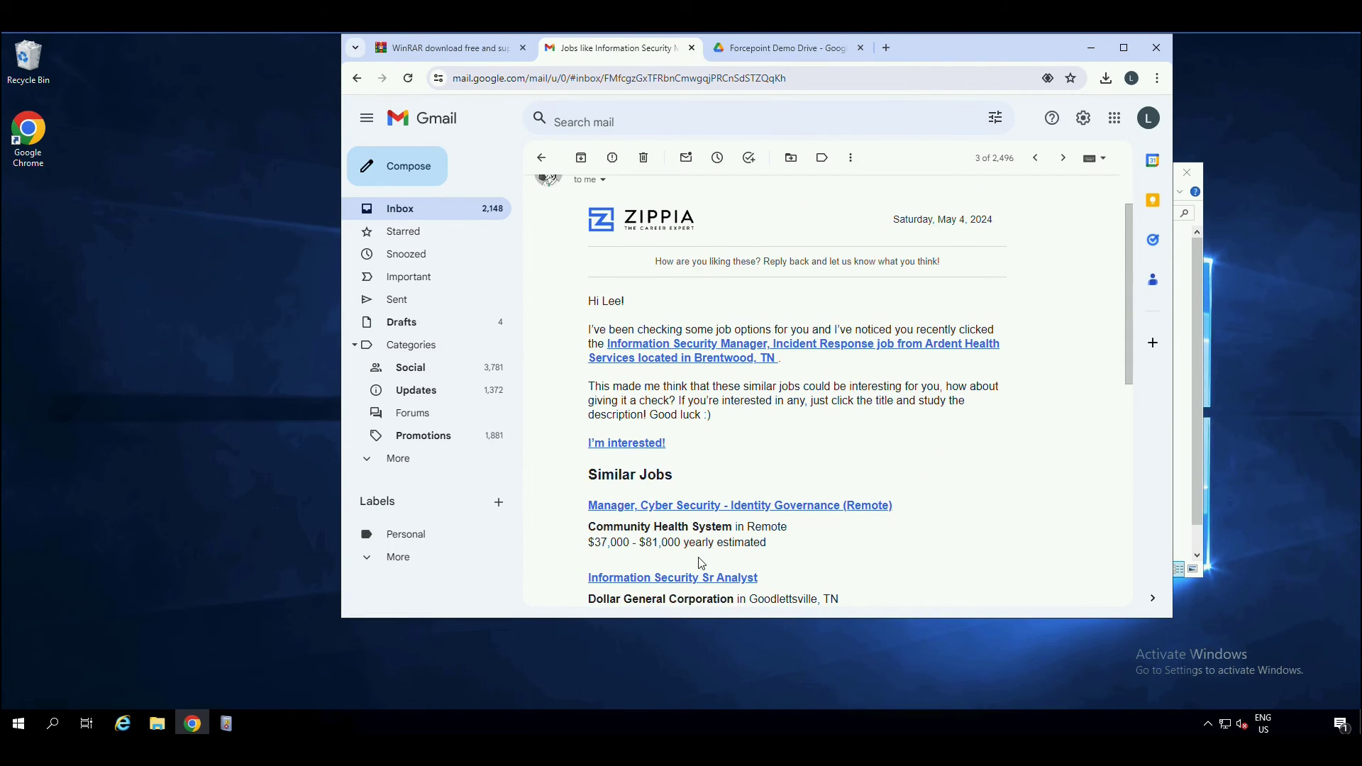
scroll("down", 3)
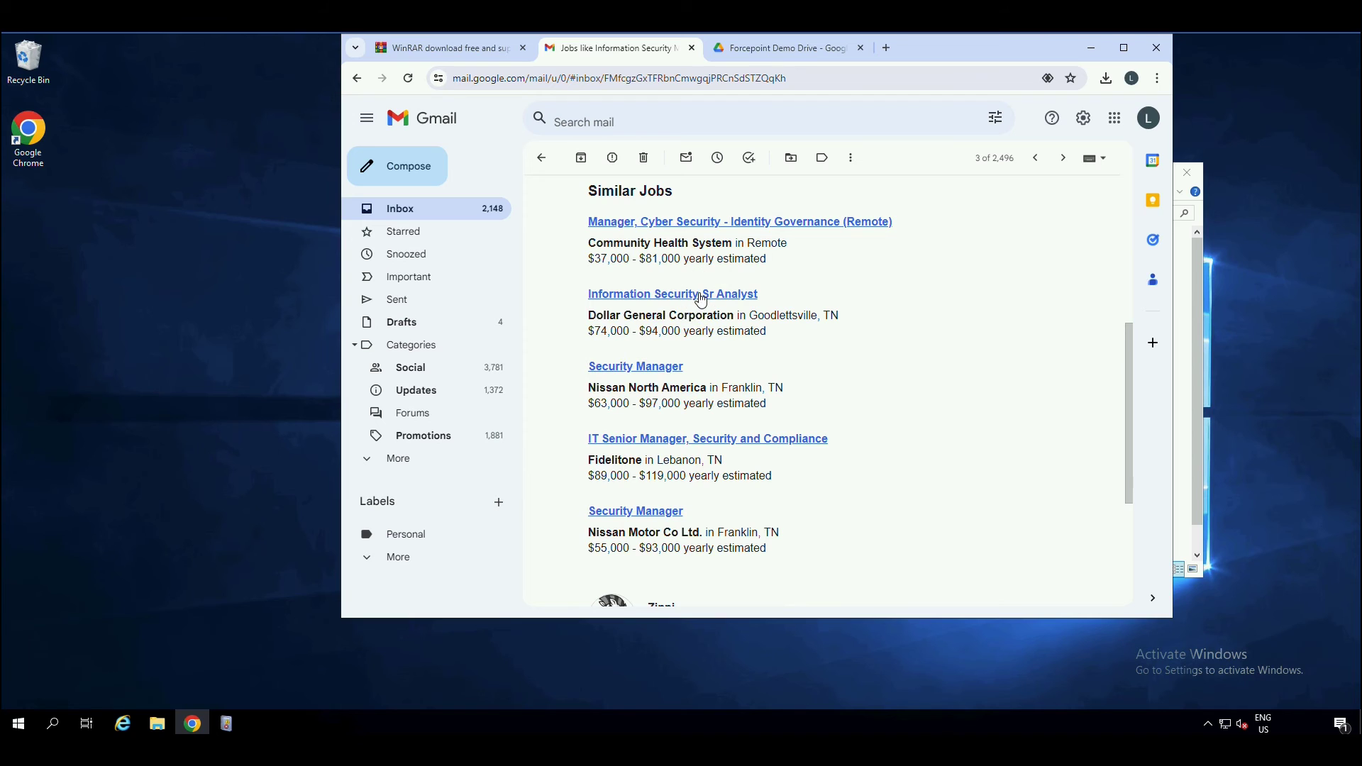
left_click(671, 294)
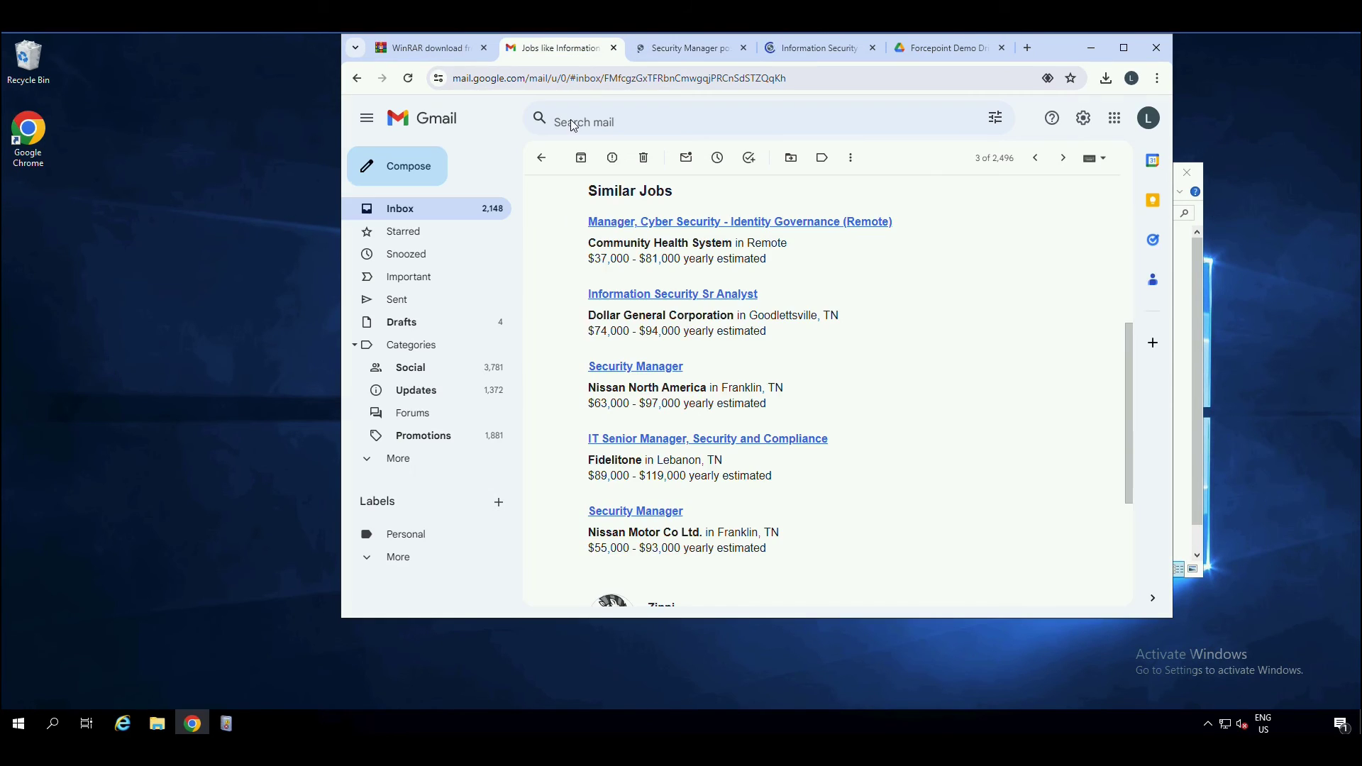
scroll("down", 3)
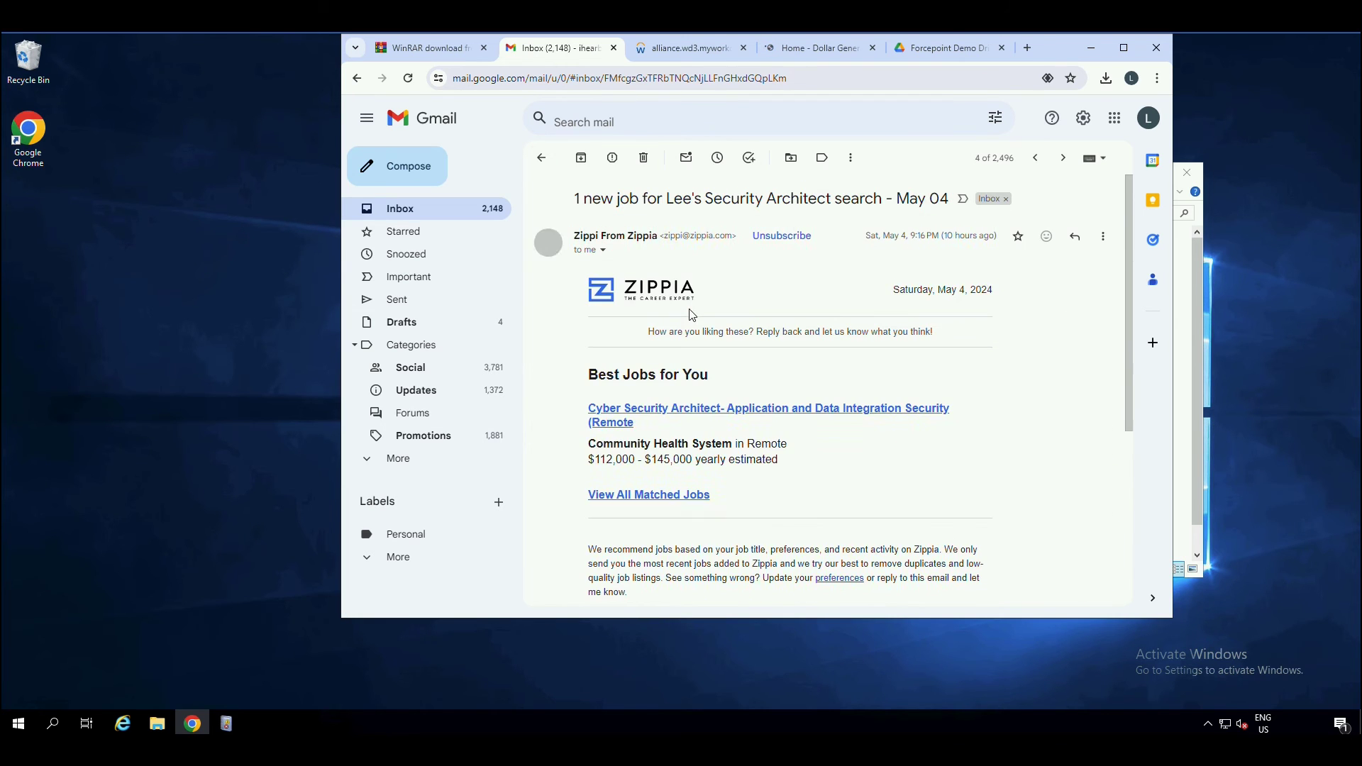
left_click(768, 408)
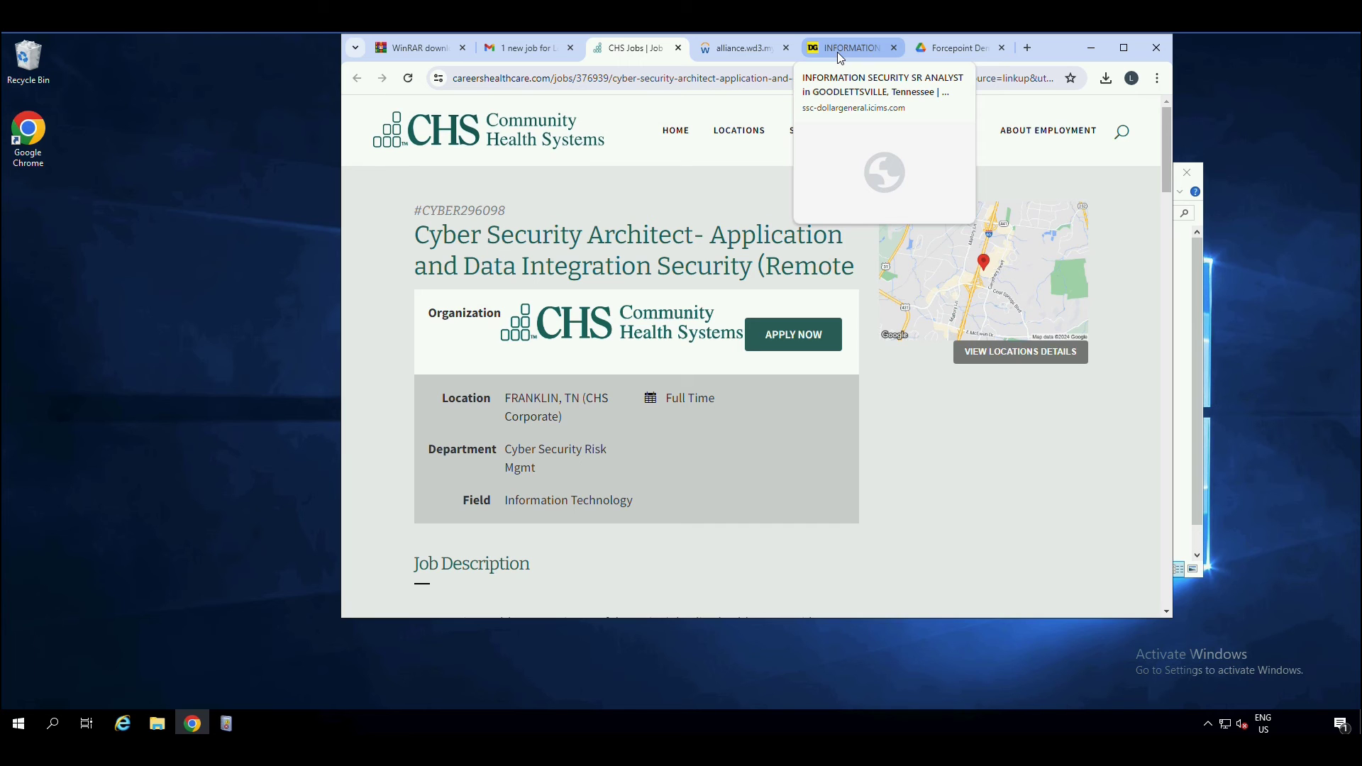
left_click(846, 49)
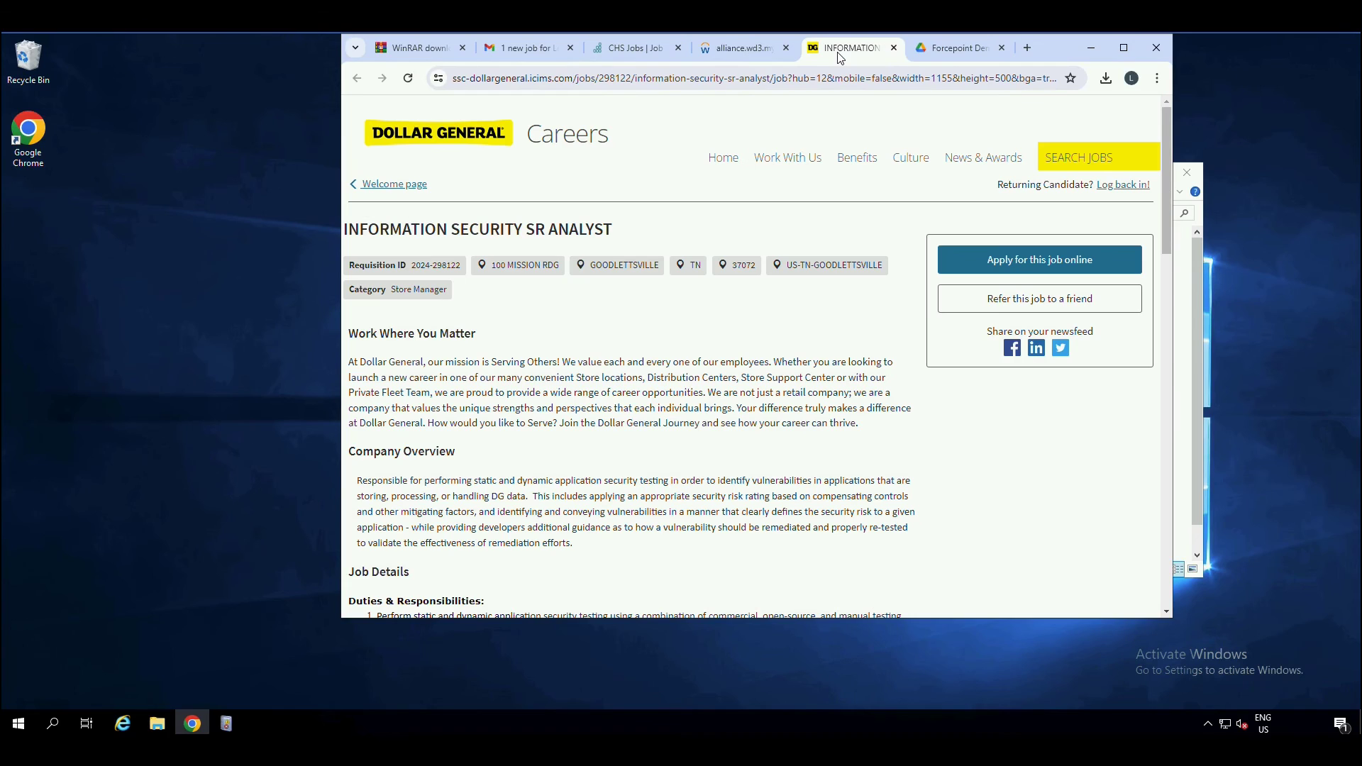
mouse_move(698, 361)
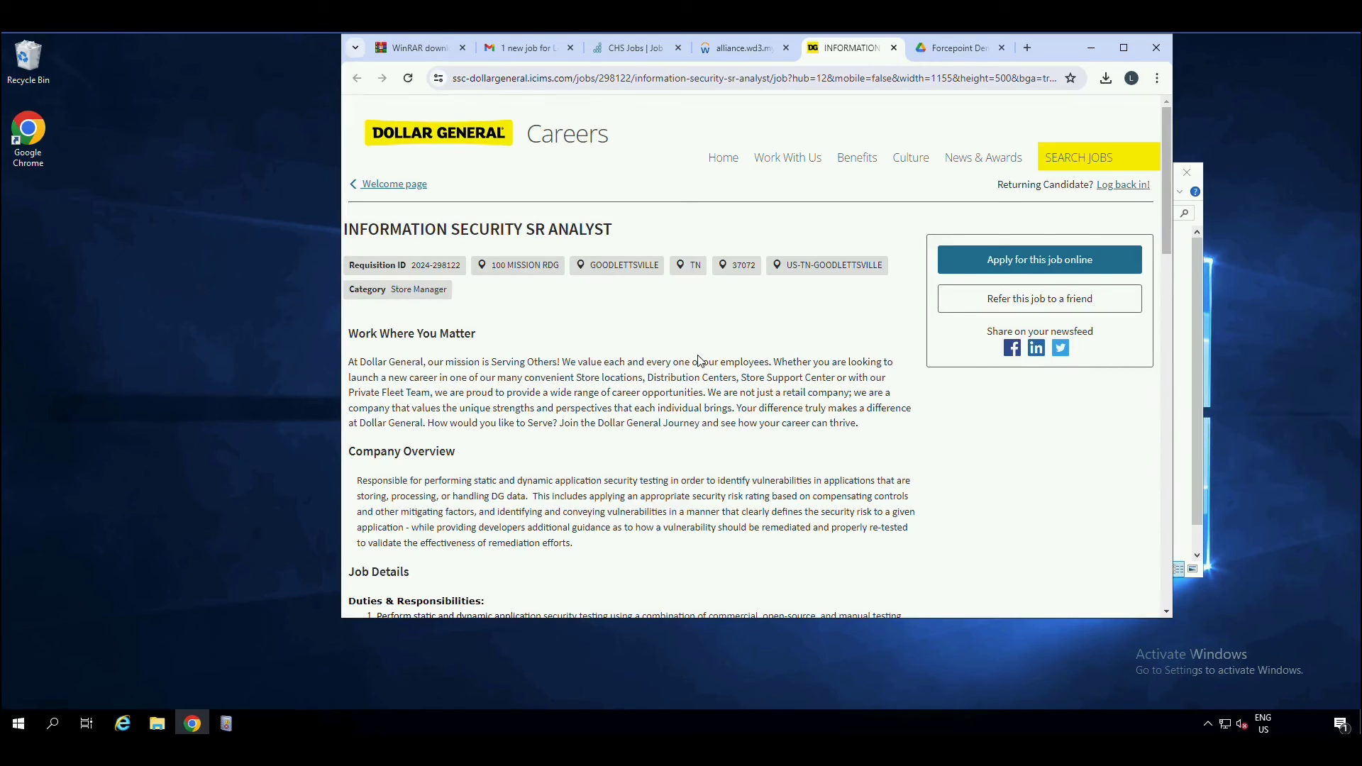
mouse_move(788, 157)
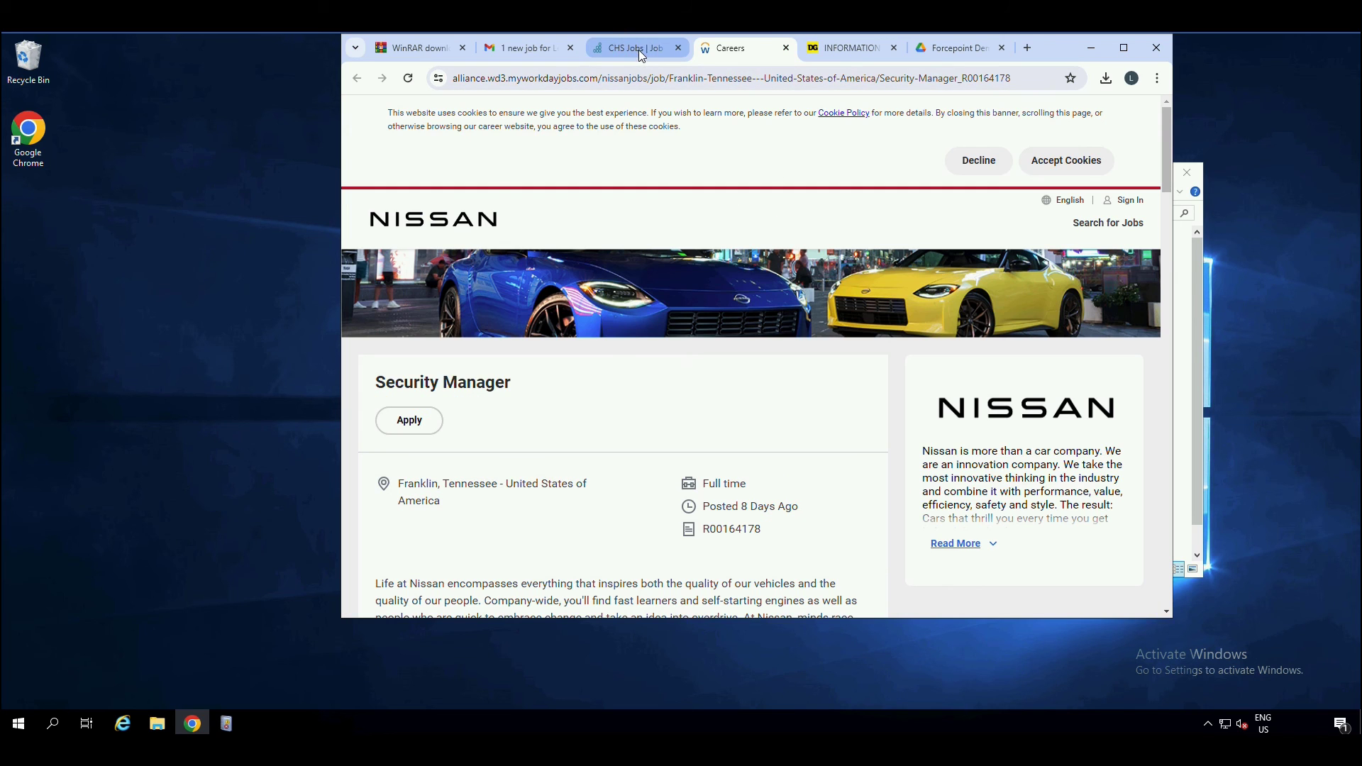
left_click(634, 48)
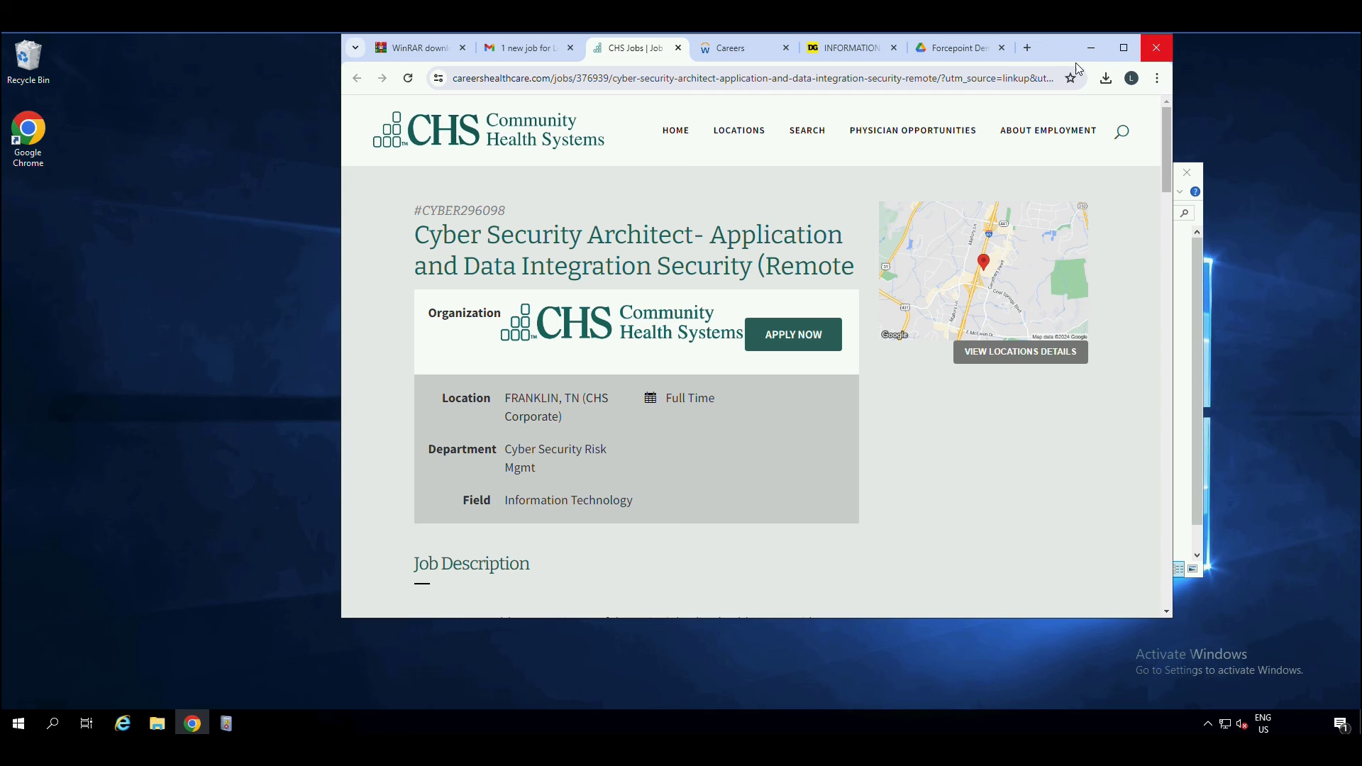
left_click(156, 722)
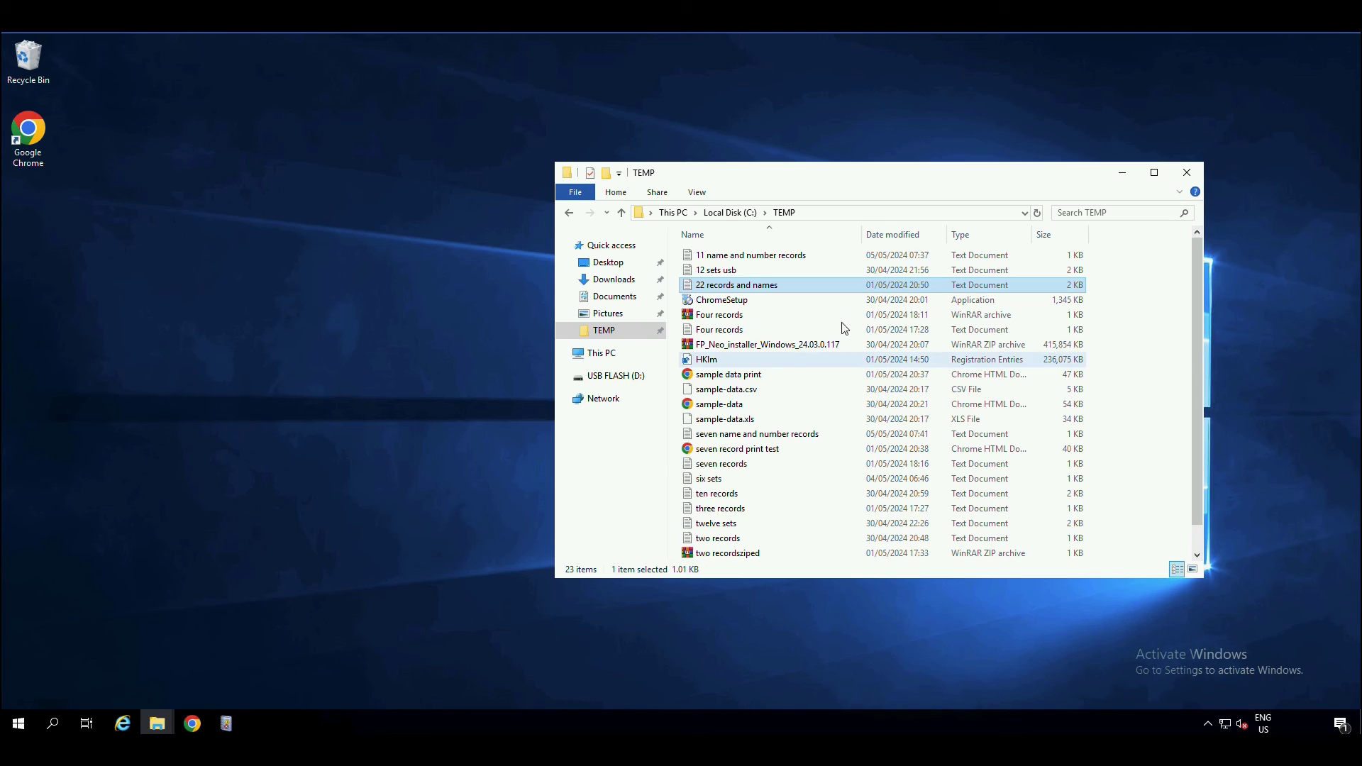
mouse_move(156, 722)
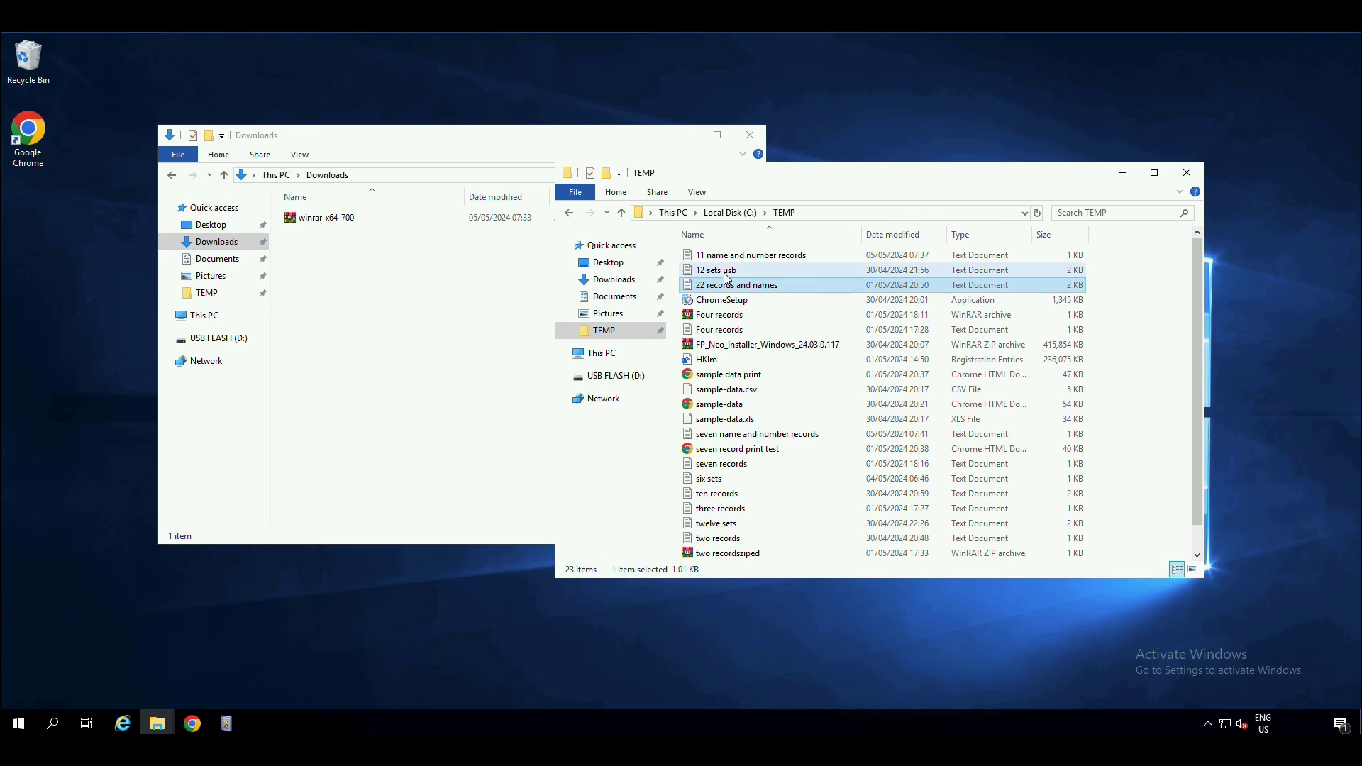
right_click(736, 285)
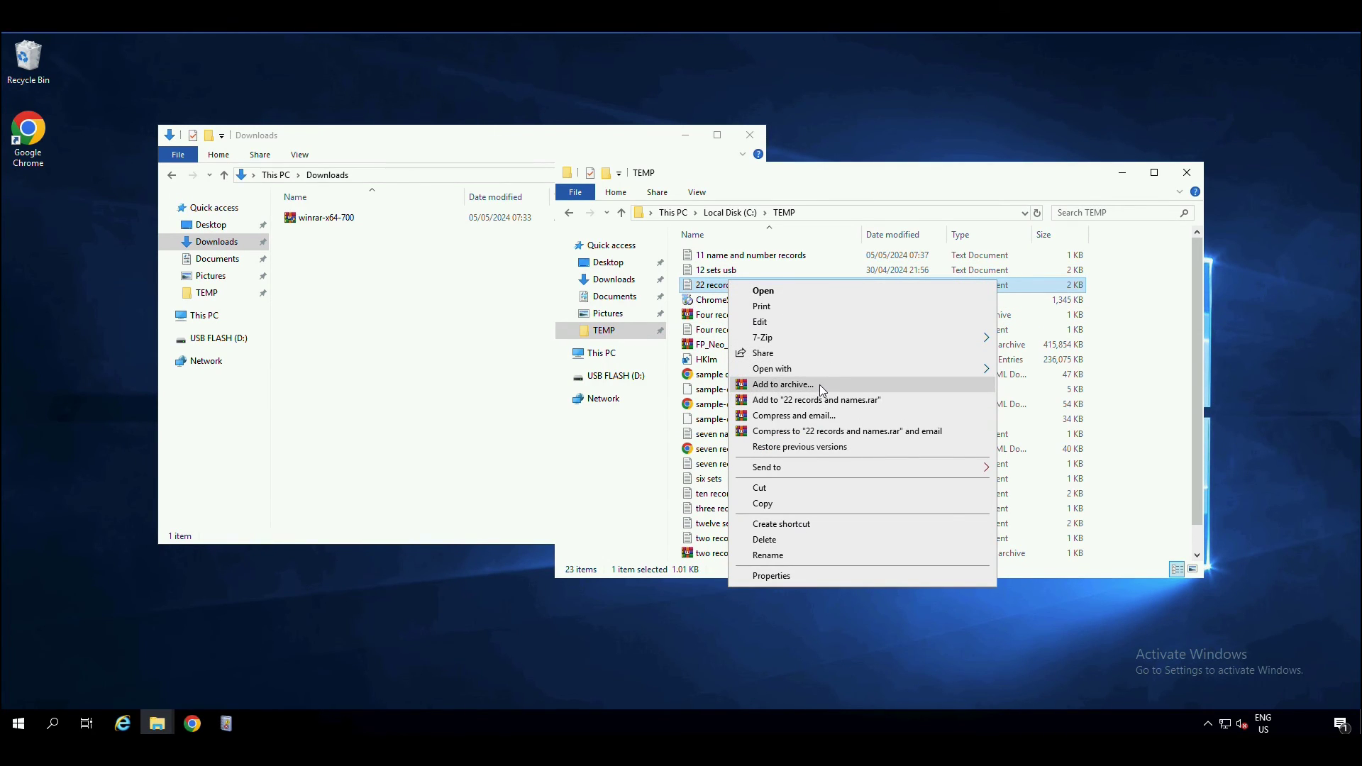
left_click(781, 384)
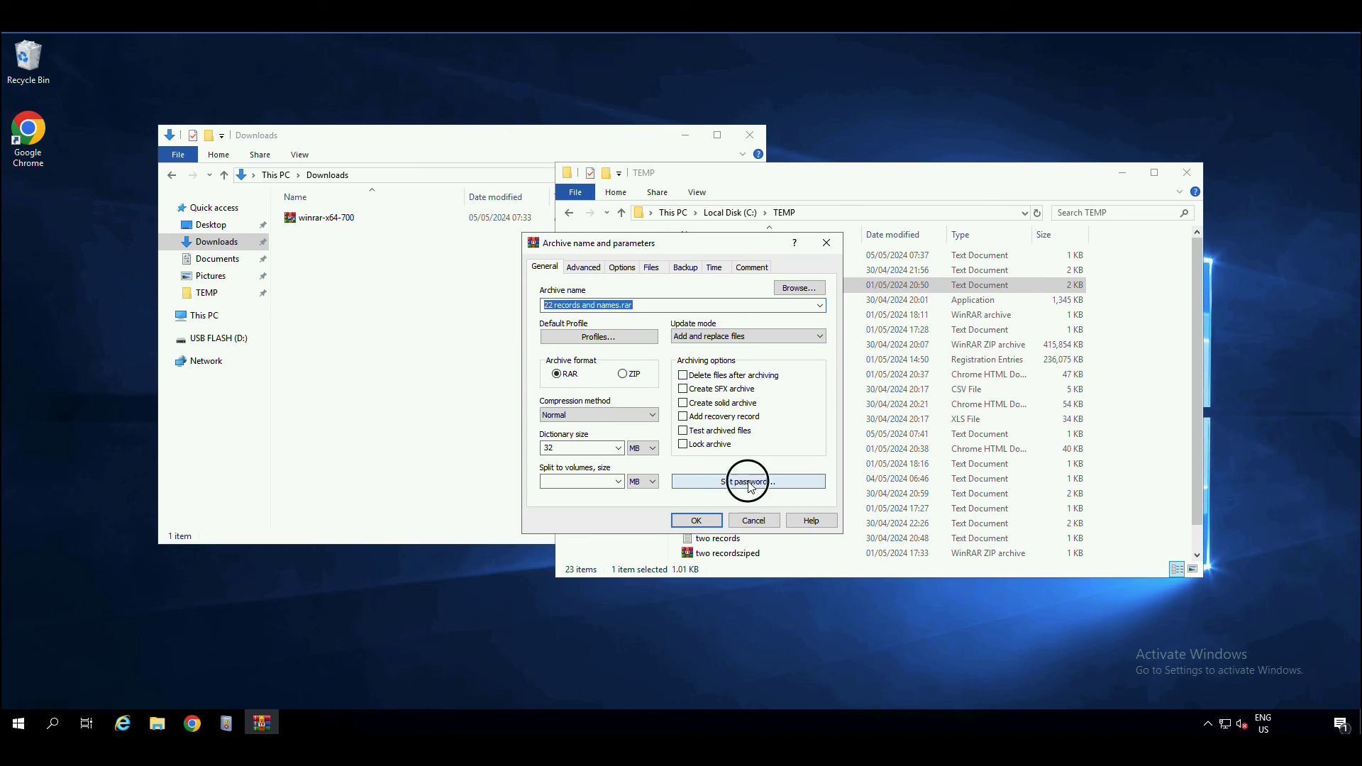
left_click(748, 481)
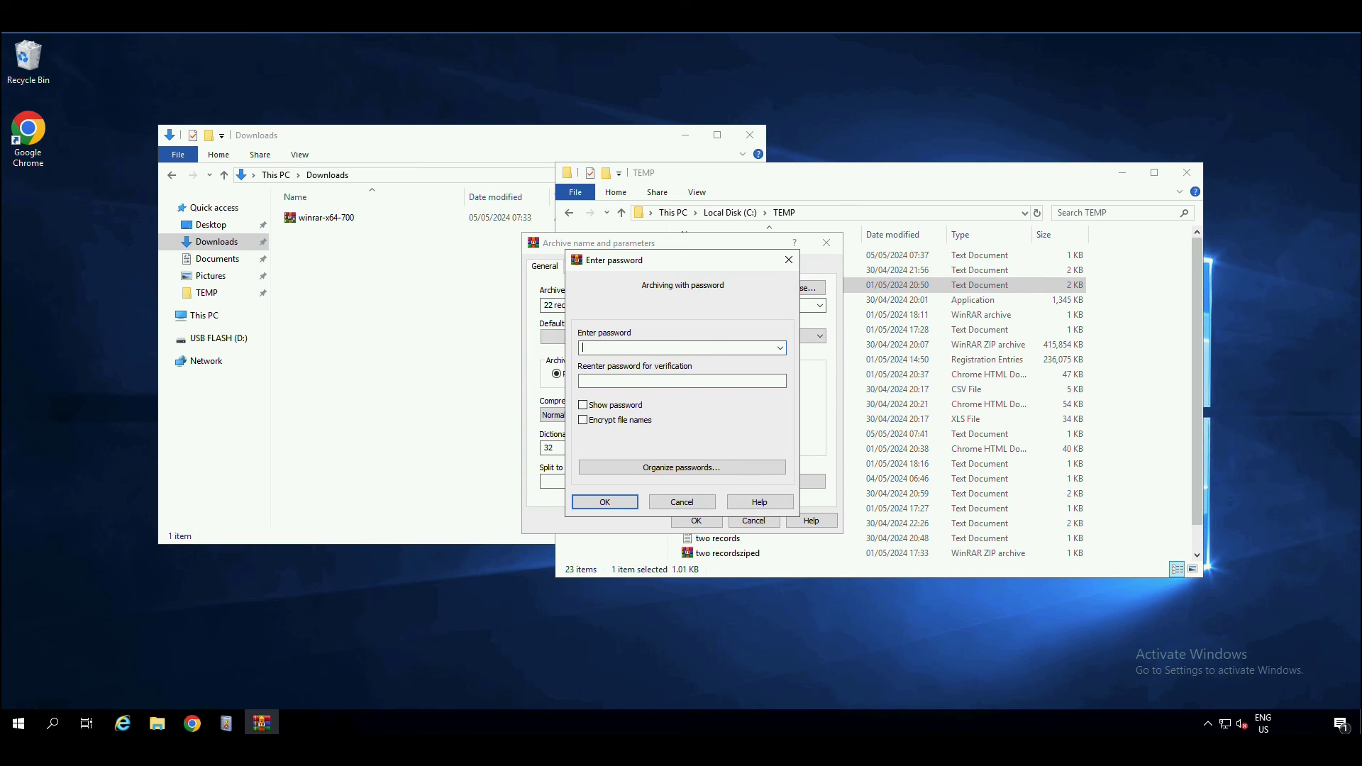
type("password")
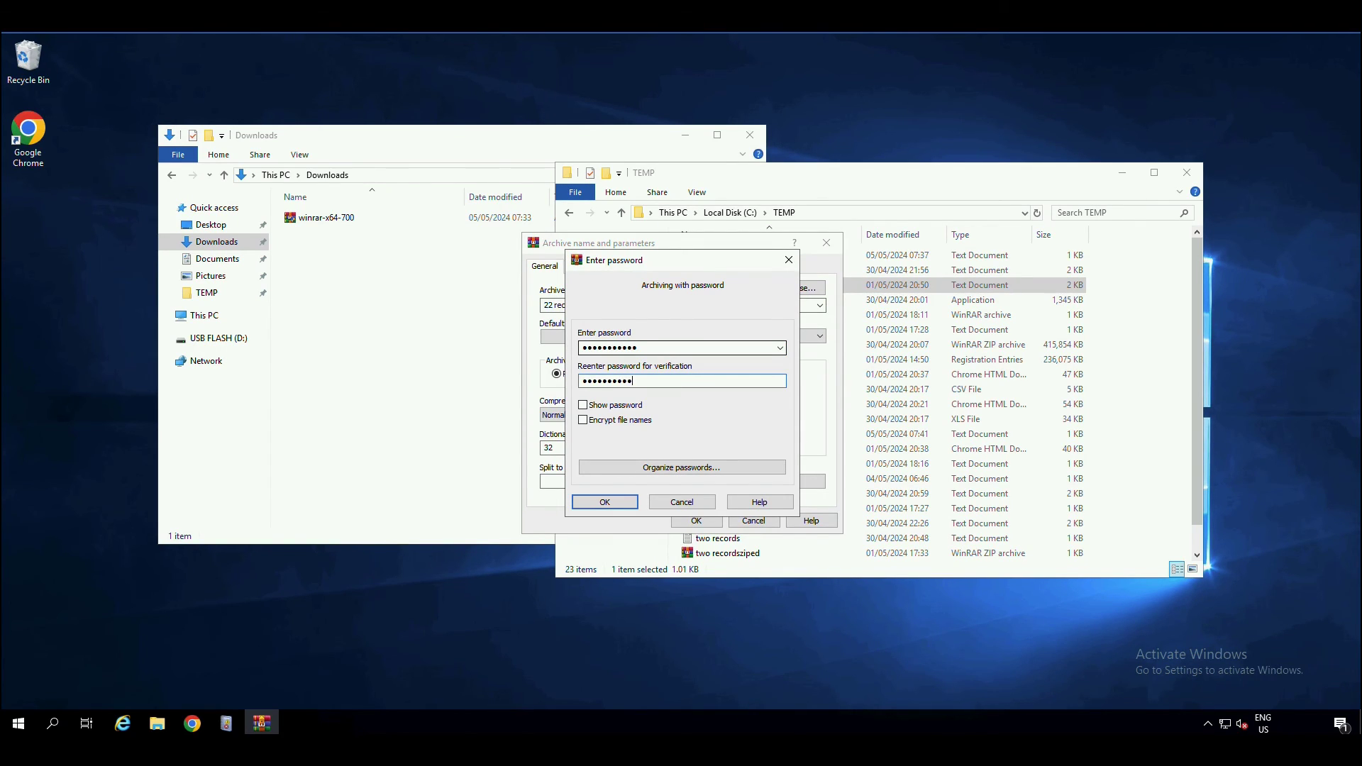
left_click(604, 501)
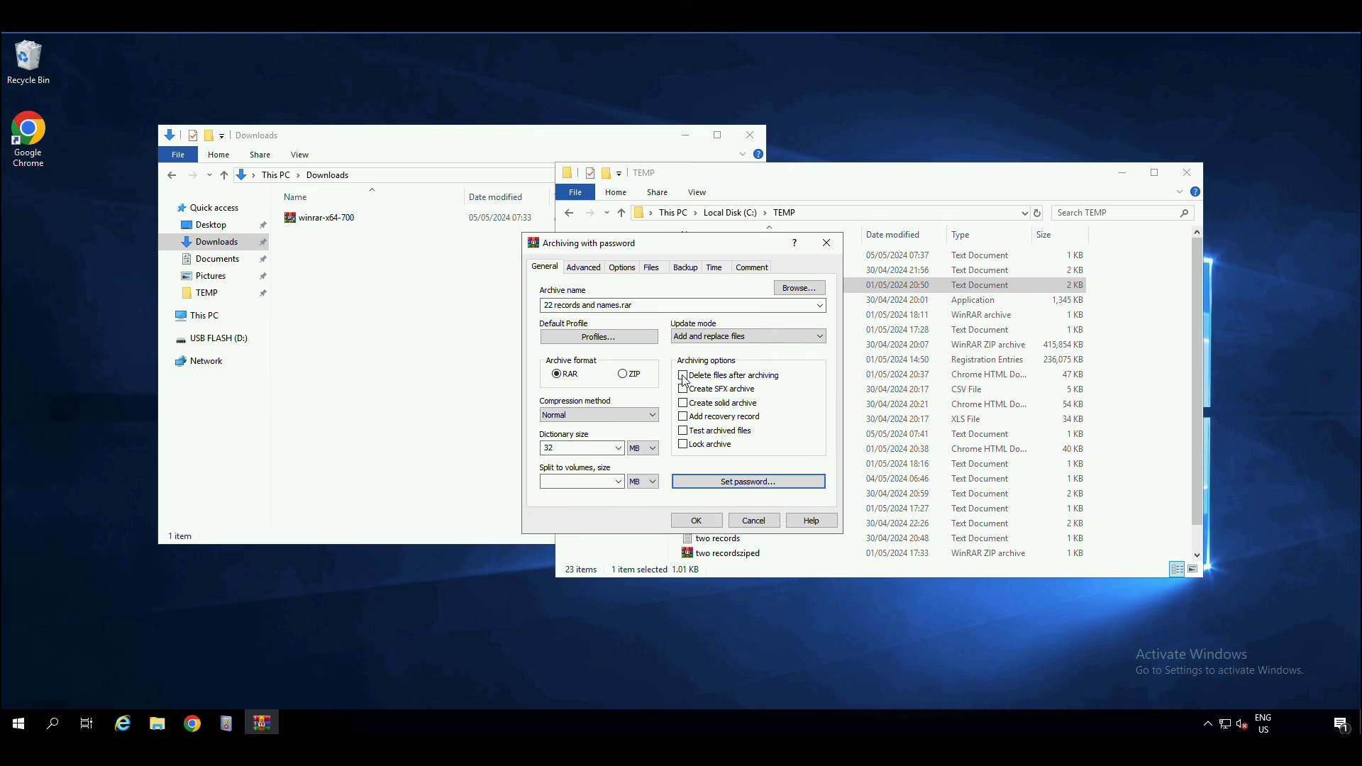
Point the archive's save location at USB FLASH (D:) and confirm
left_click(796, 288)
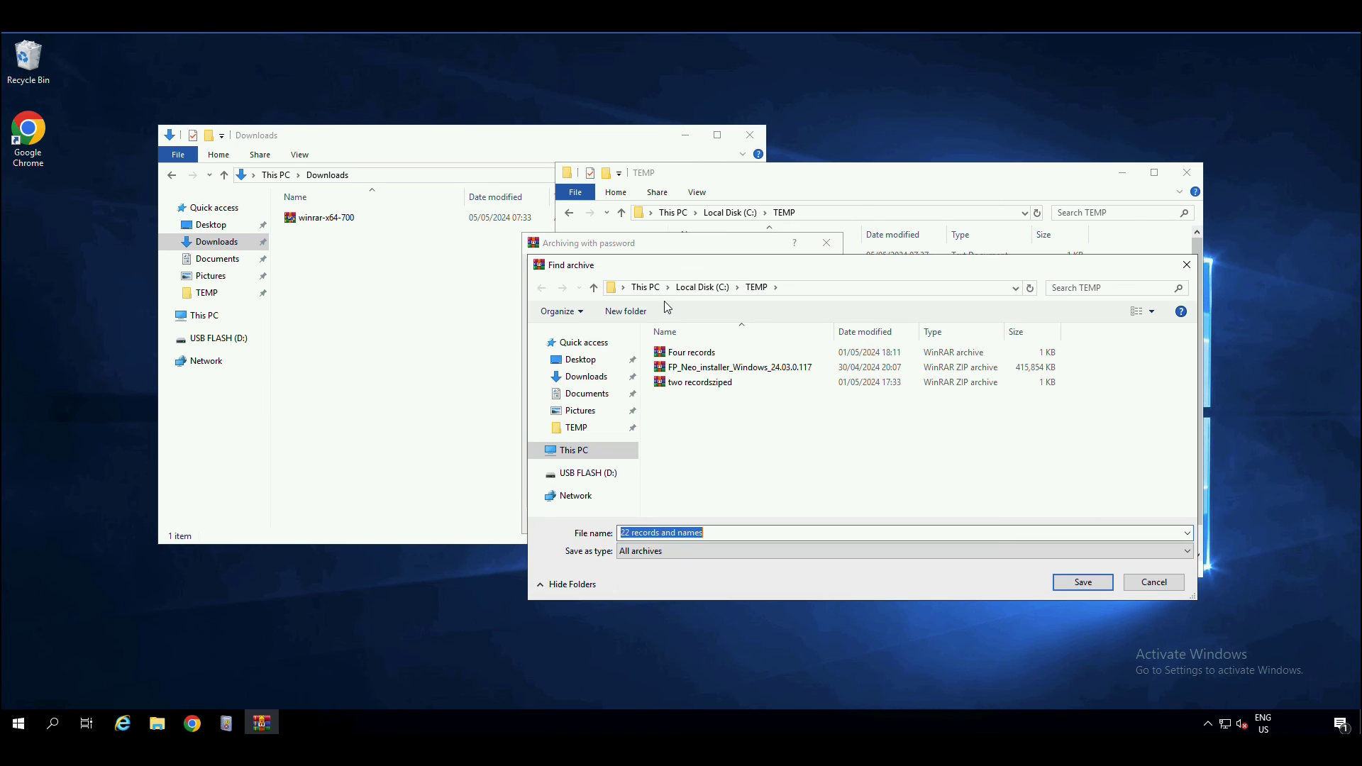
left_click(587, 472)
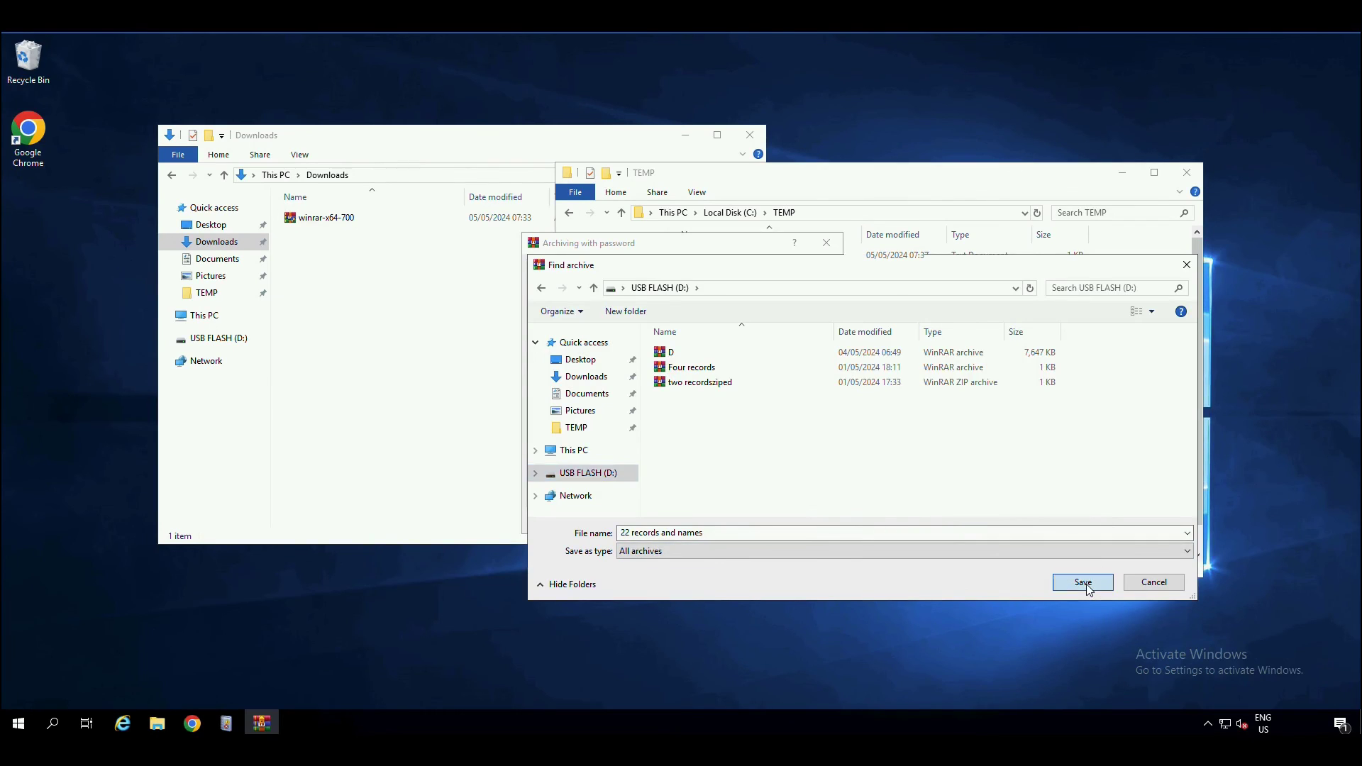
left_click(1081, 581)
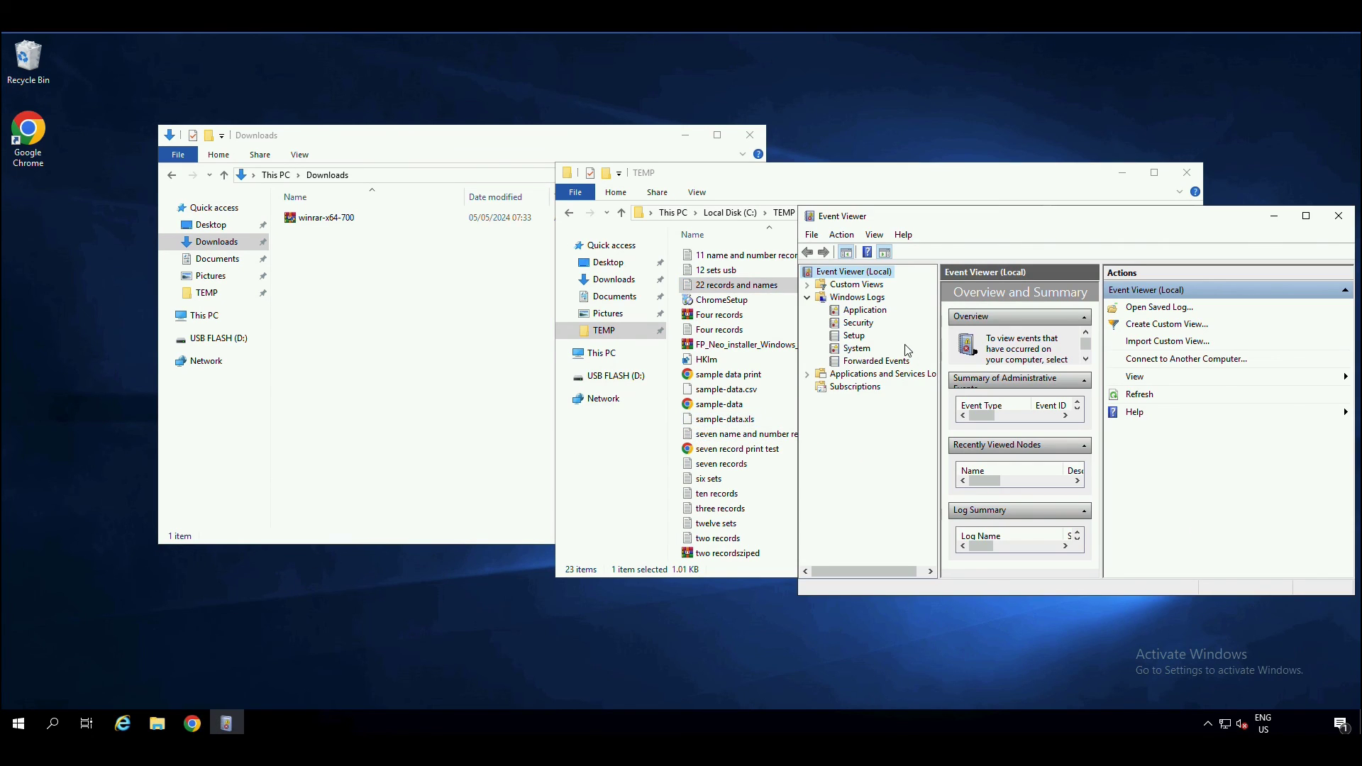
Clear all events from the Application log, then from the Security log
left_click(864, 310)
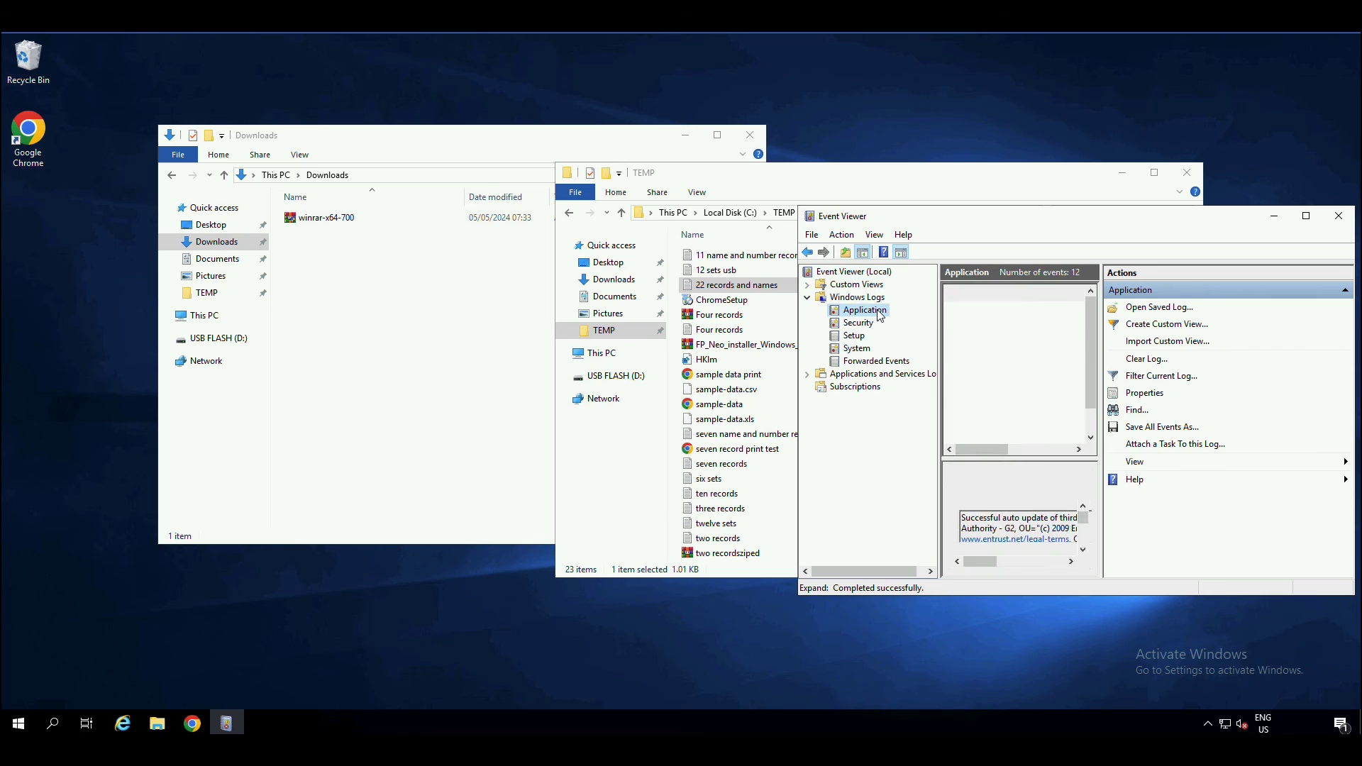
right_click(864, 310)
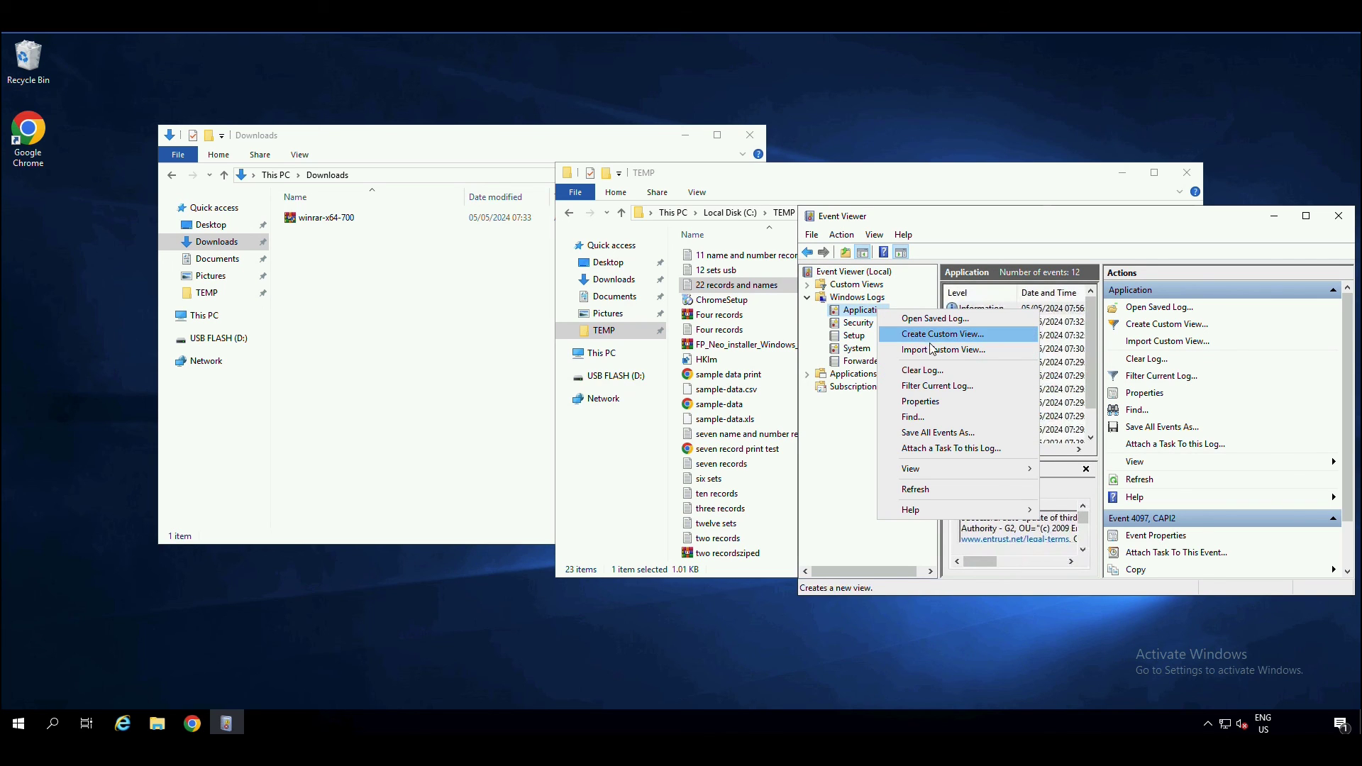
left_click(921, 369)
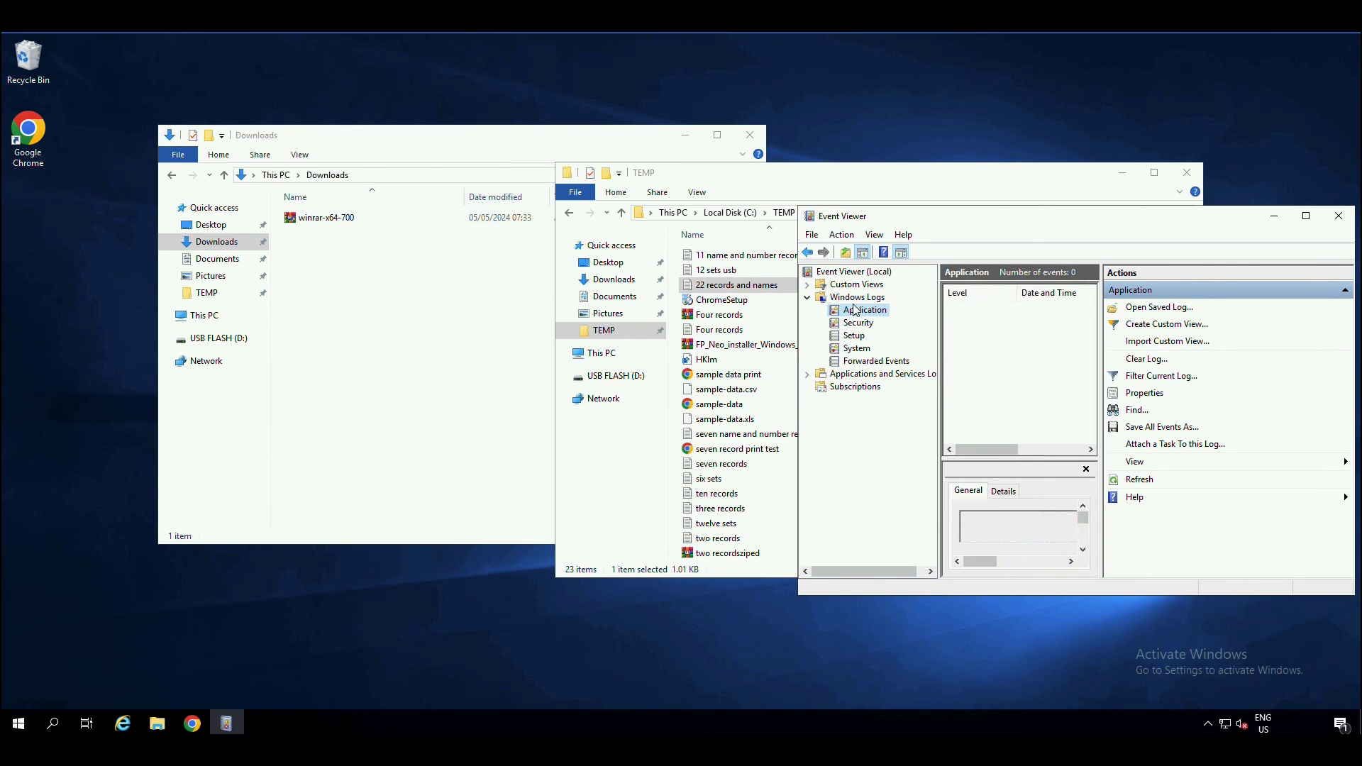
right_click(857, 322)
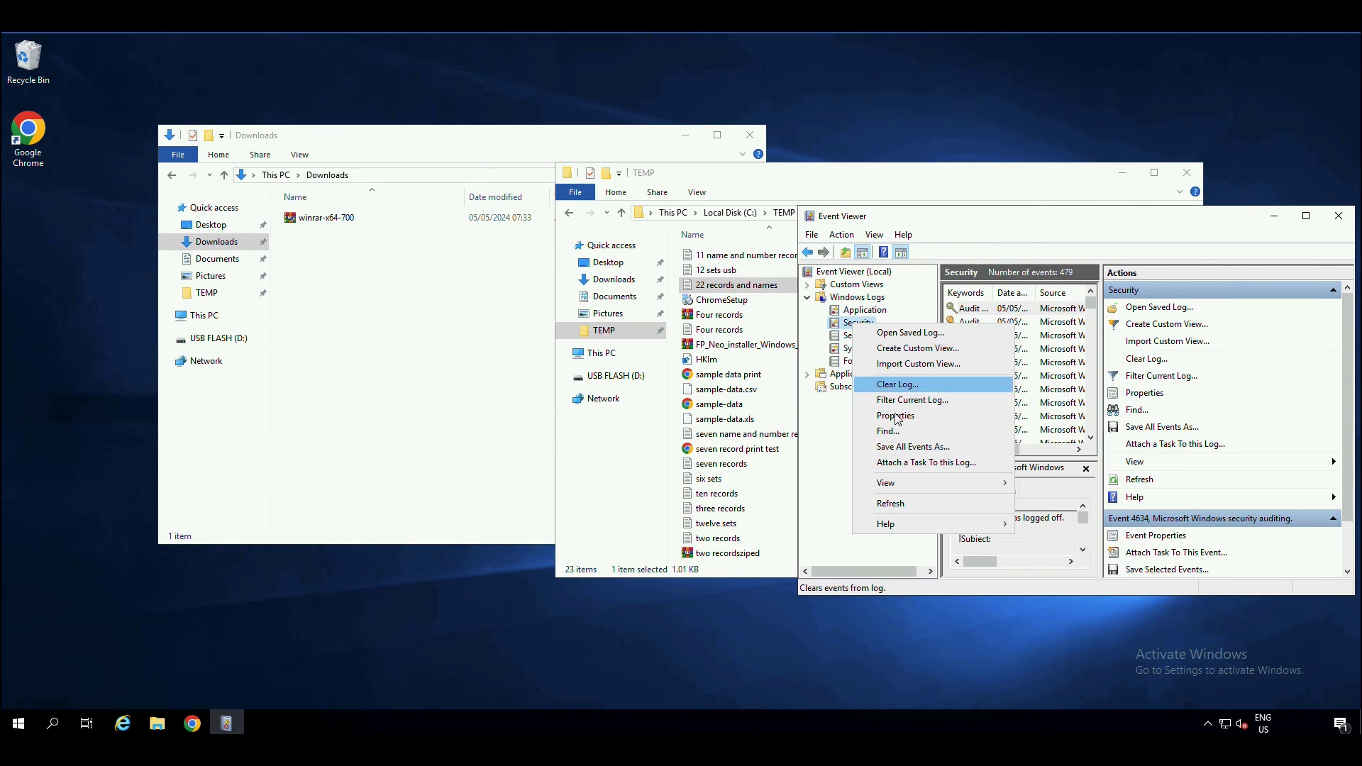
left_click(895, 385)
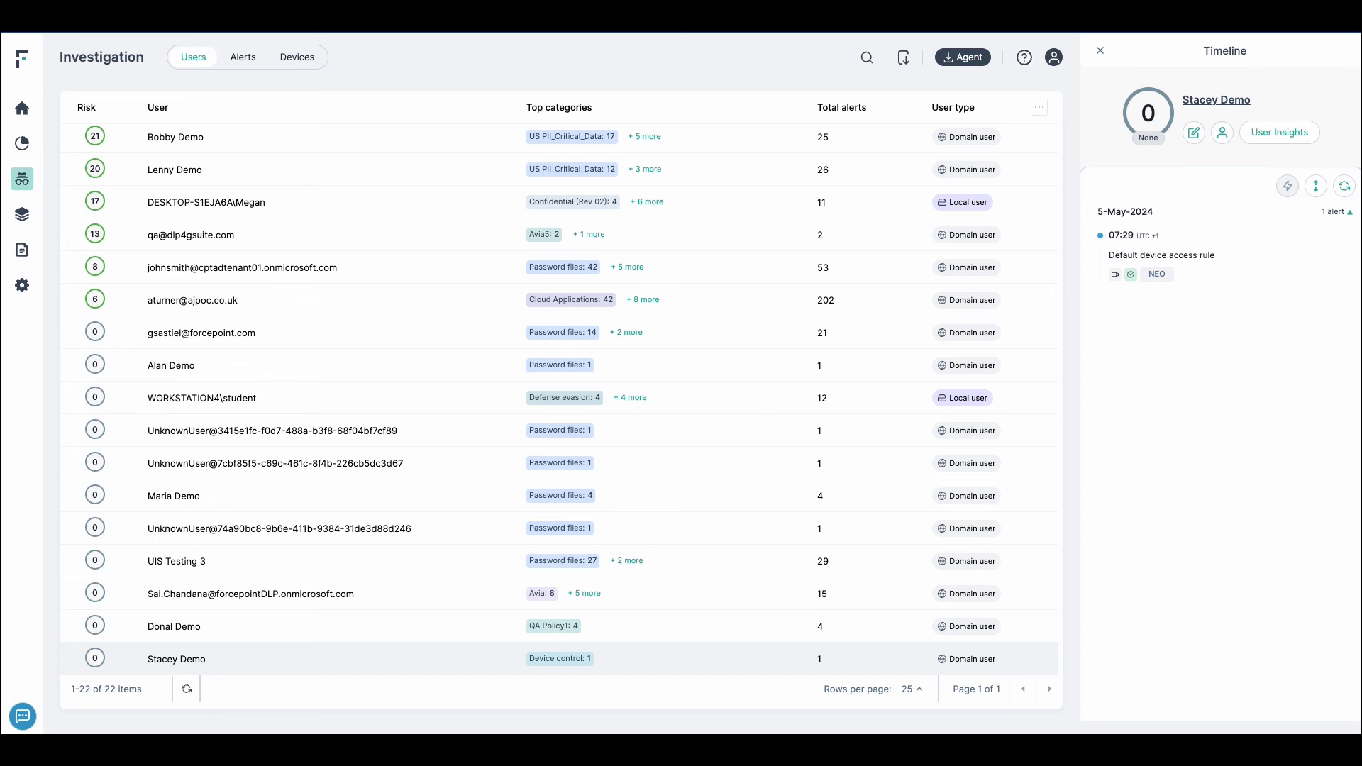
mouse_move(160, 417)
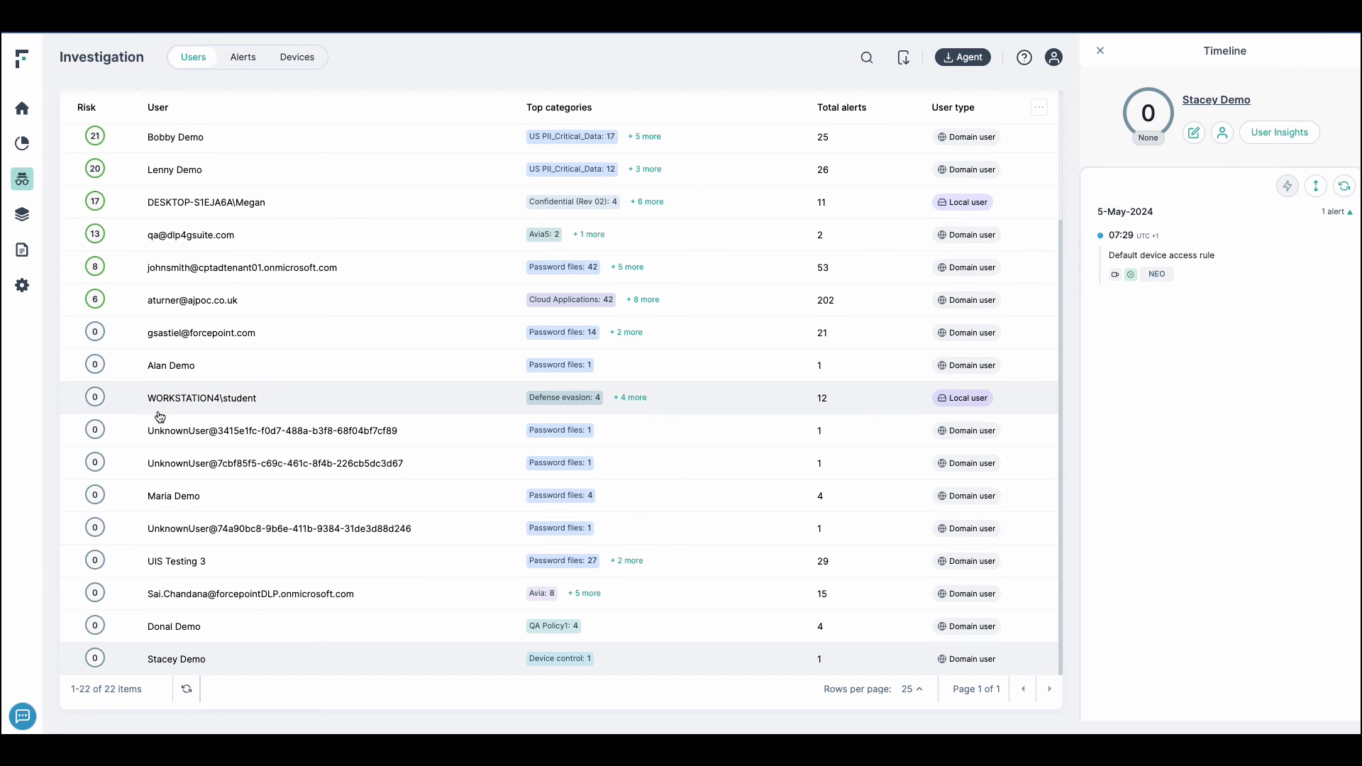
Refresh risky users, then view Stacey Demo's timeline at risk 47 with 8 alerts
left_click(186, 689)
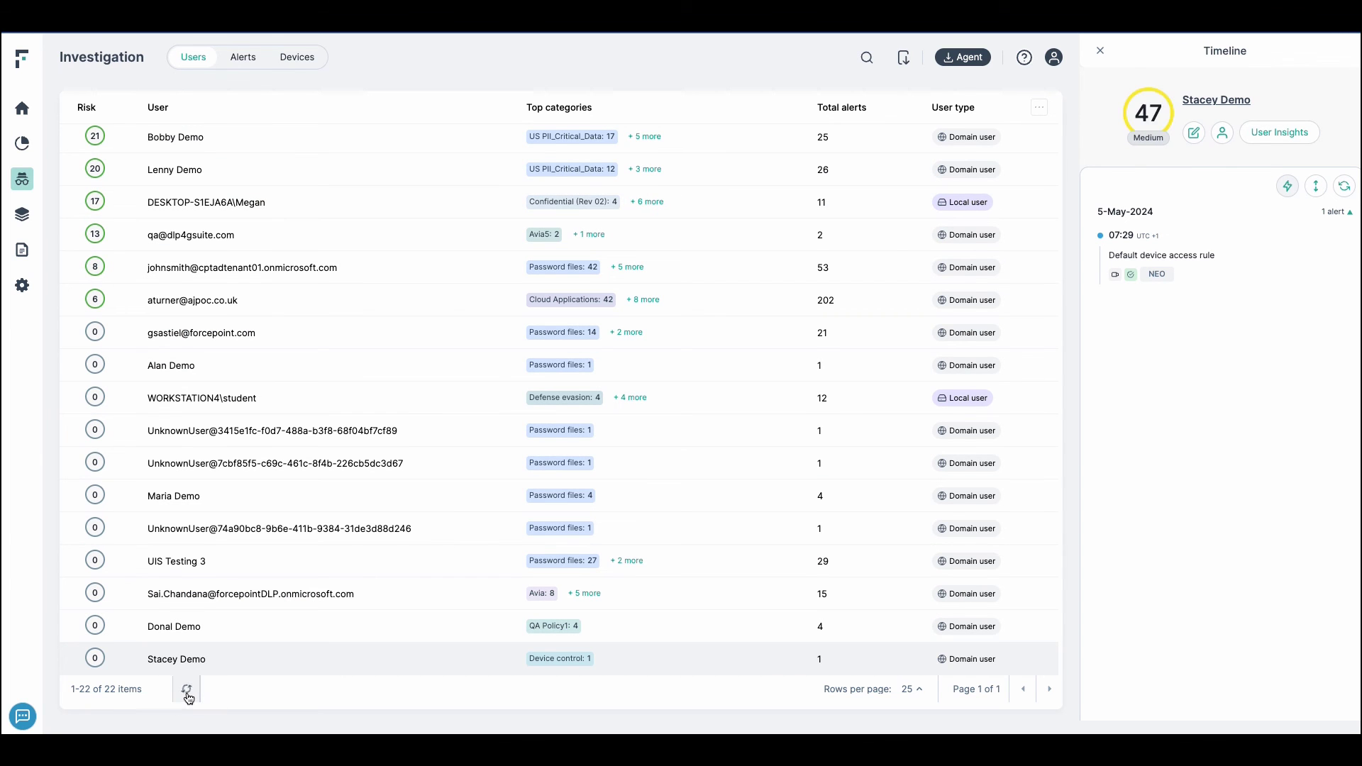
left_click(186, 690)
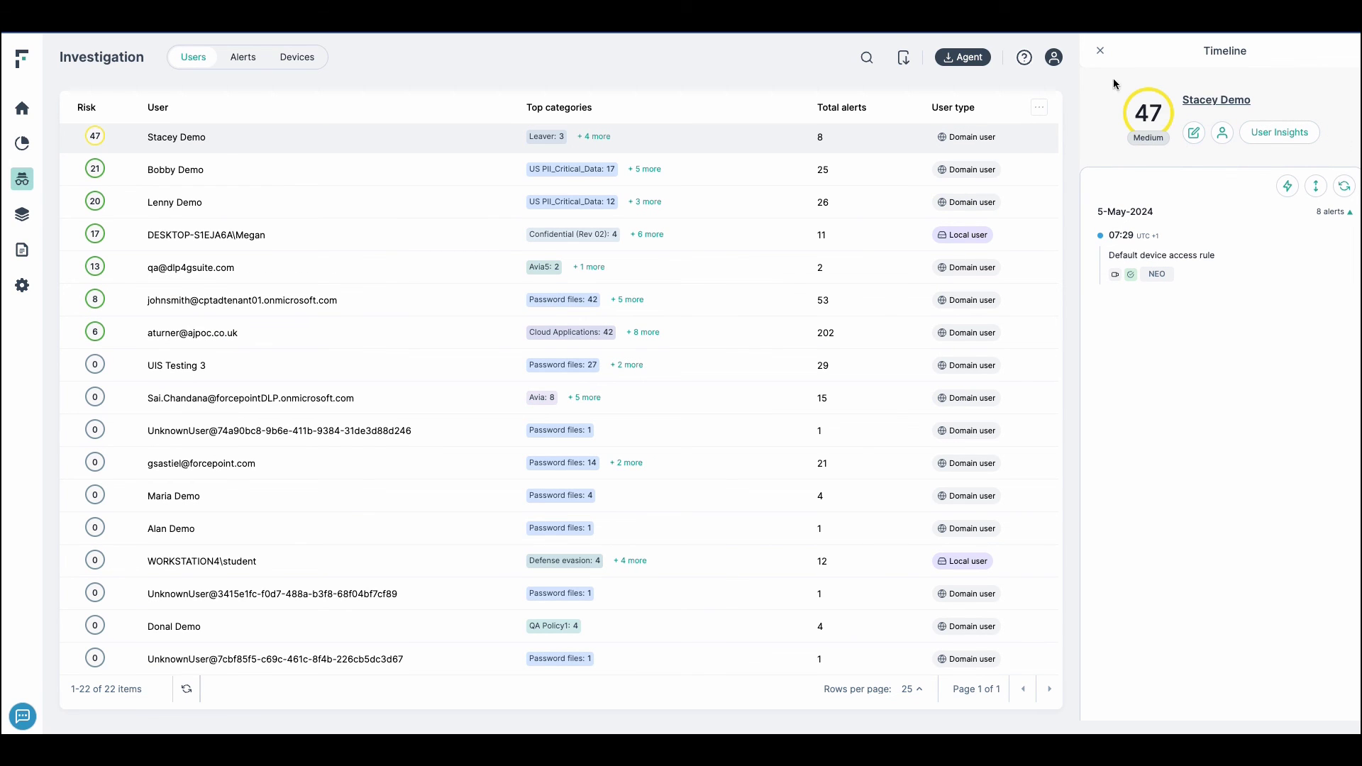
left_click(1098, 51)
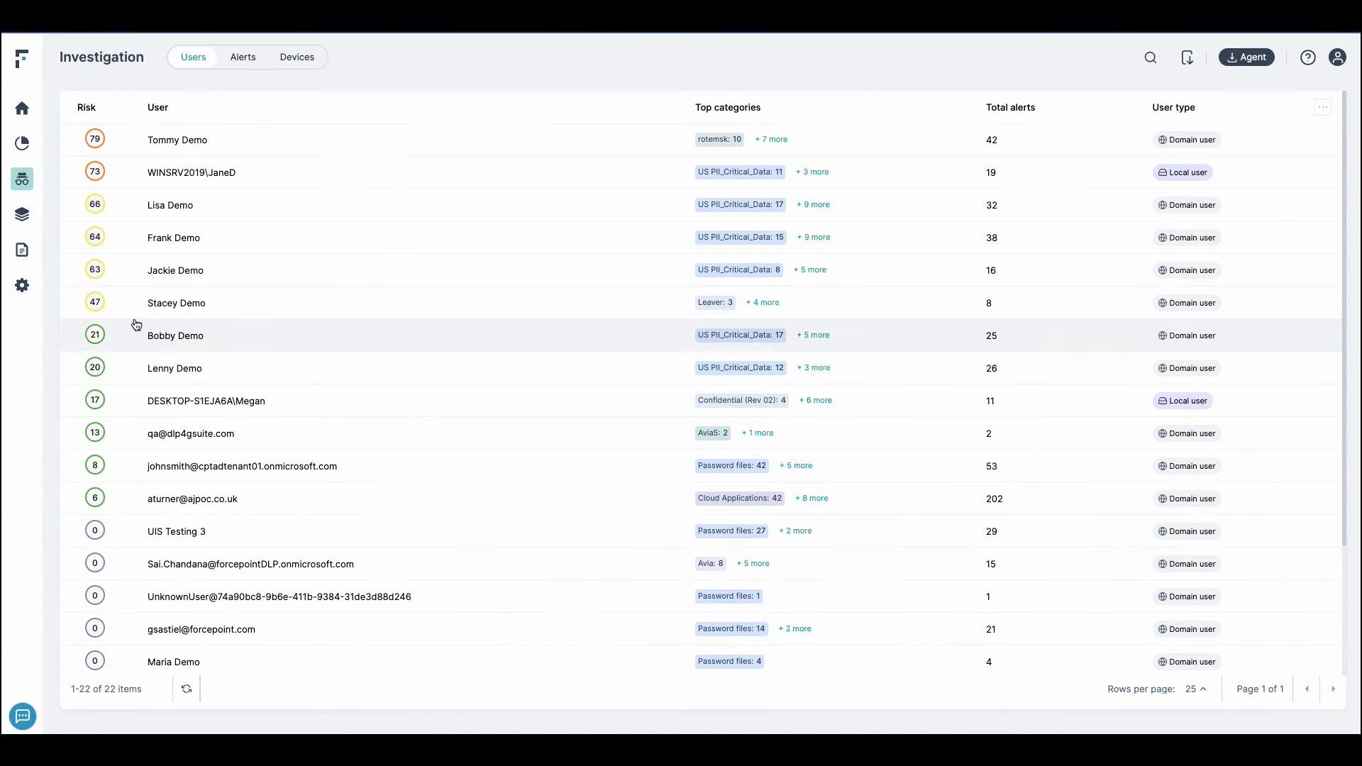
left_click(176, 303)
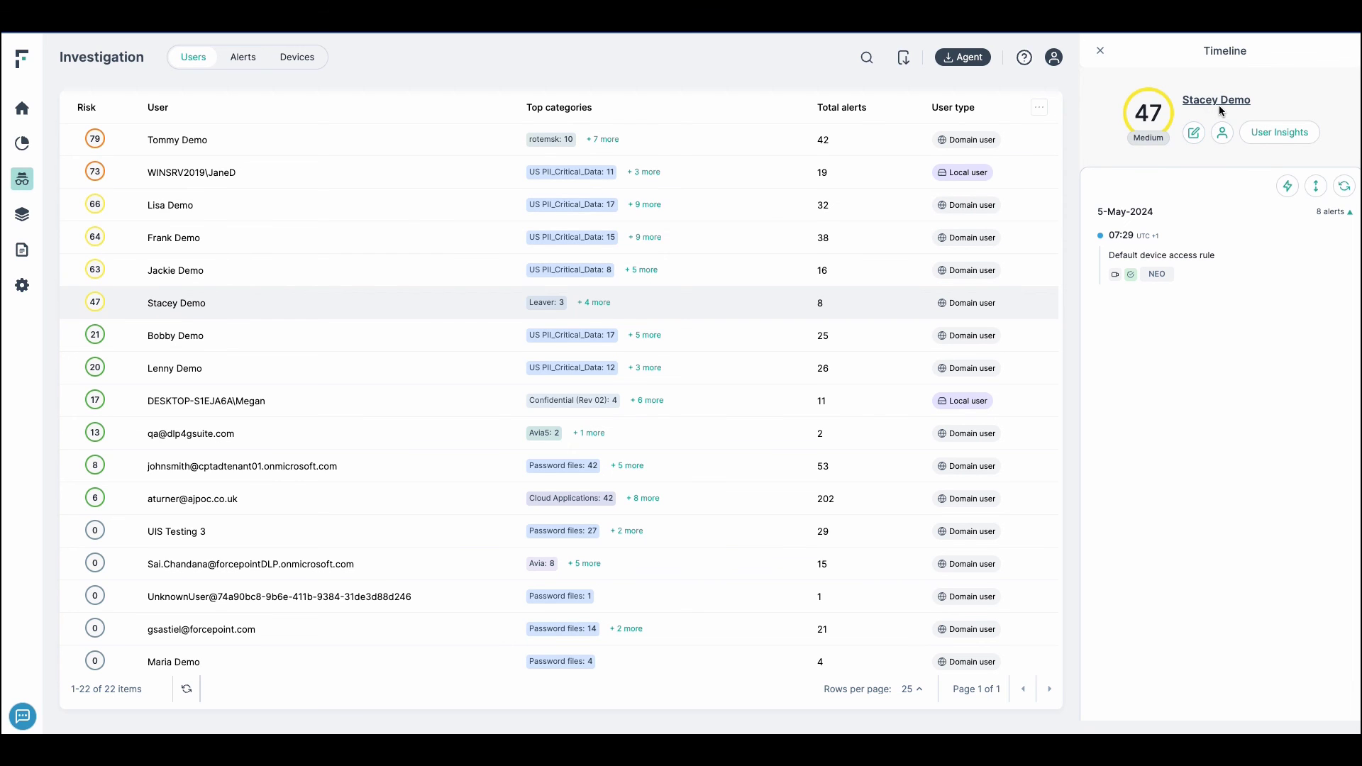
left_click(243, 57)
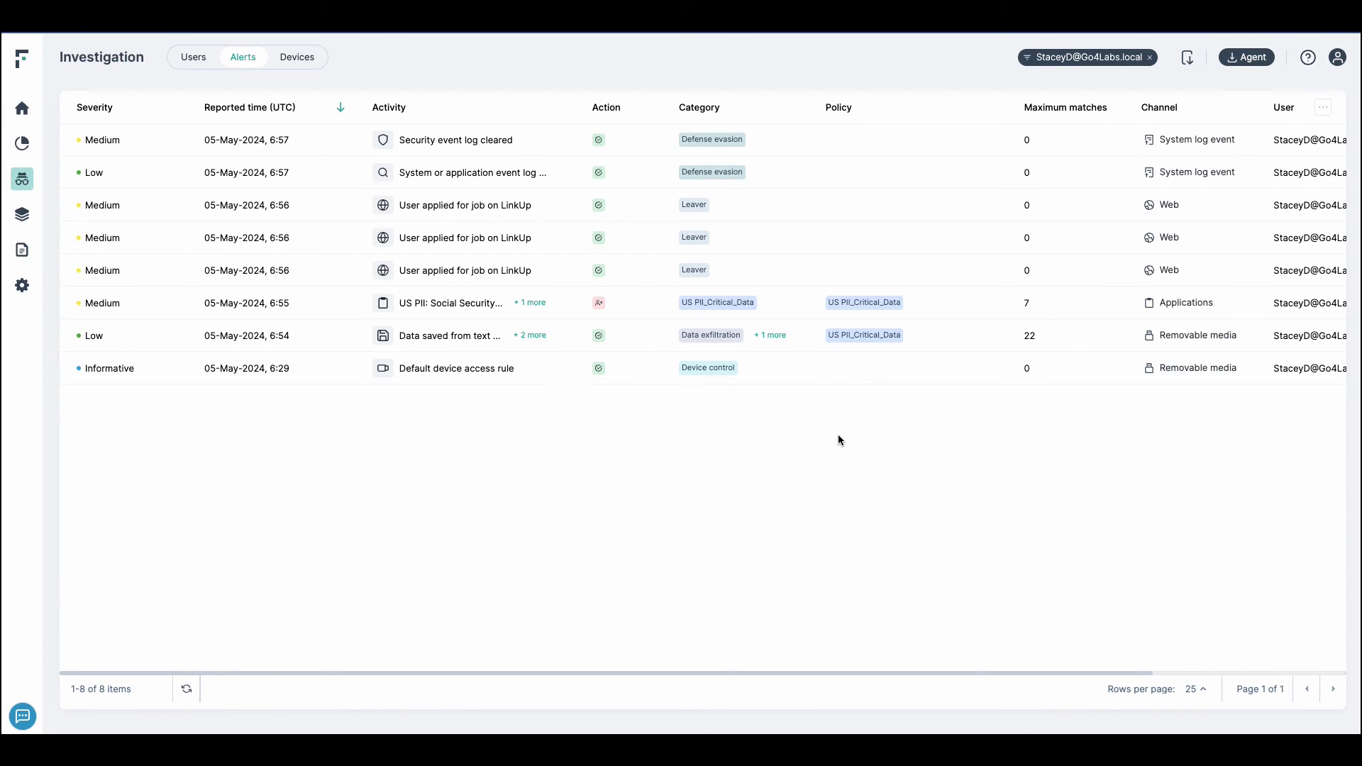
mouse_move(764, 440)
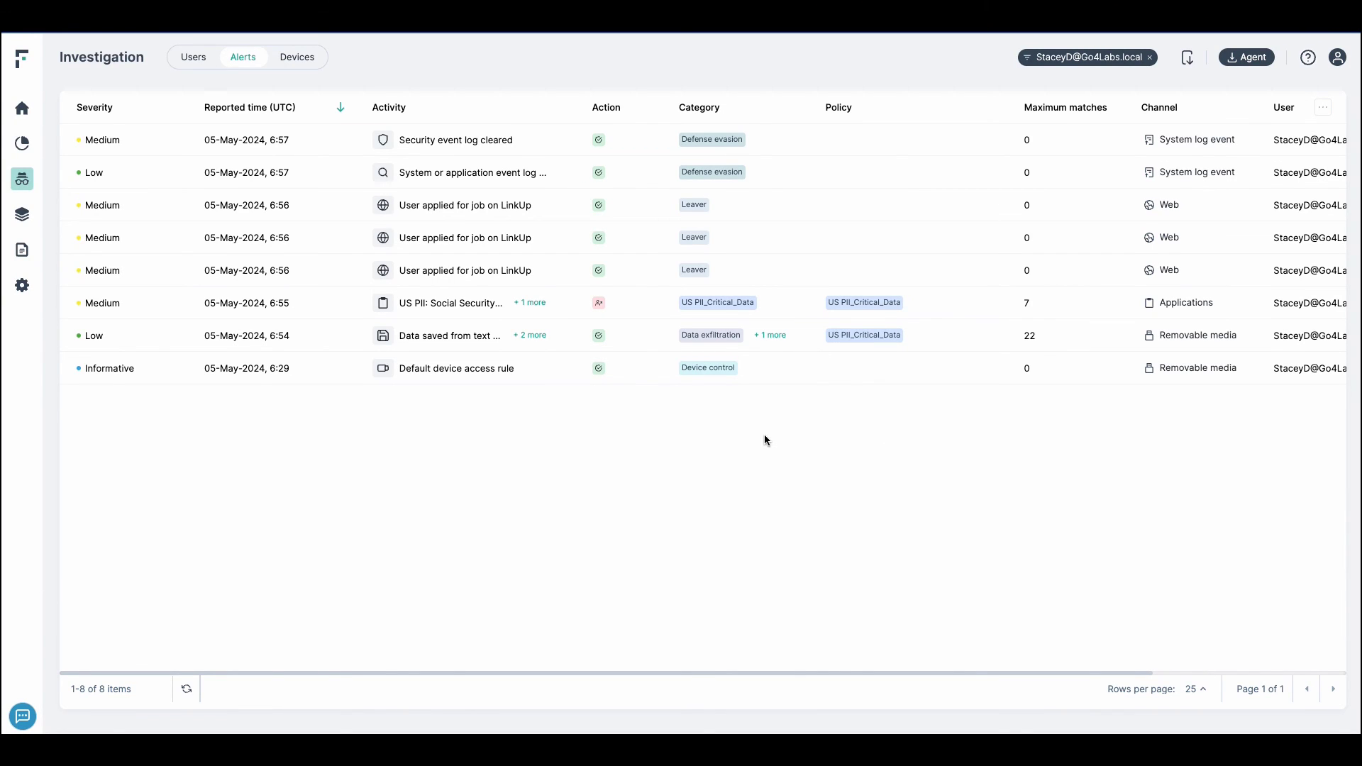
mouse_move(587, 469)
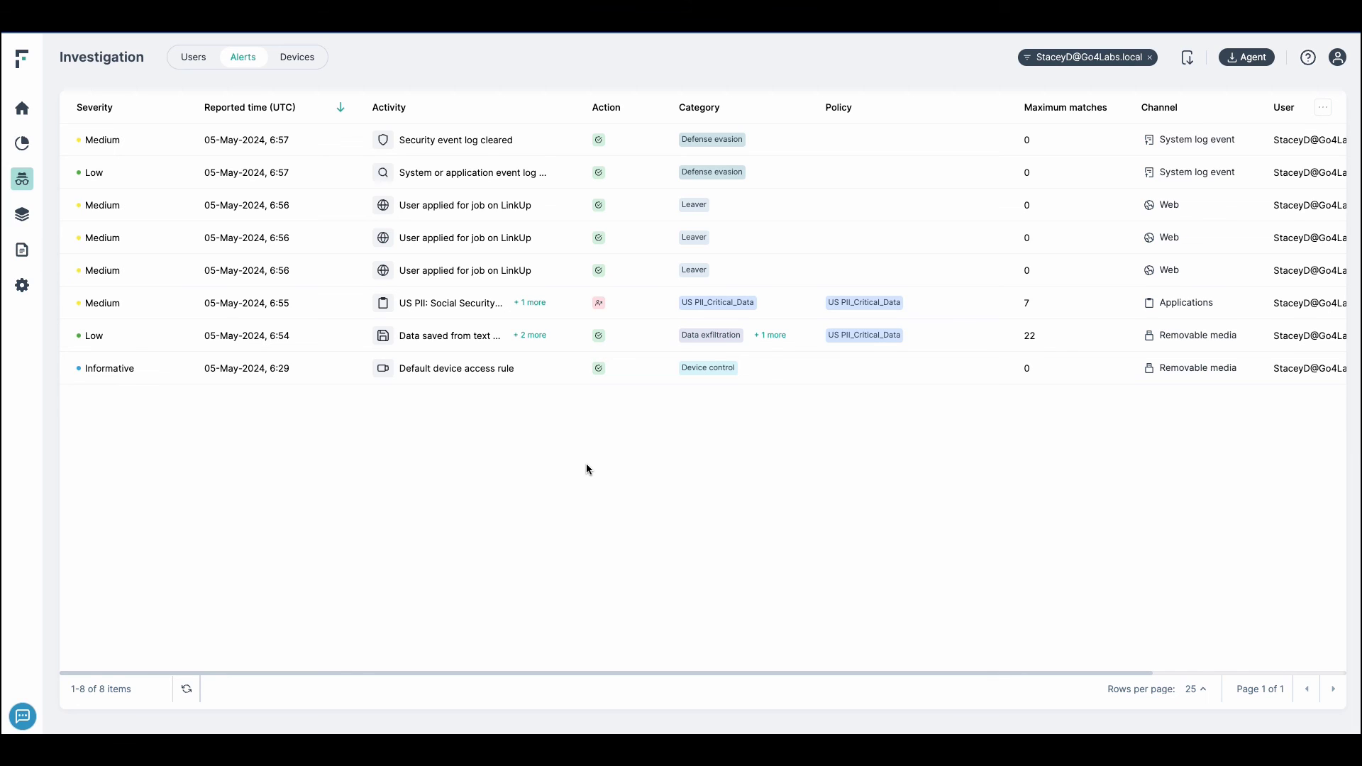
mouse_move(597, 470)
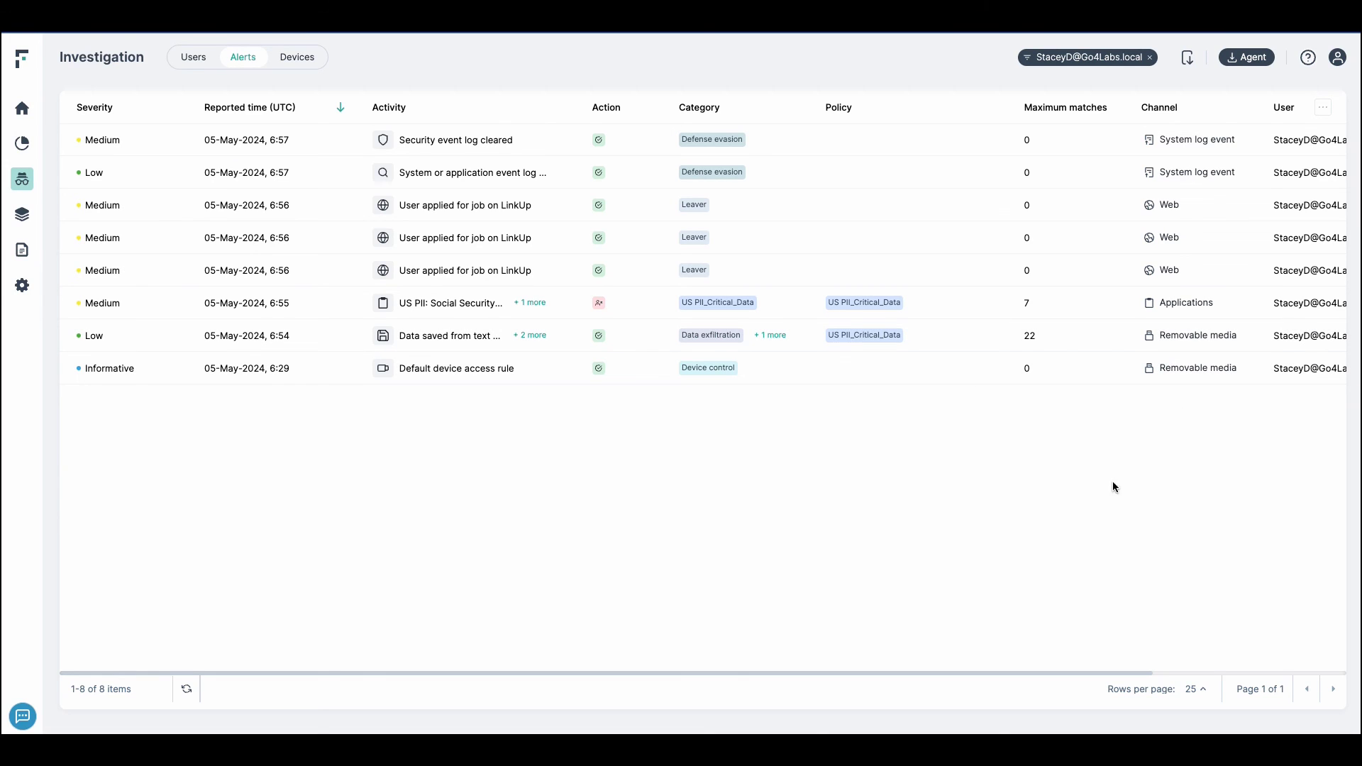
mouse_move(857, 536)
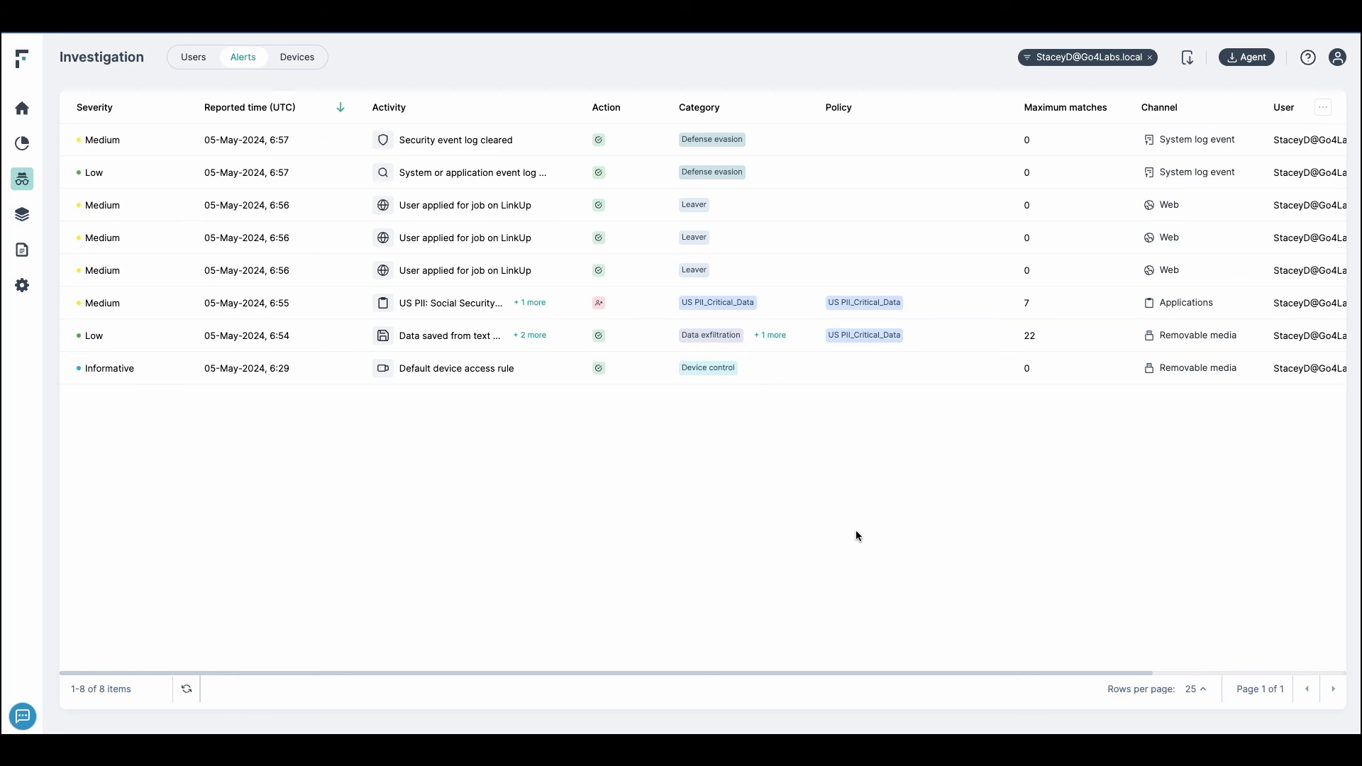
mouse_move(534, 459)
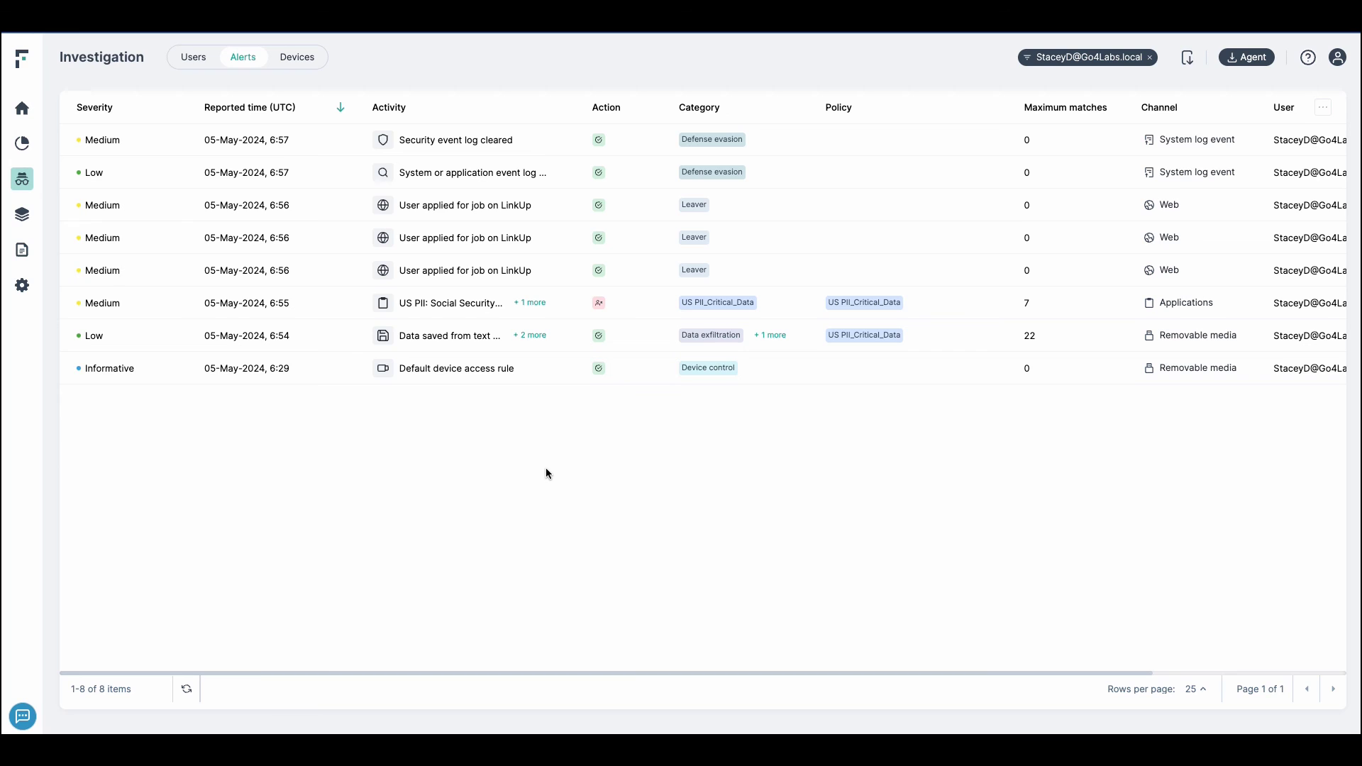
mouse_move(610, 418)
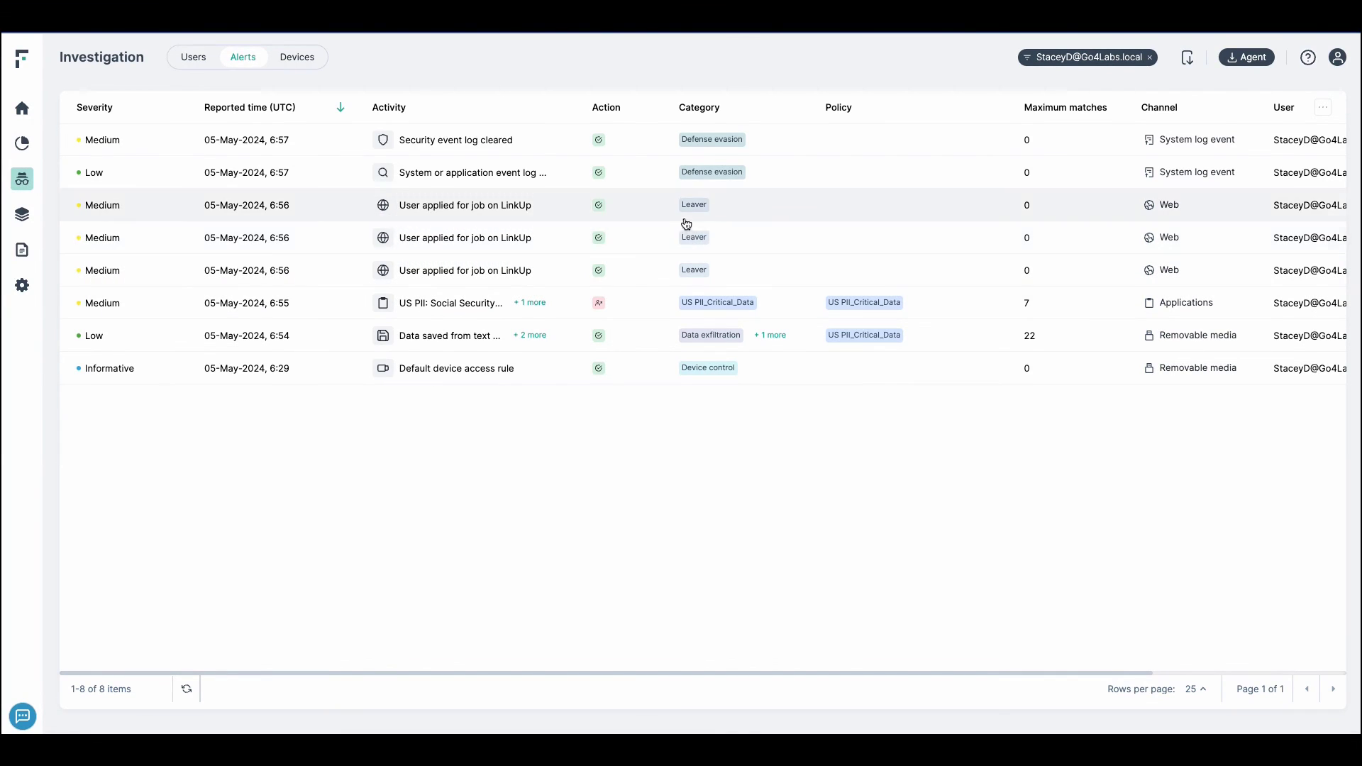
mouse_move(694, 237)
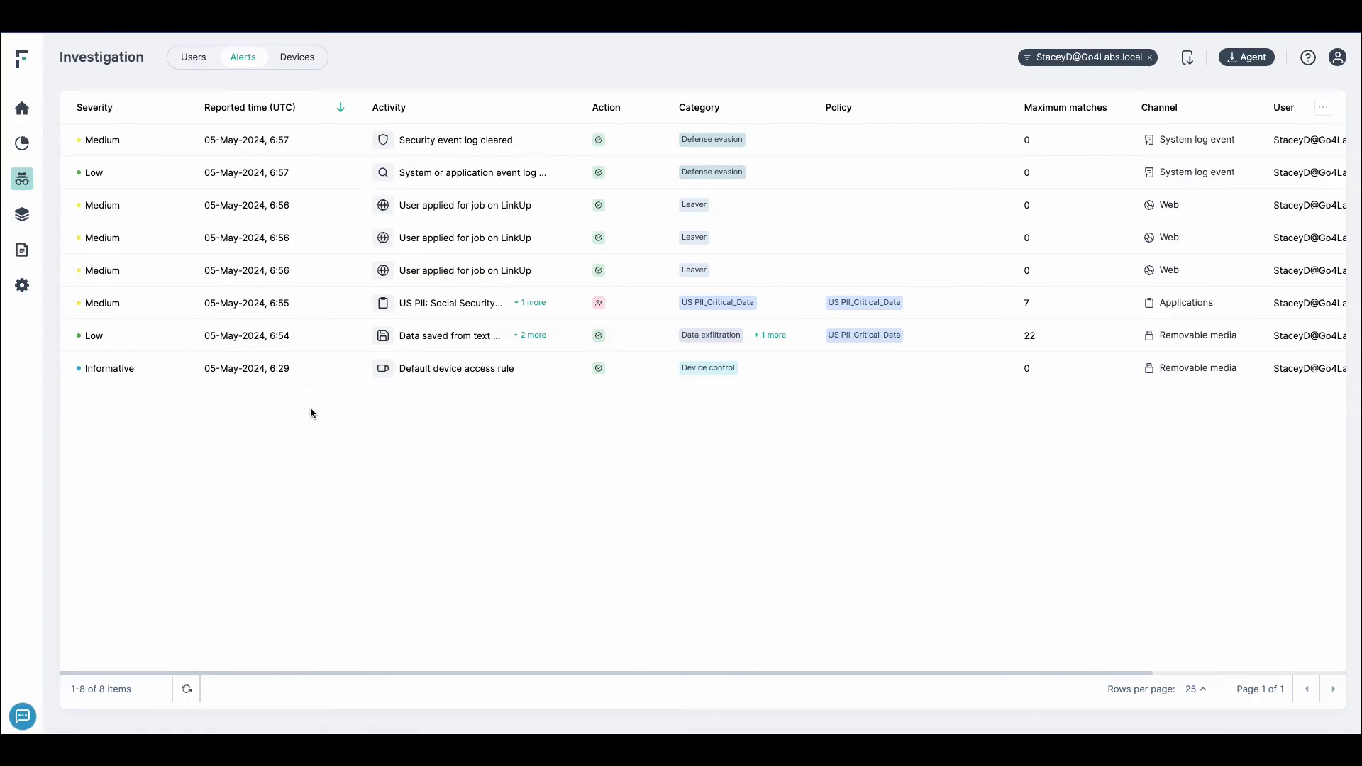
mouse_move(838, 203)
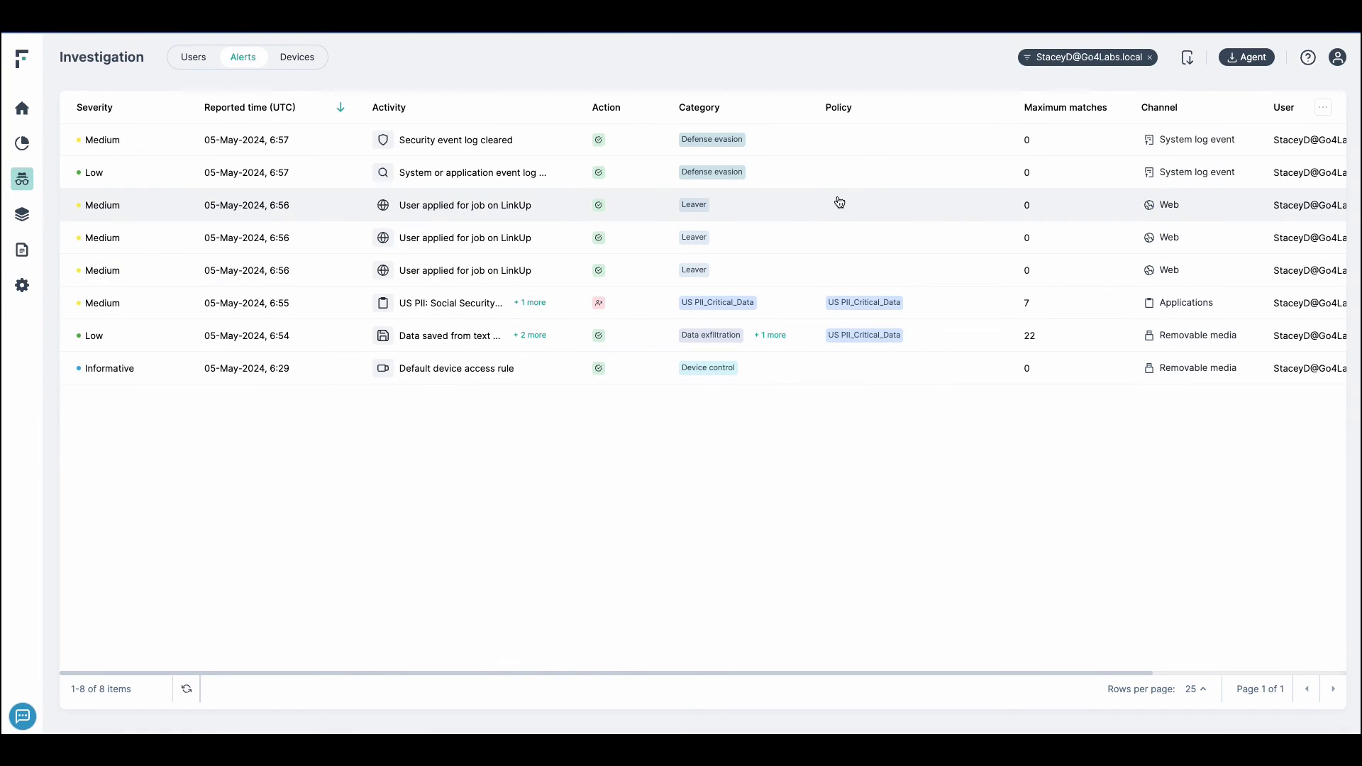
mouse_move(21, 143)
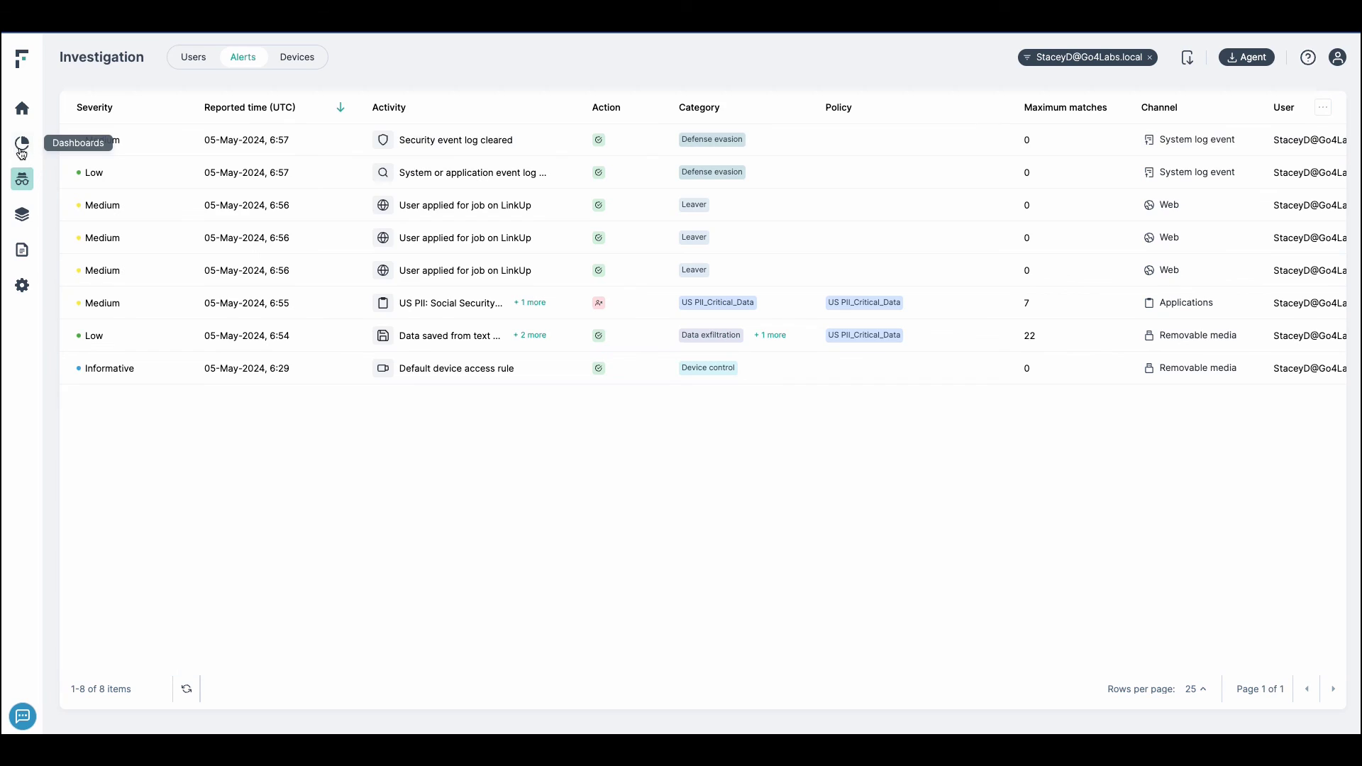
Return to the Dashboards overview showing Stacey Demo among top risky users at 47
left_click(21, 143)
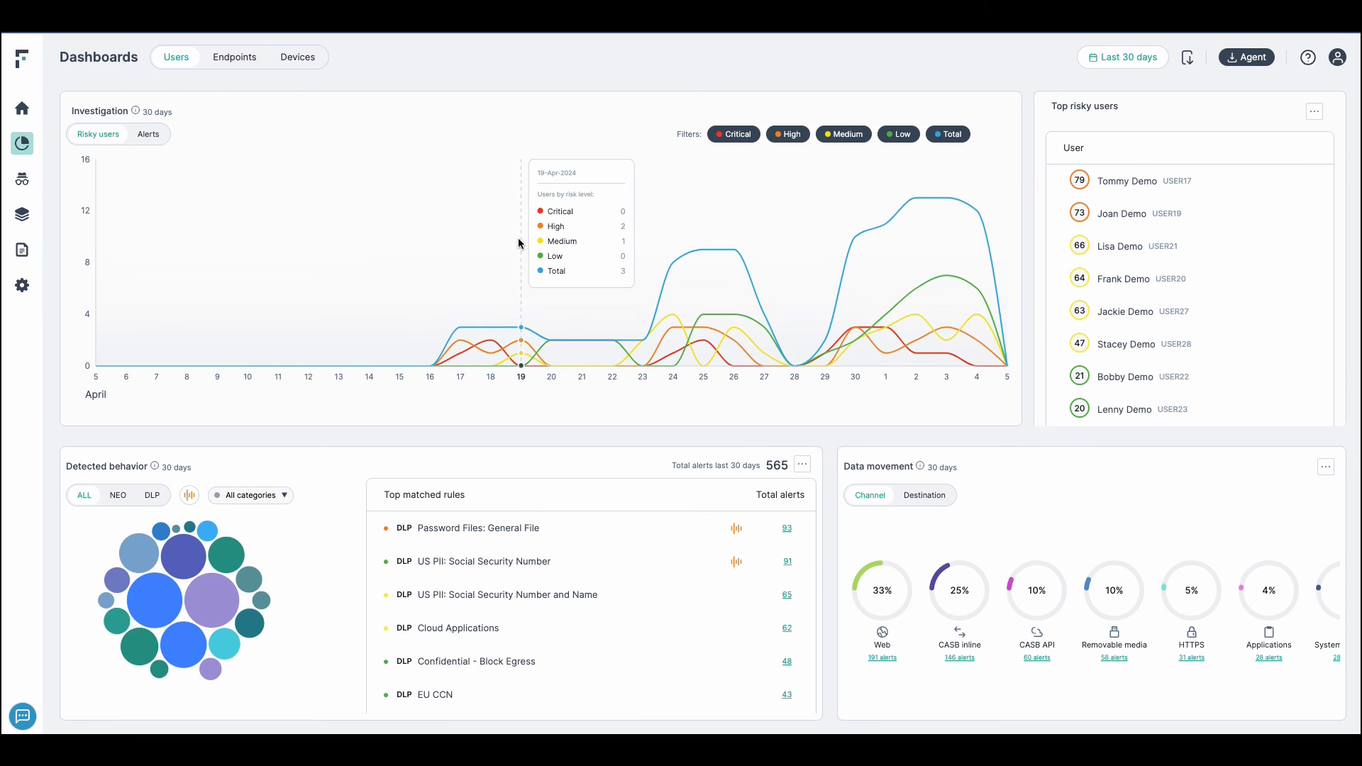